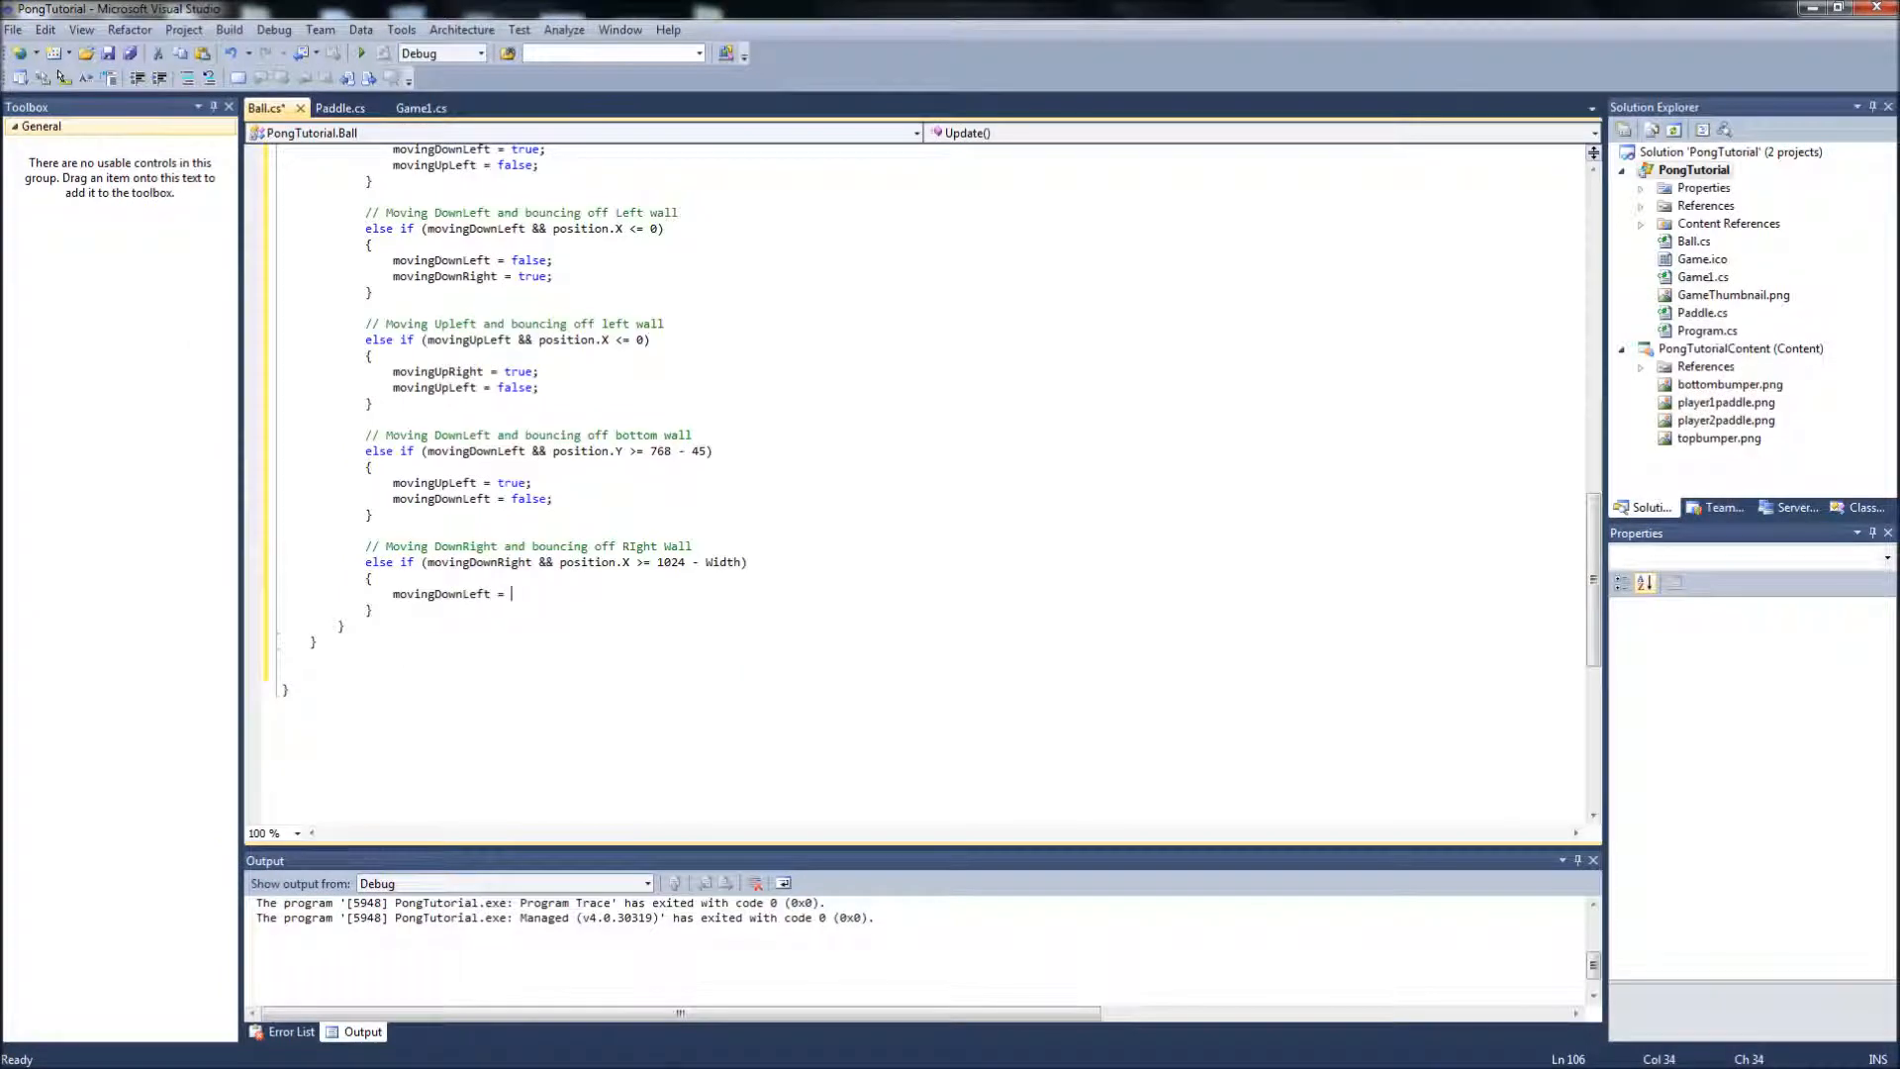
Finish the right-wall bounce block and add a comment for the top-wall case.
text(true;)
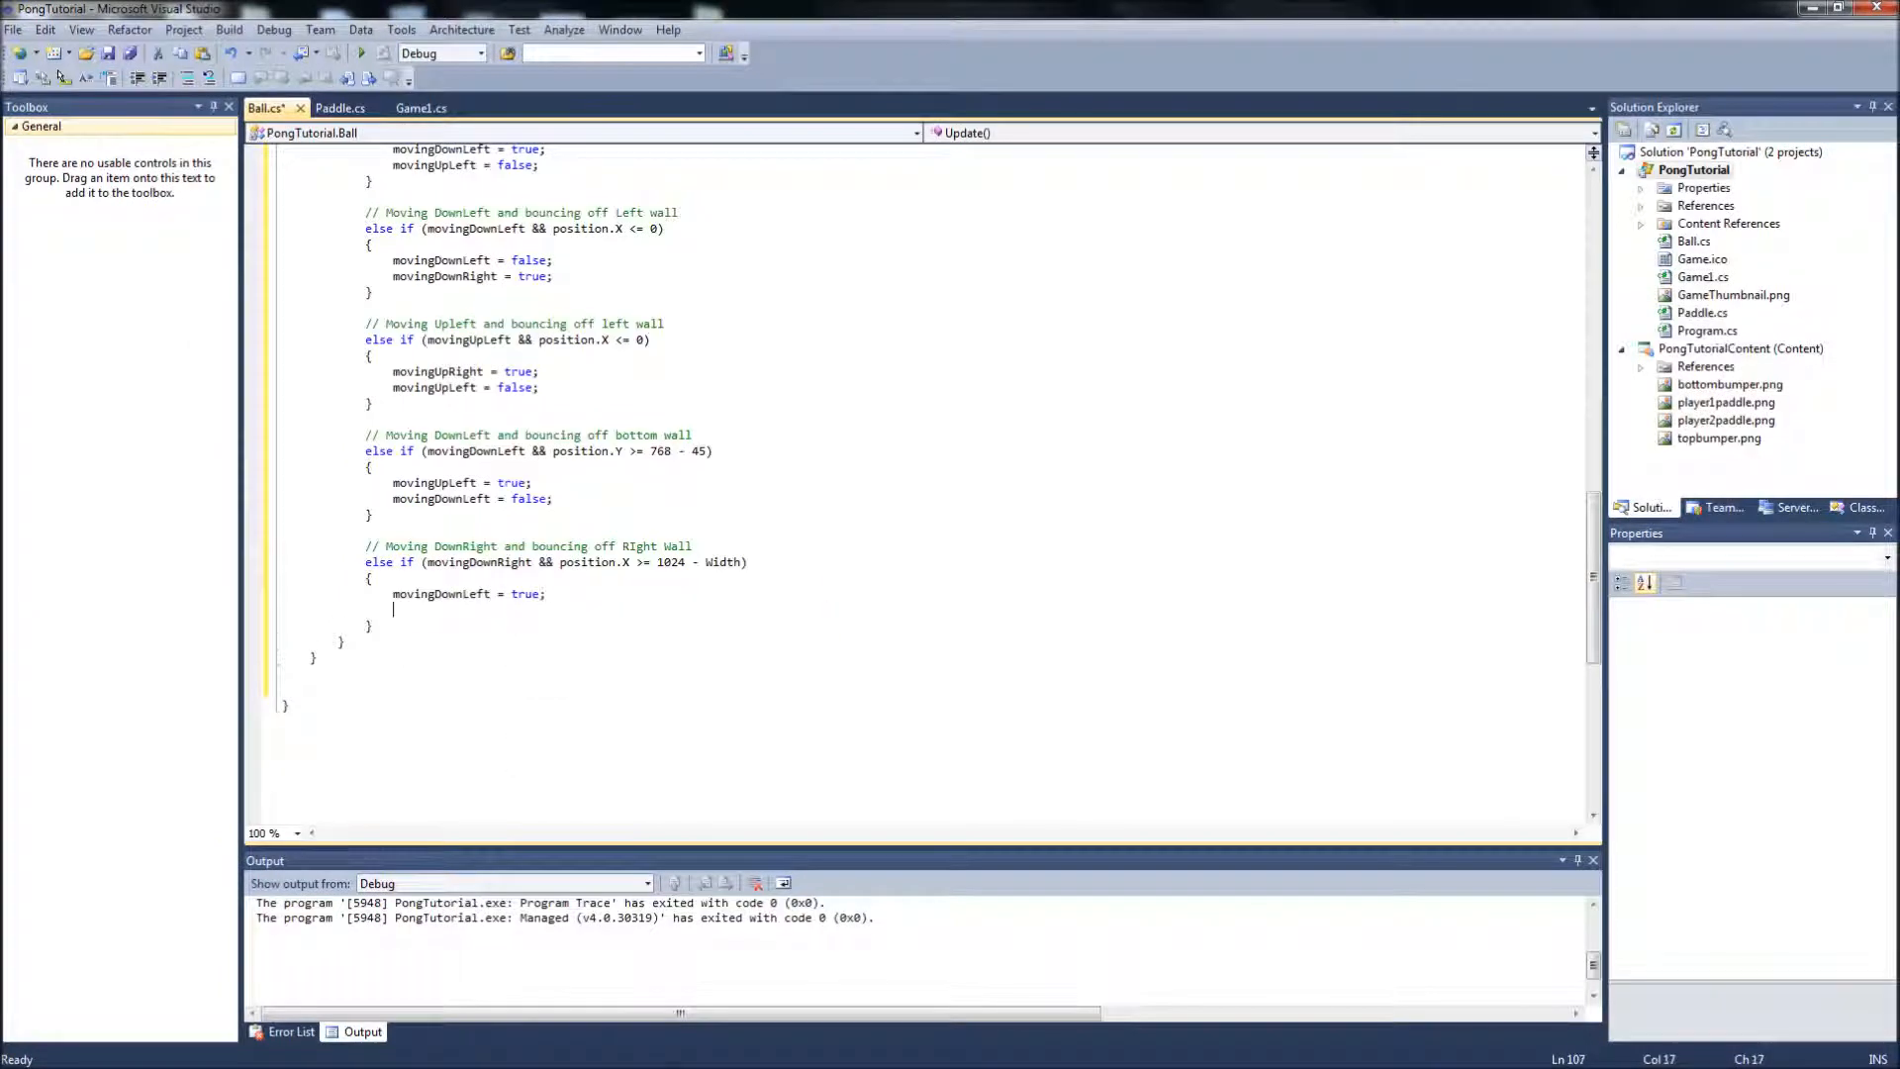
text(movingdownRight = false;)
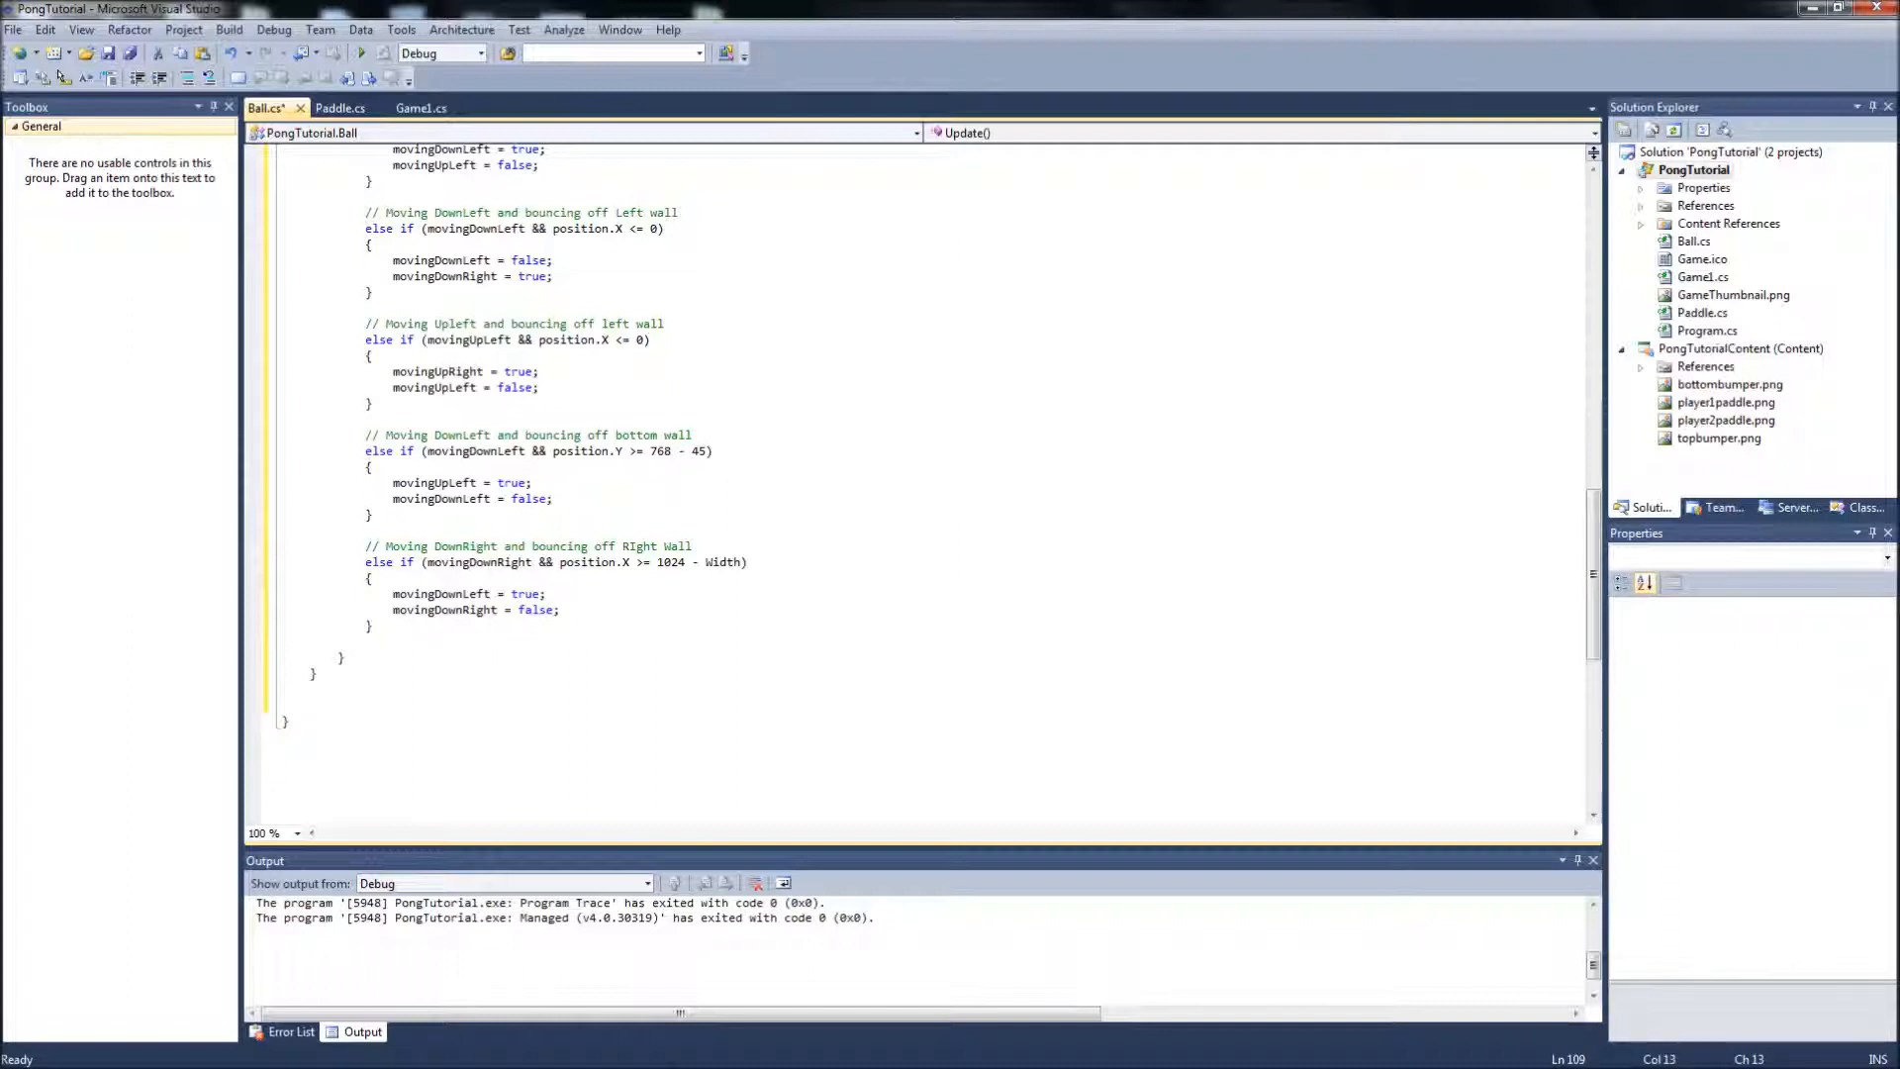
text(//)
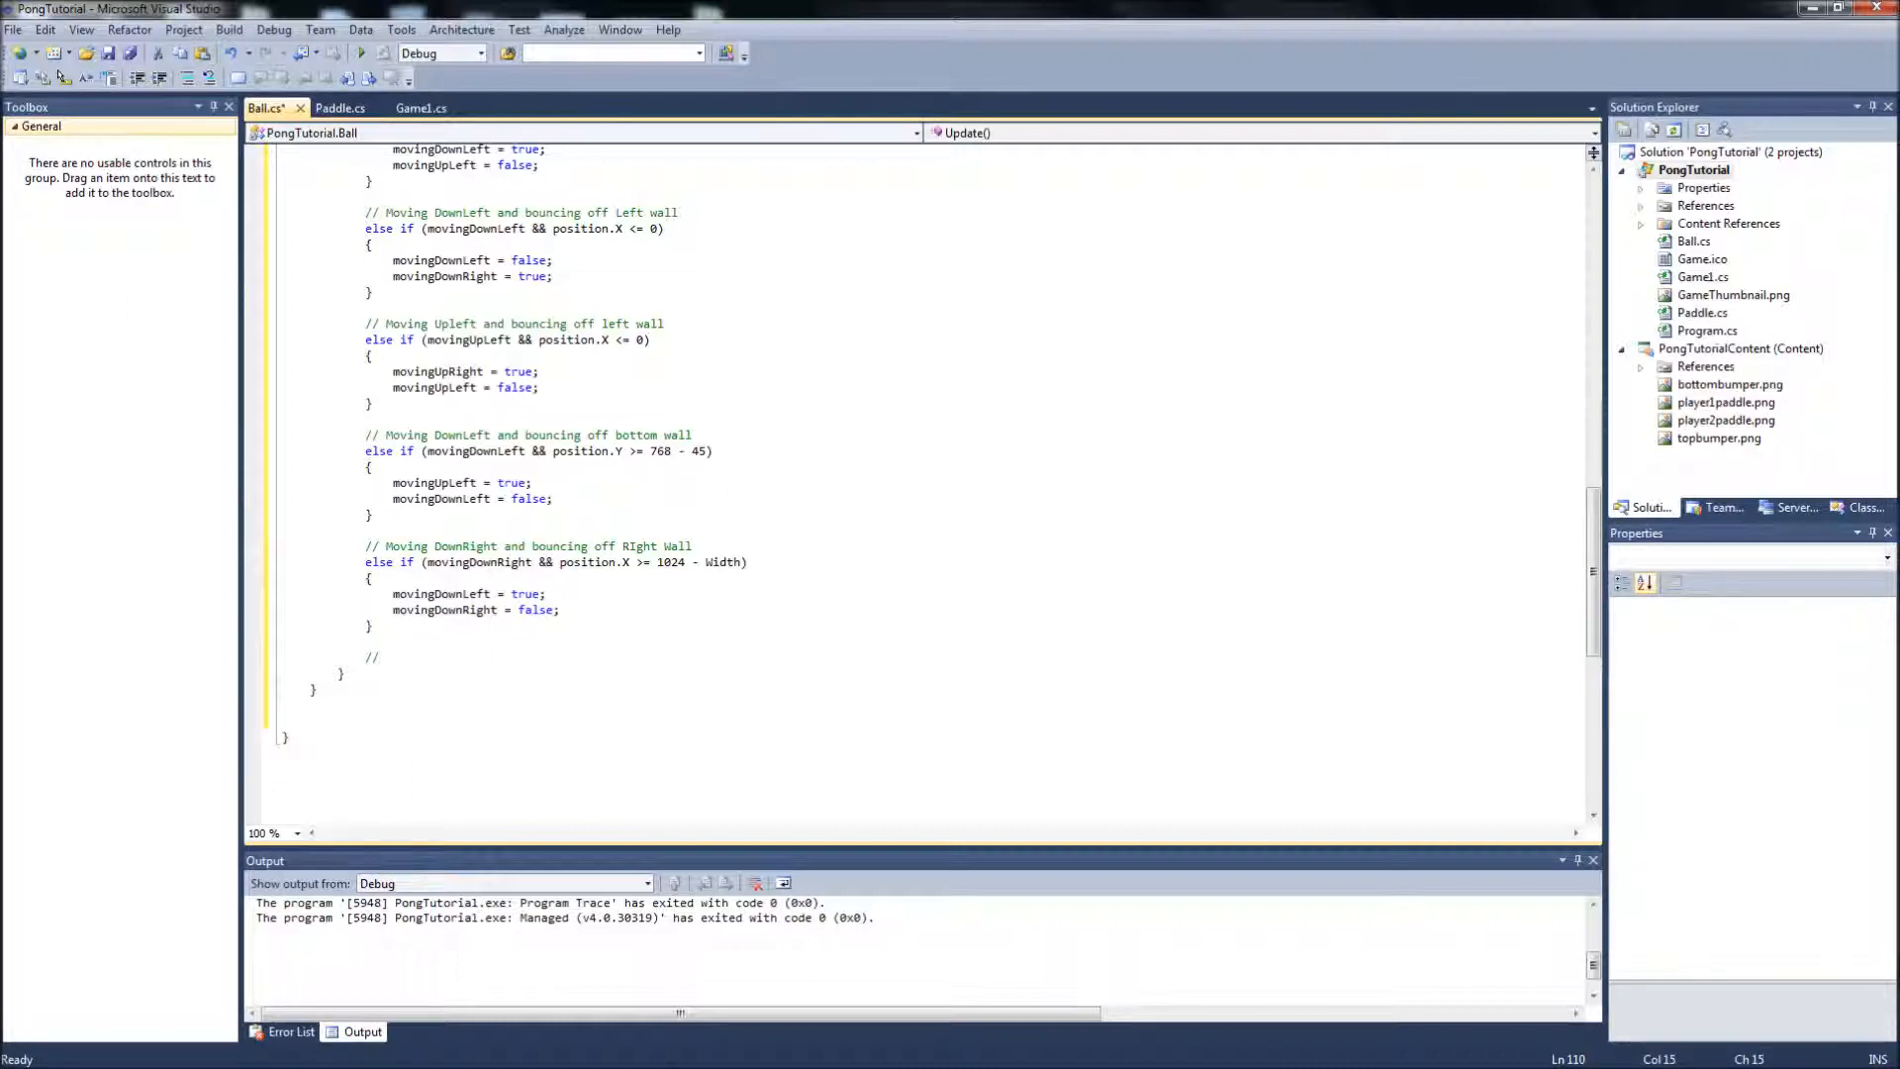
text(Moving upright and hitting top)
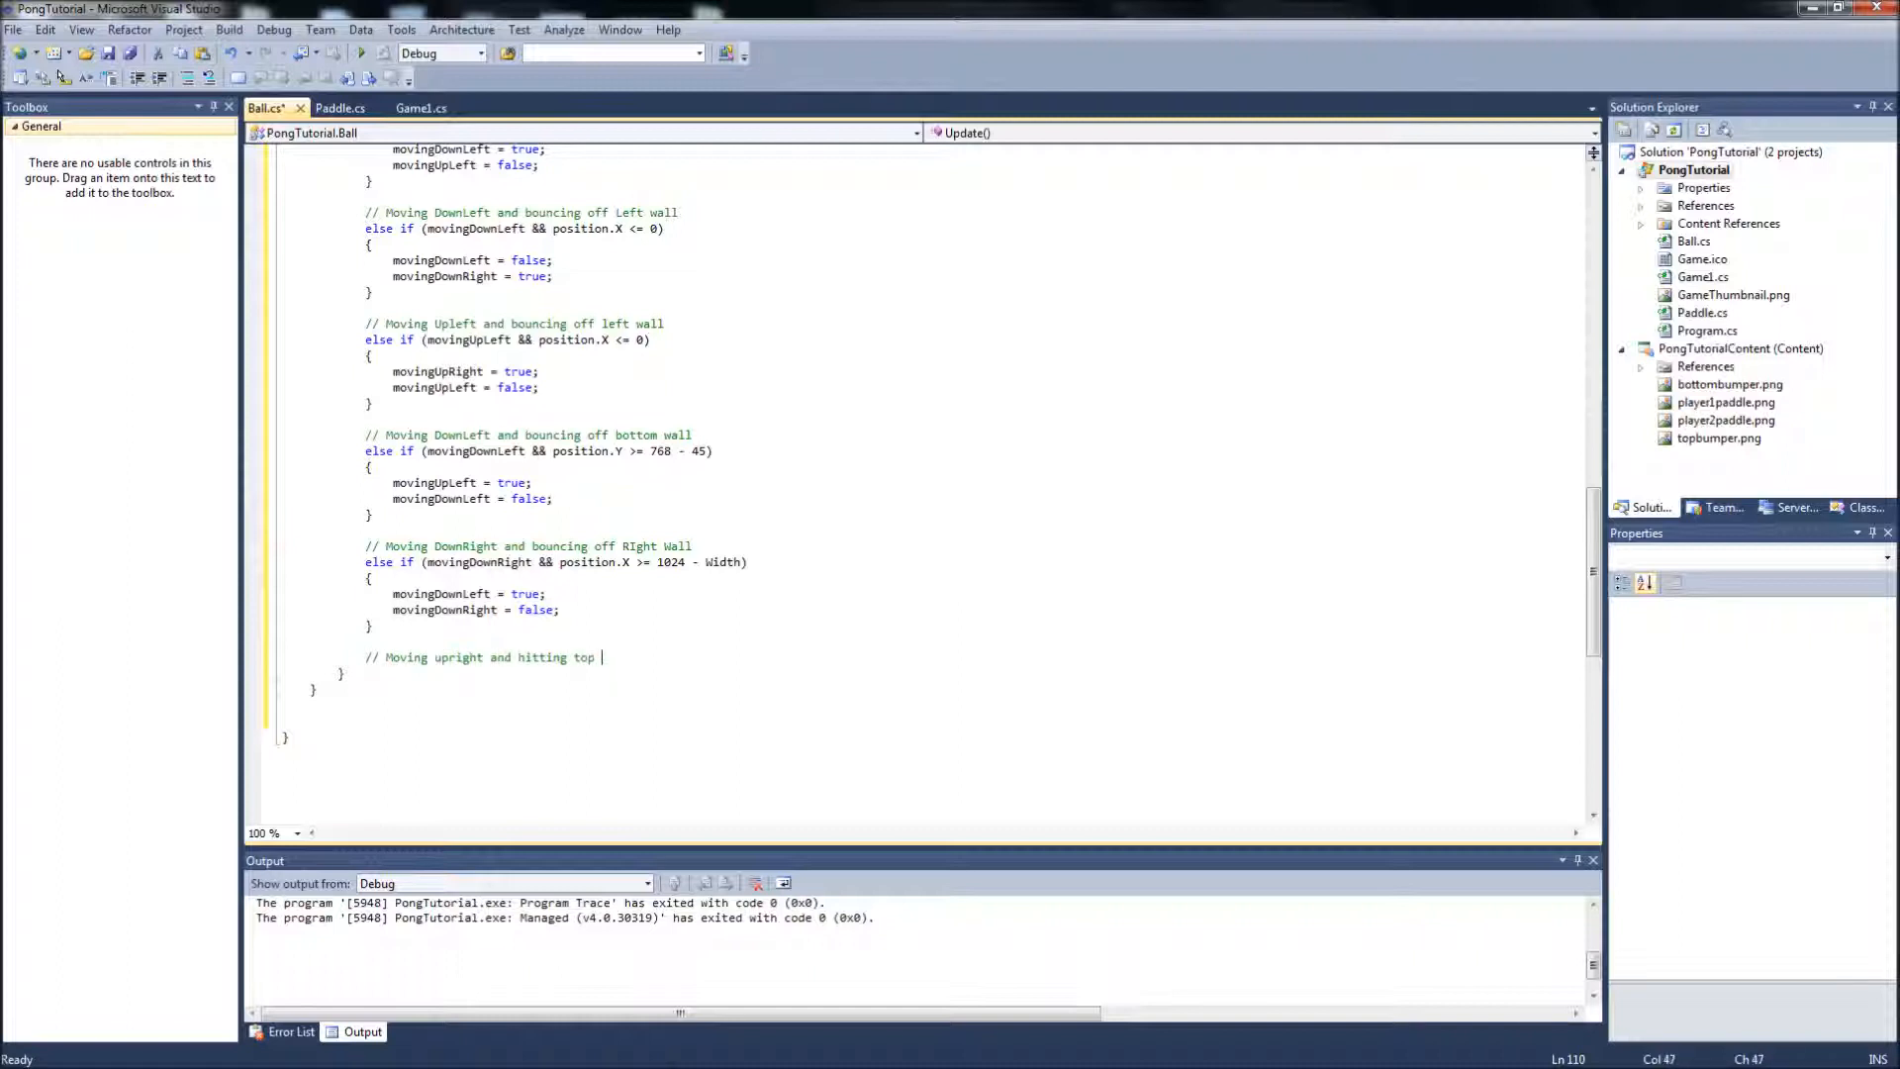
text(wall)
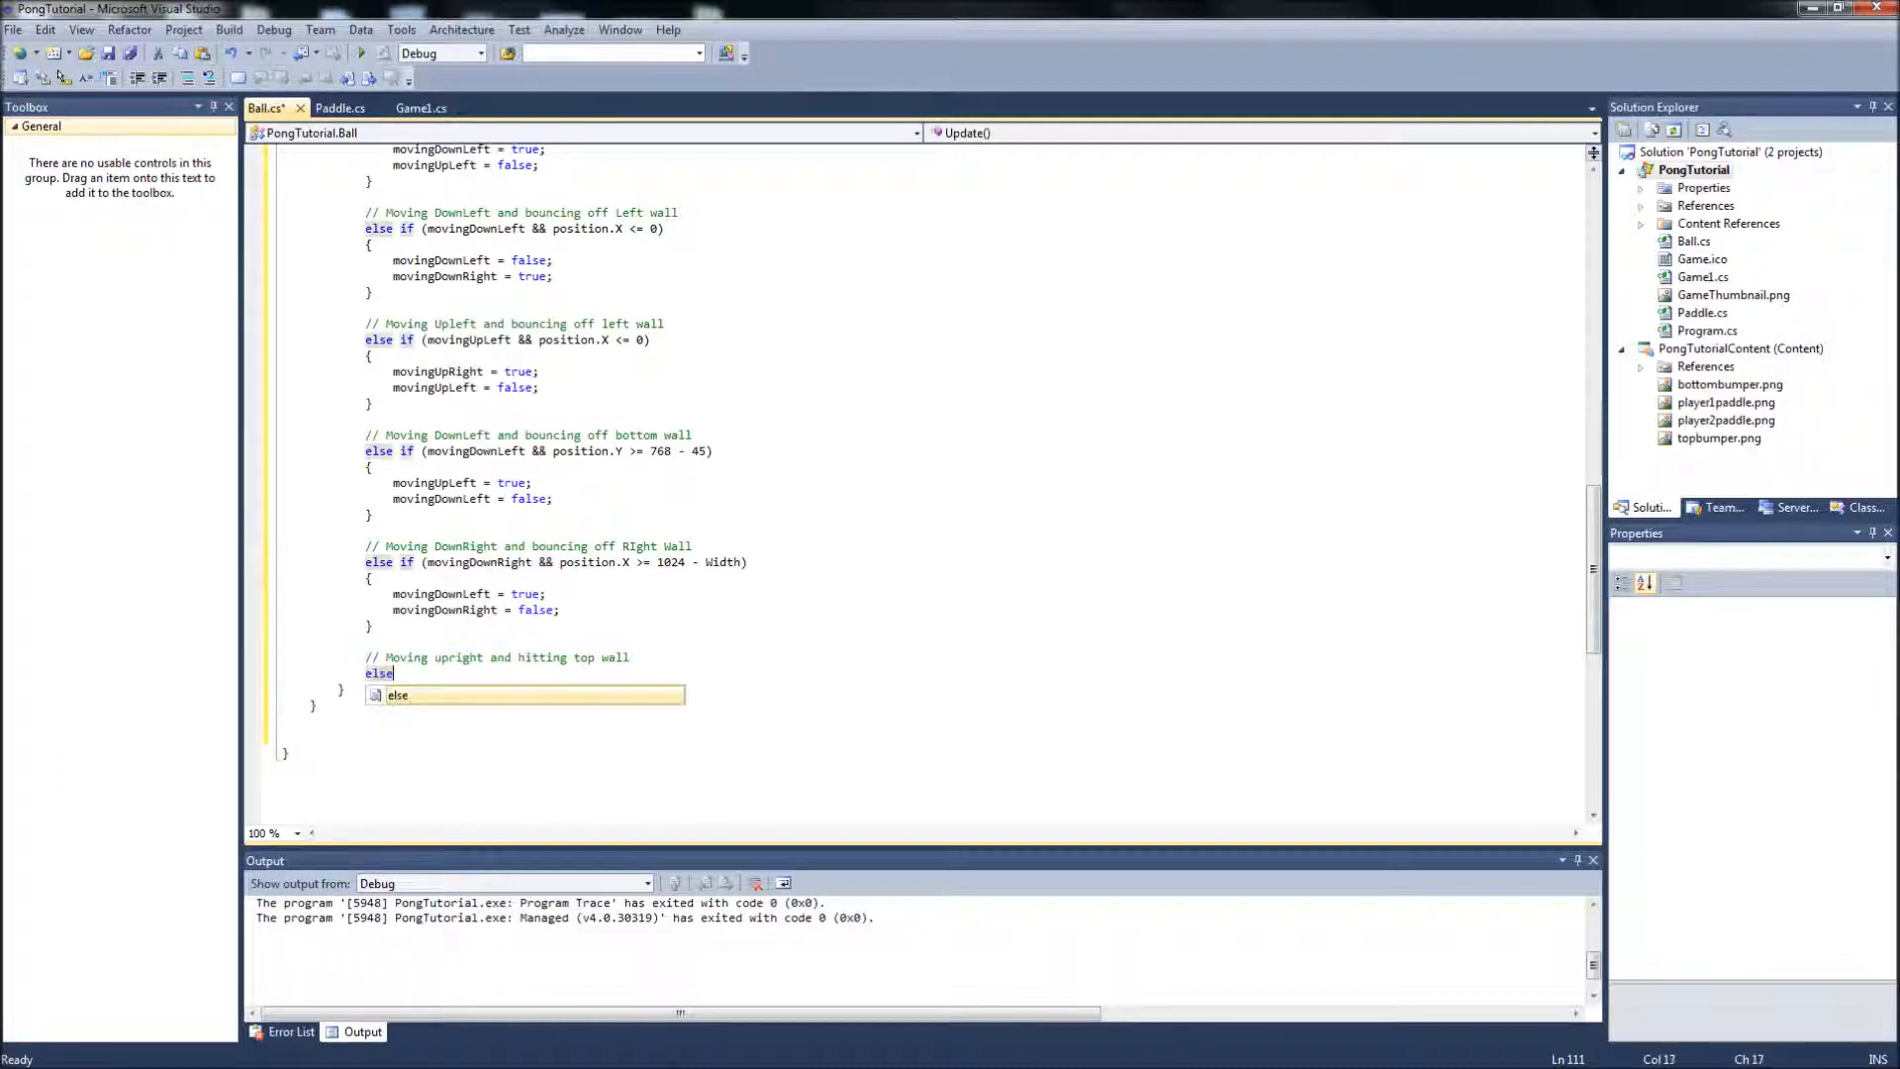
Add else if (movingUpRight && position.Y <= 0 + 25) setting movingDownRight true, movingUpRight false.
text(if(movingup)
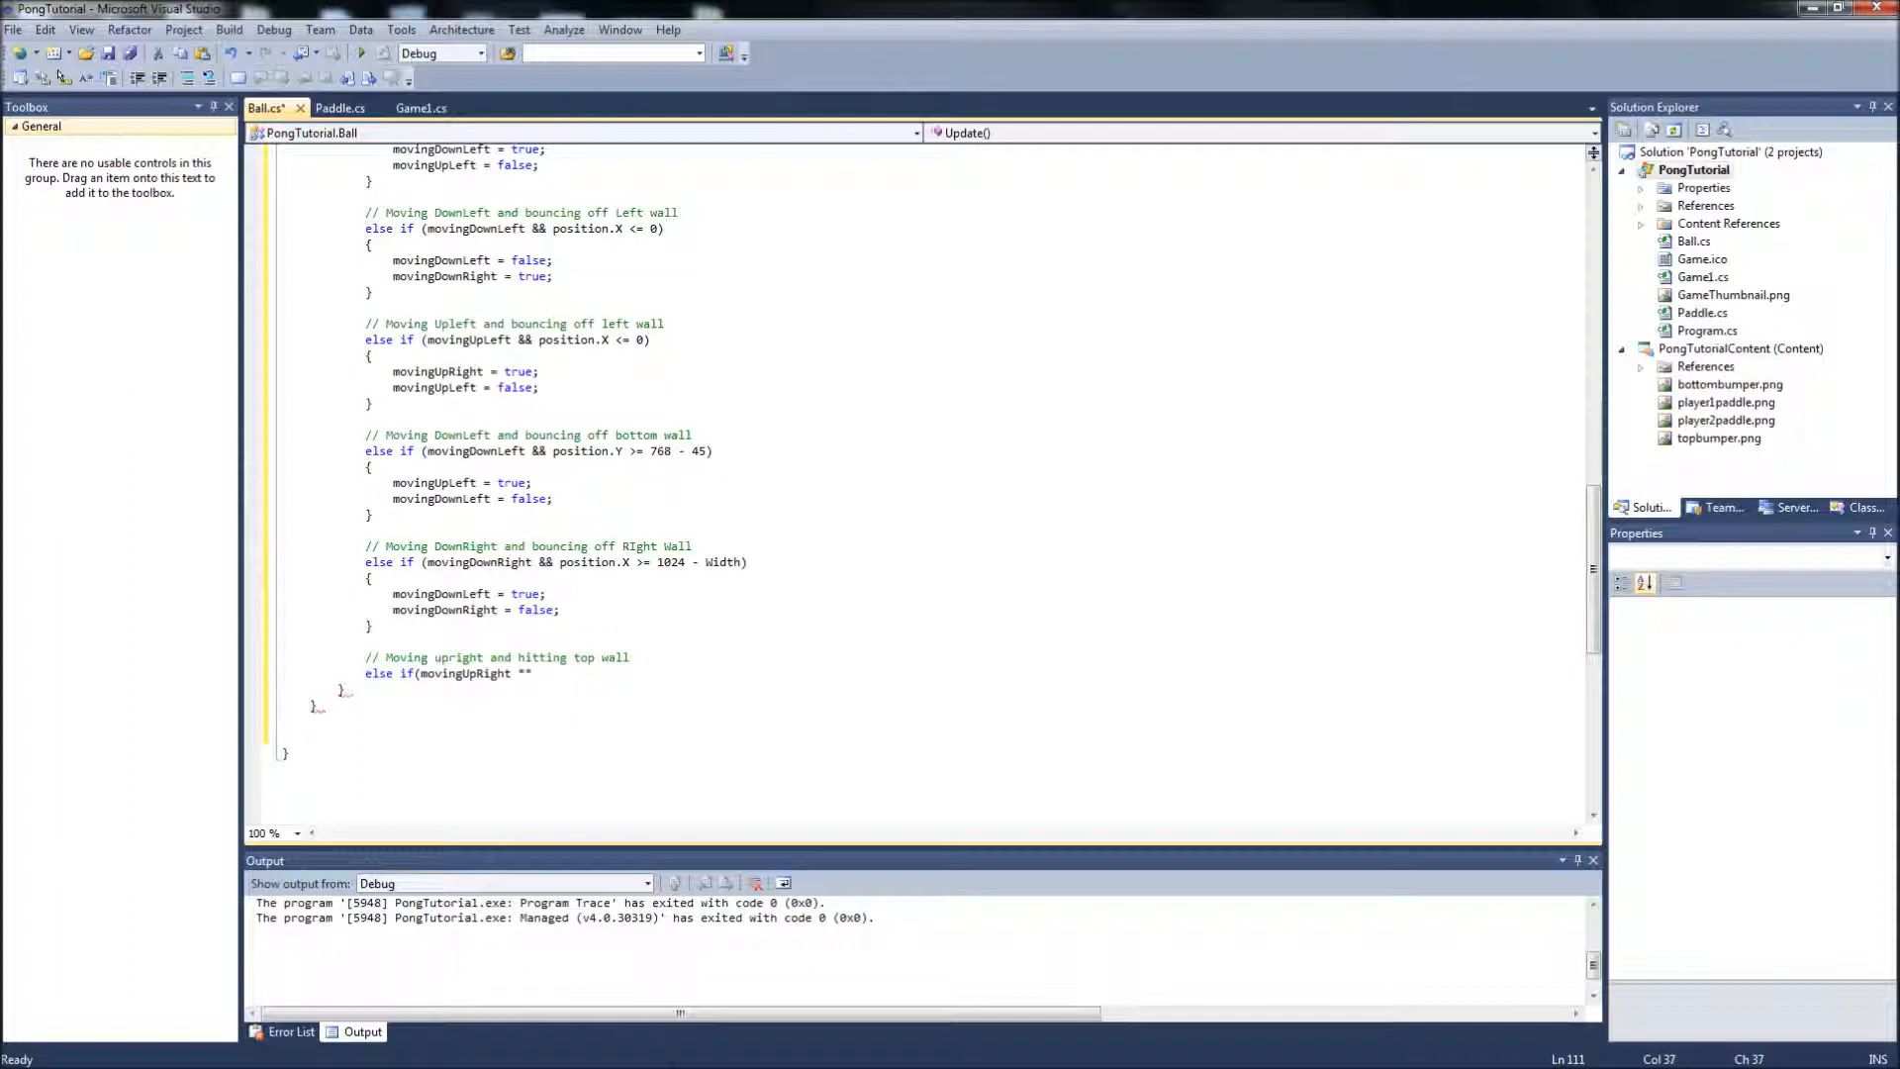
text(polsitio)
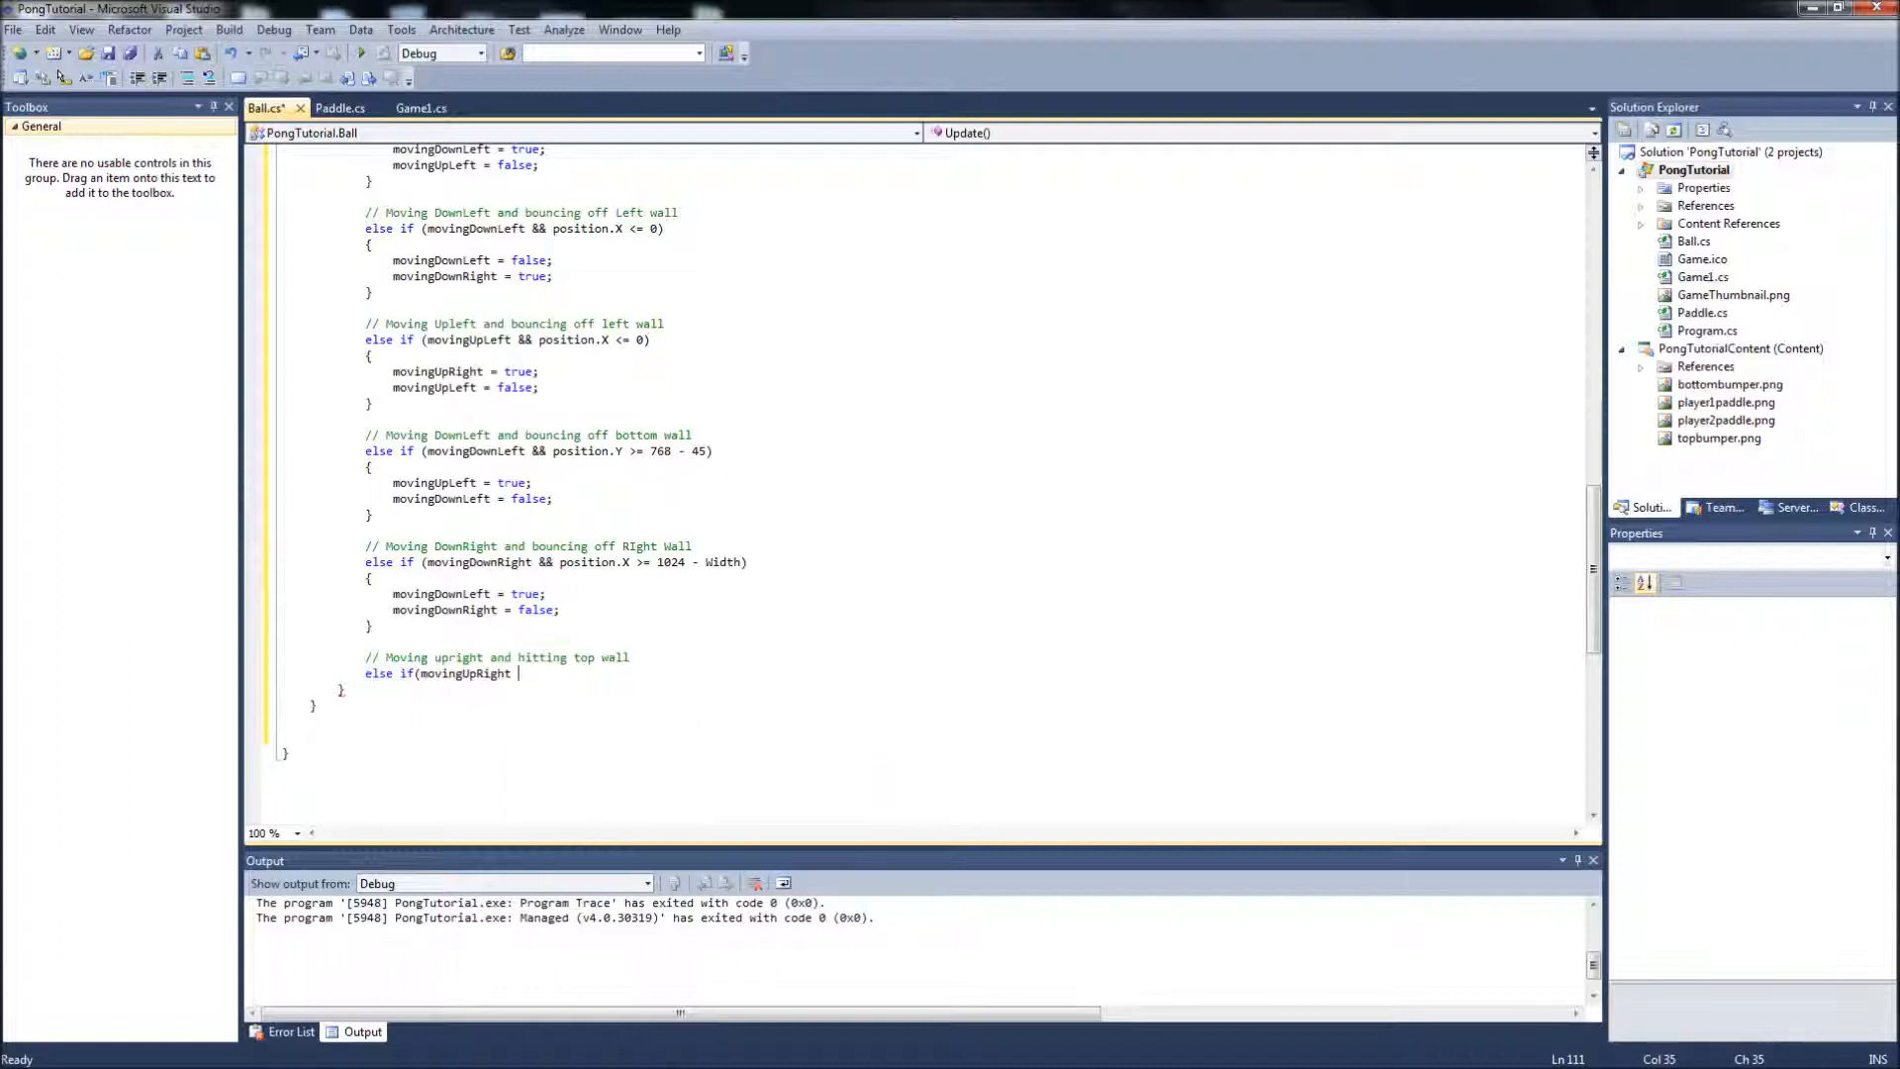
text(&& position)
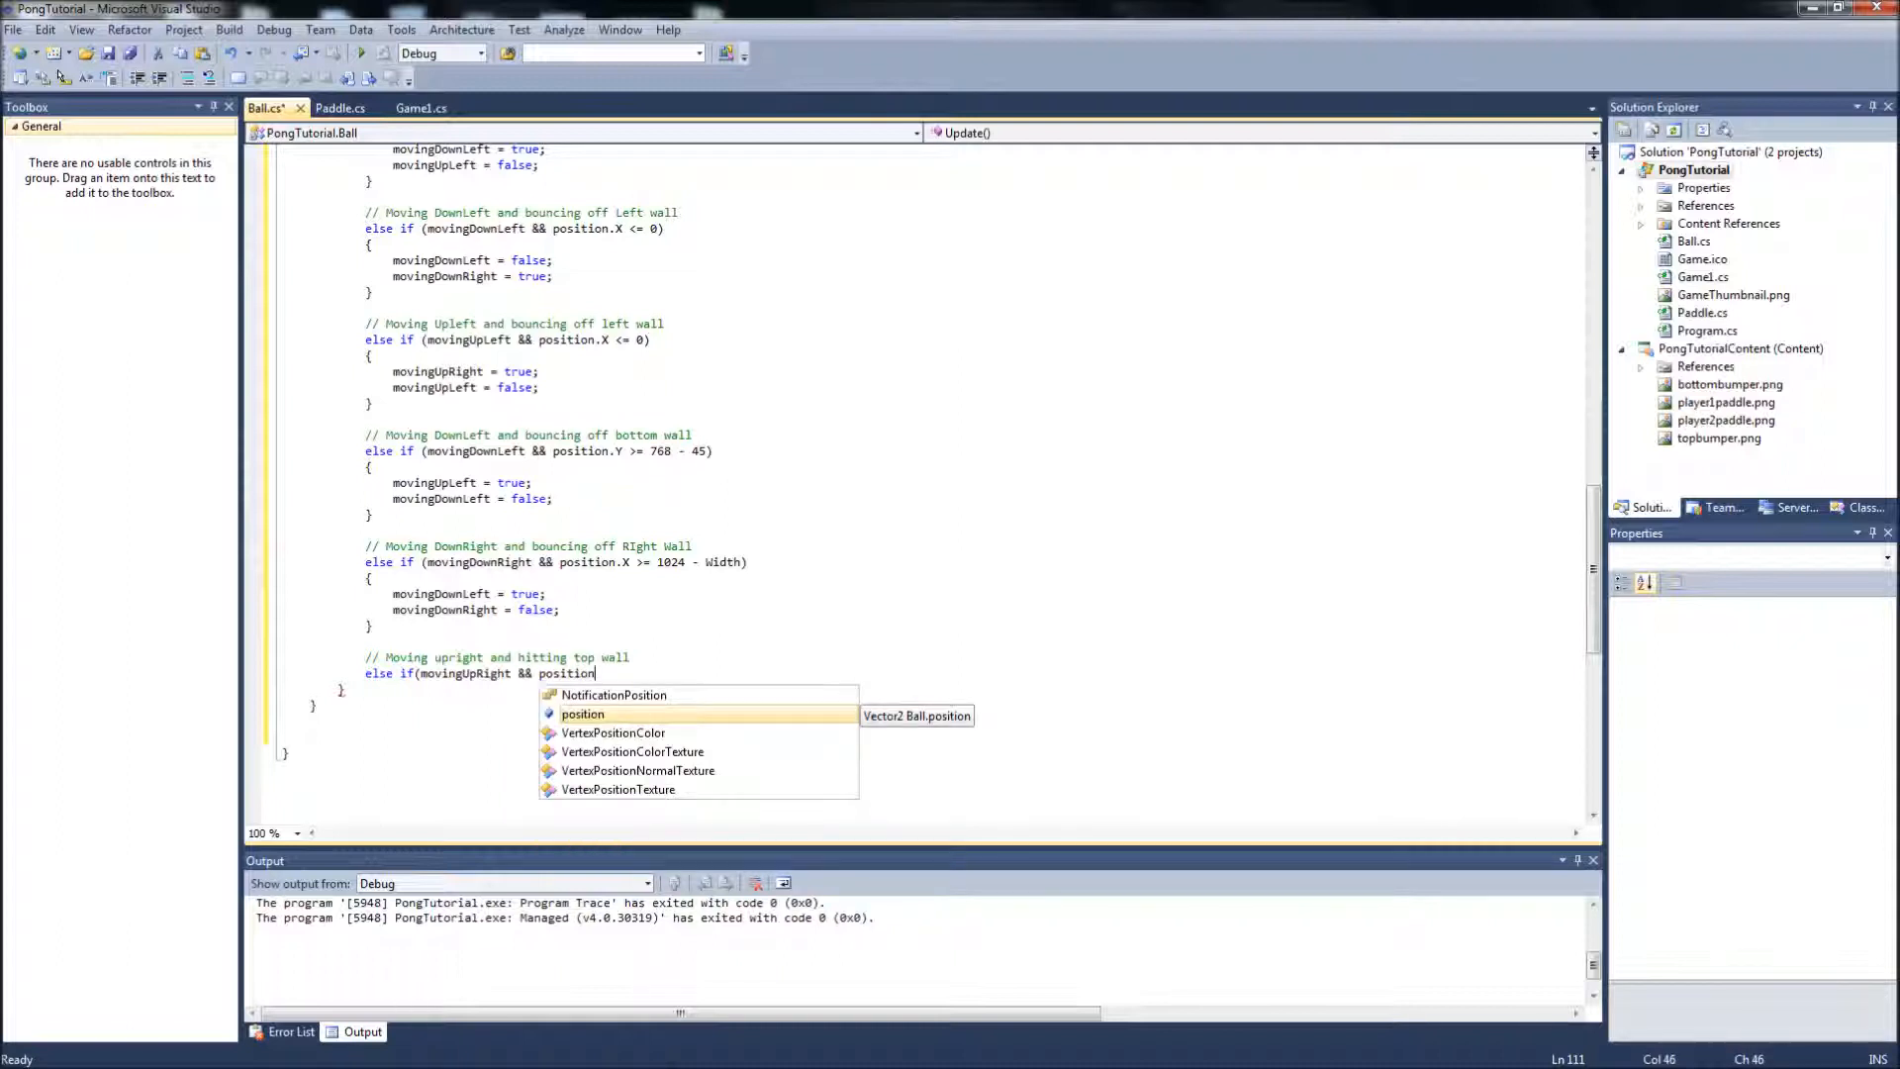
text(.Y)
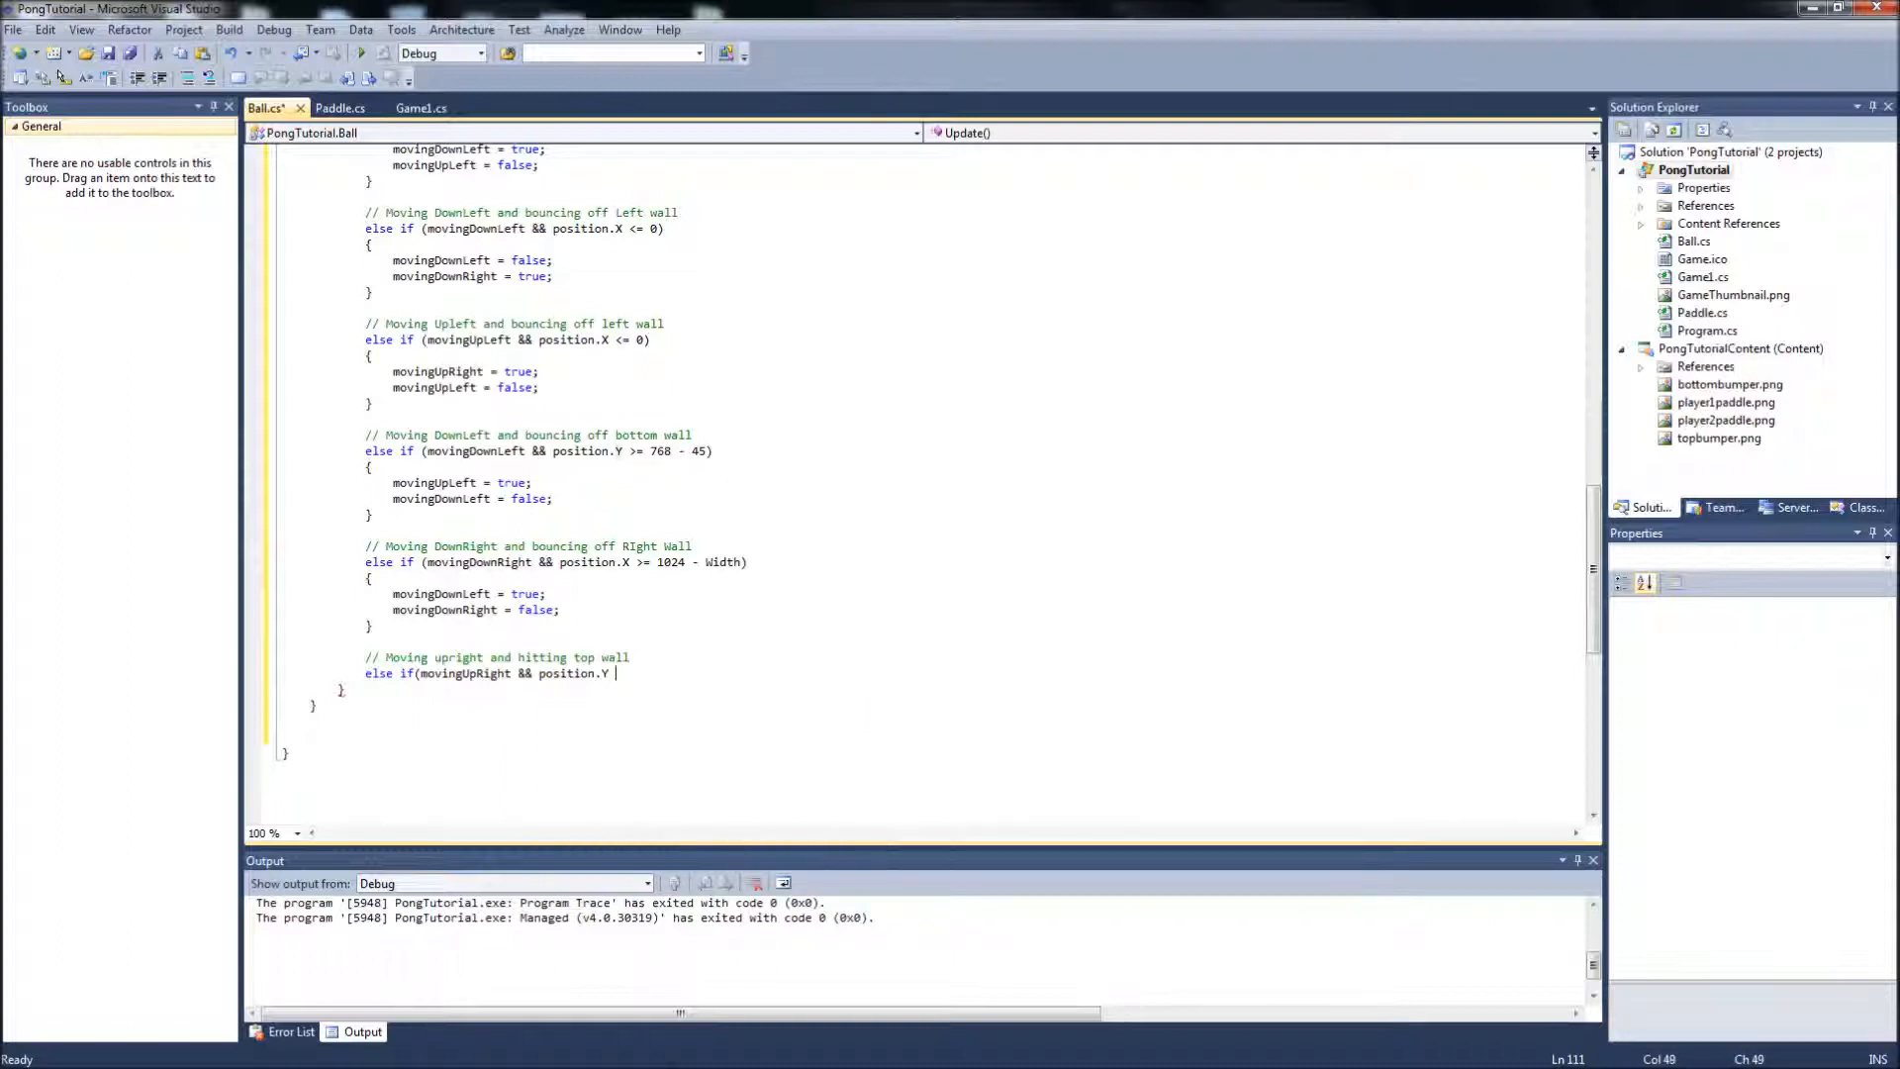
text(<= 0 + 25)
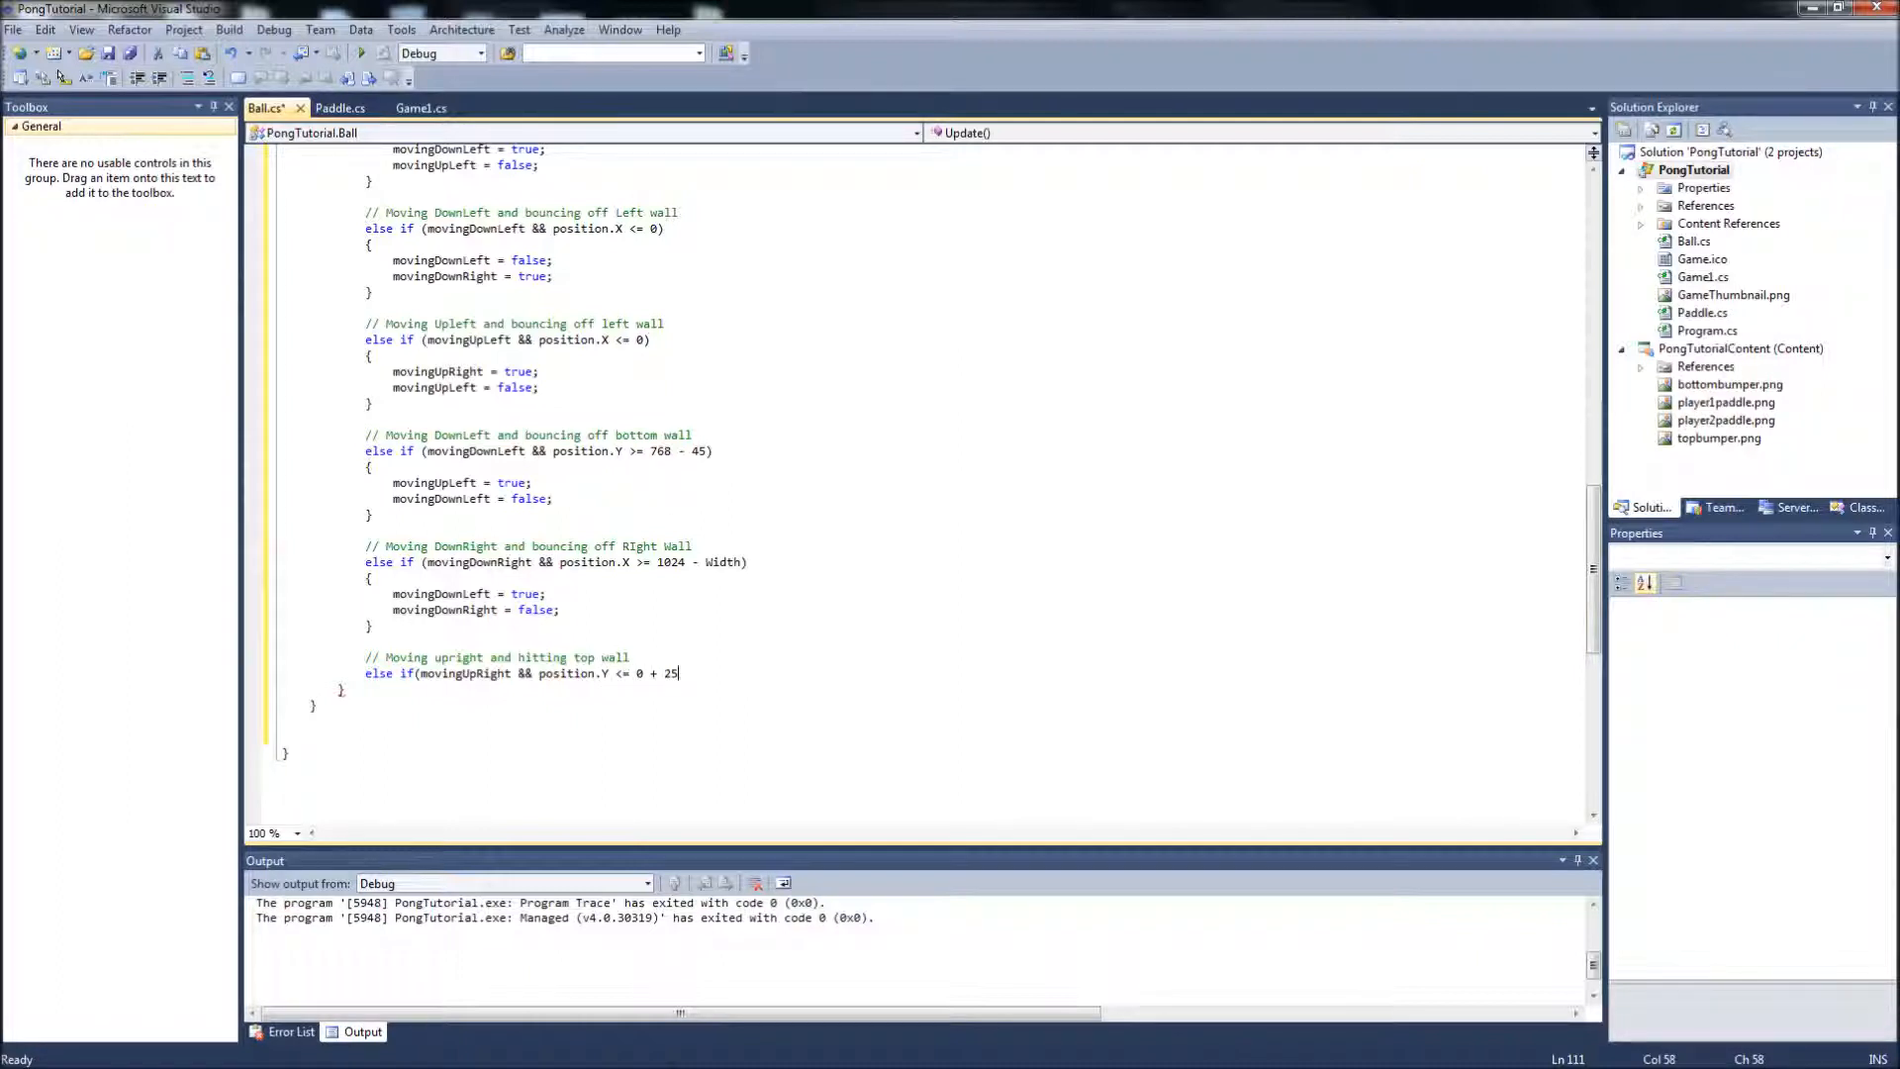
text())
text({)
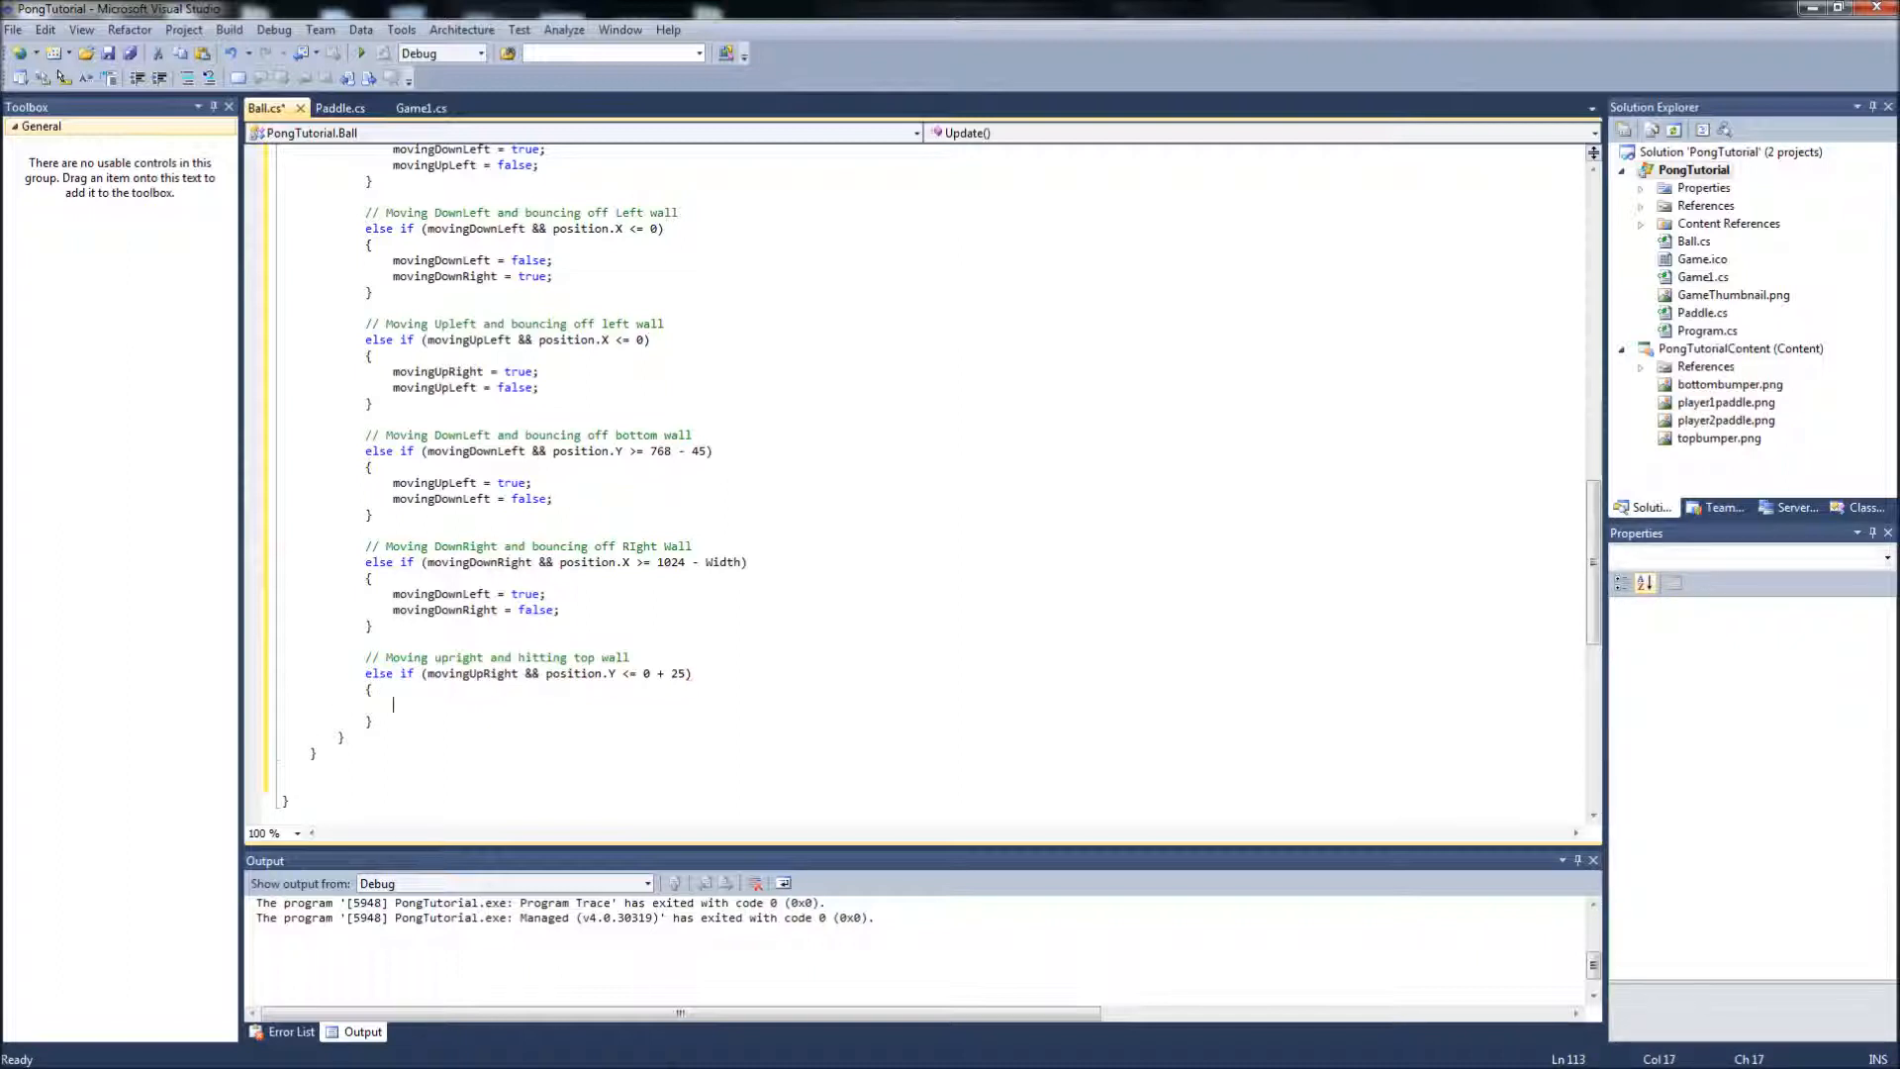
text(movingdo)
text(movingUpRight = false;)
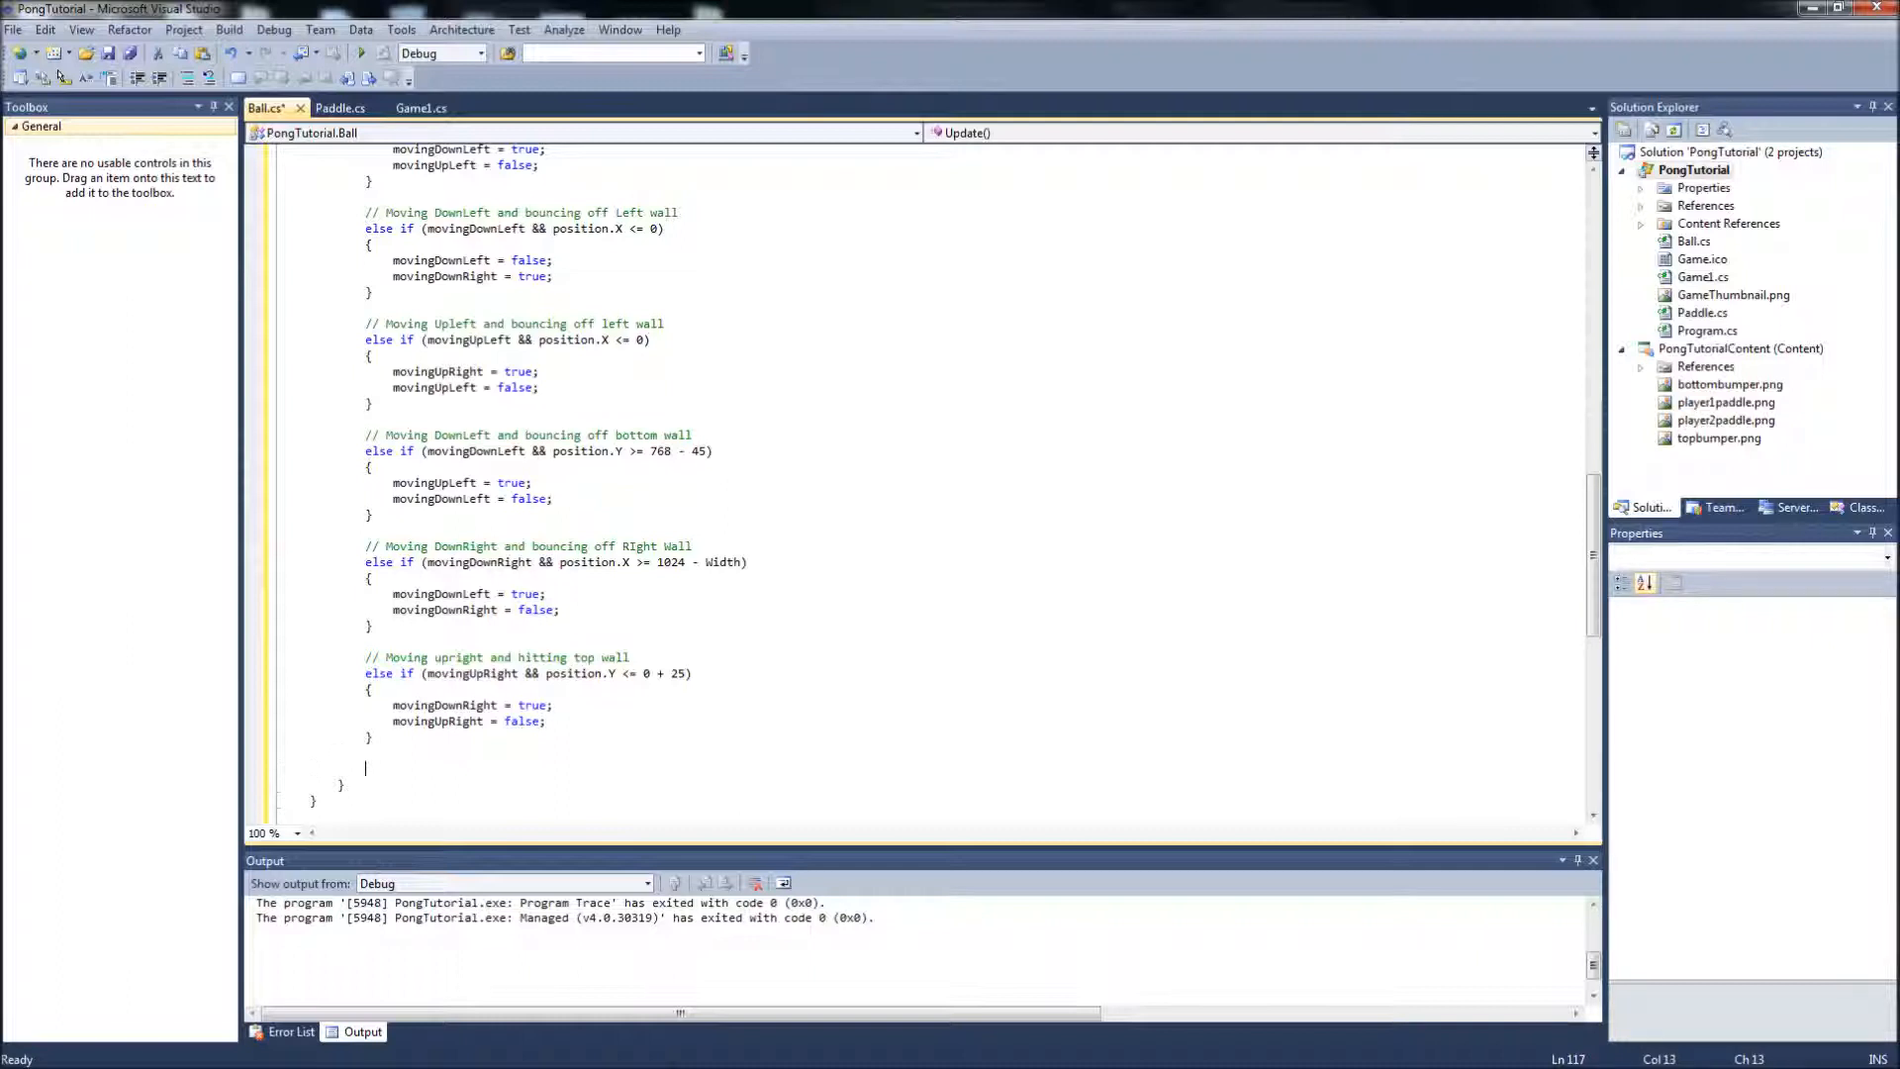
text(// Moving downright and hitting bottom w)
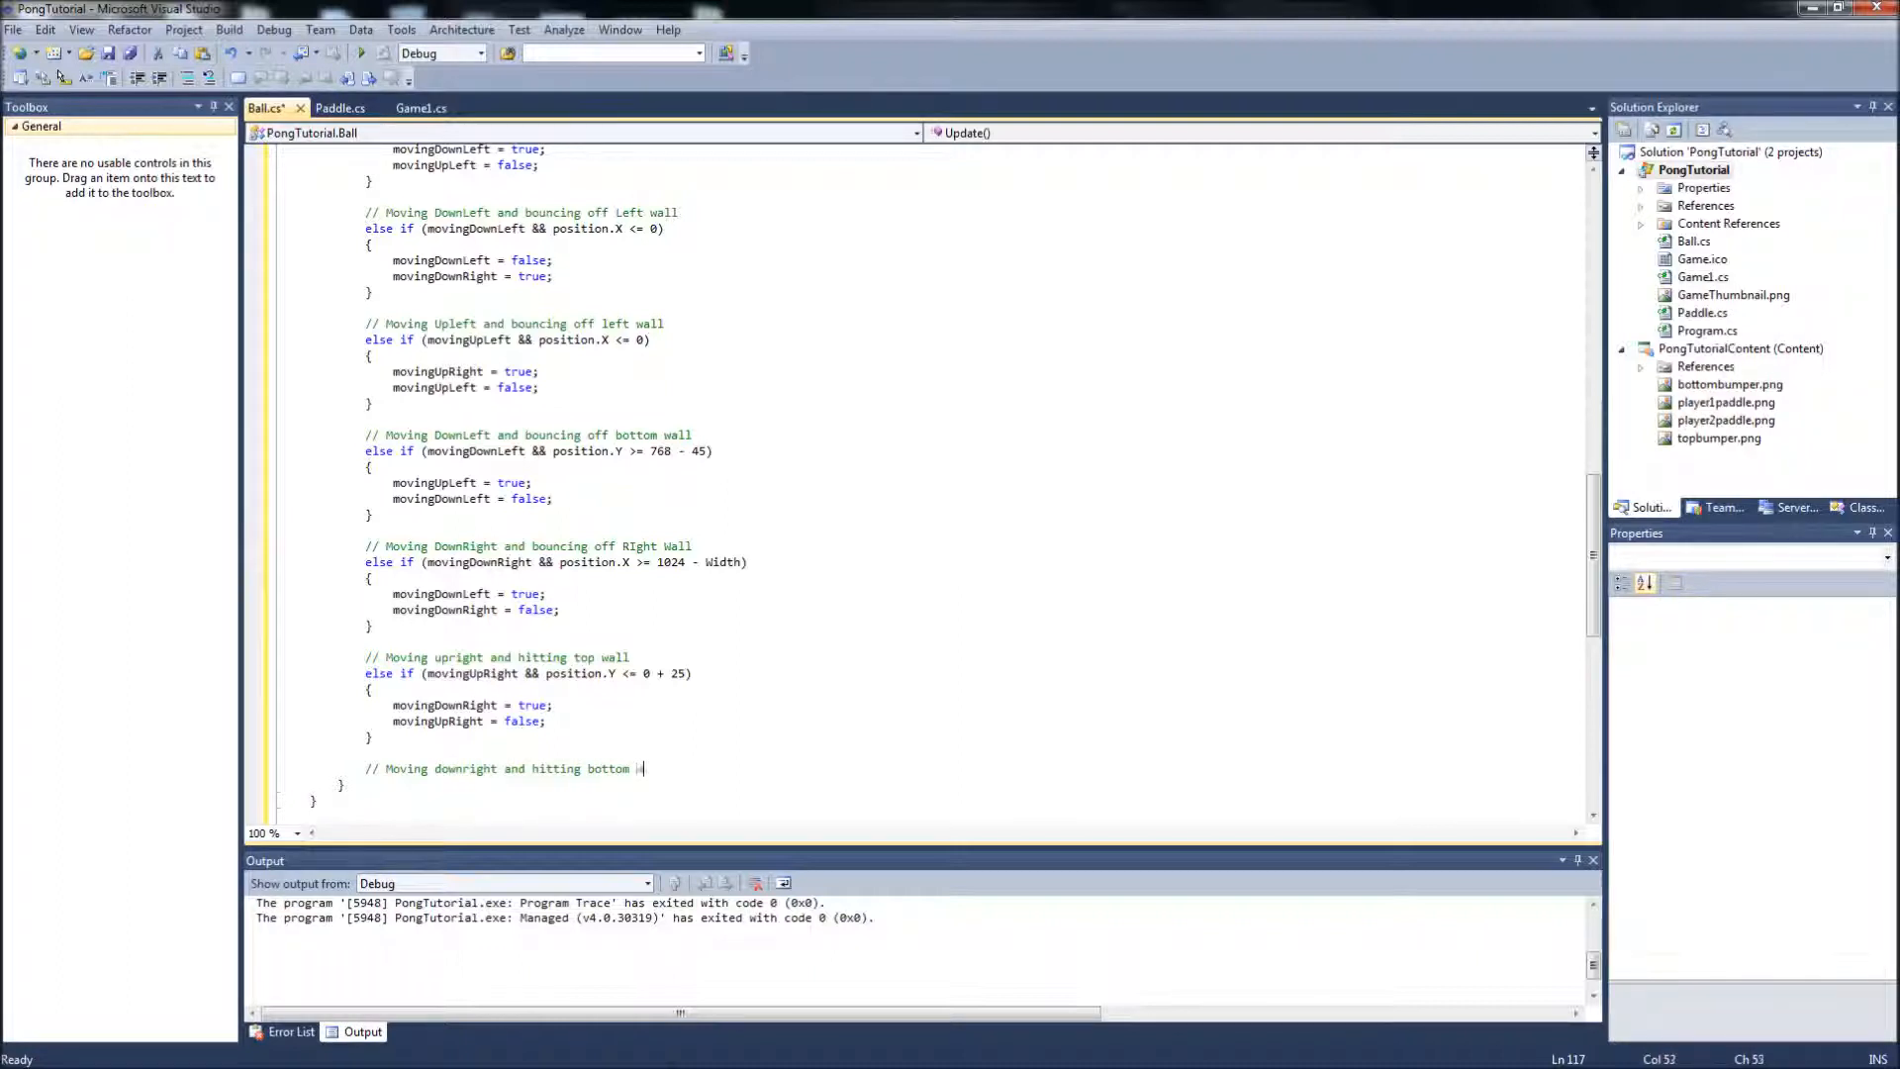
Write the condition else if (movingDownRight && position.Y >= 768 - 45).
text(else)
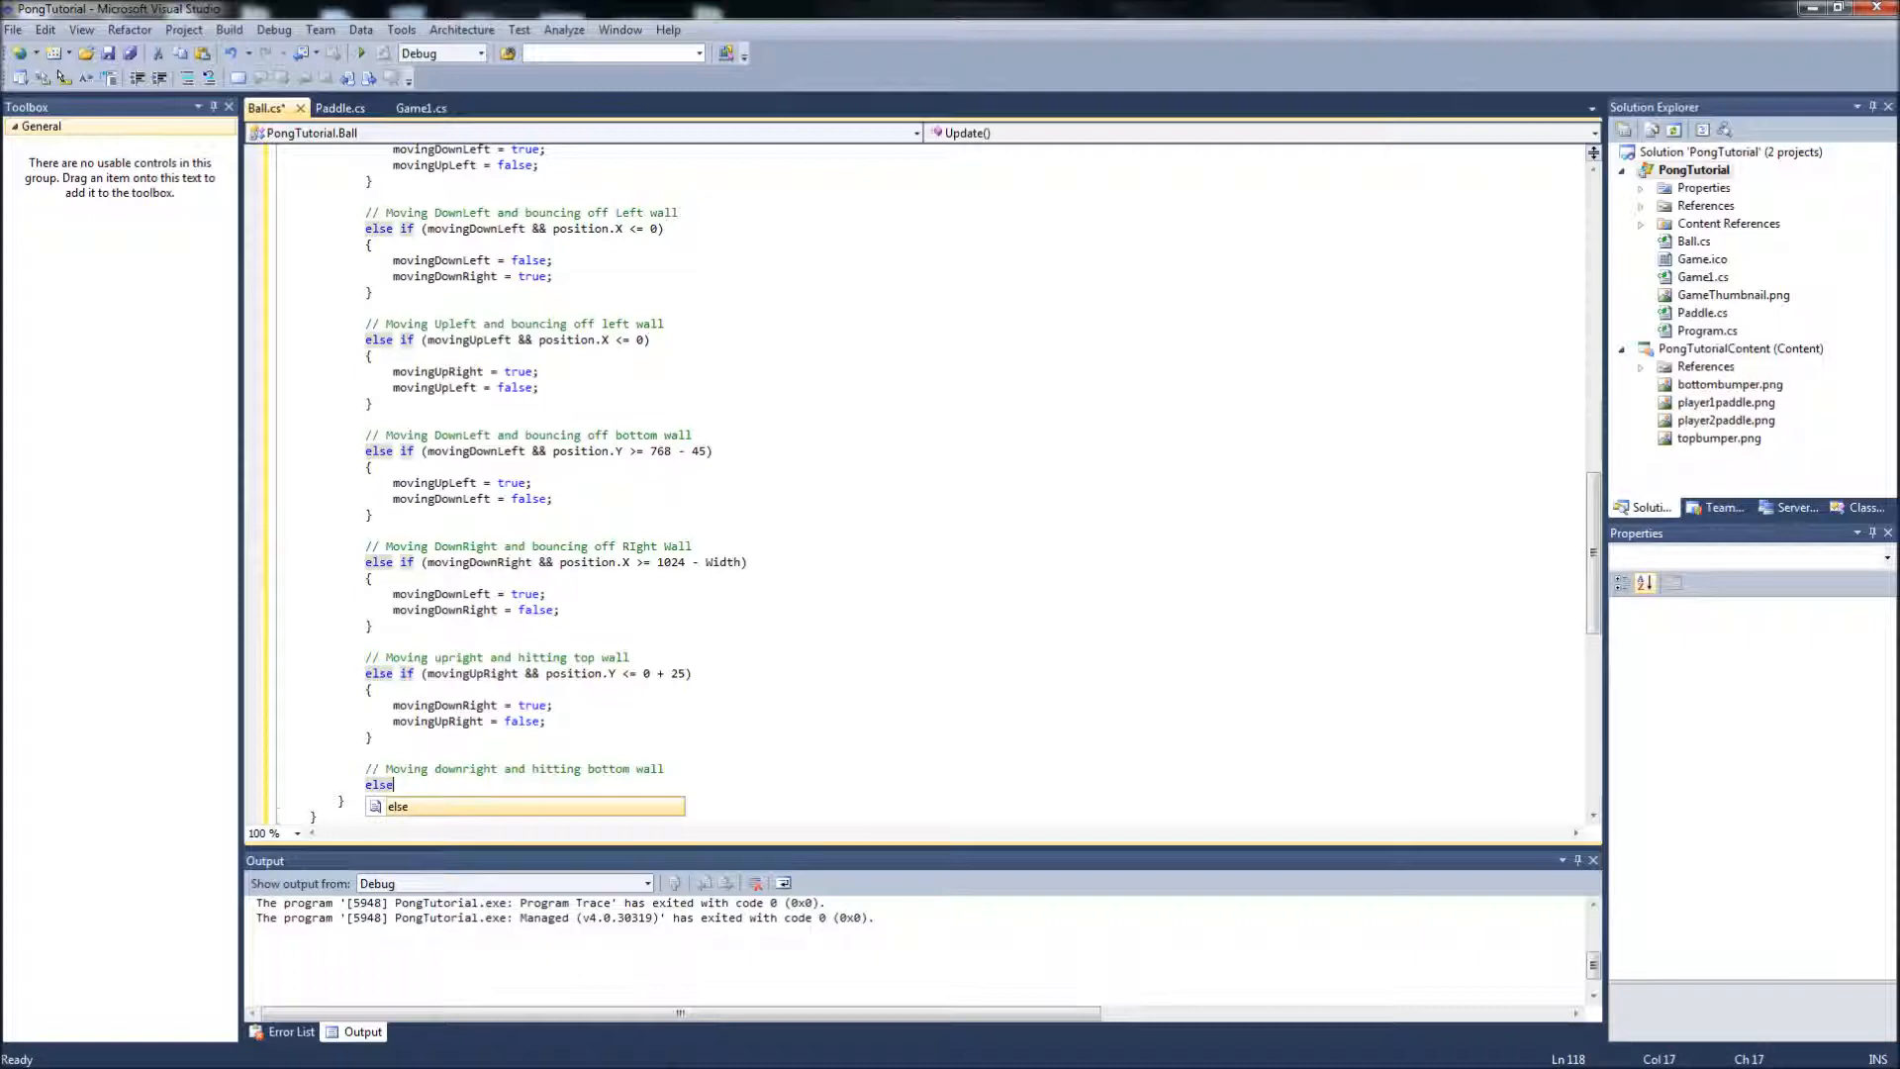
text(if(moving)
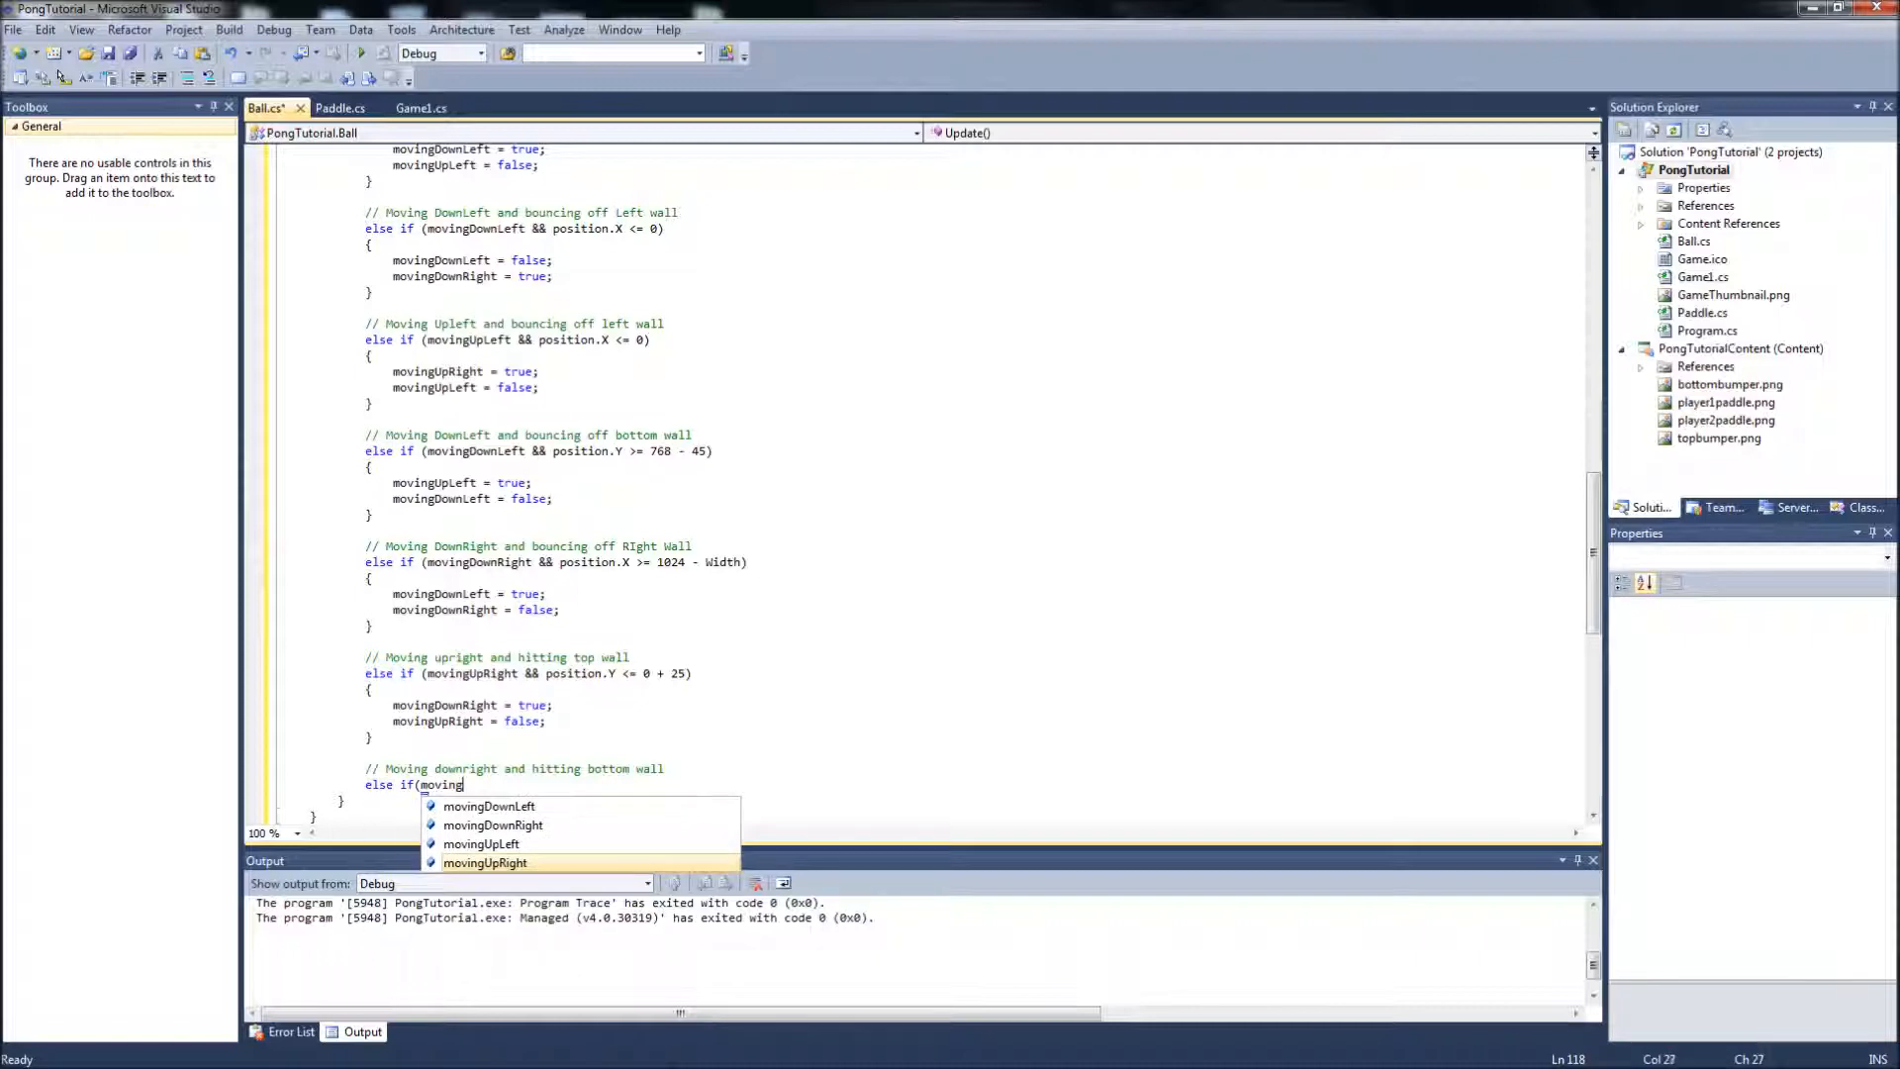
text(DownRight)
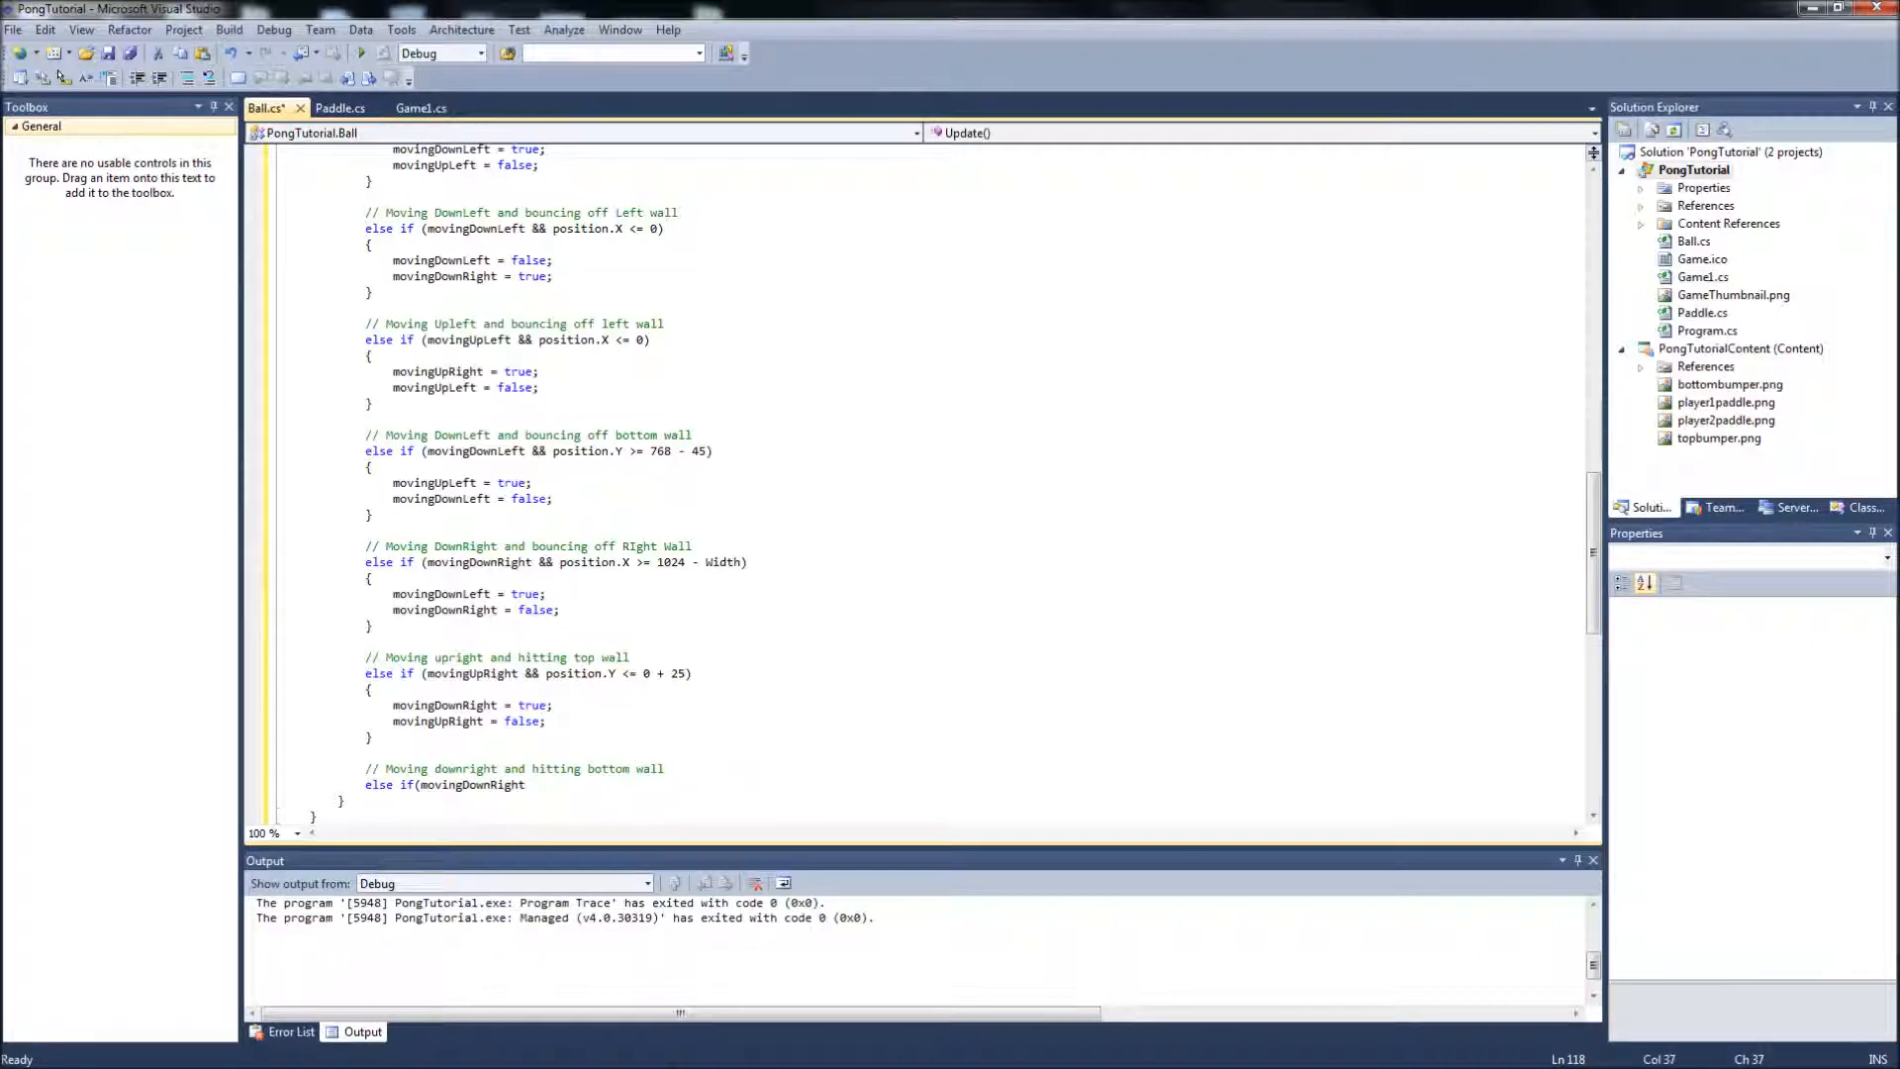
text(&&)
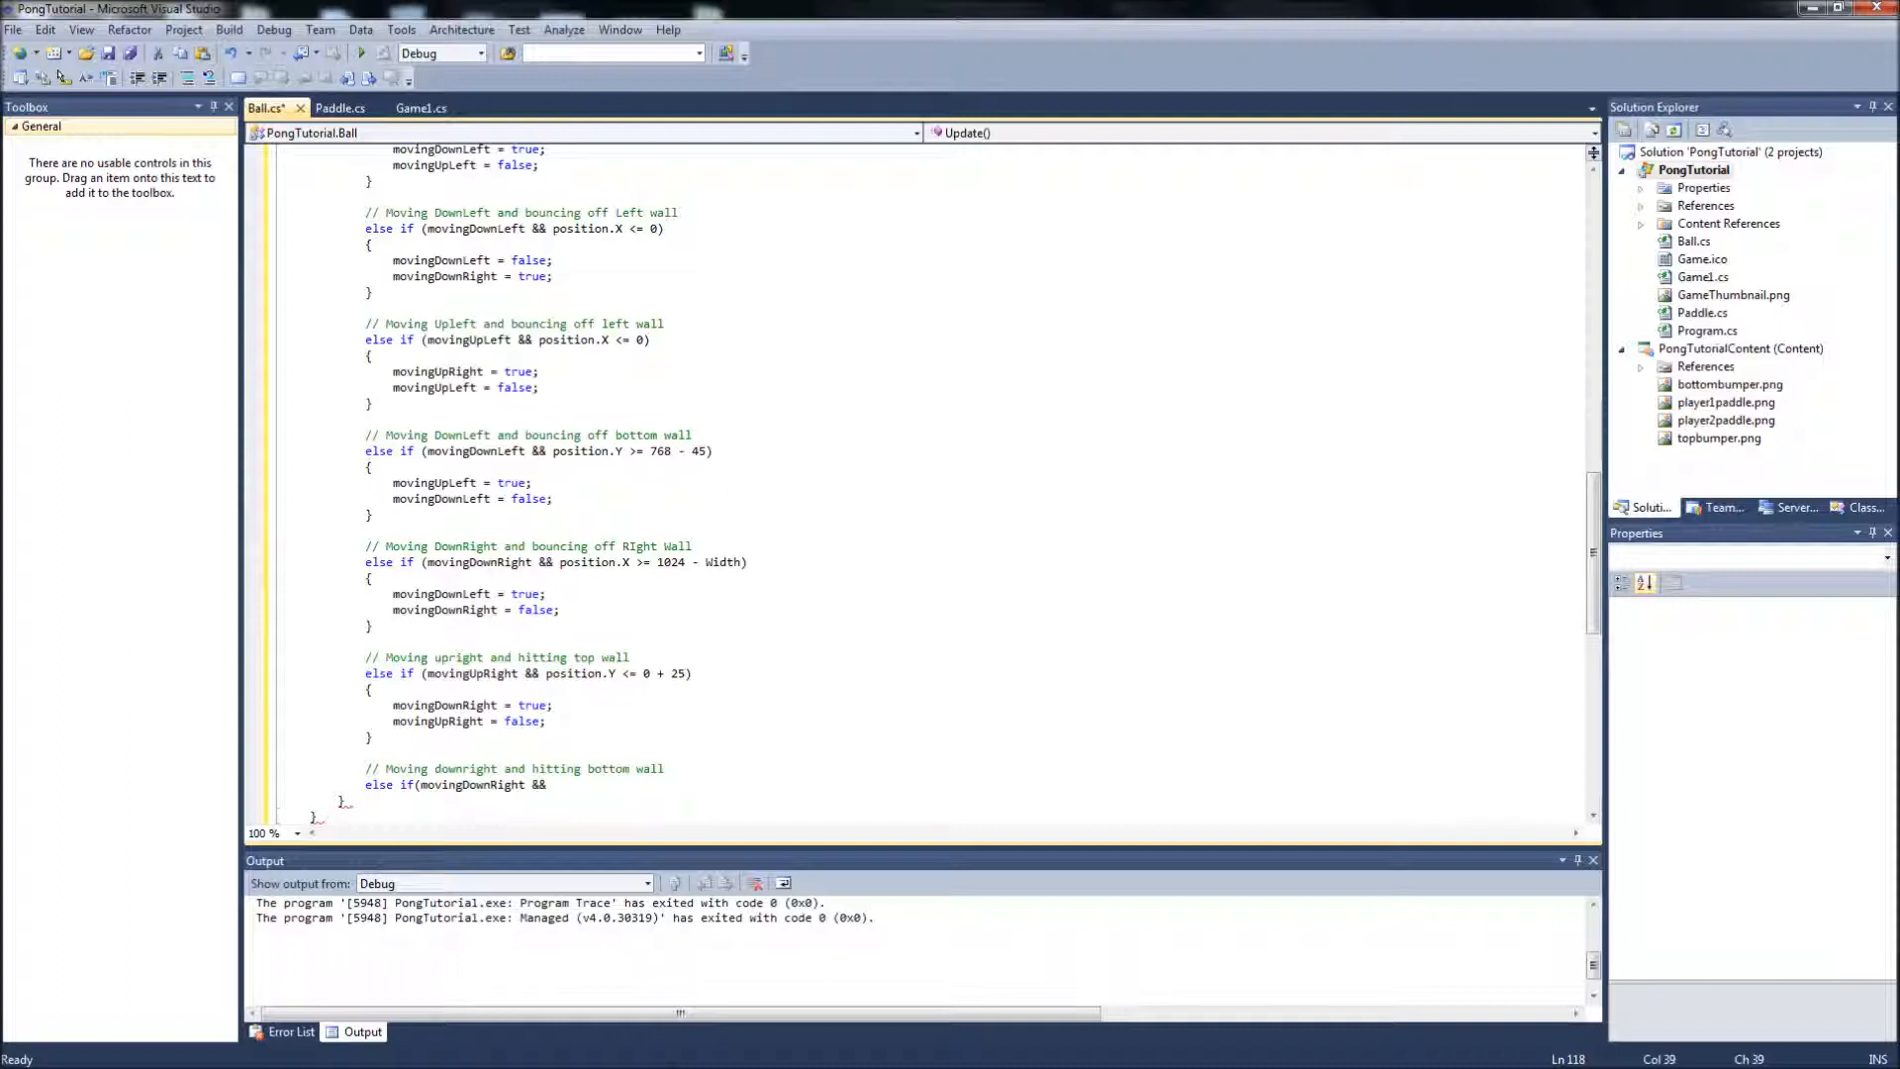
text(position)
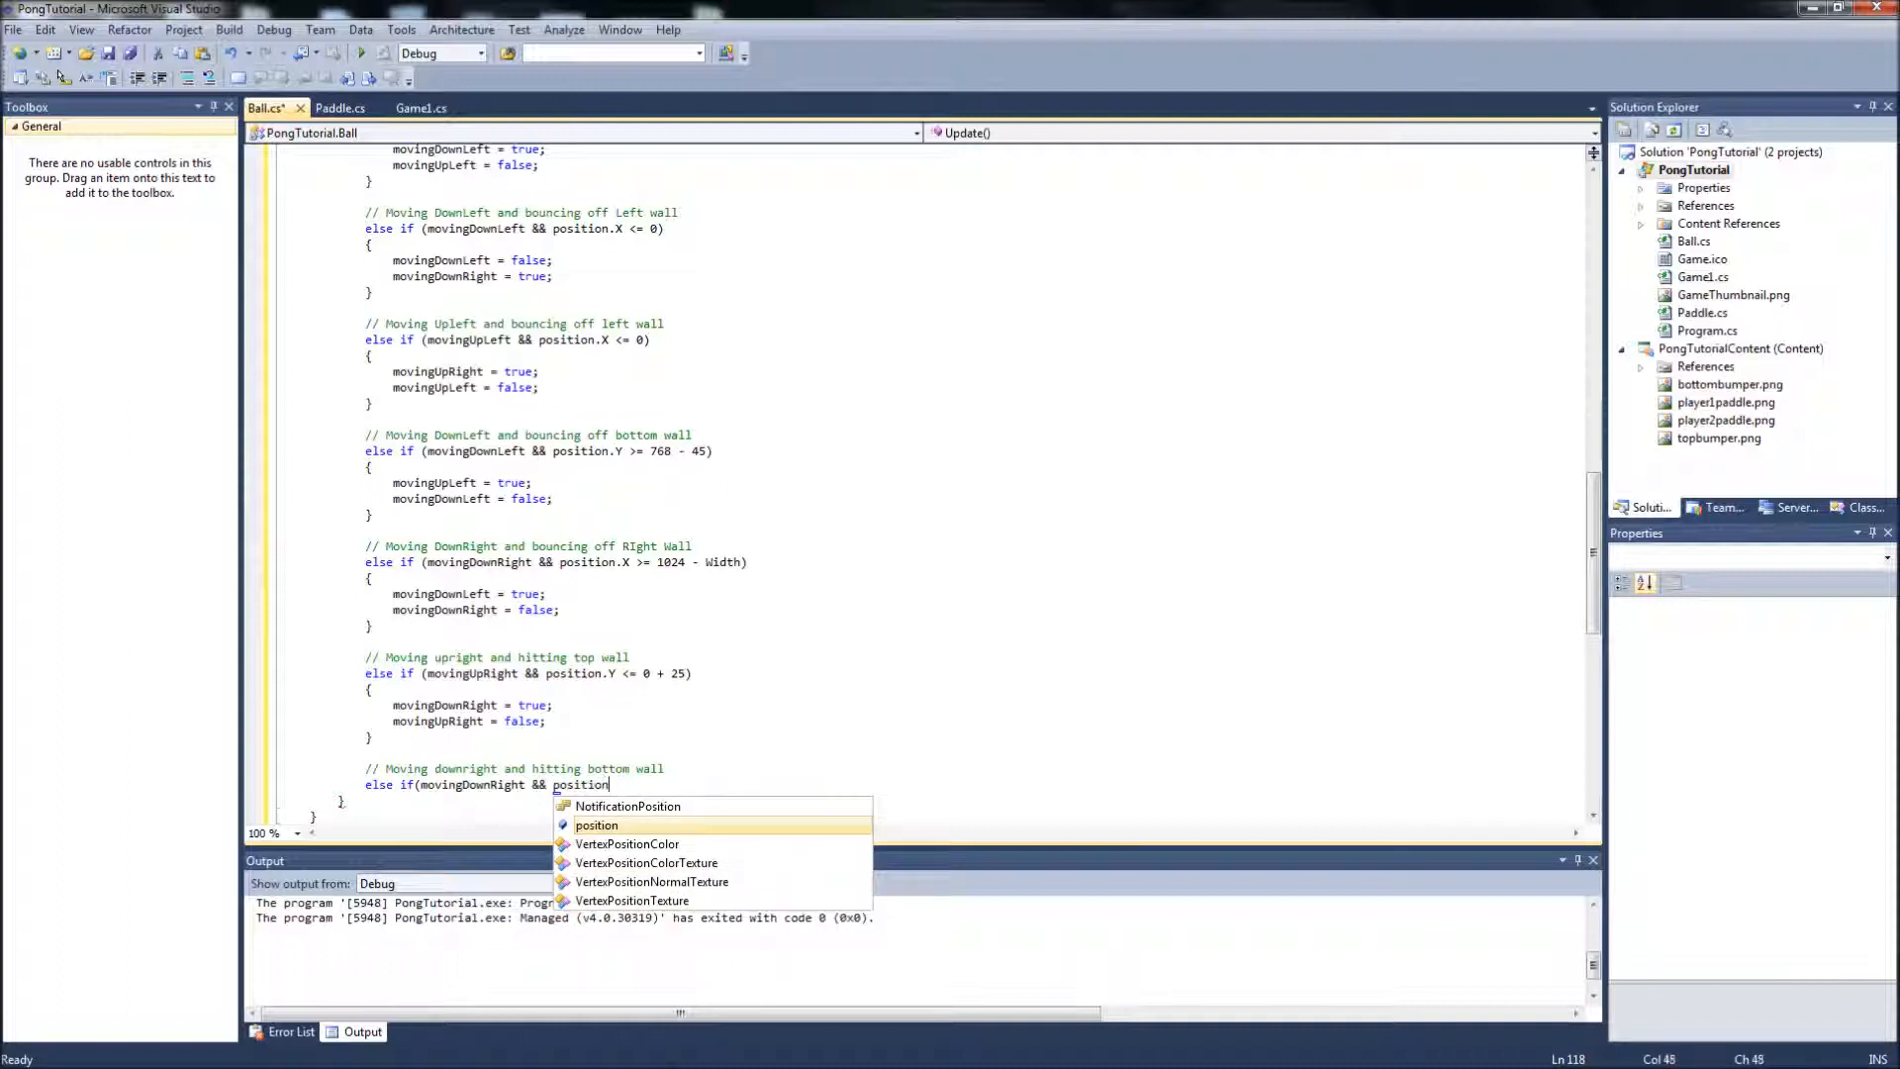
text(.Y)
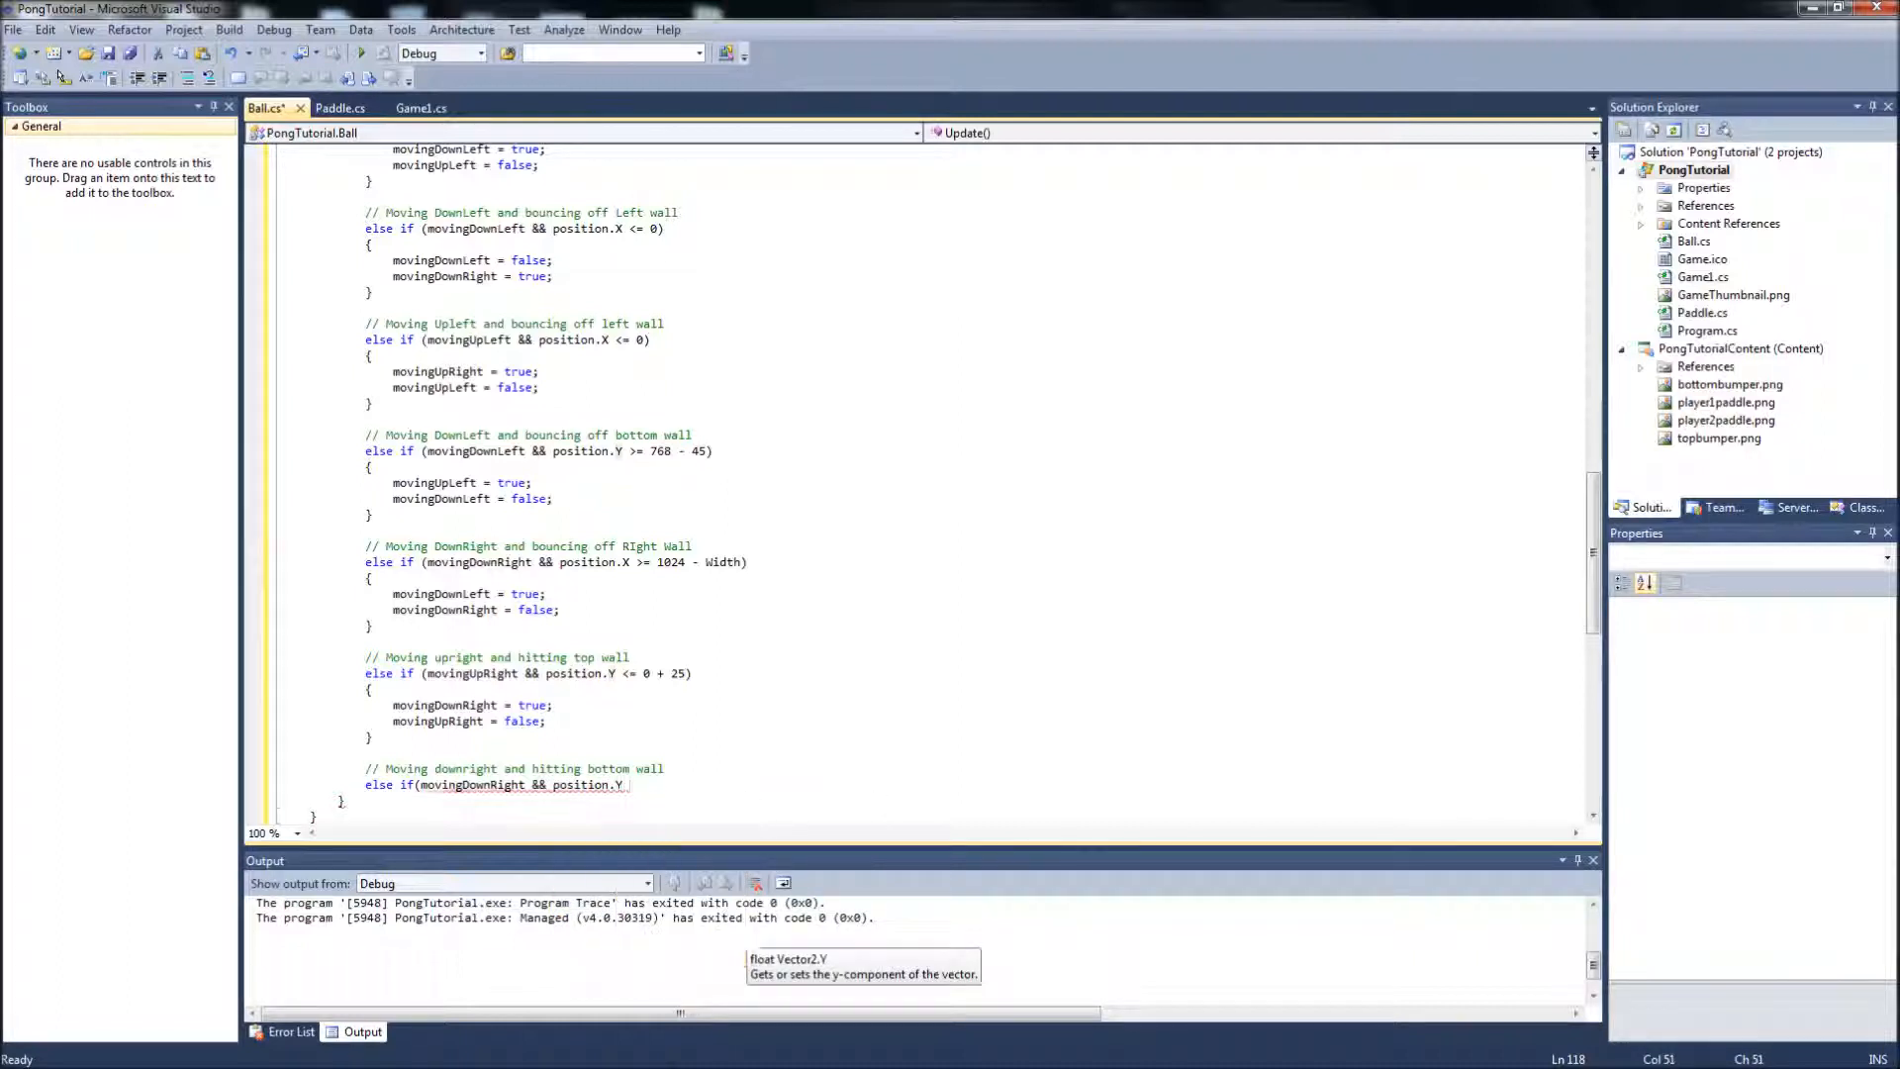
text(>=)
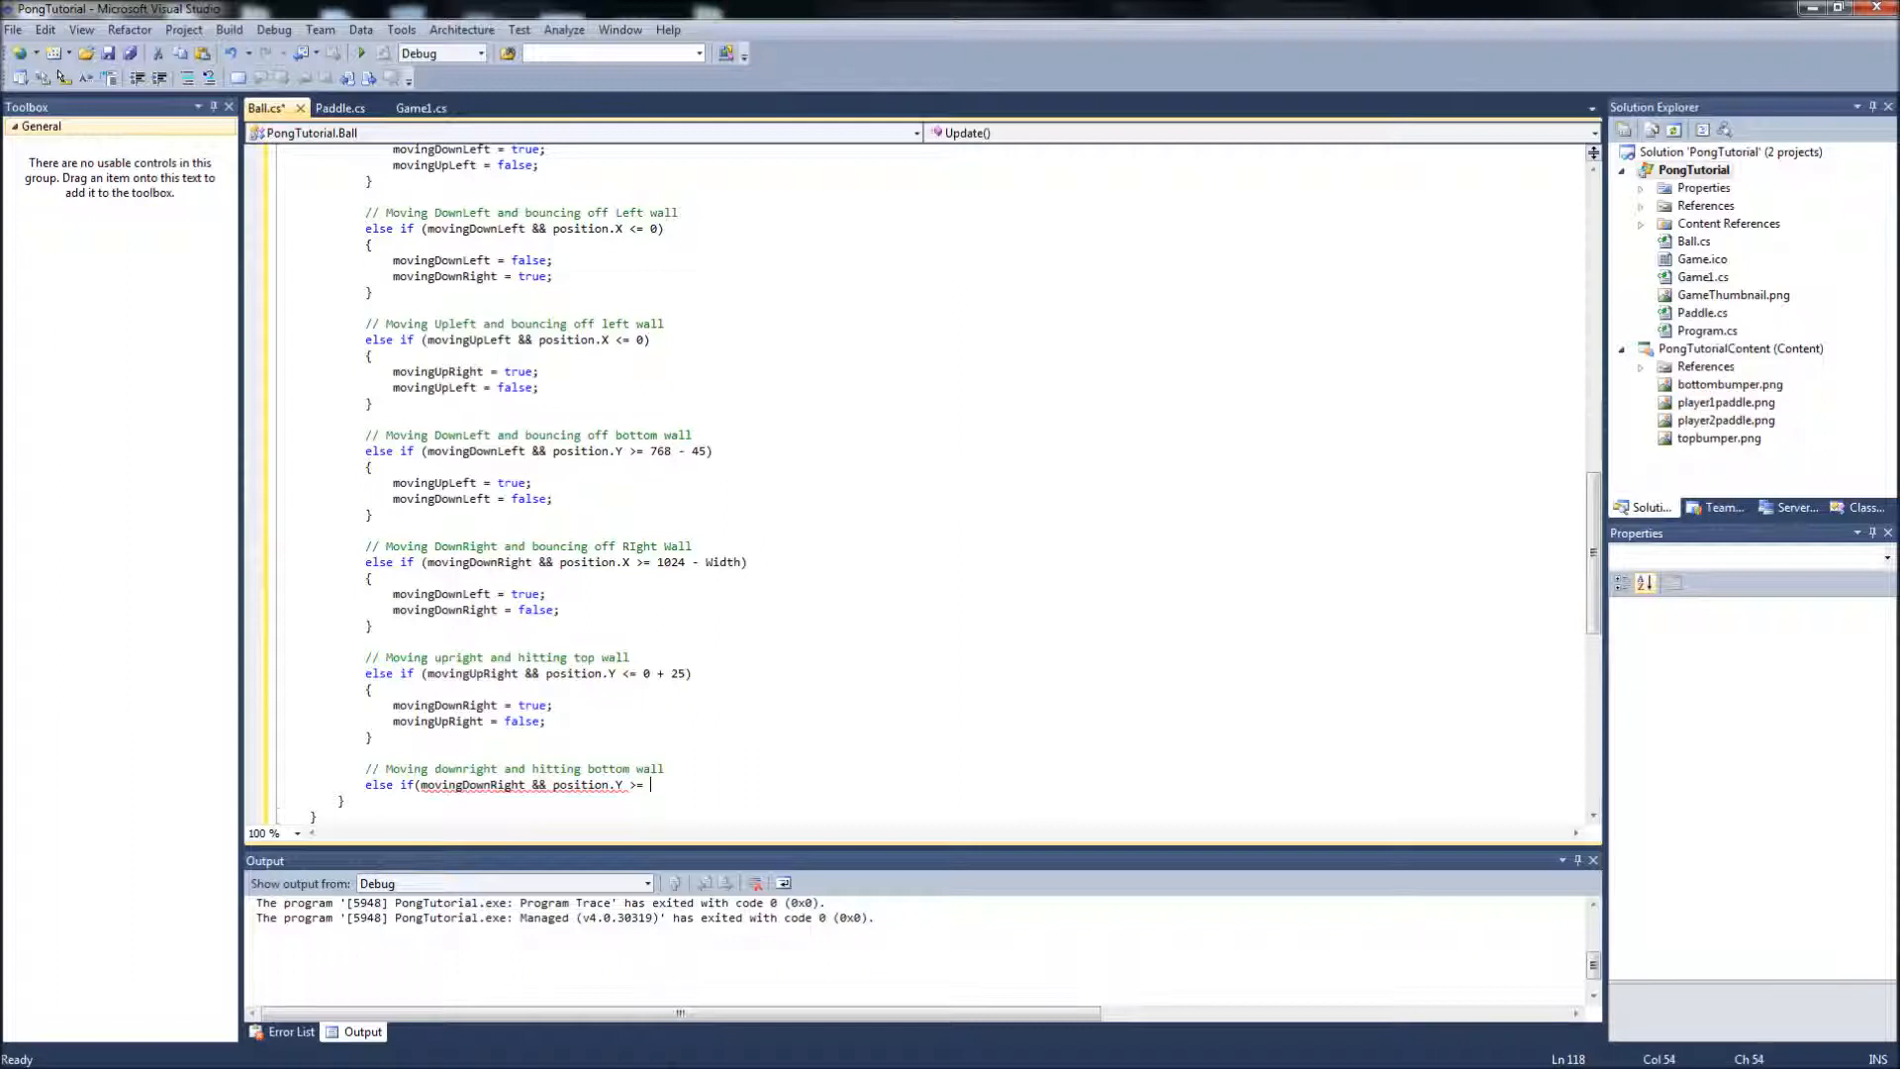
text(768)
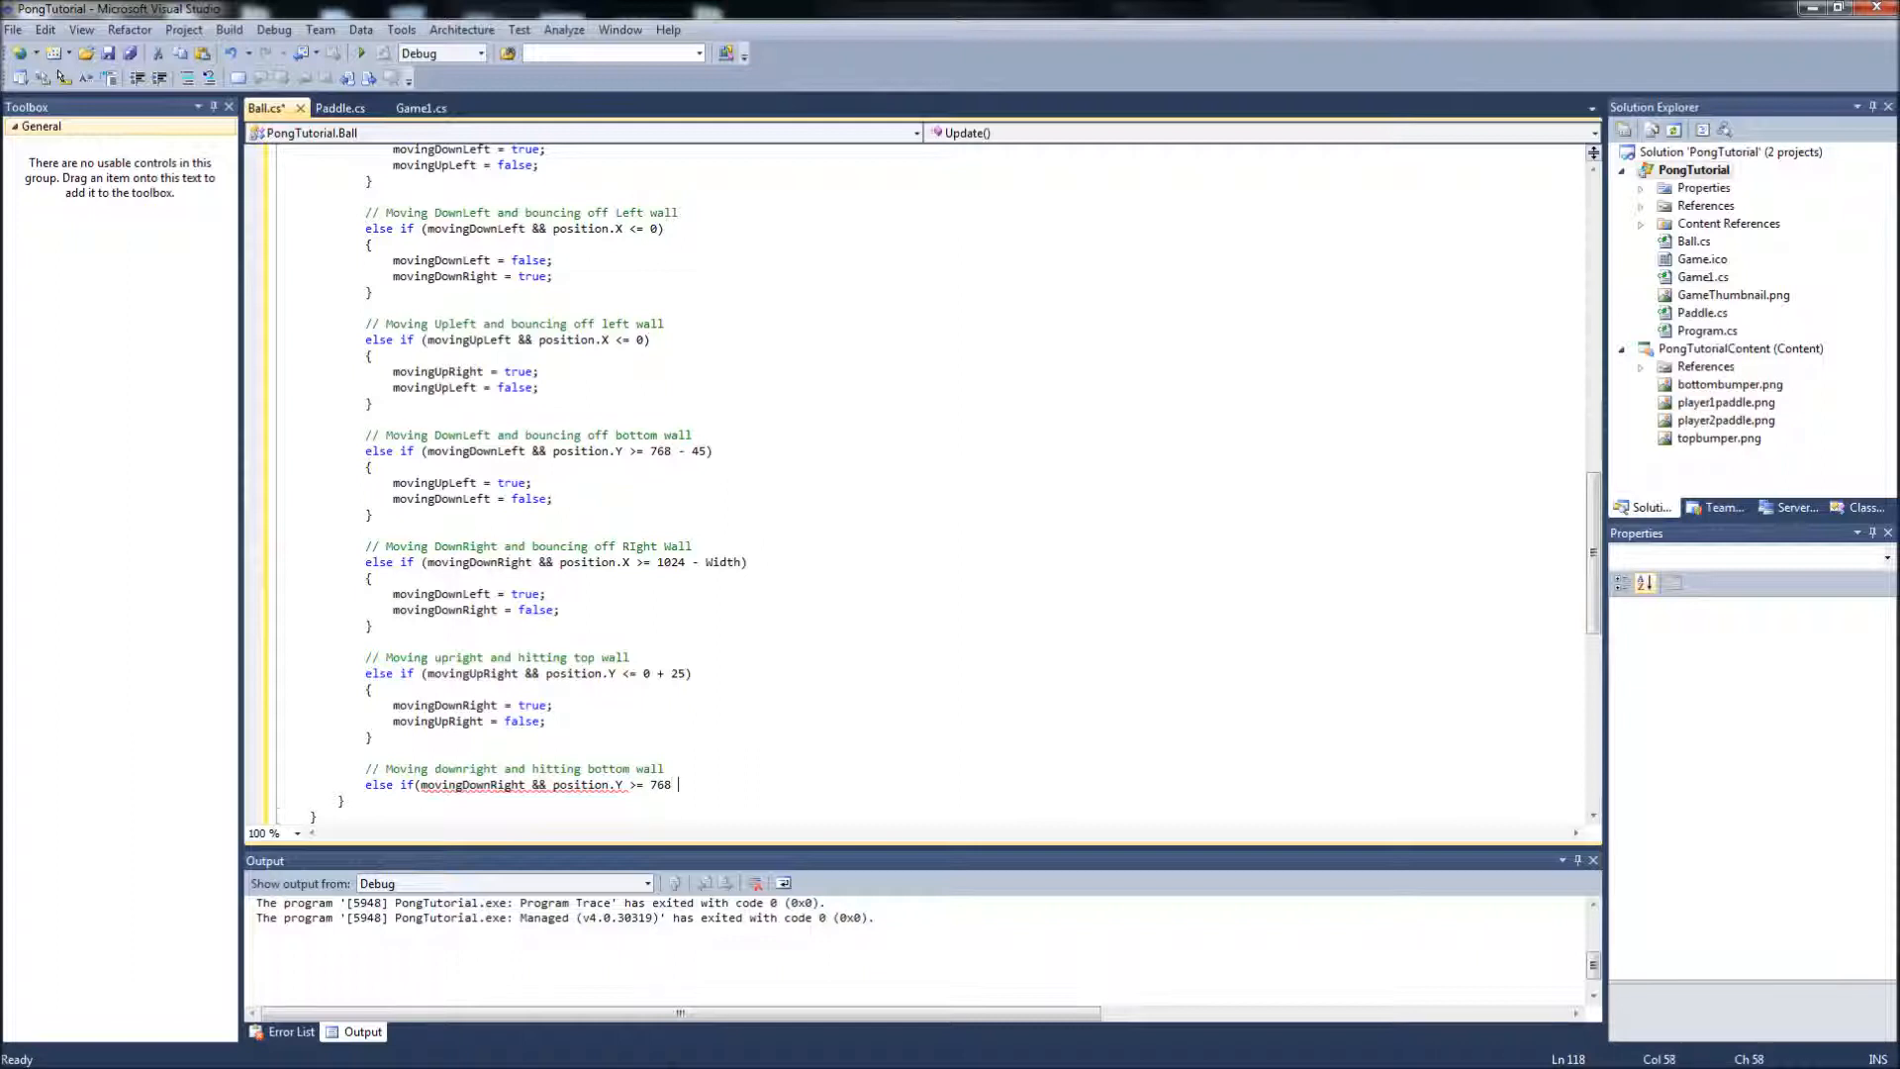
text(-45))
text({)
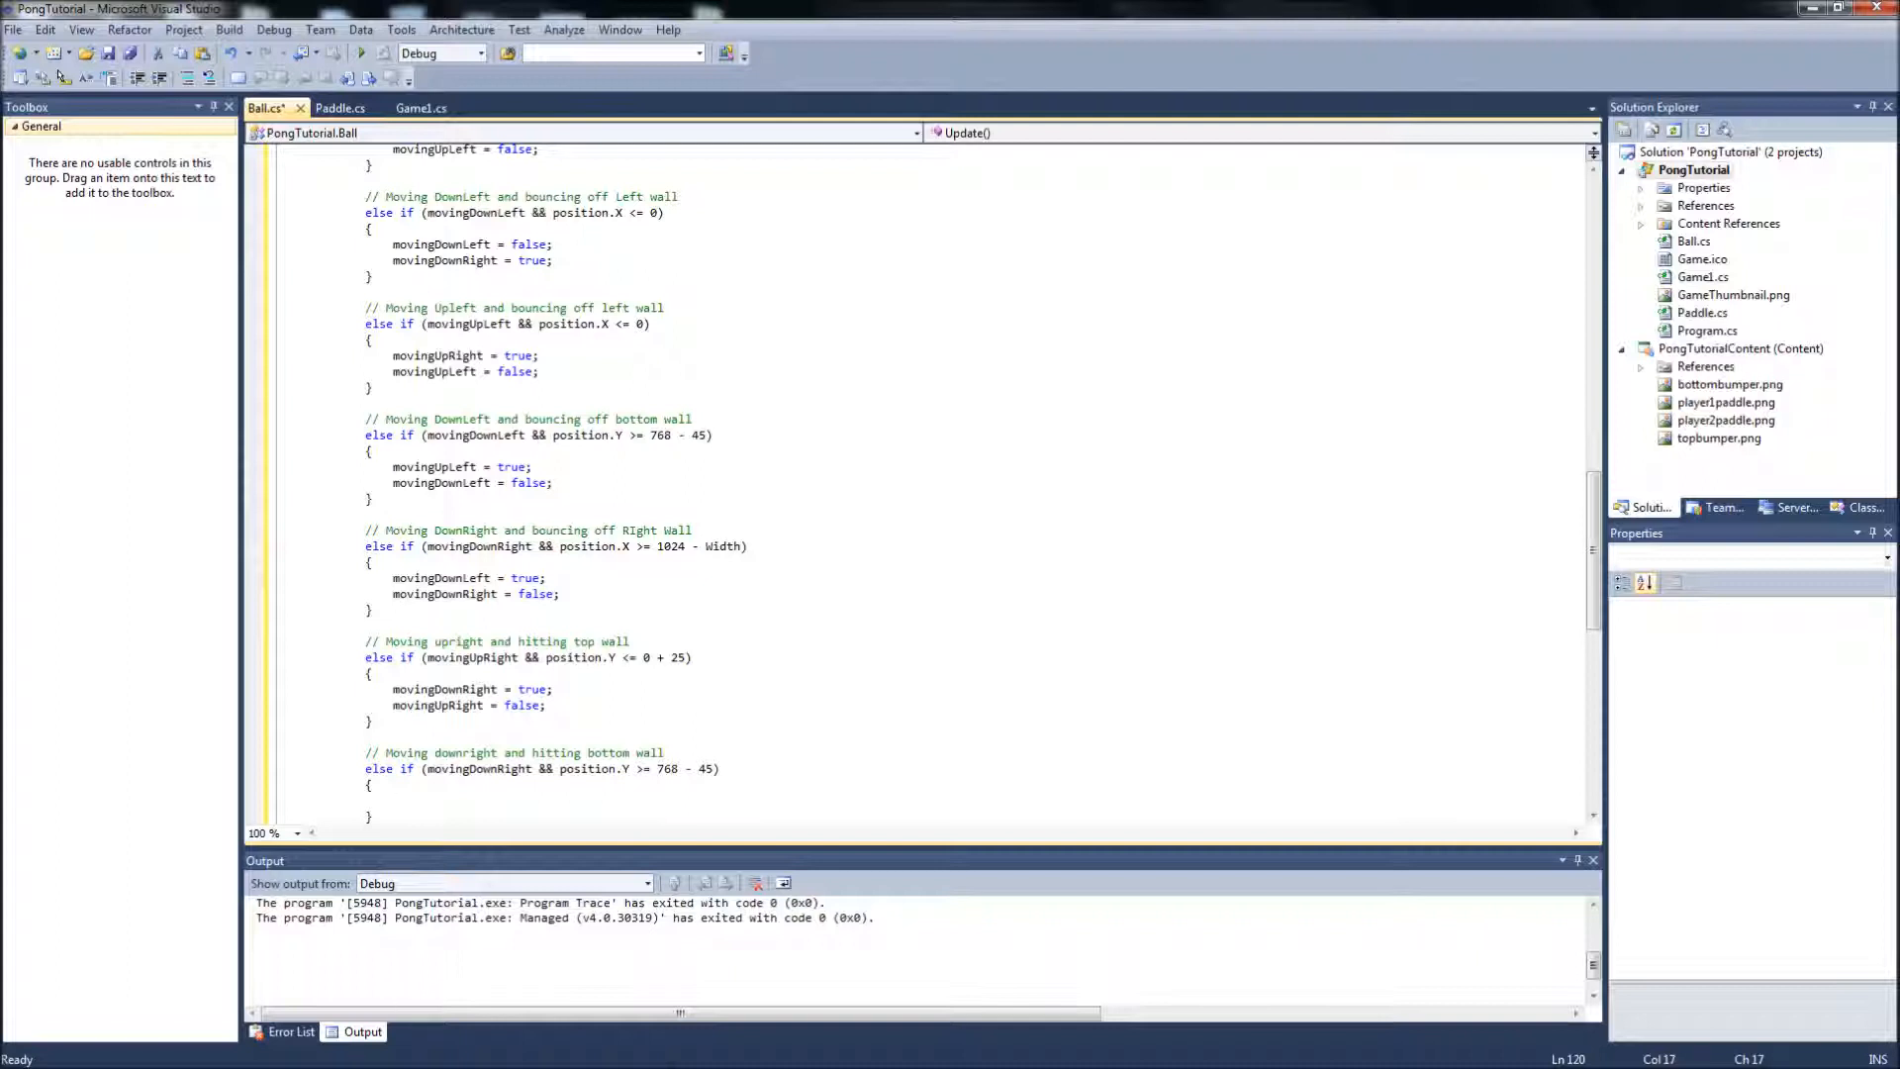
Inside that branch, set movingUpRight = true and movingDownRight = false.
text(movingUpri)
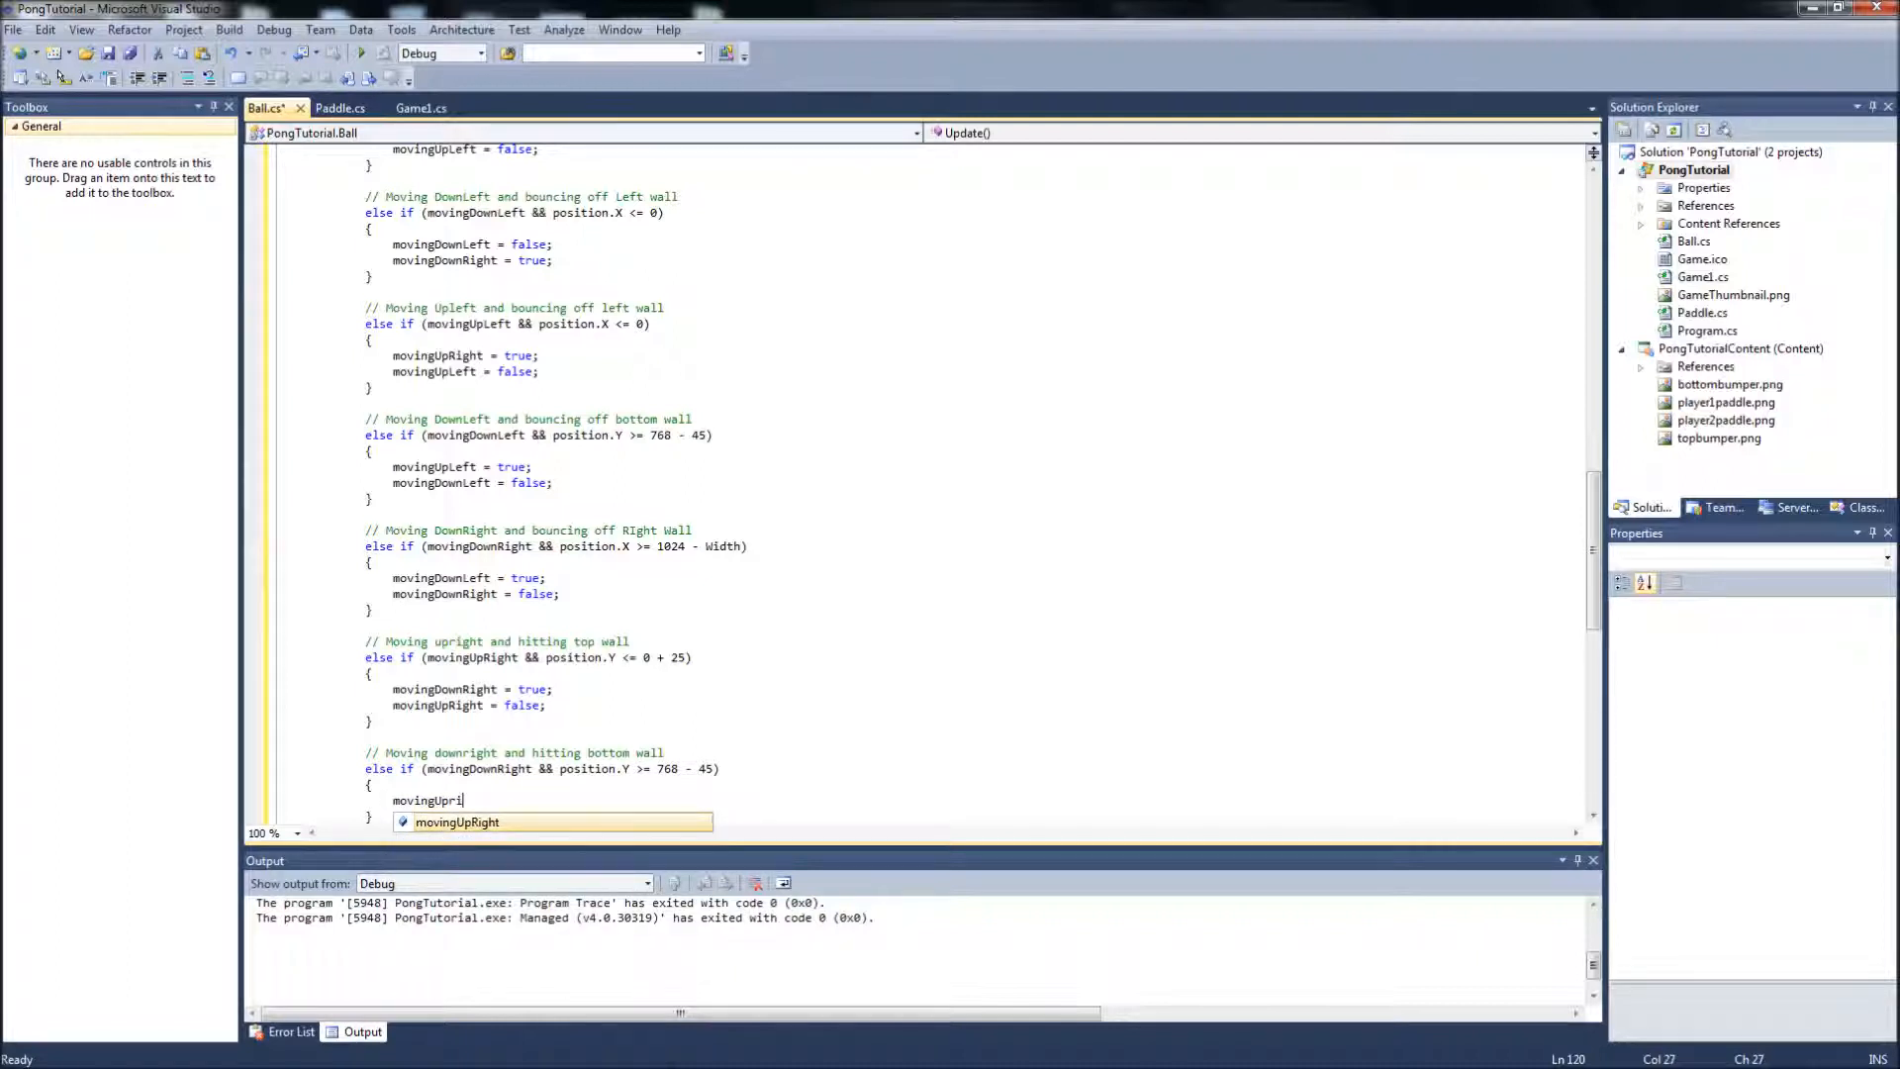
text(Right =)
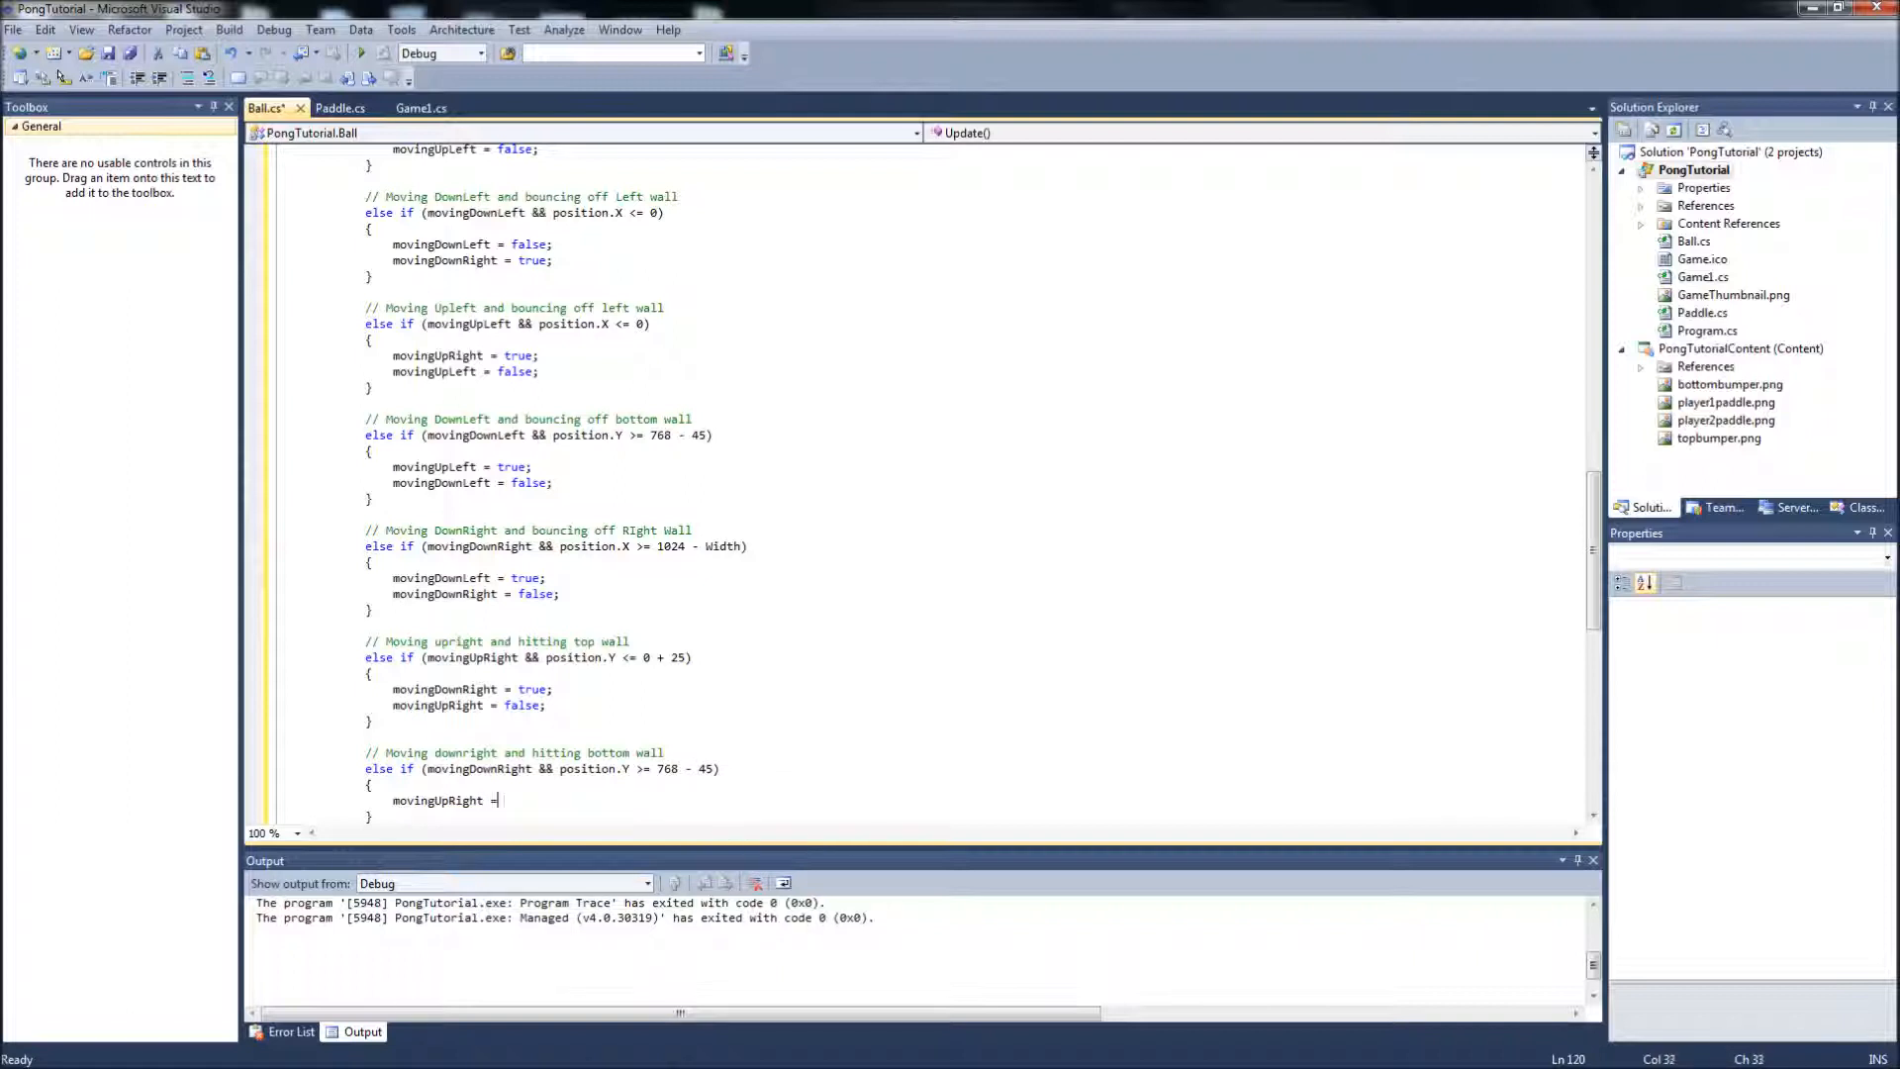
text(true;)
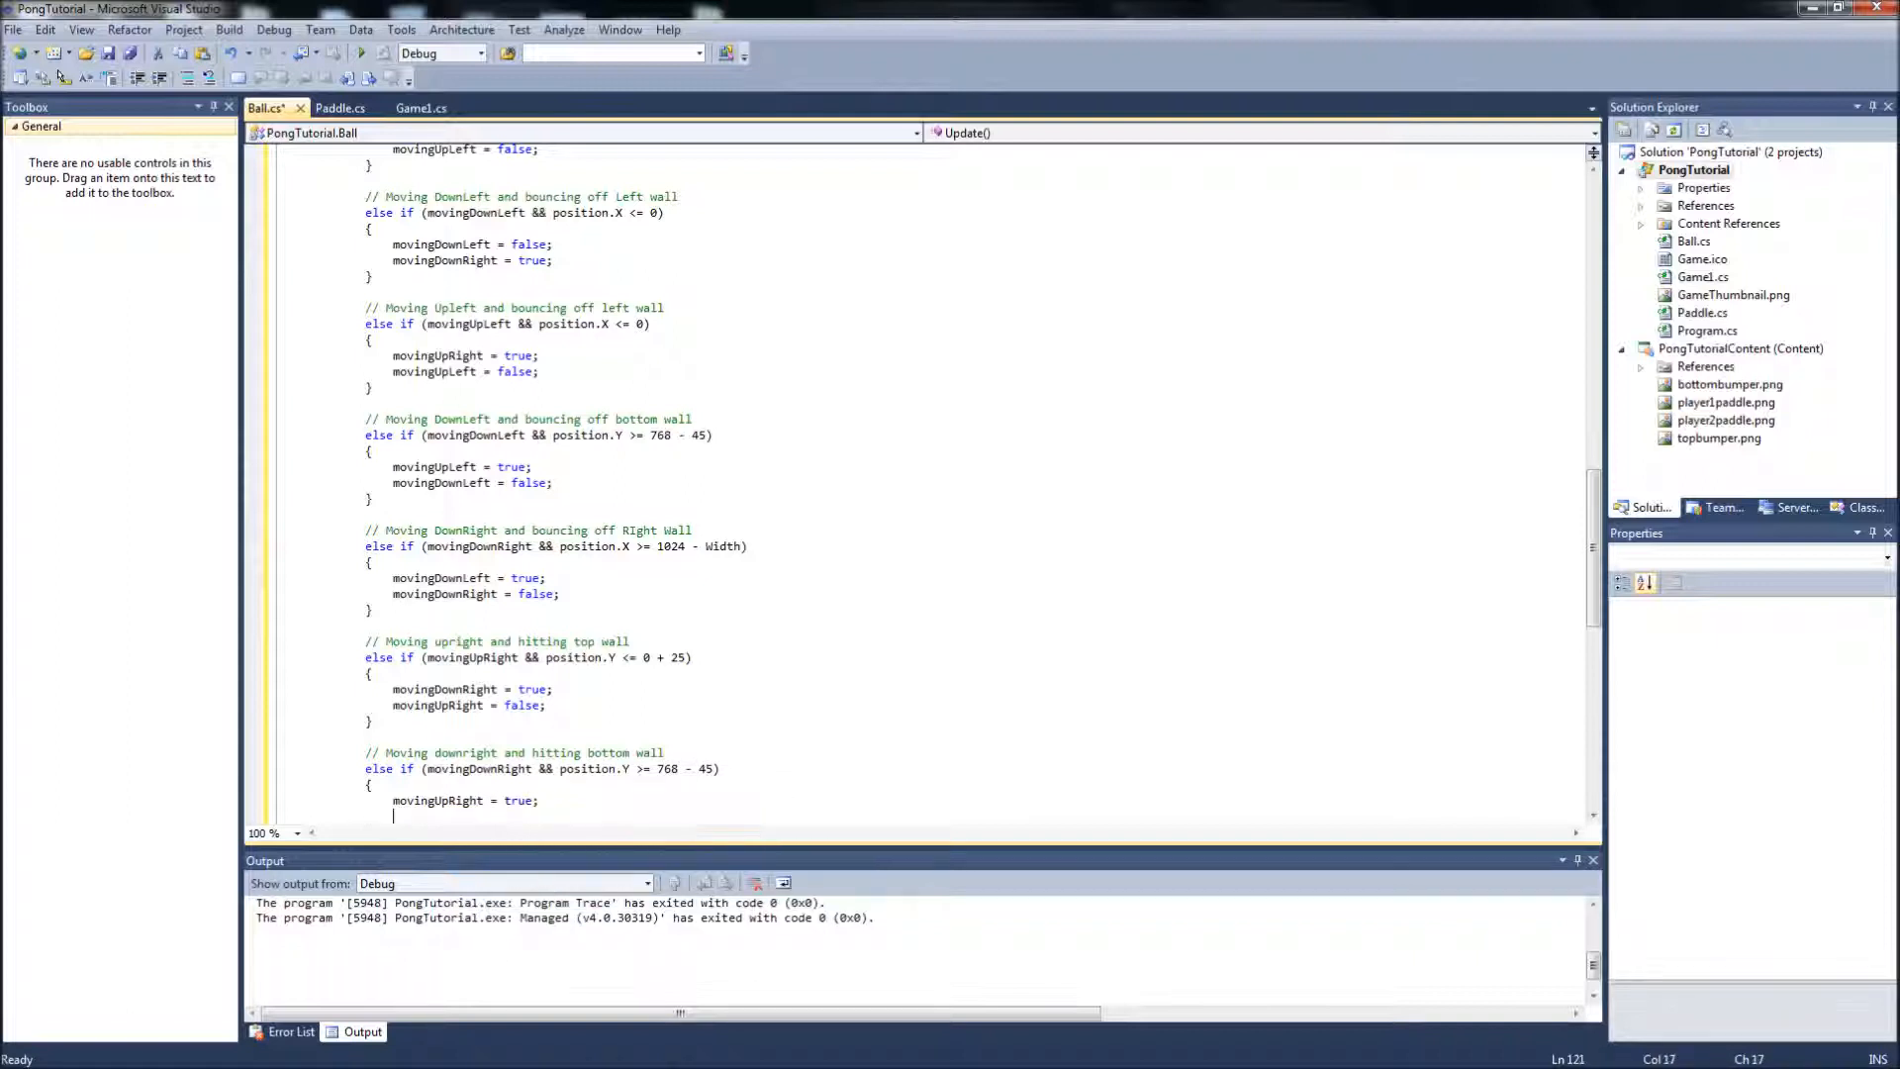
text(movingdownri)
text(// moving upright and)
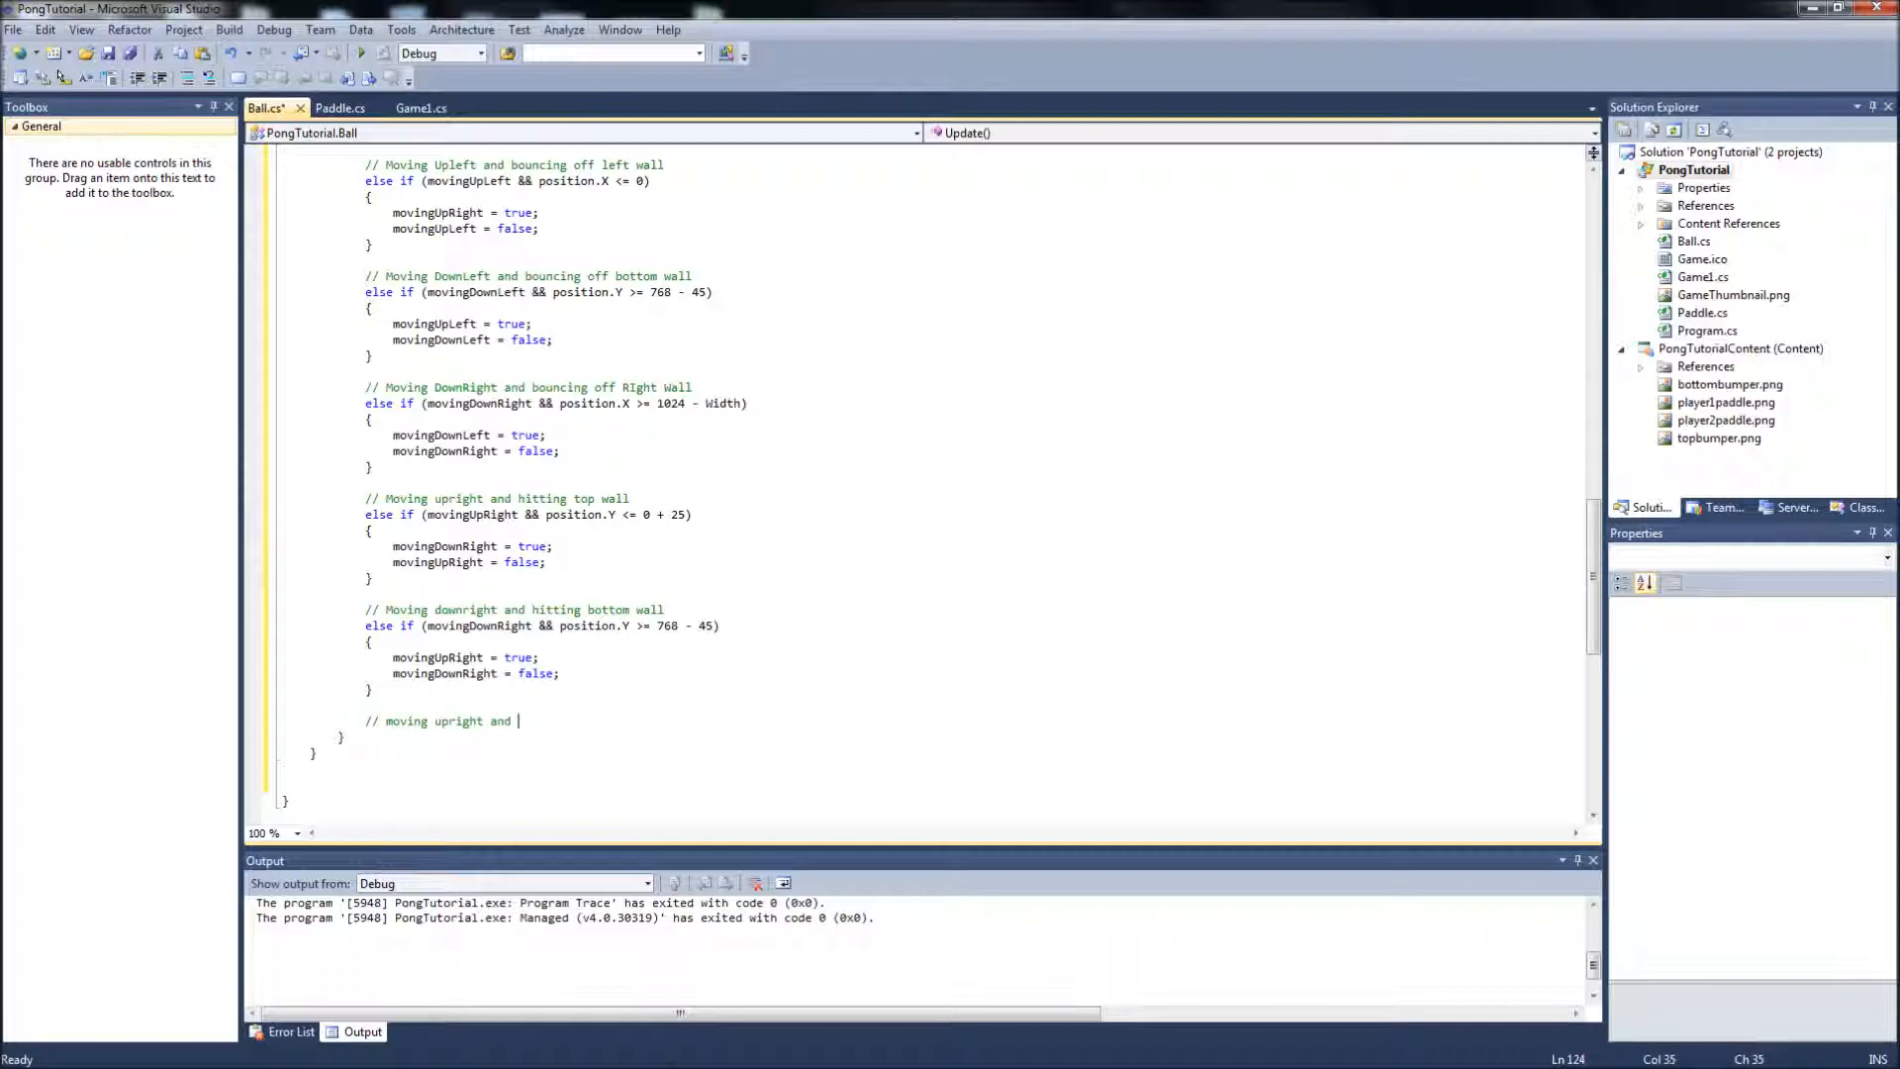
Add else if (movingUpRight && position.X >= 1024 - Width) with movingUpLeft = true in its body.
text(hitting right wall)
text(e)
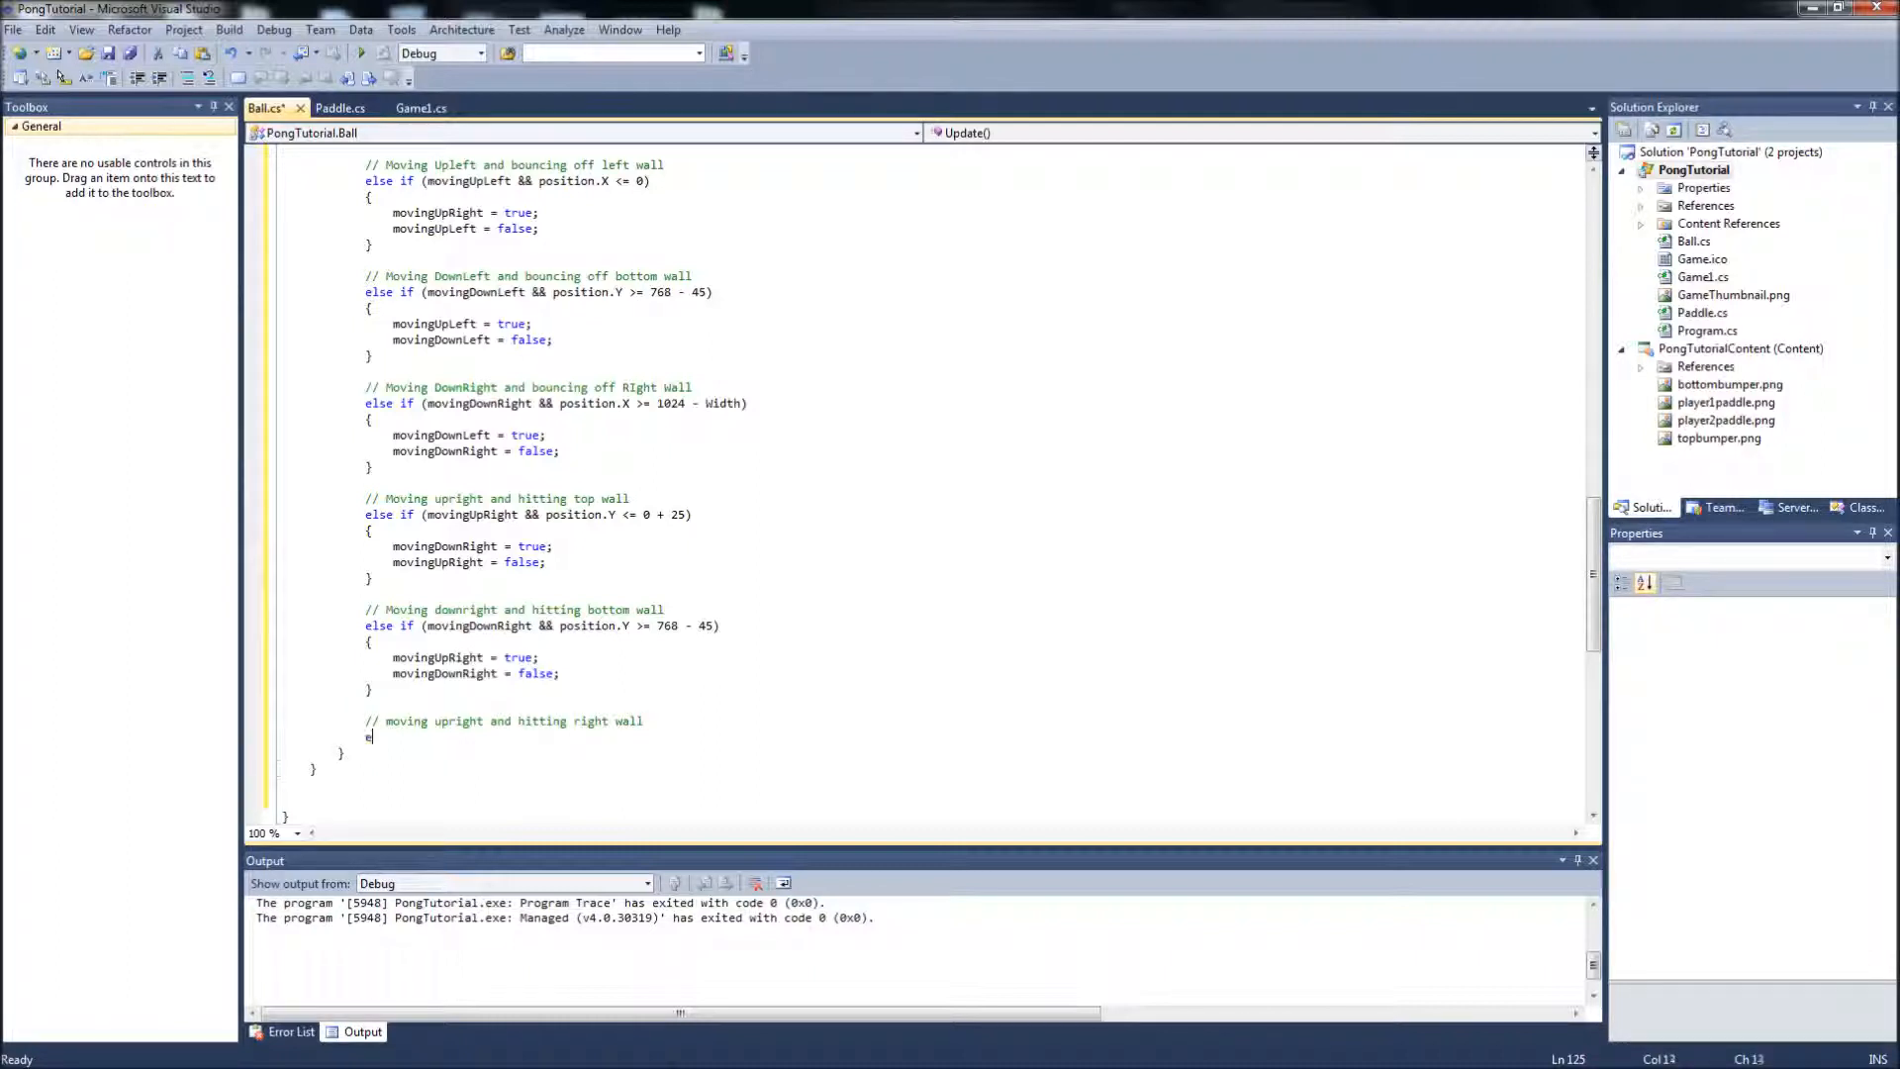
text(lse()
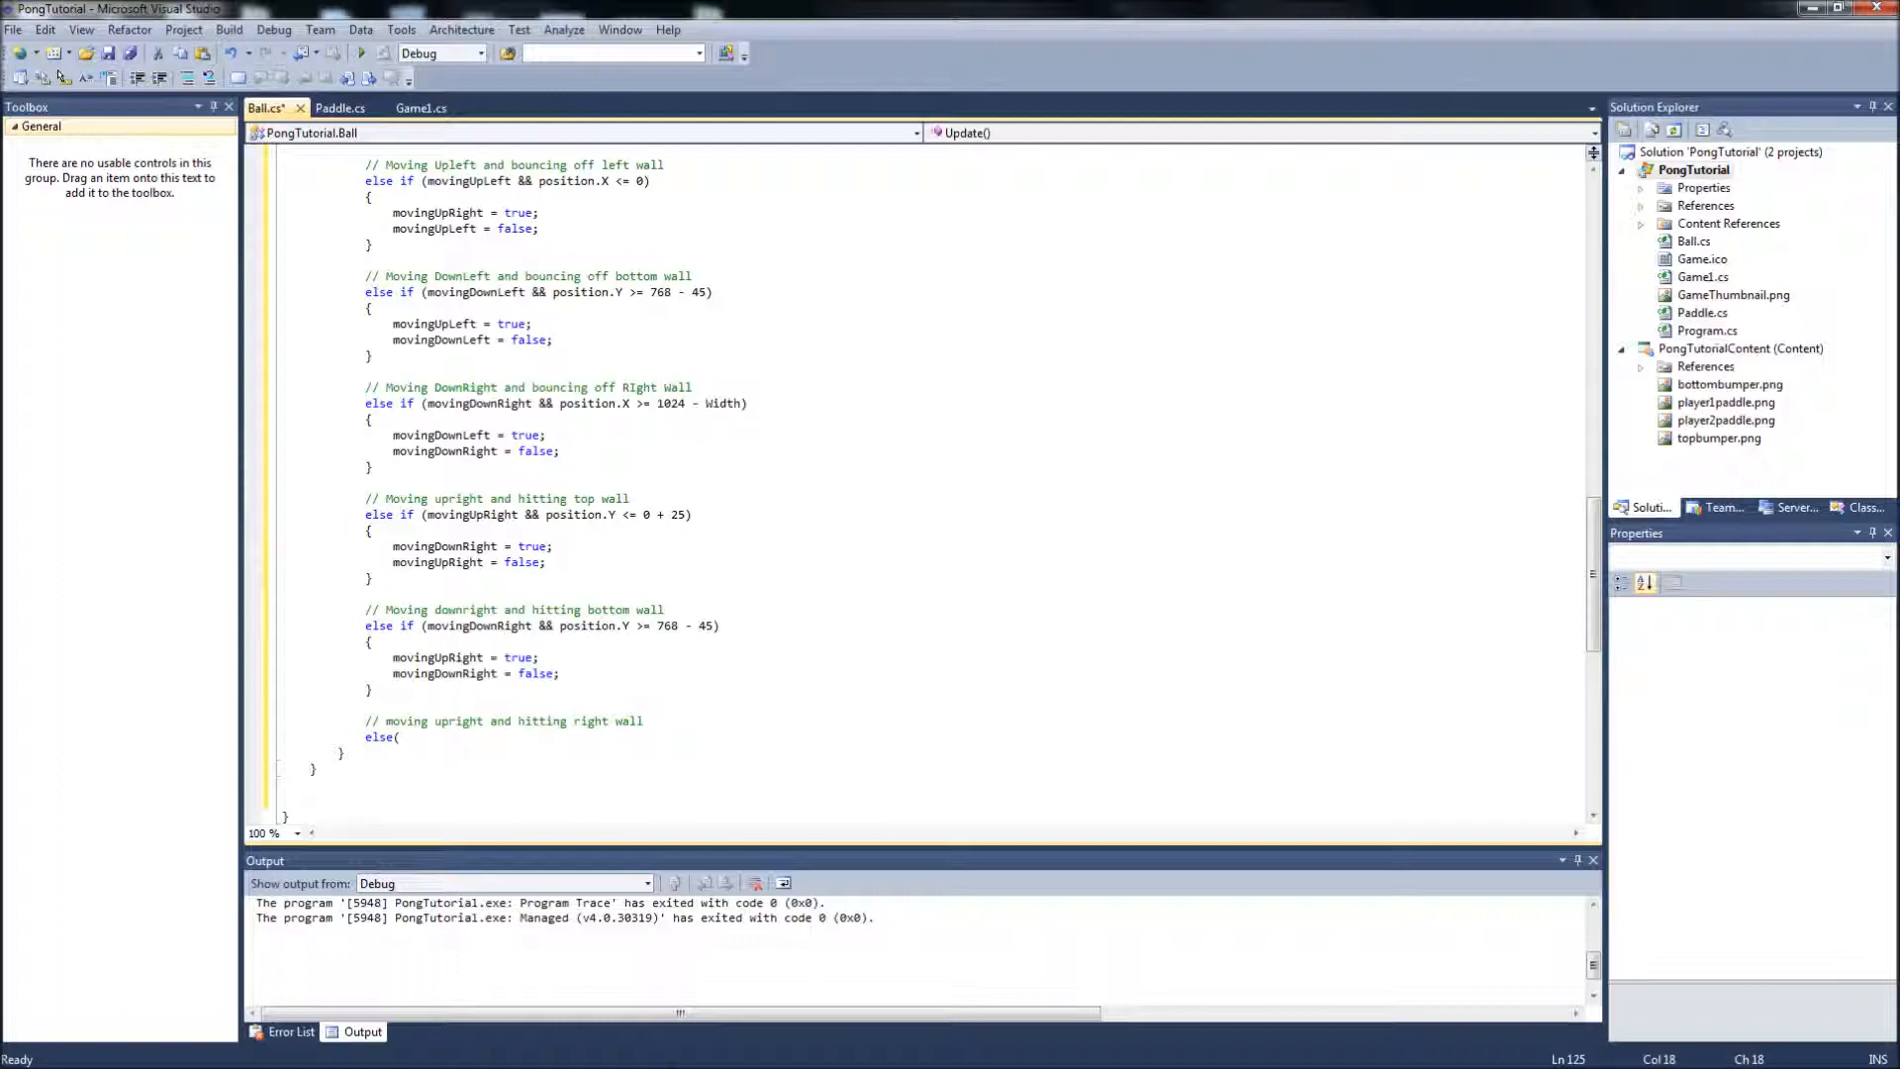
text(if(m)
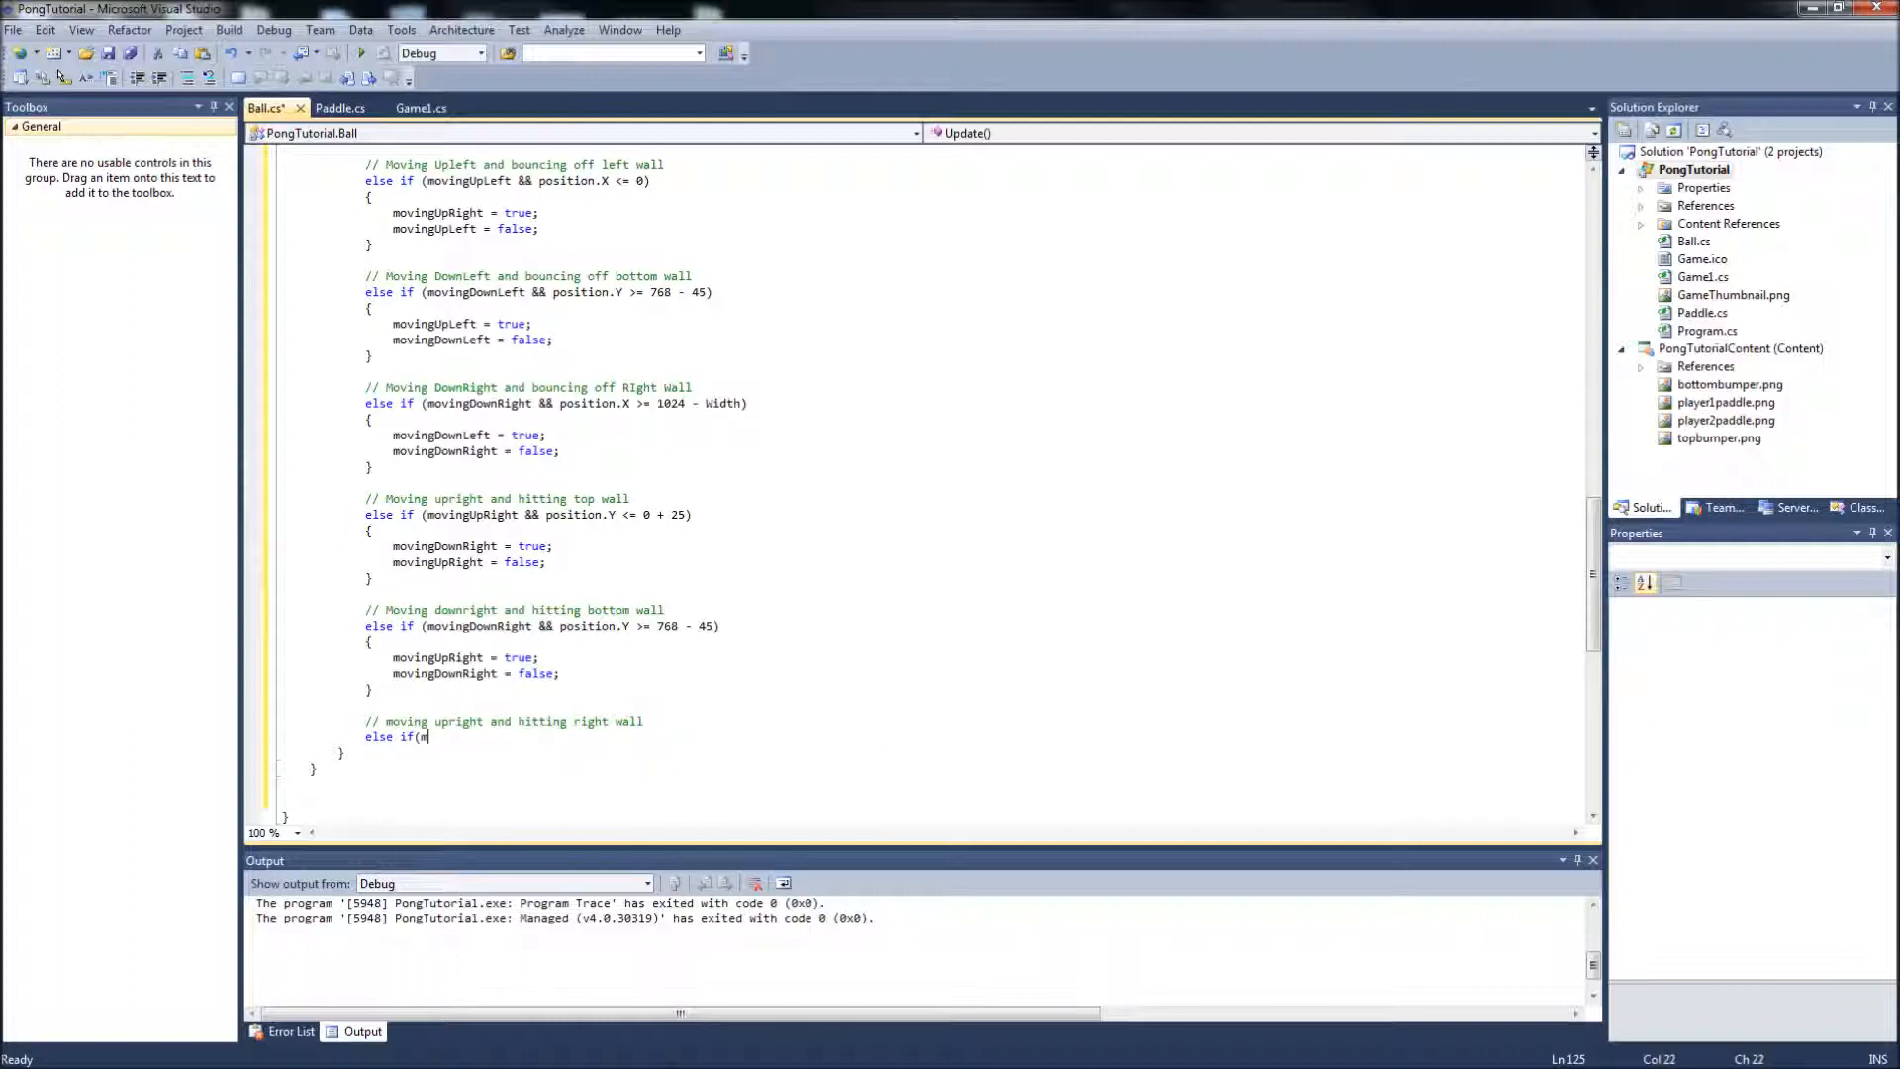
text(ovingUpRight &&)
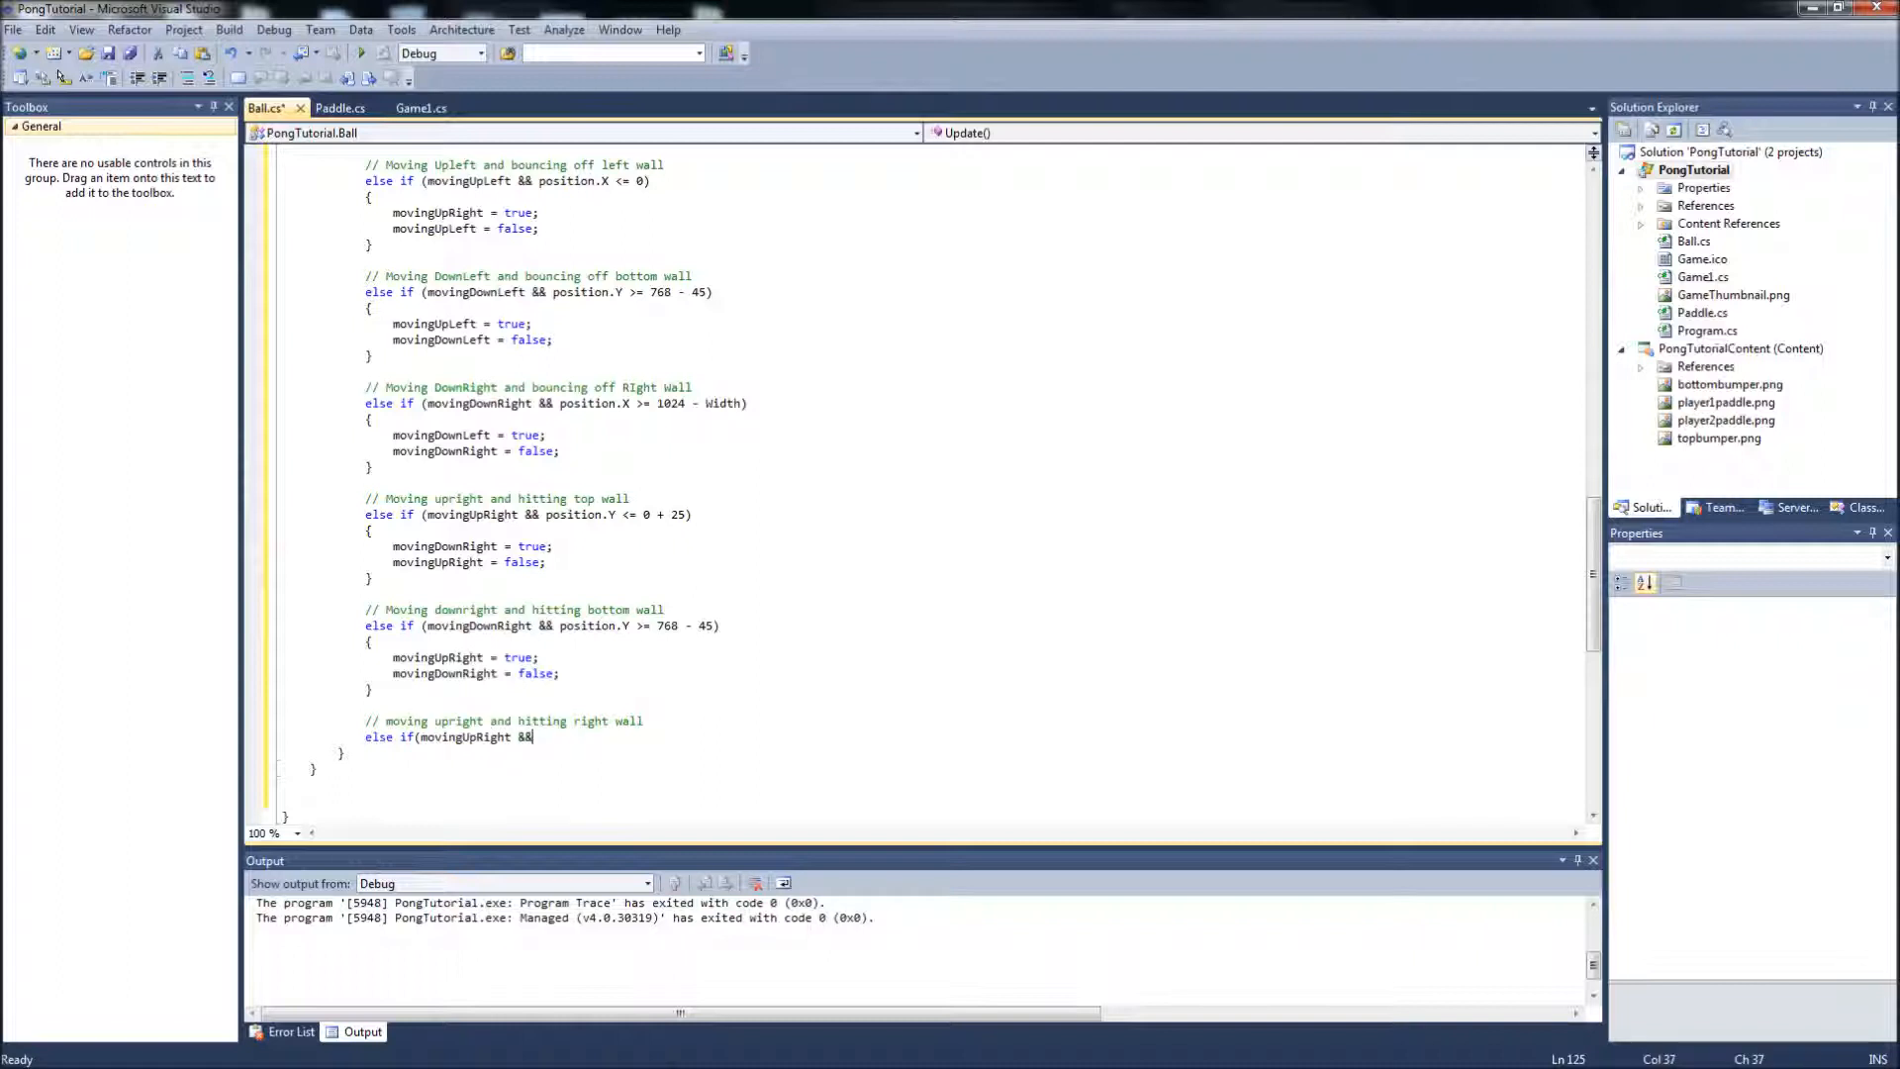
text(position.X)
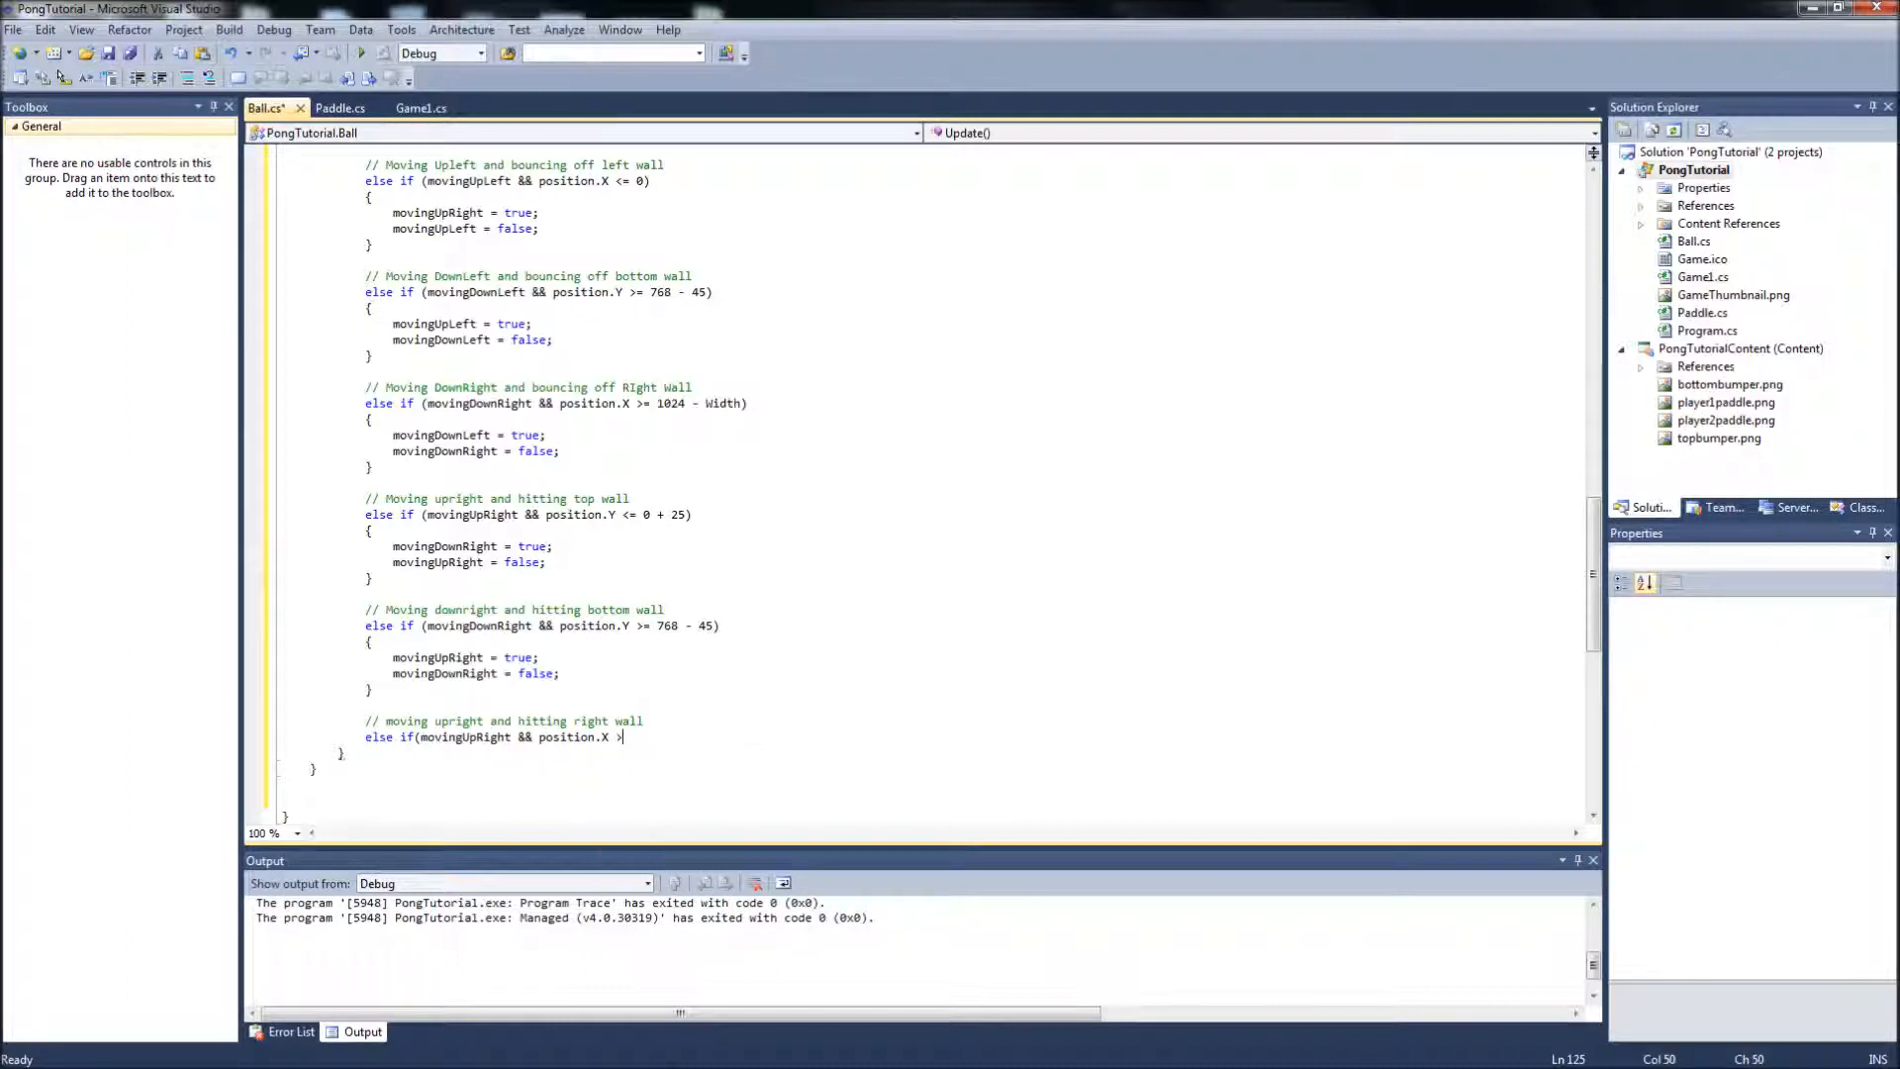
text(>= 1024 - Width)
text({)
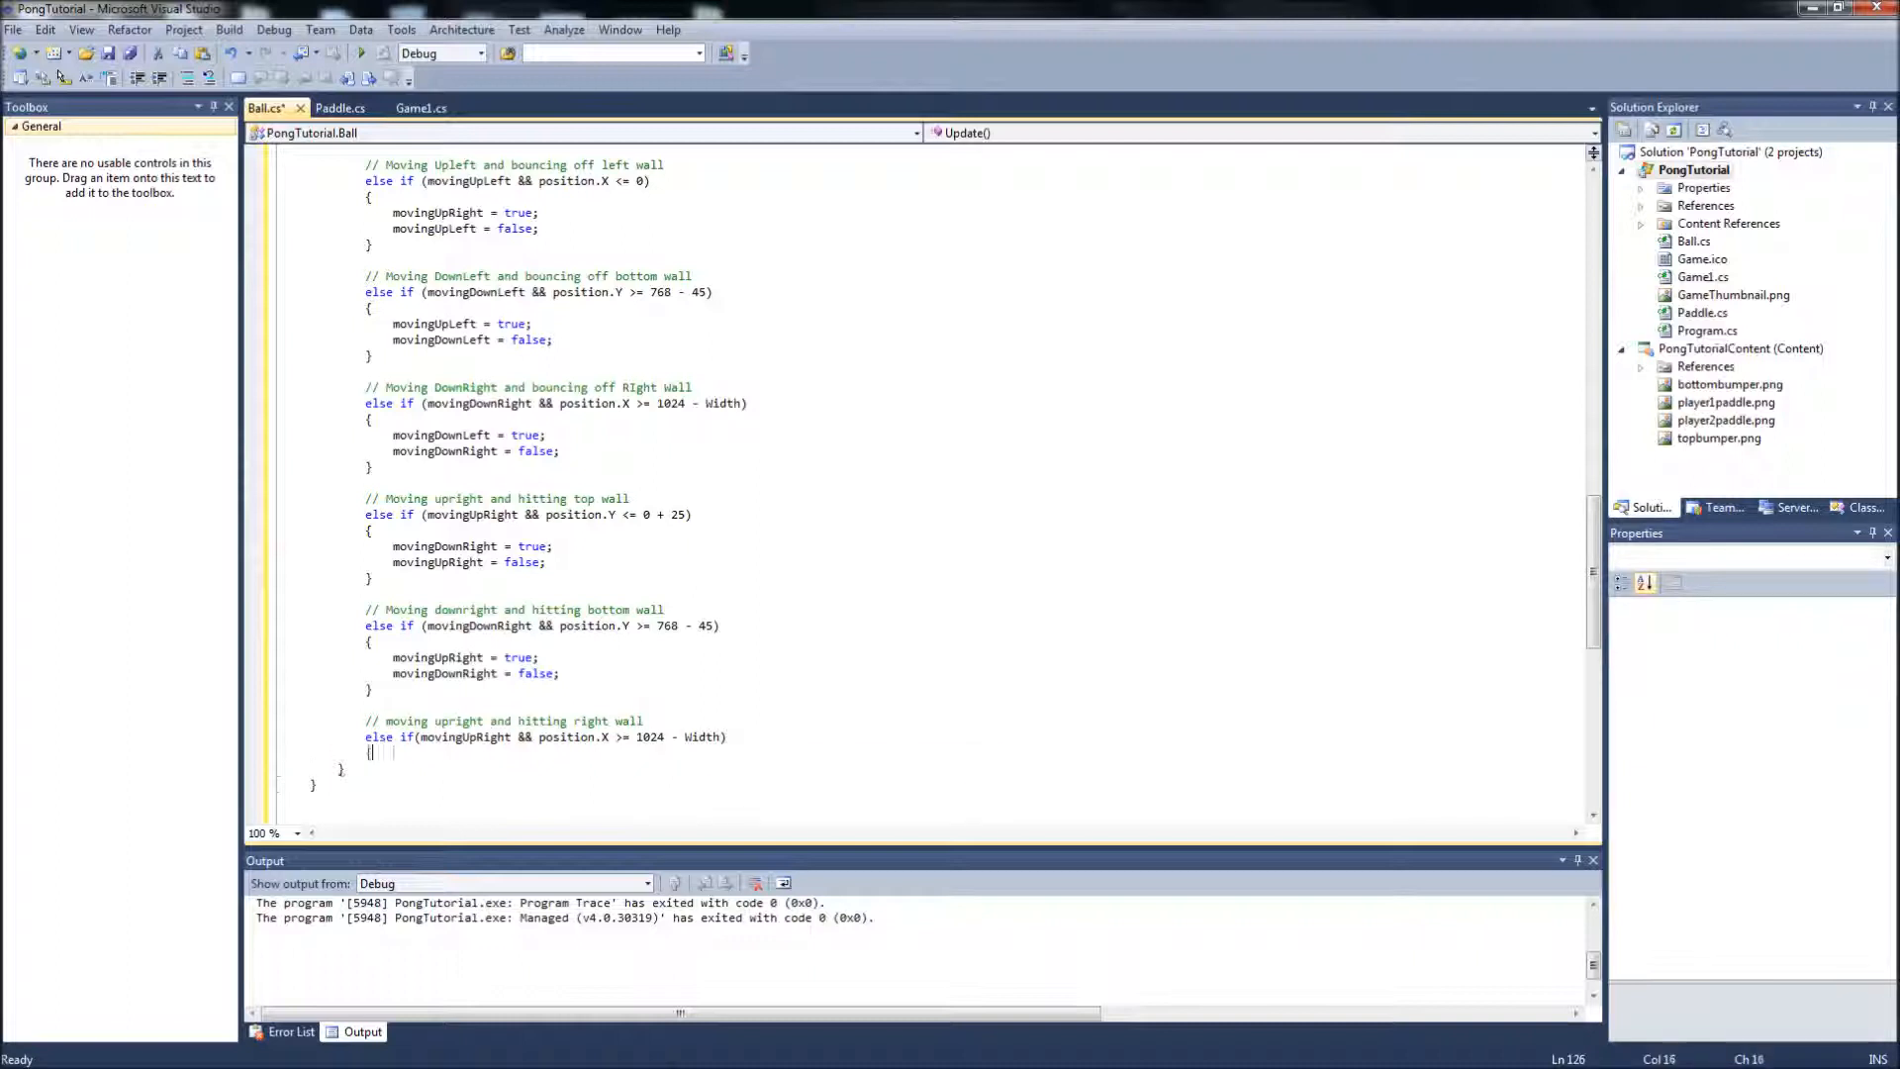
key(enter)
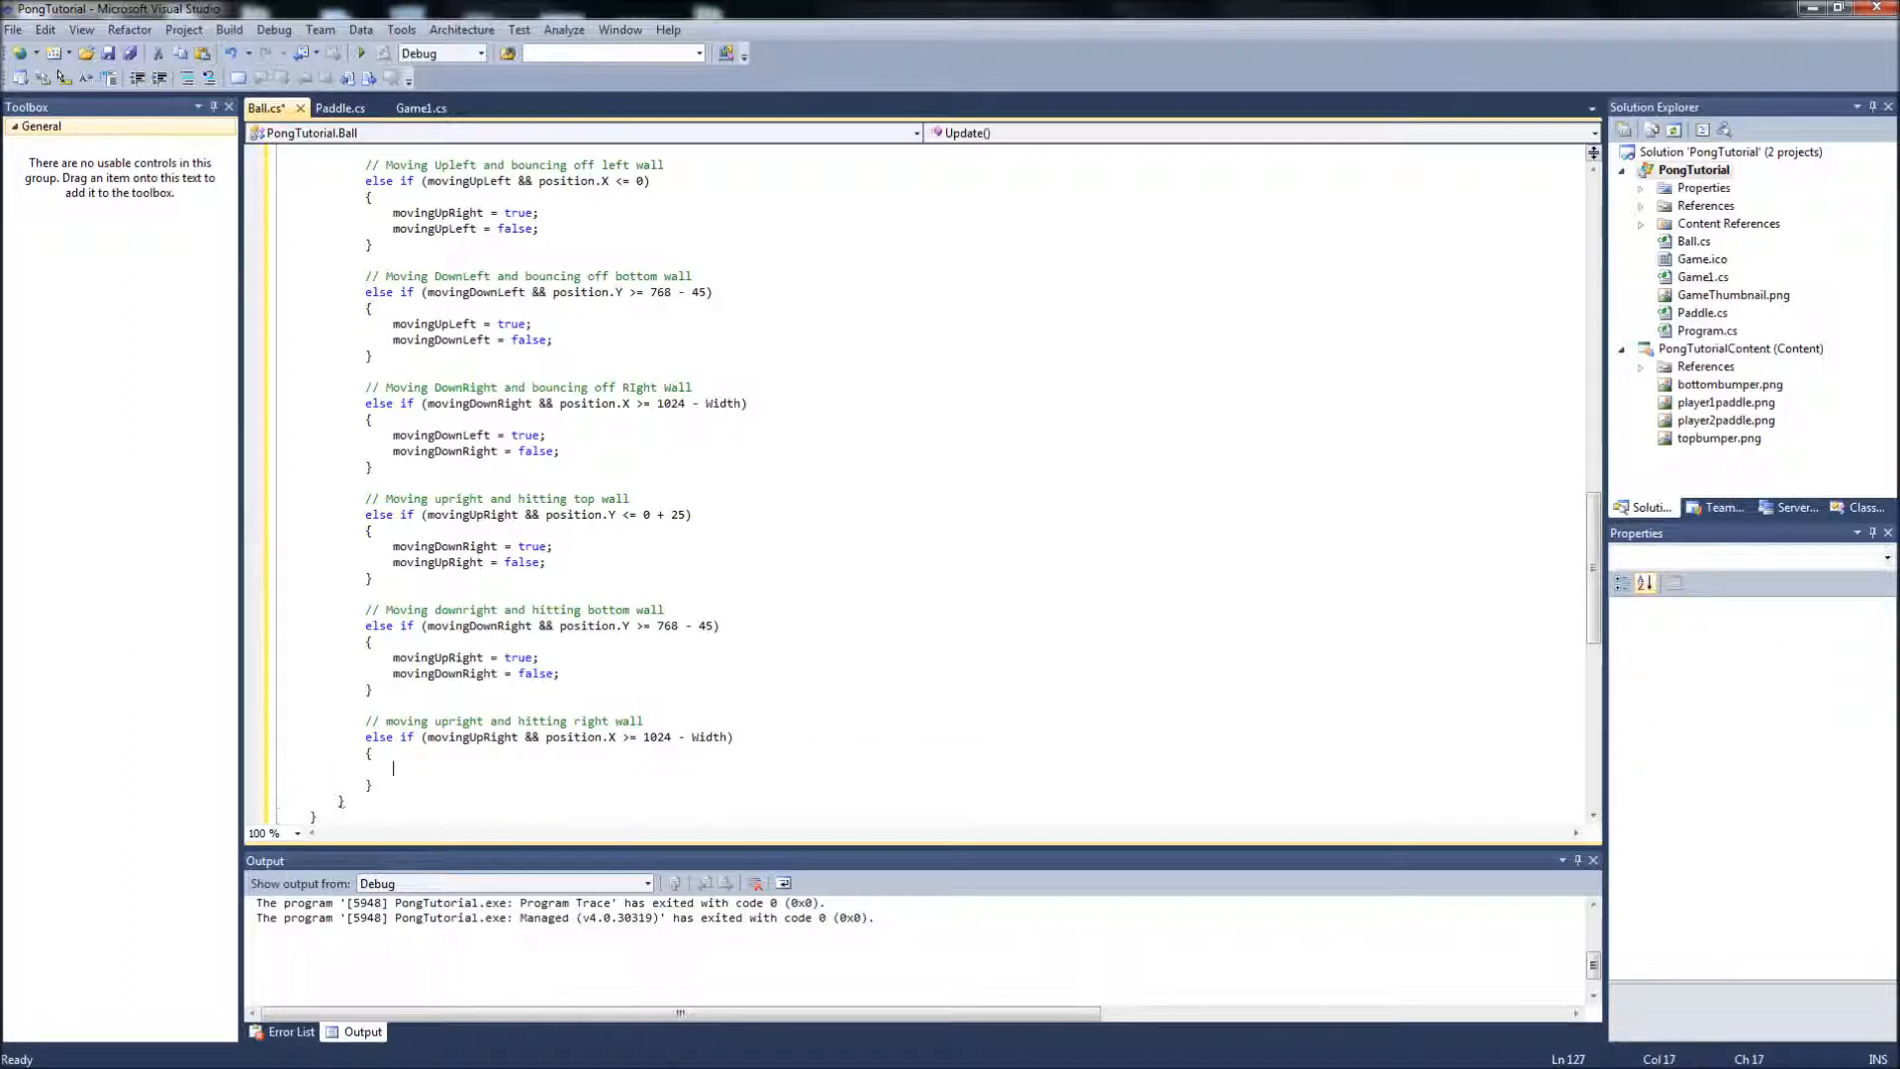
text(movinguple)
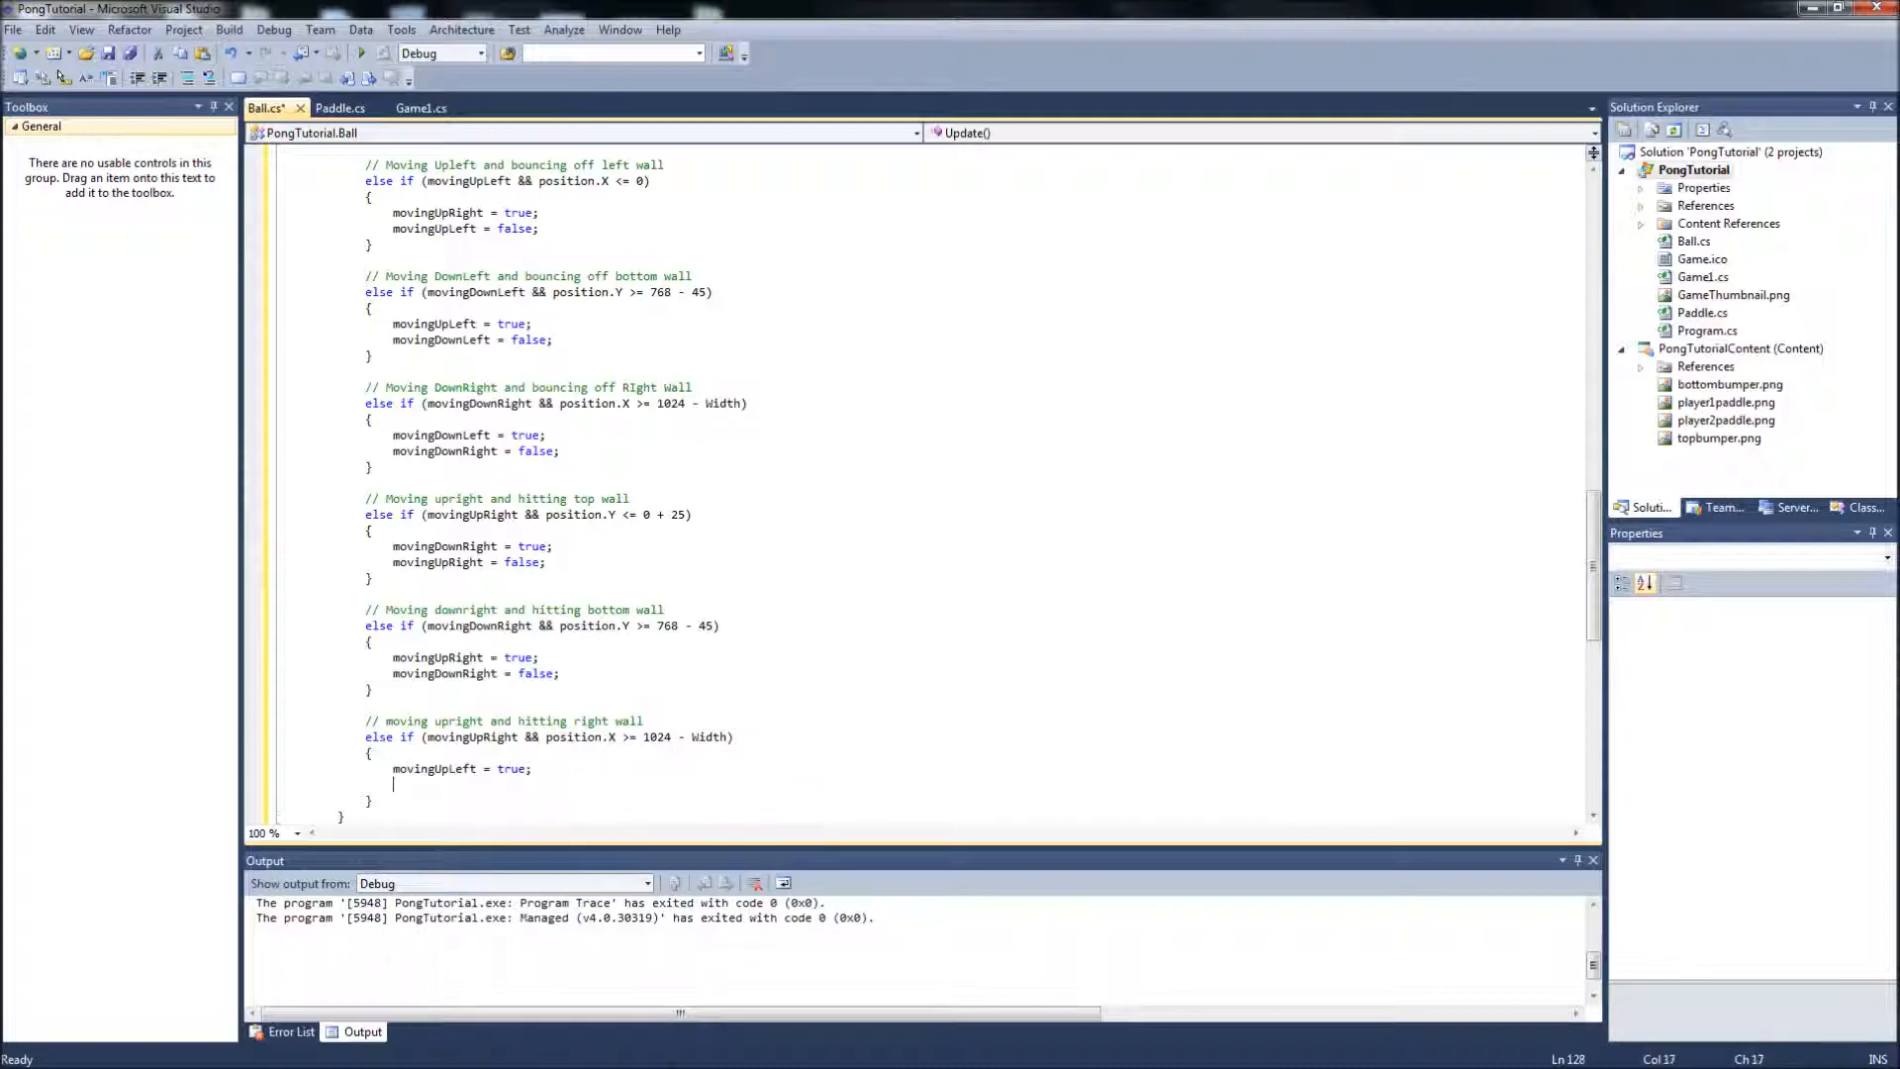
text(movingUpRight)
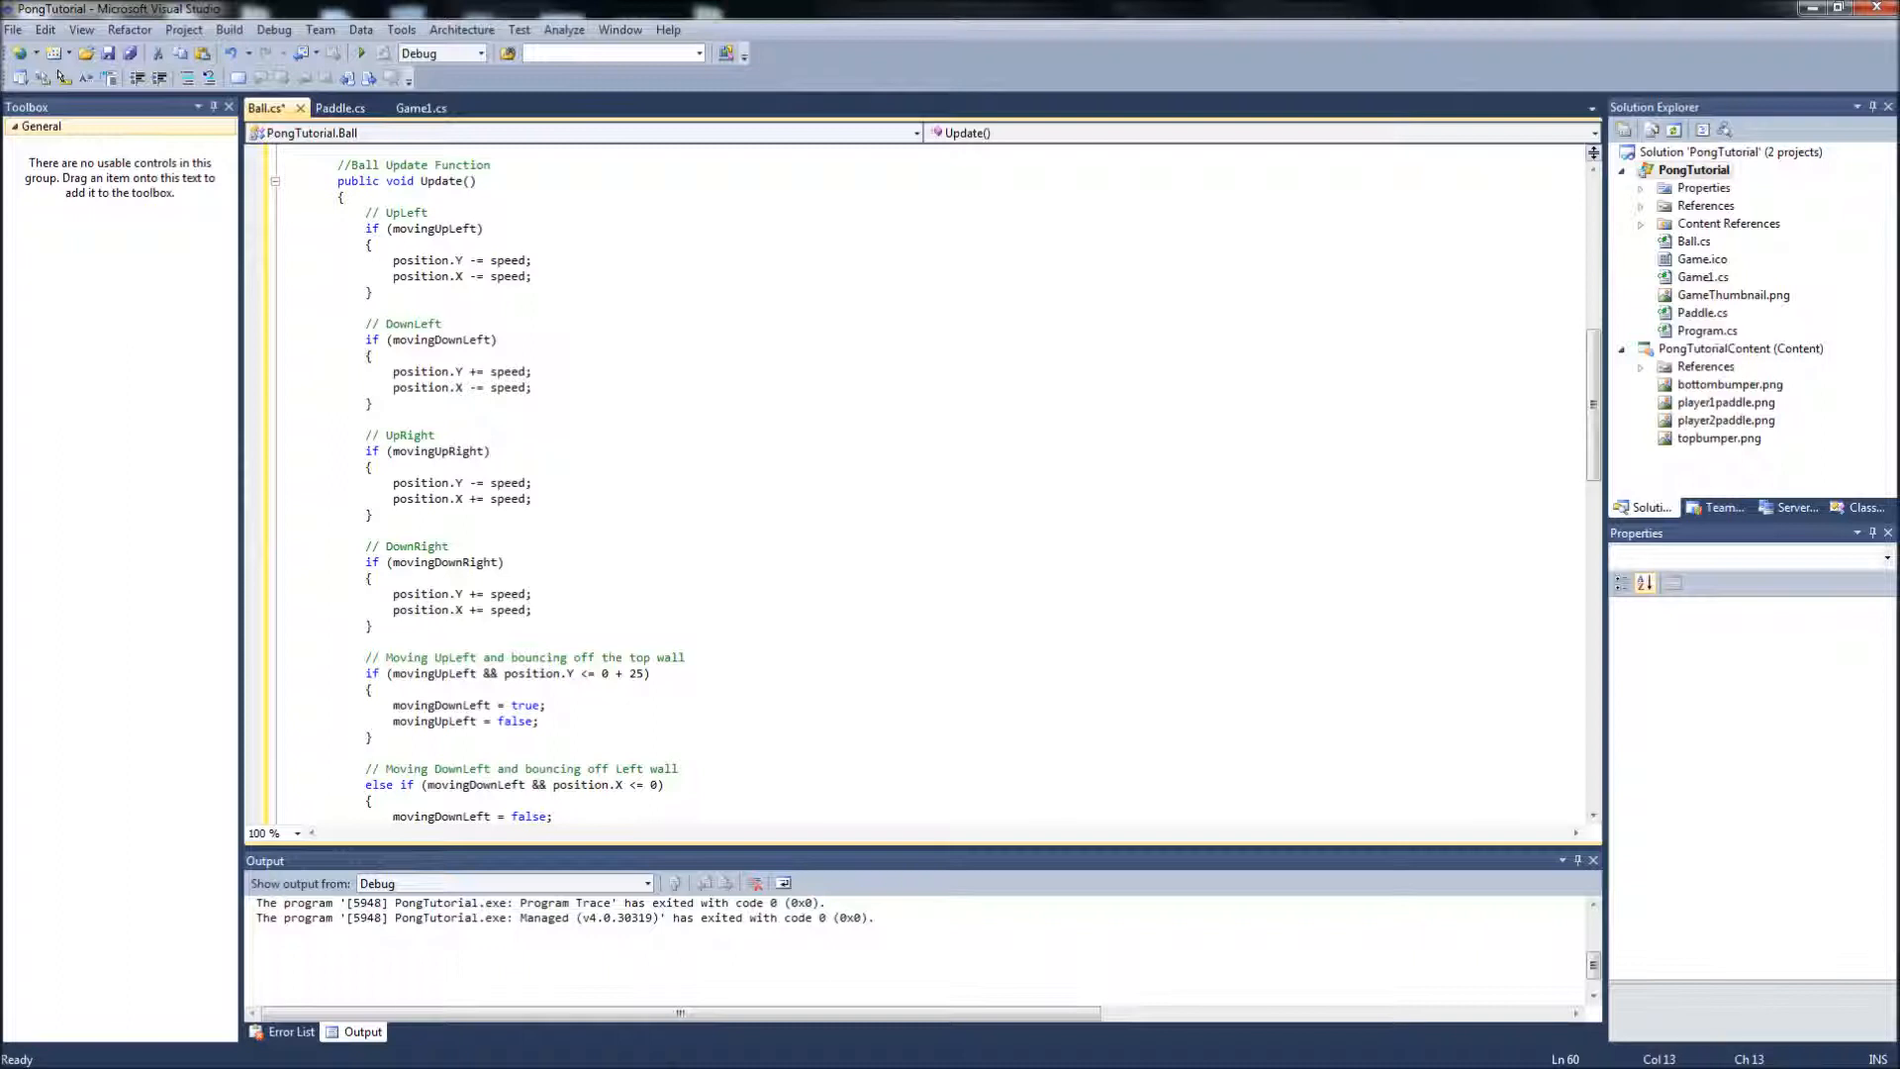
click(369, 467)
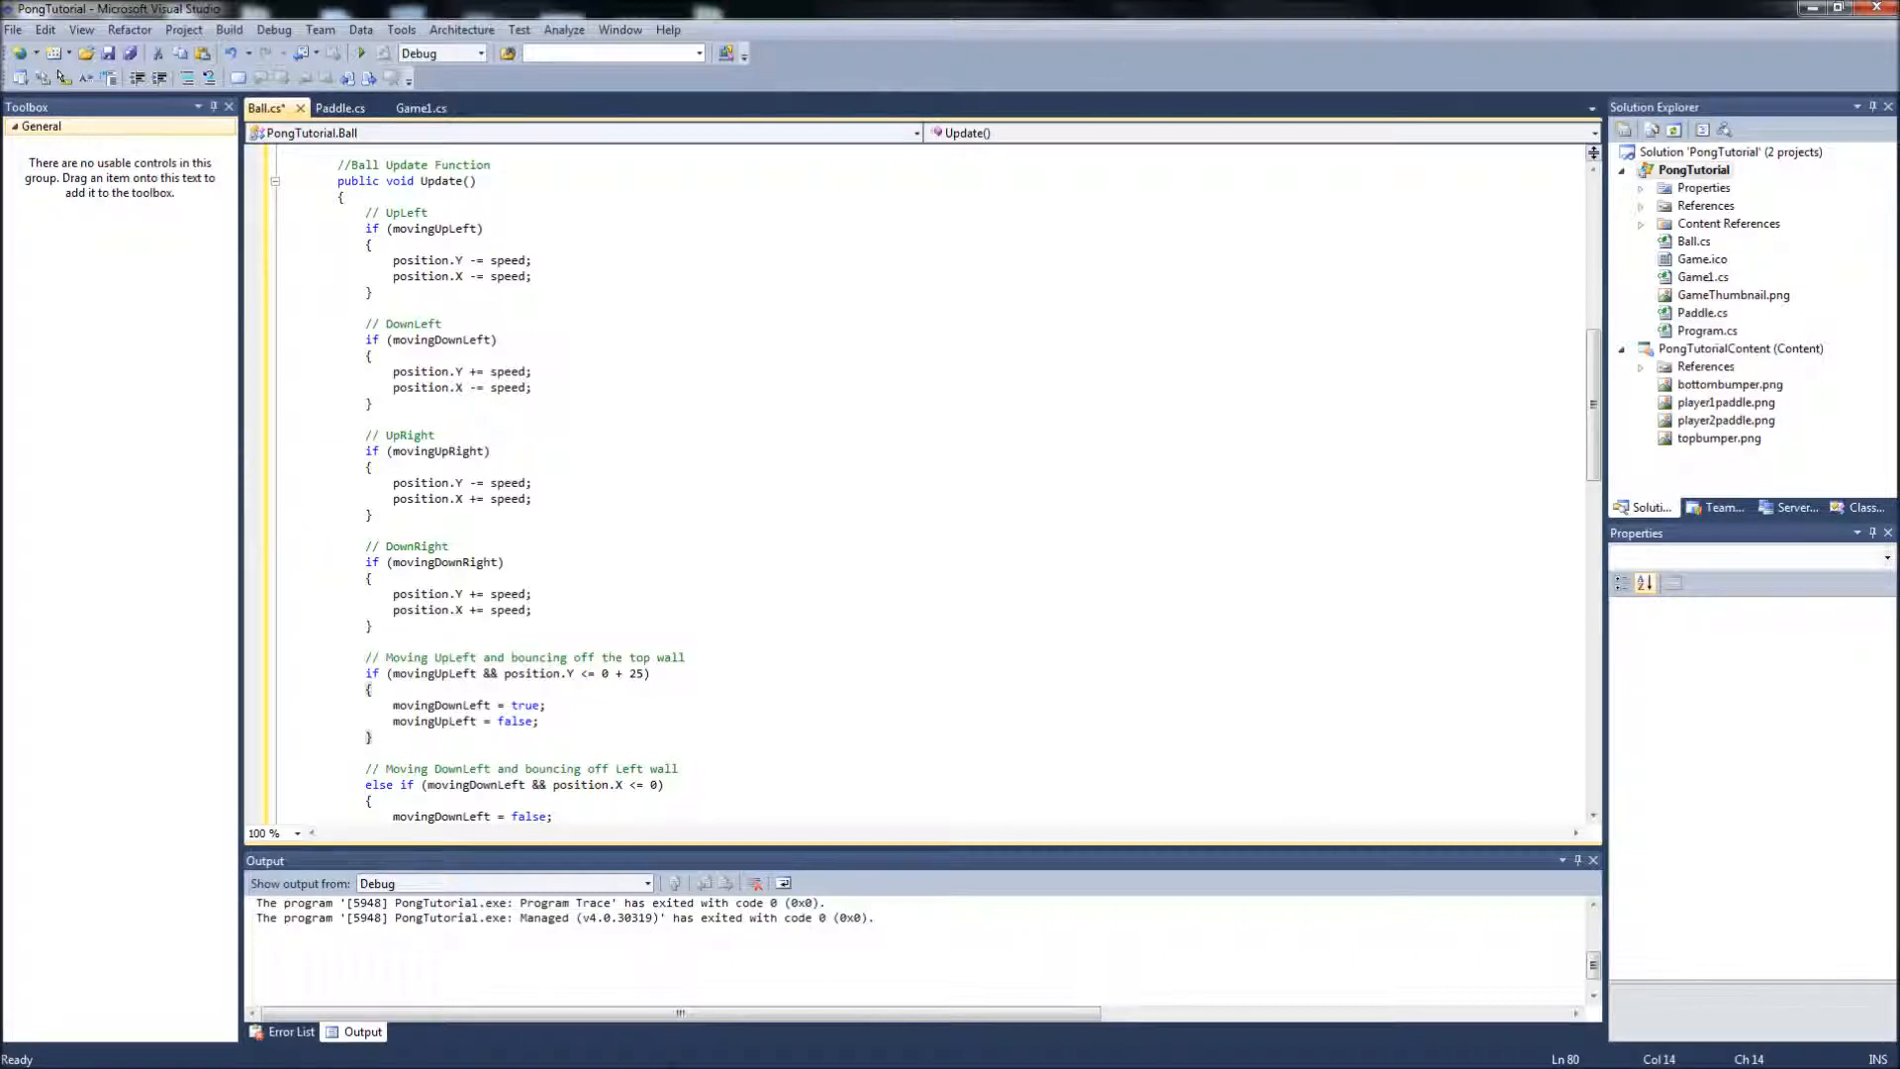
scroll(down, 3)
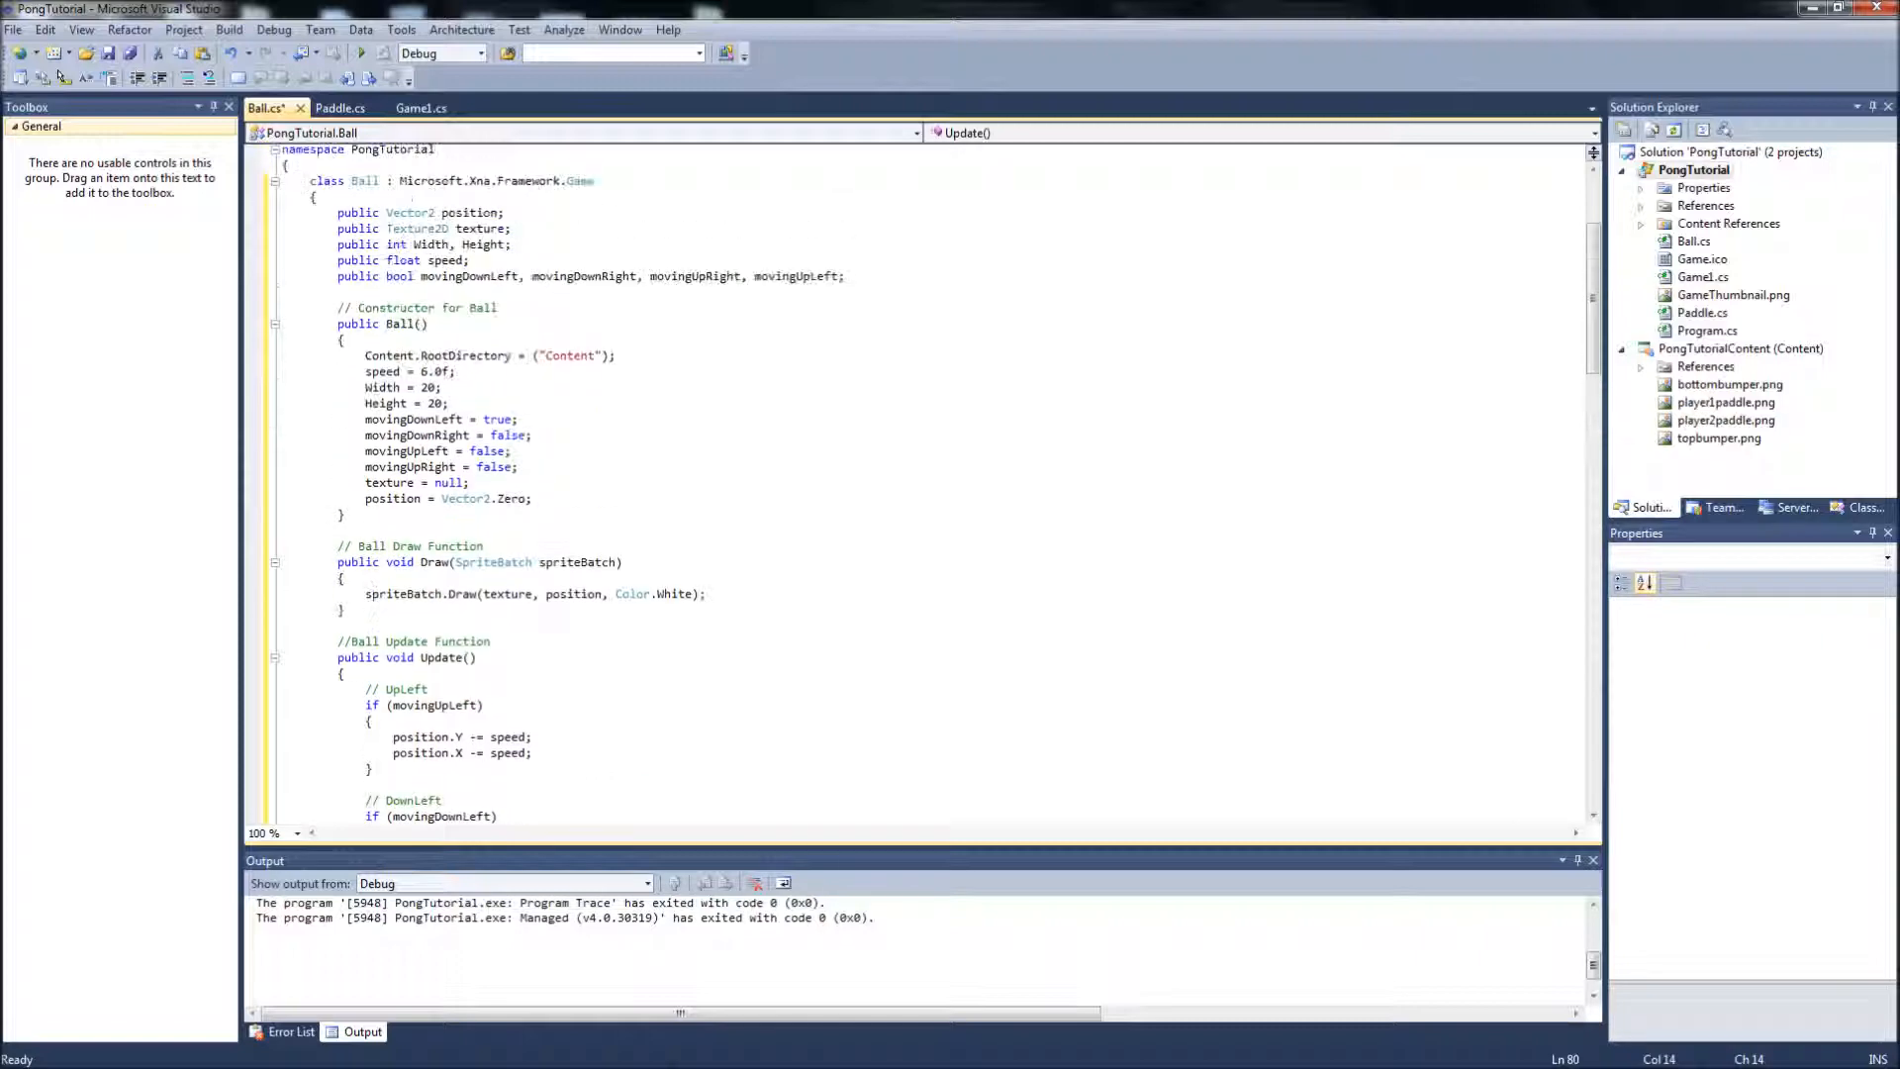
scroll(down, 3)
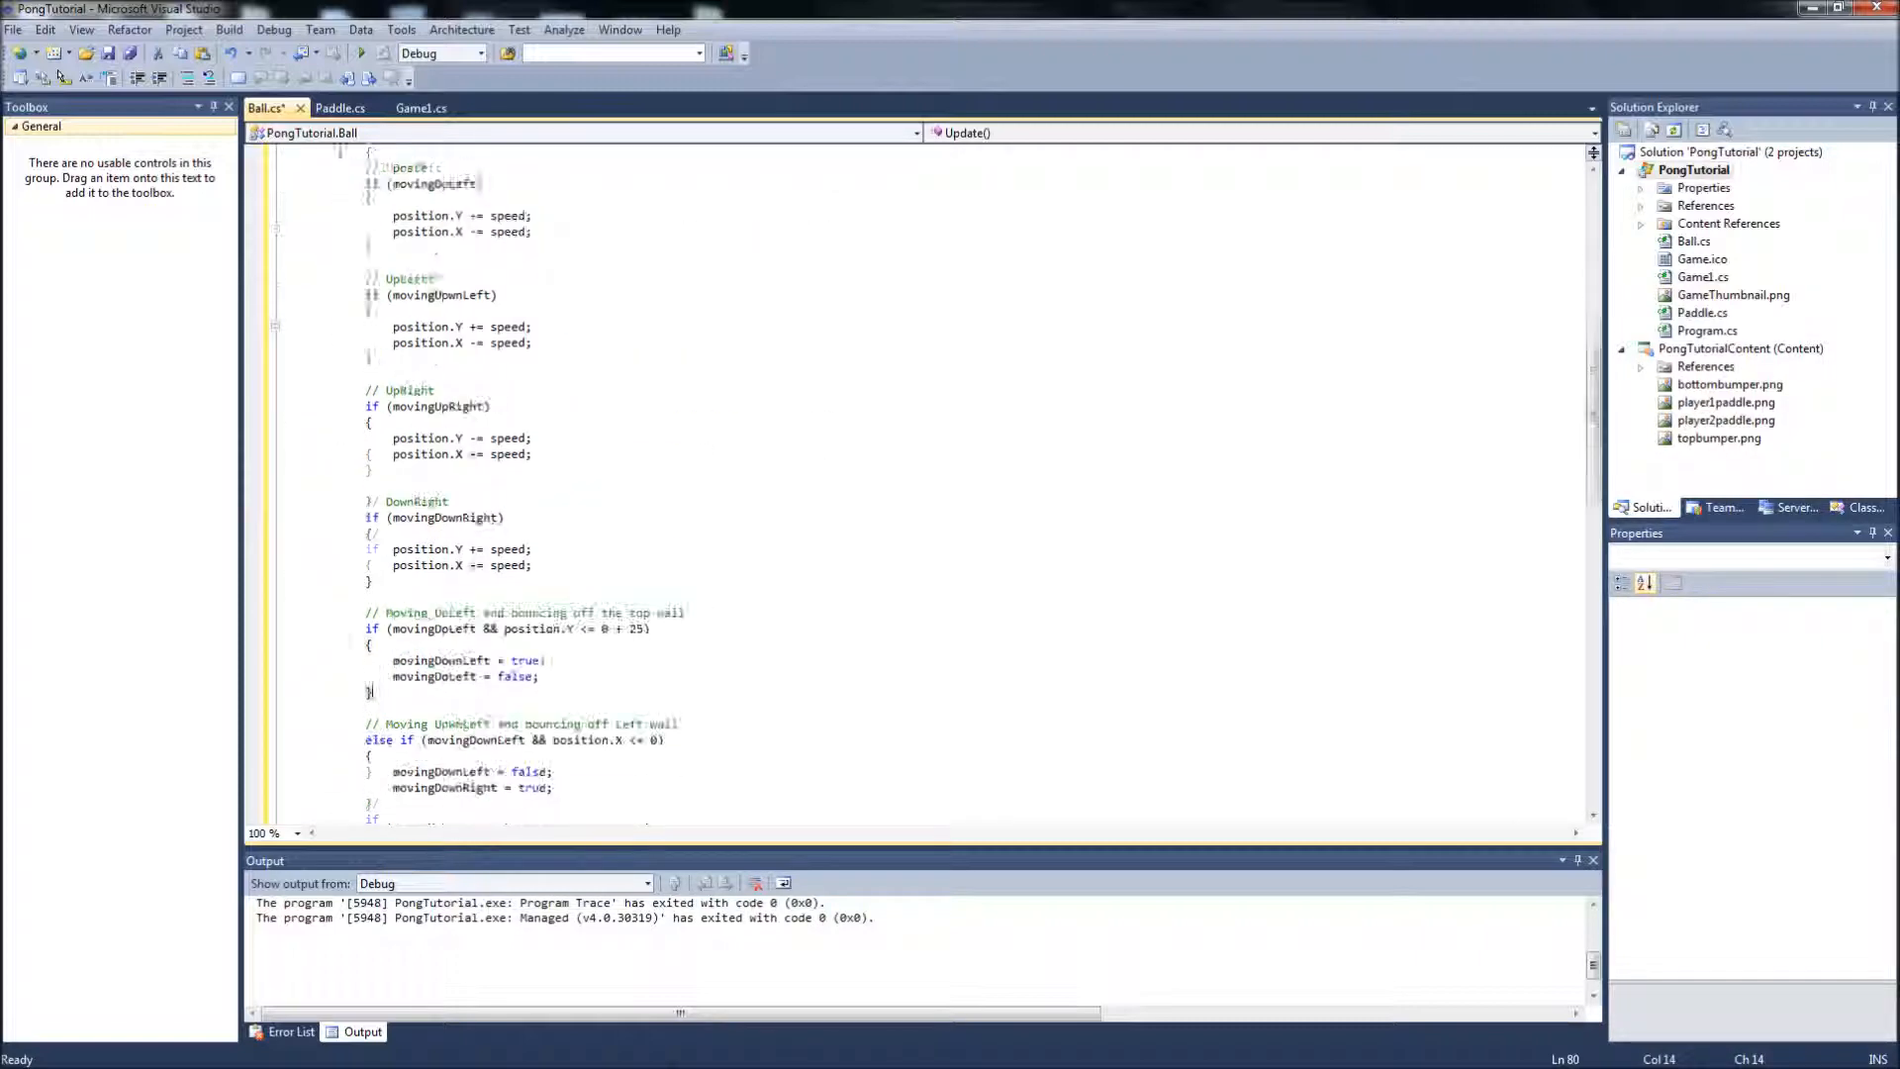
scroll(down, 3)
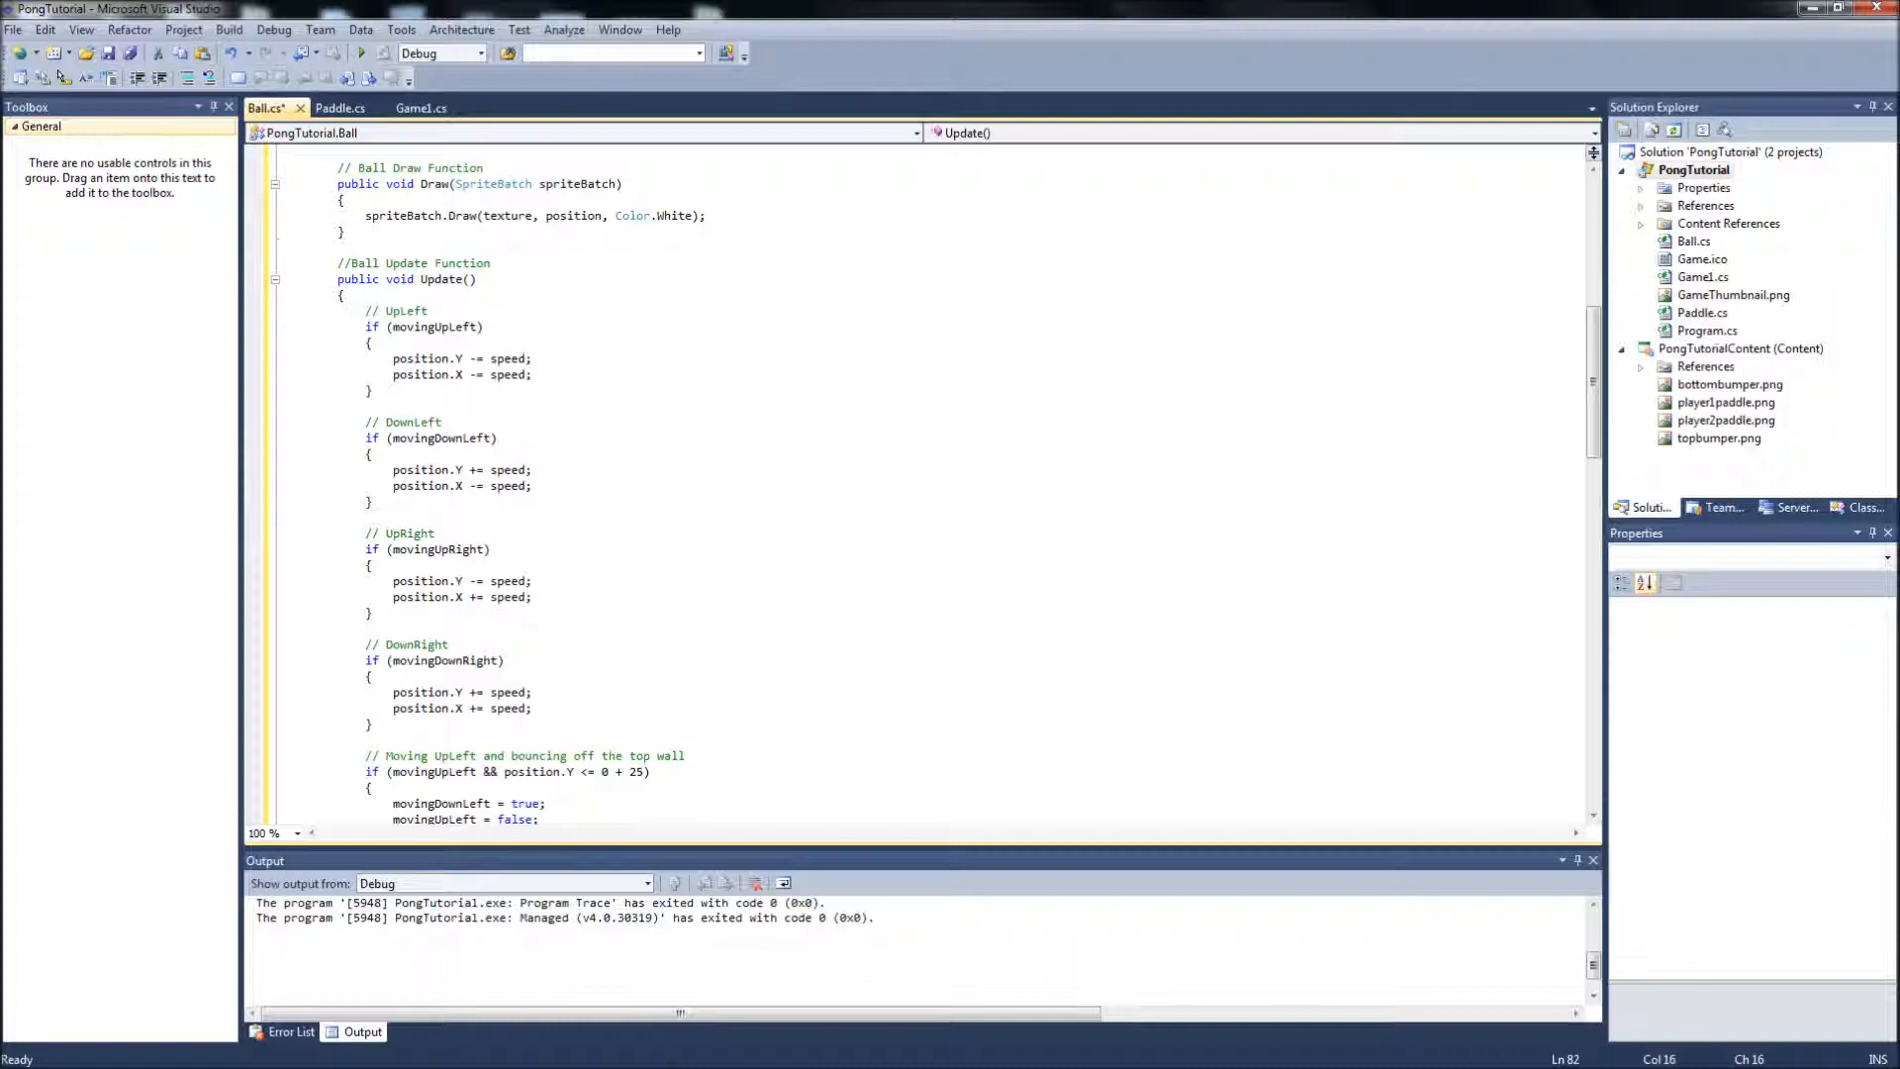
scroll(down, 3)
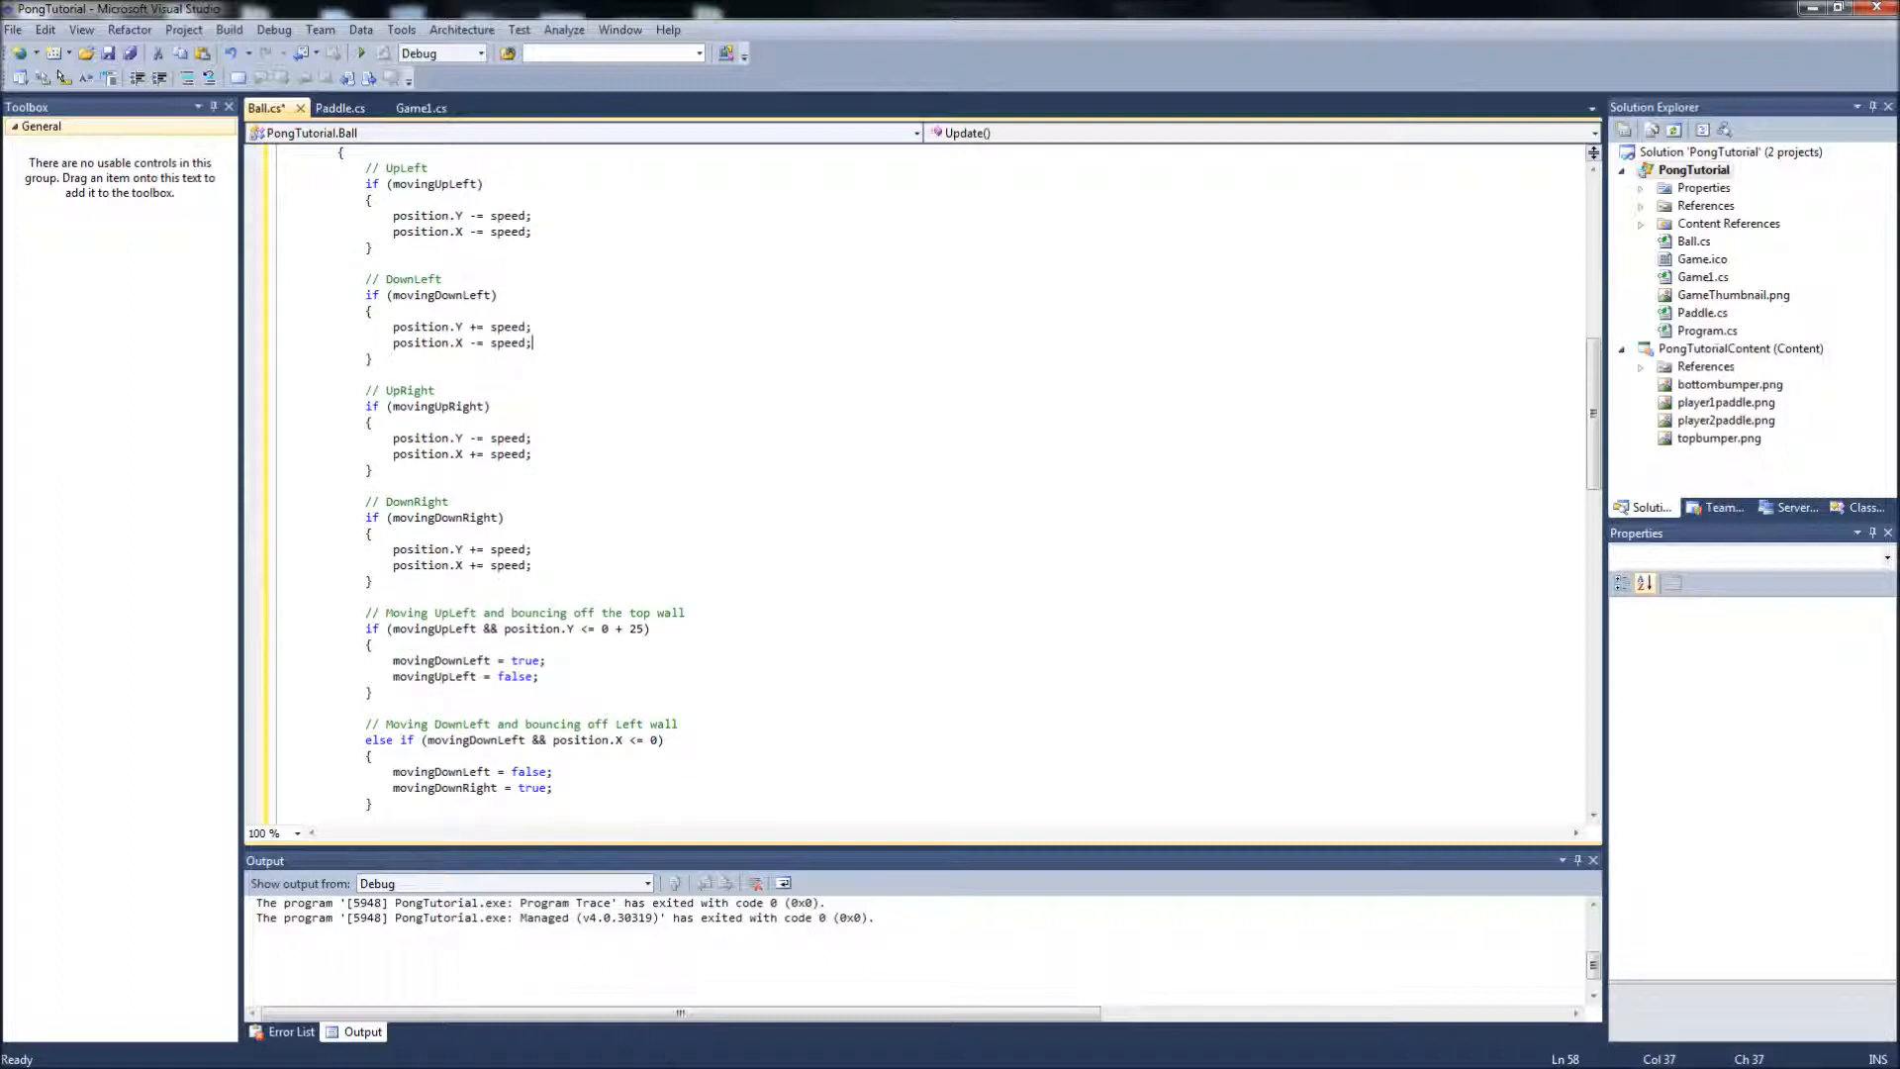
scroll(down, 3)
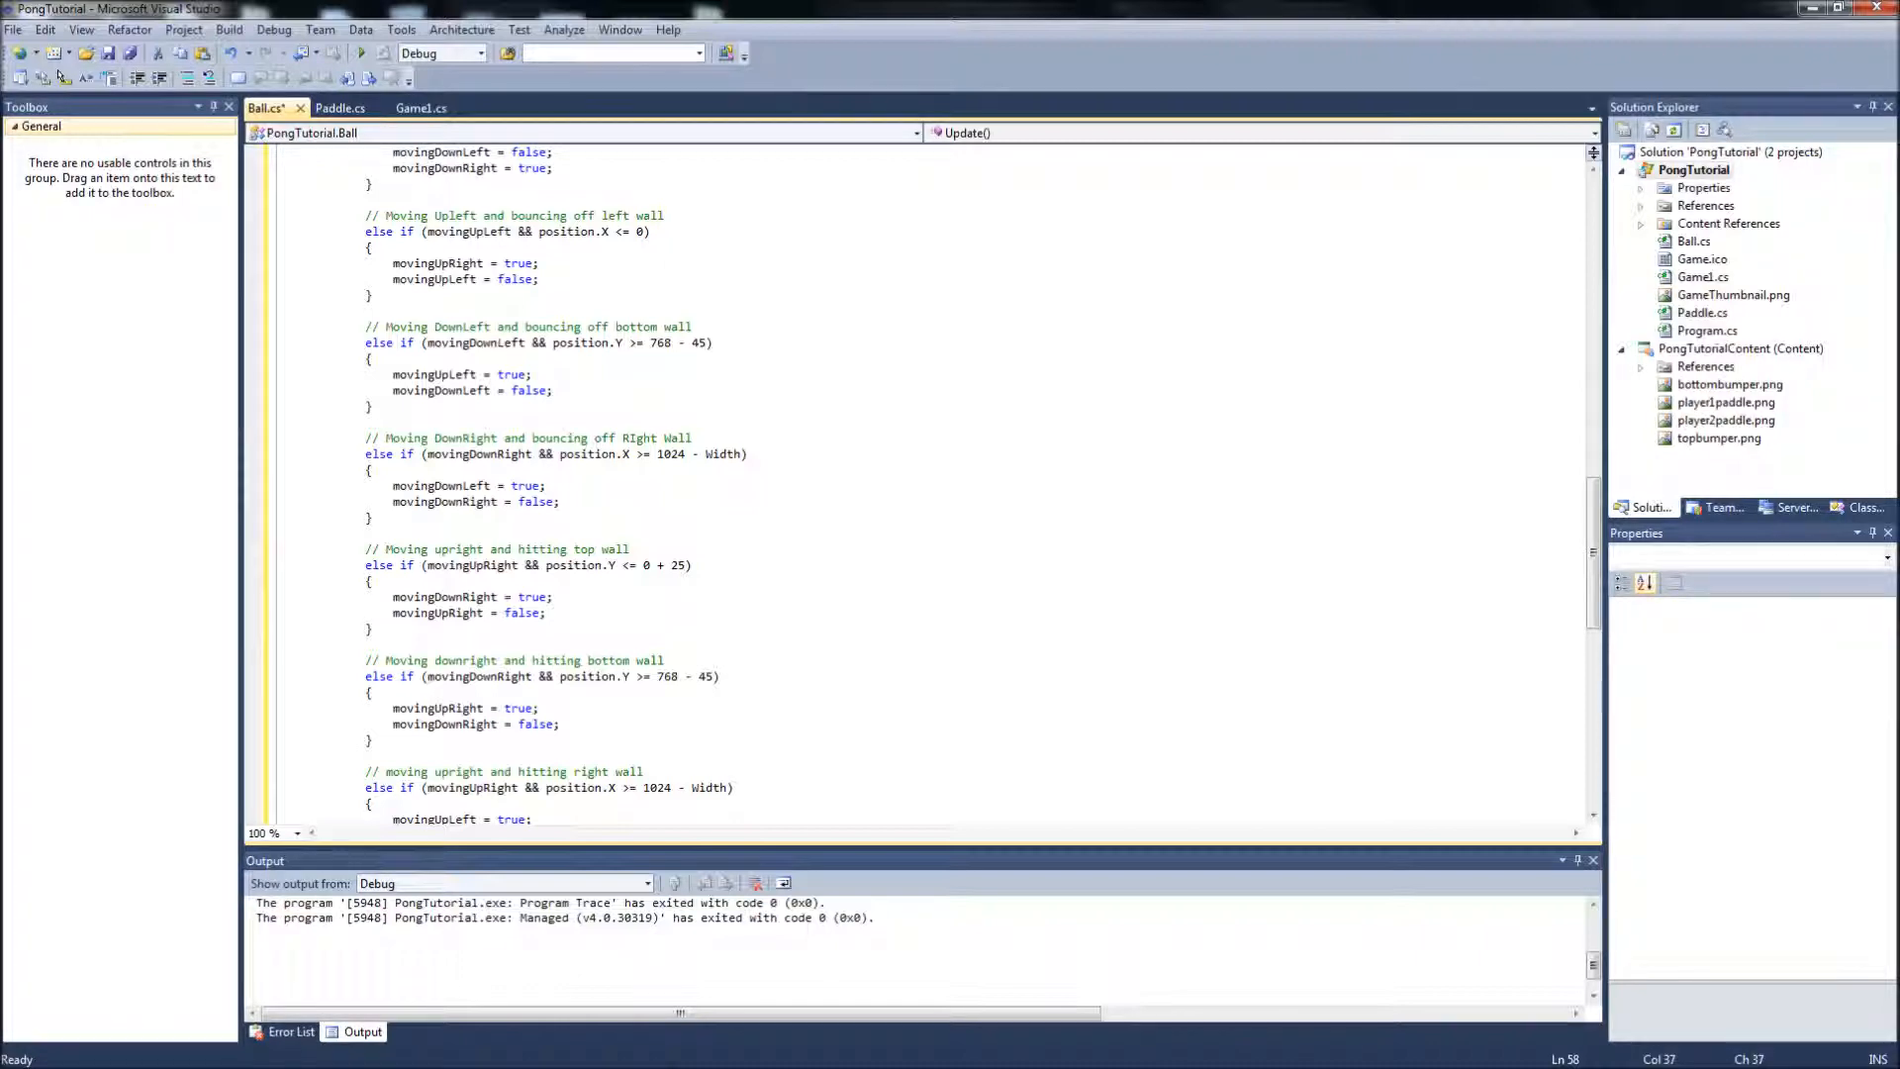
scroll(up, 3)
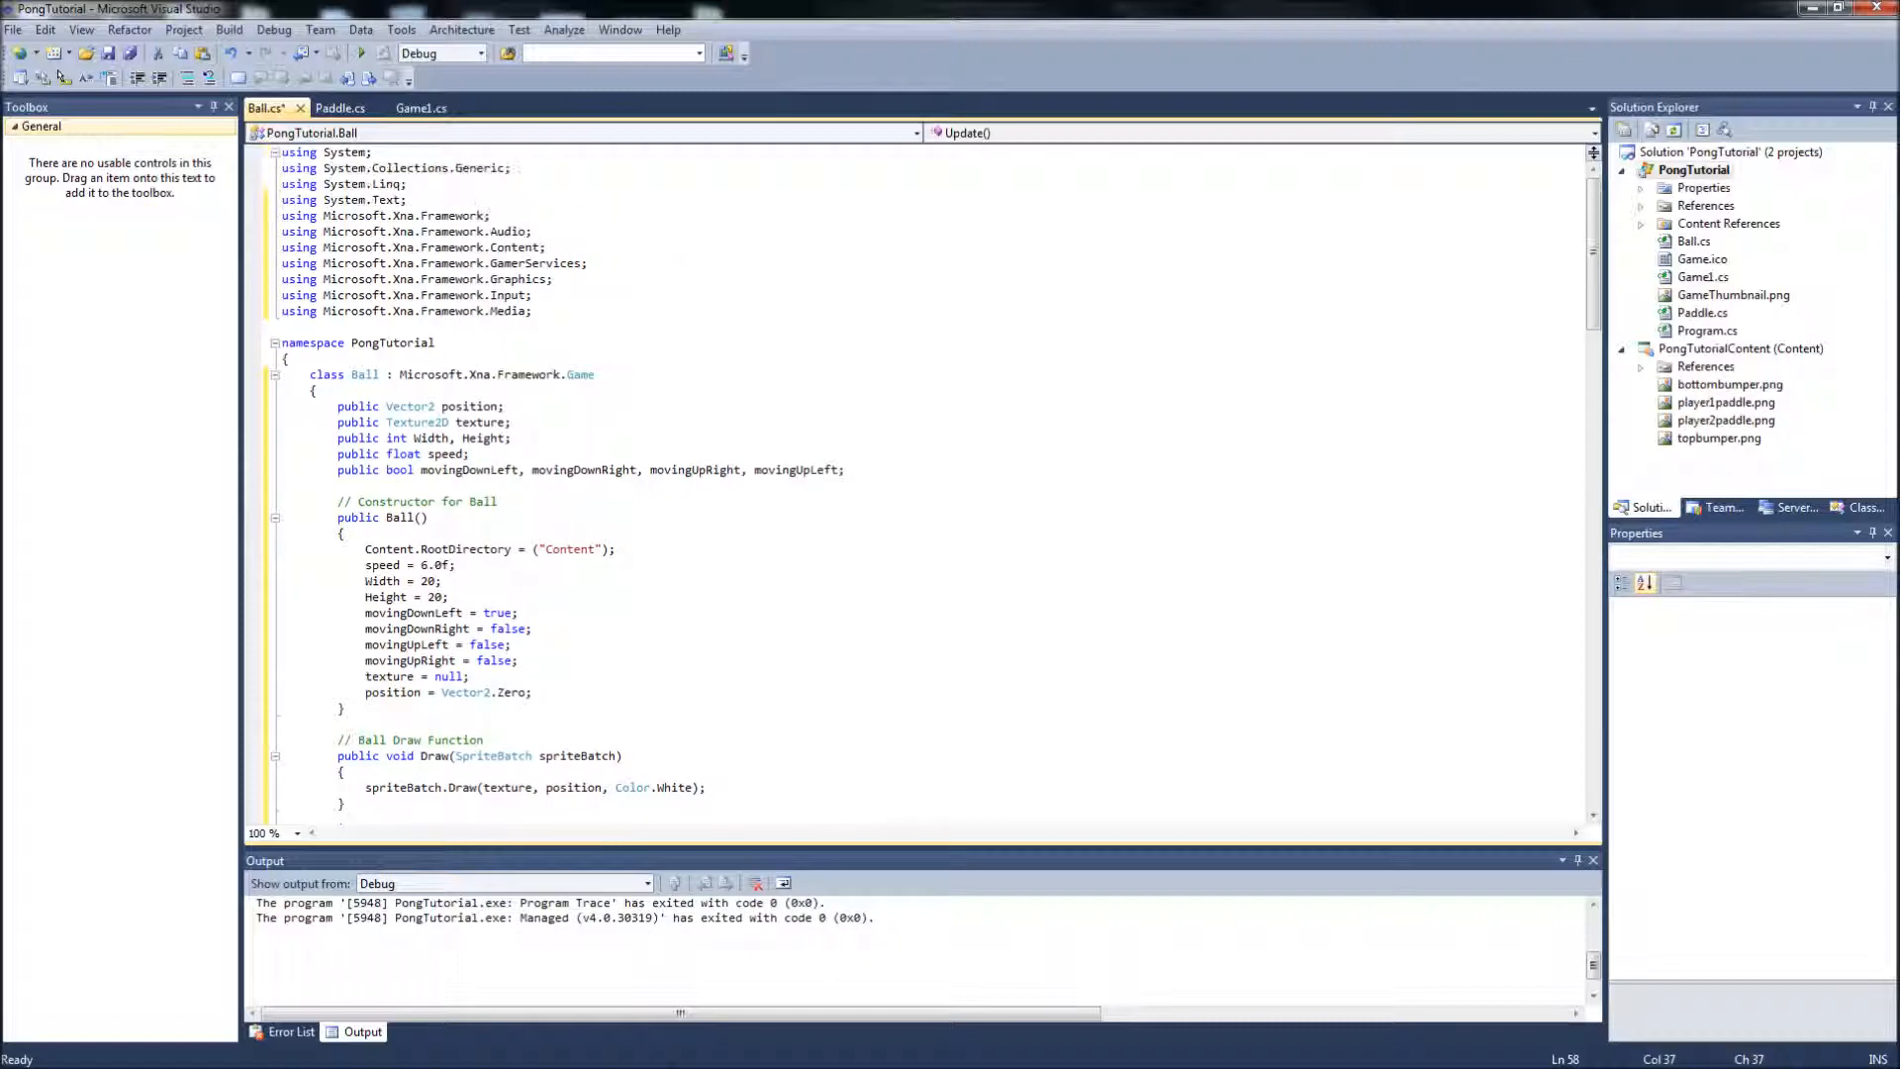
scroll(down, 3)
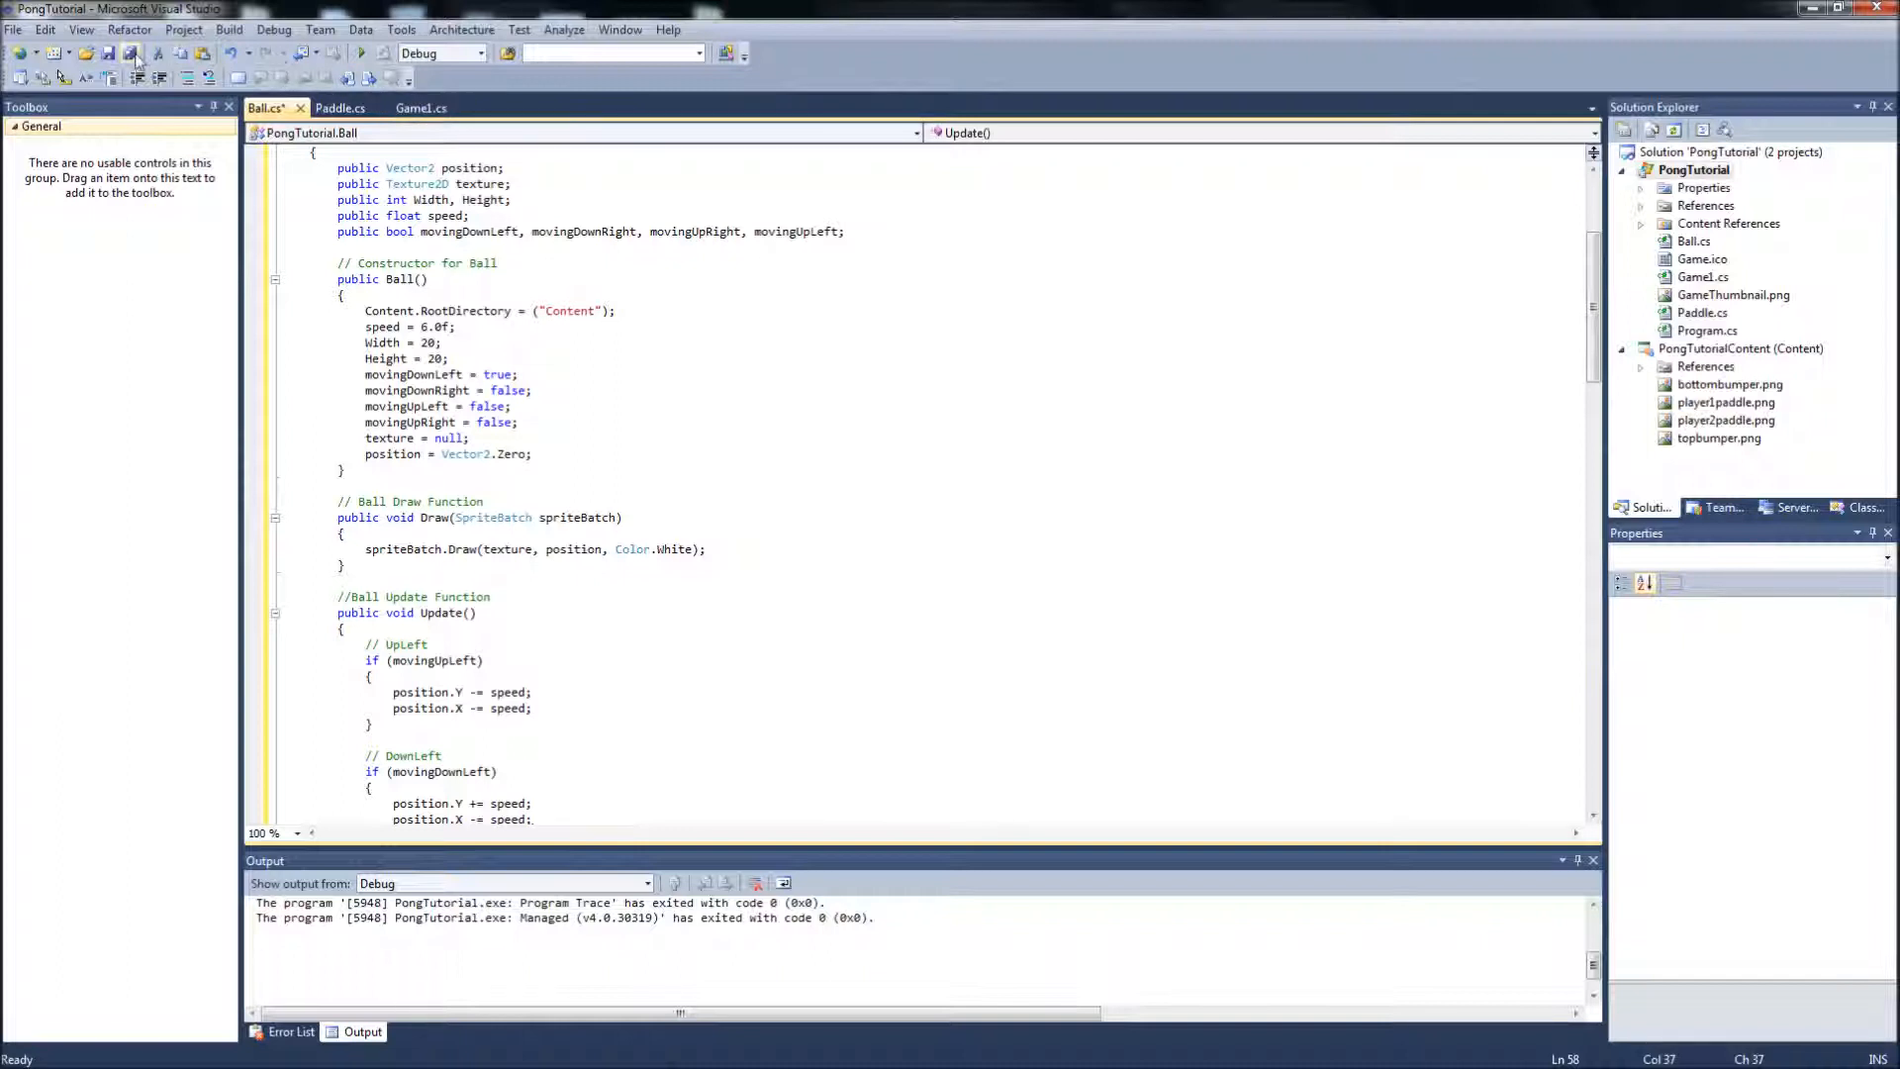
Save all files, build the solution, and declare Ball ball = new Ball(); in Game1.cs.
click(227, 29)
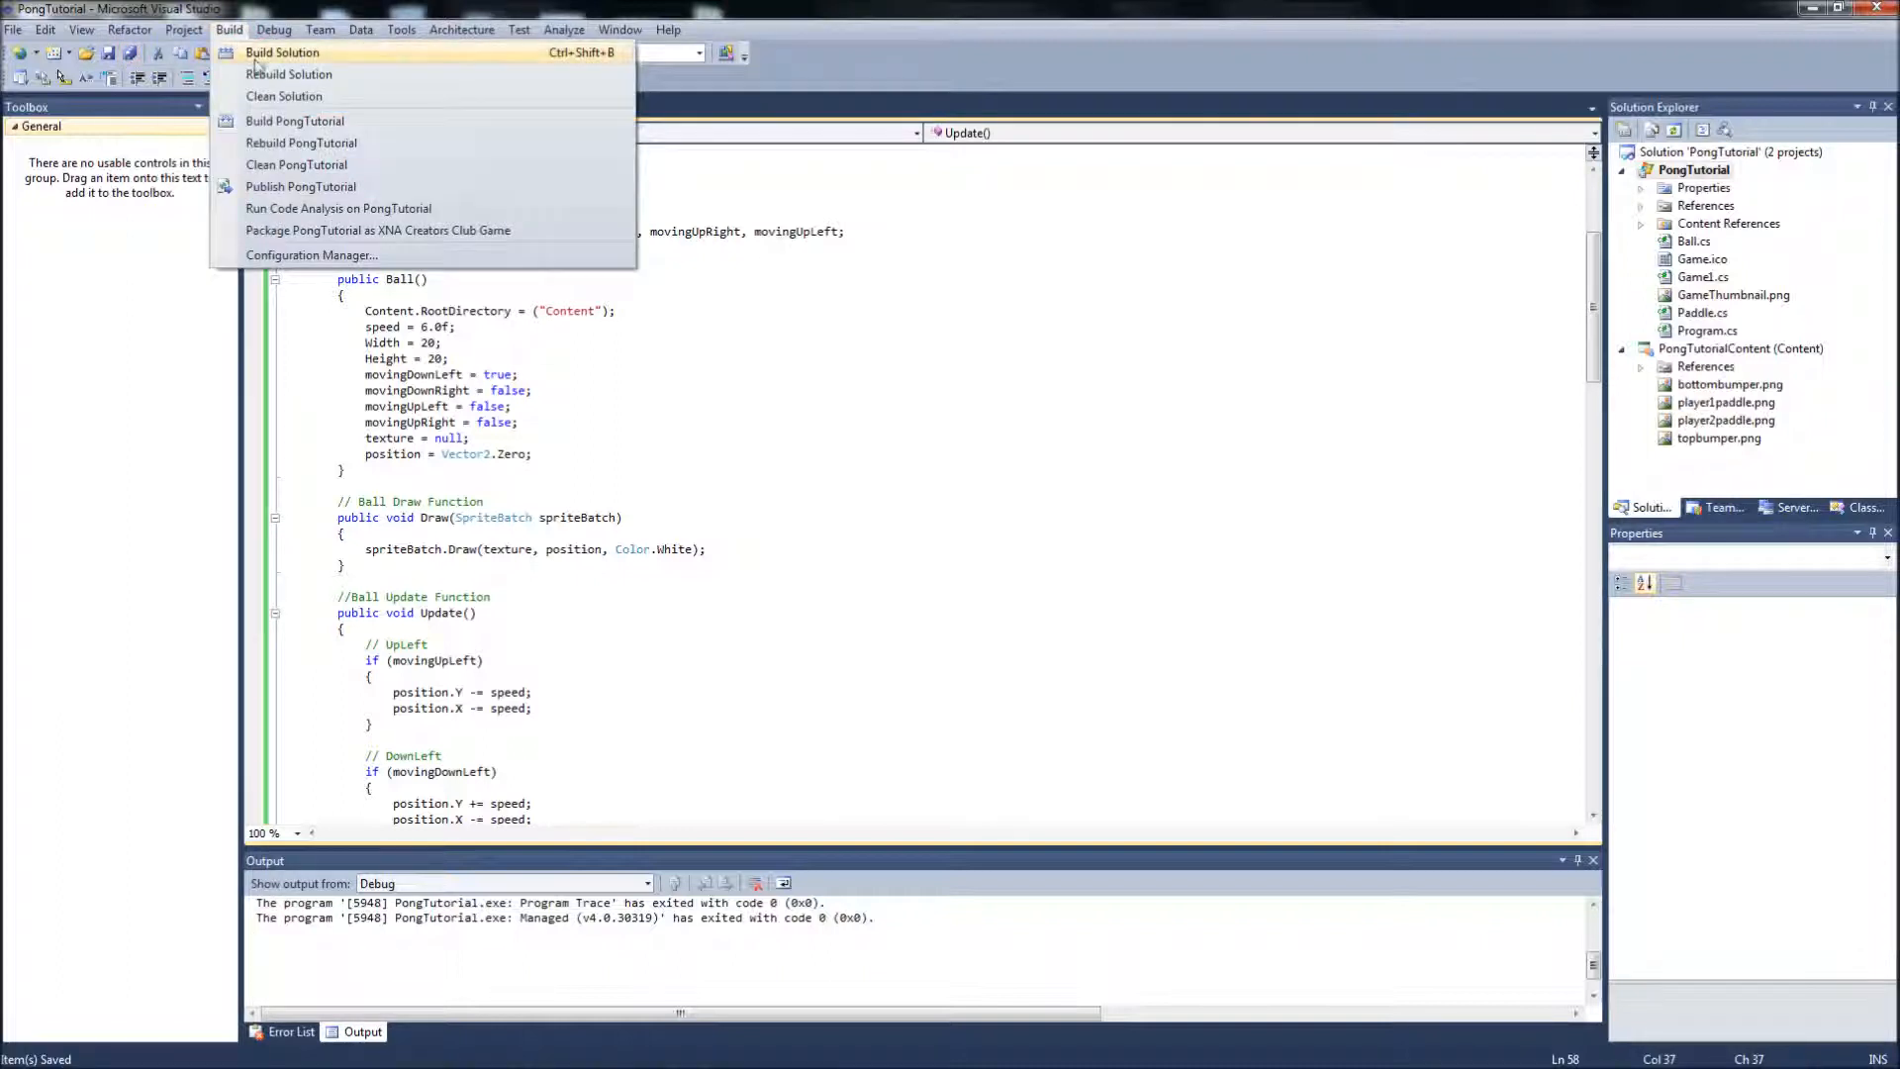
click(282, 53)
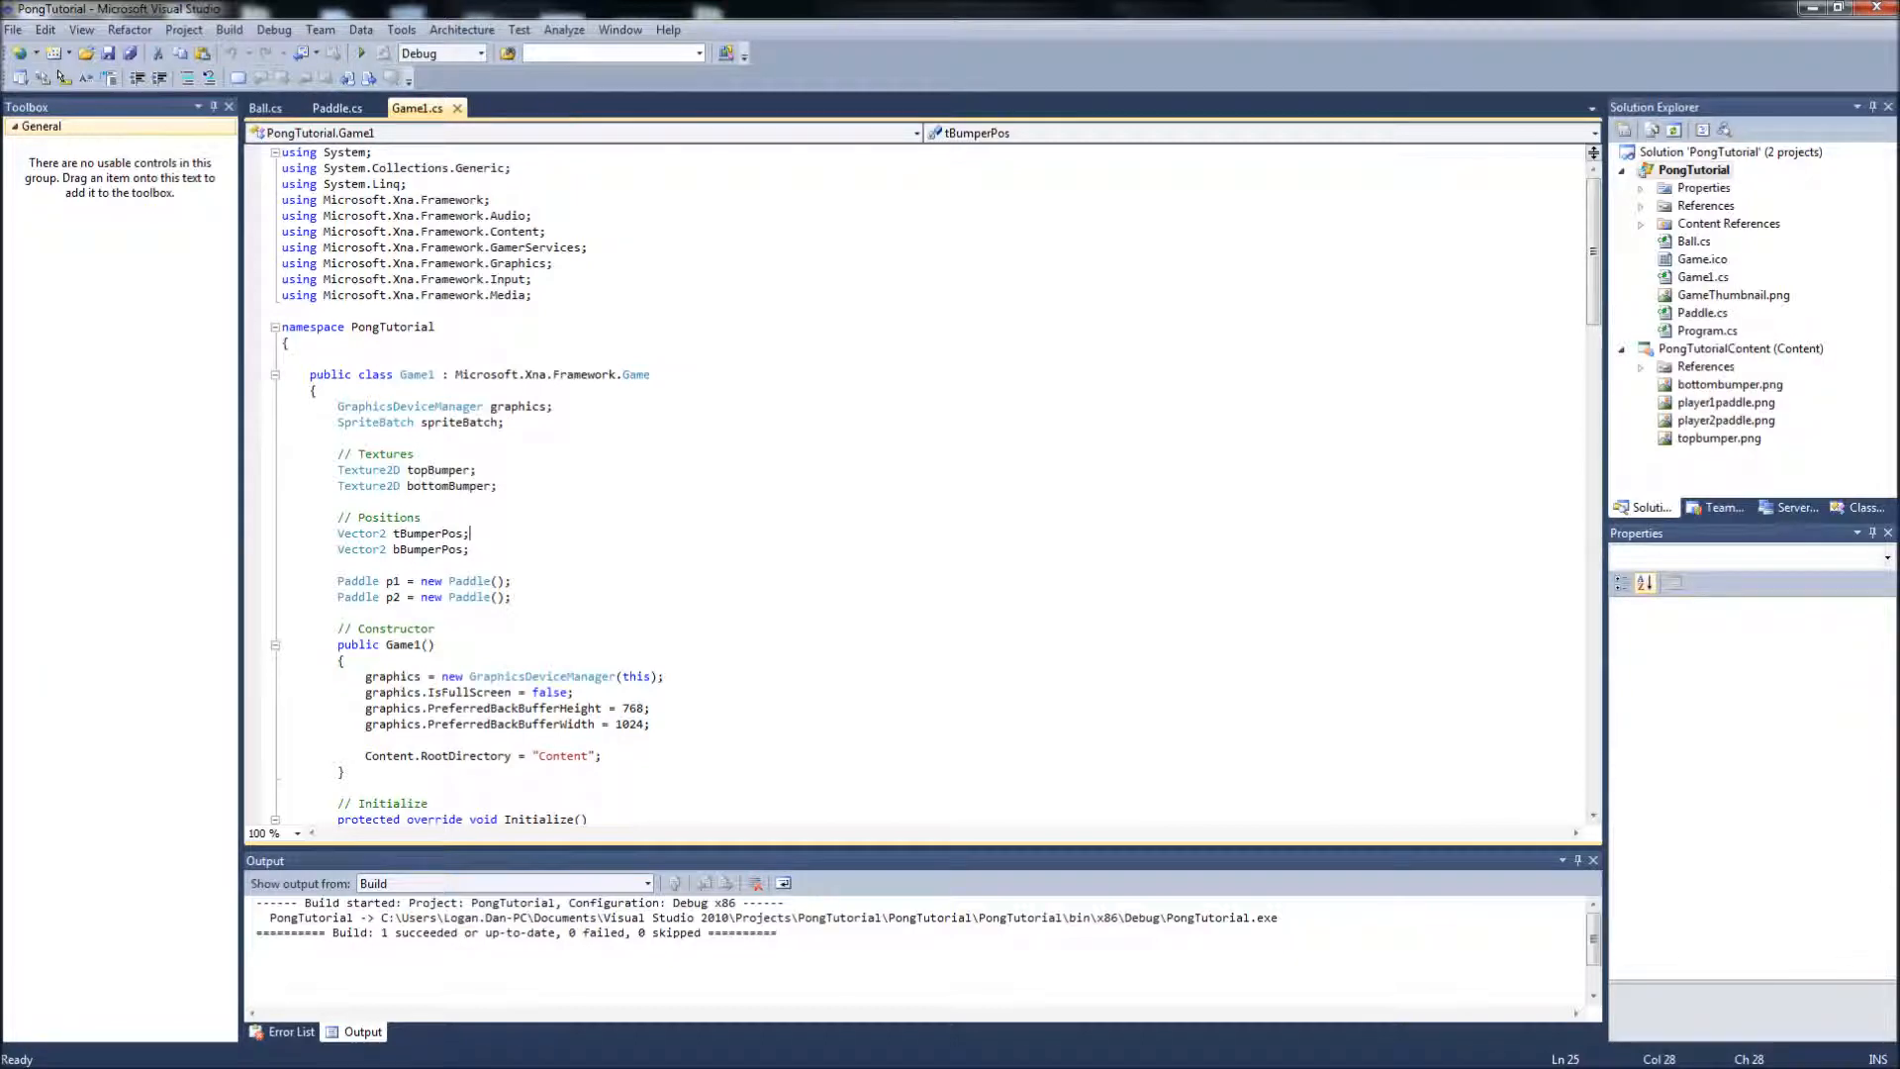
scroll(down, 3)
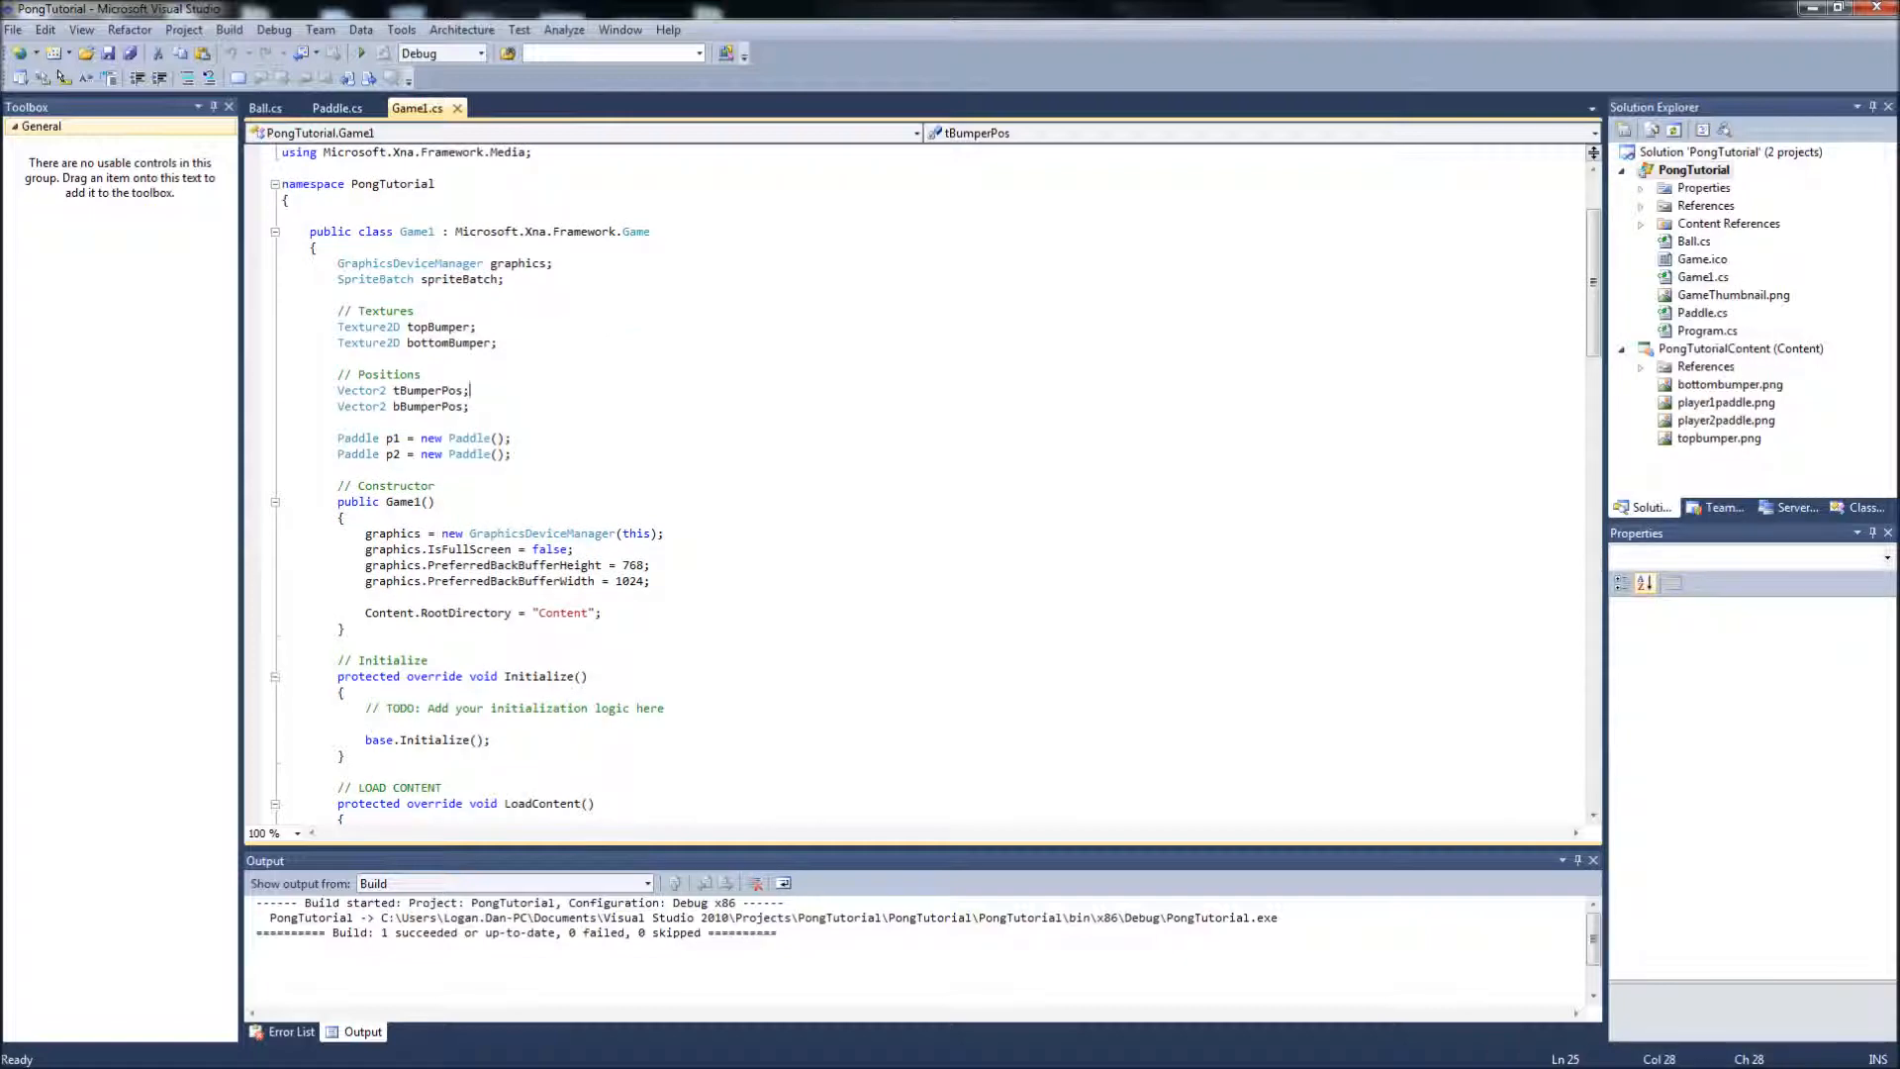
text(Ball ball = new)
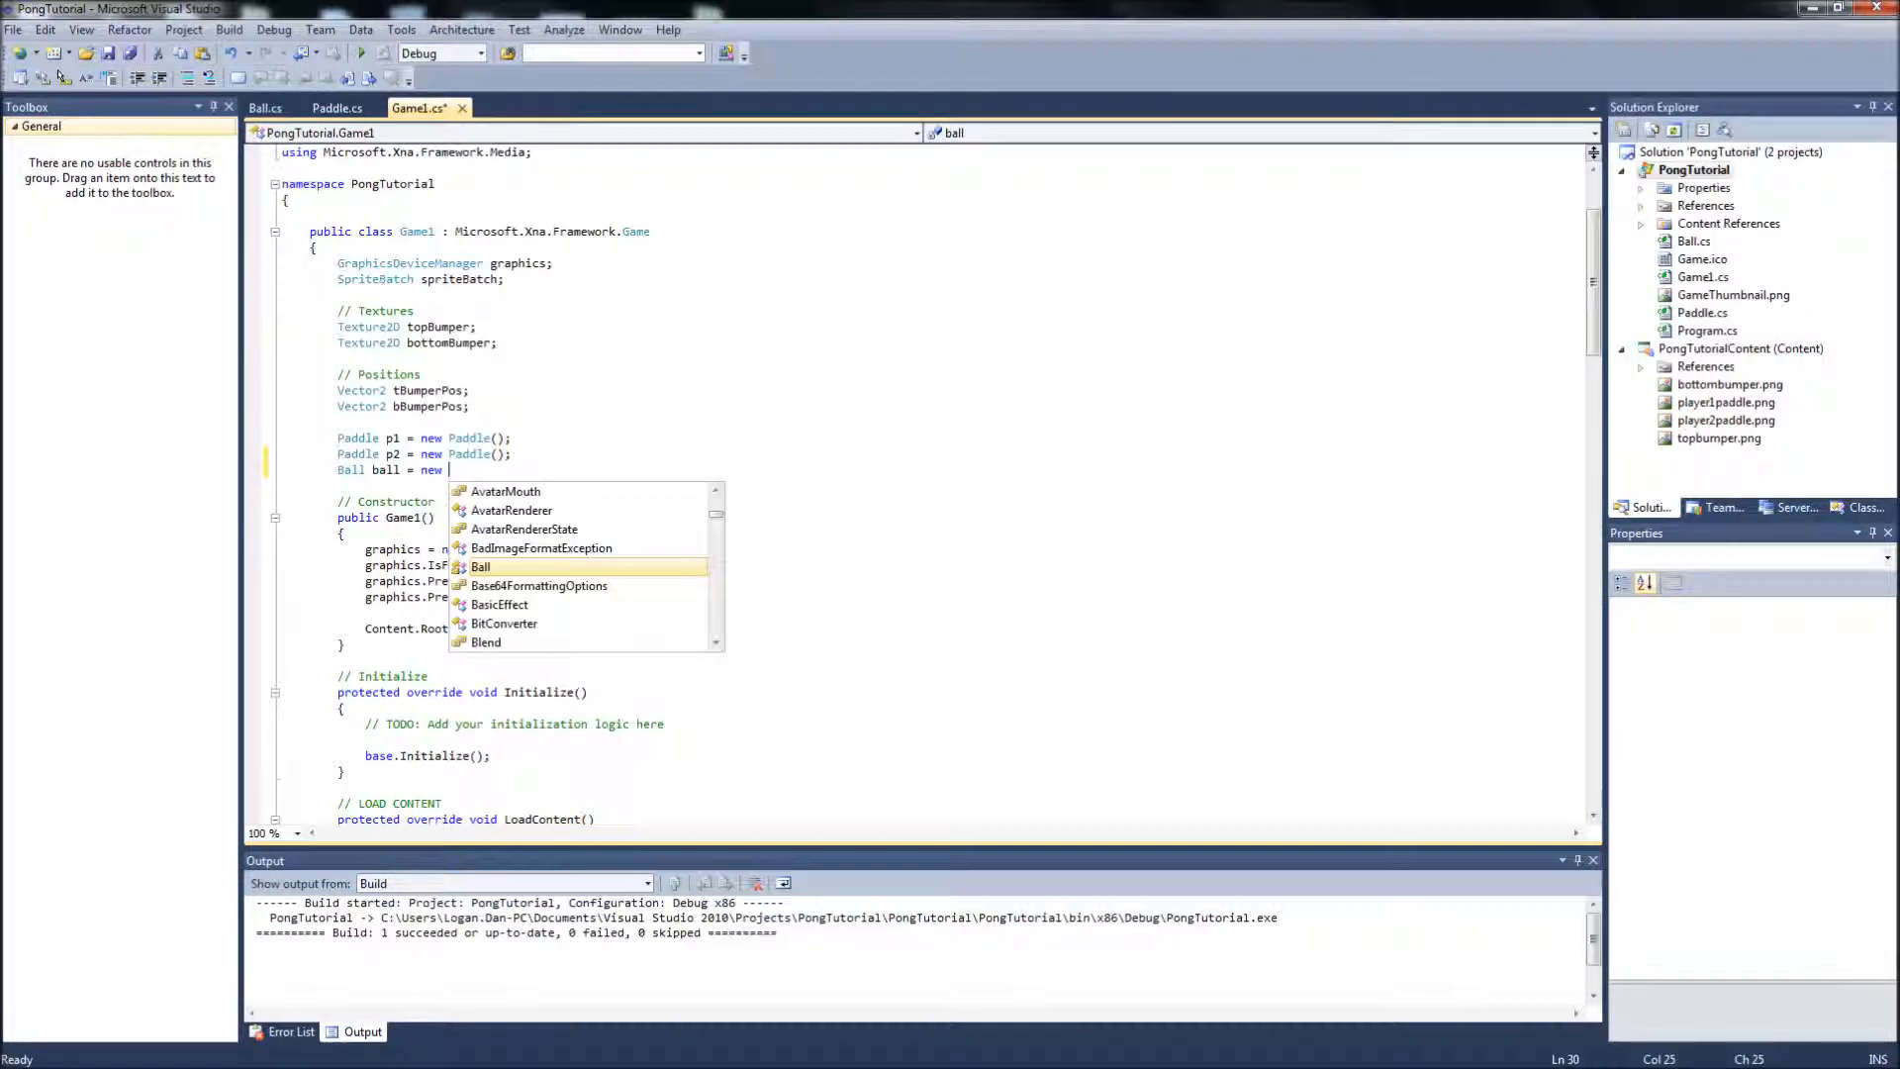
text(Ball();)
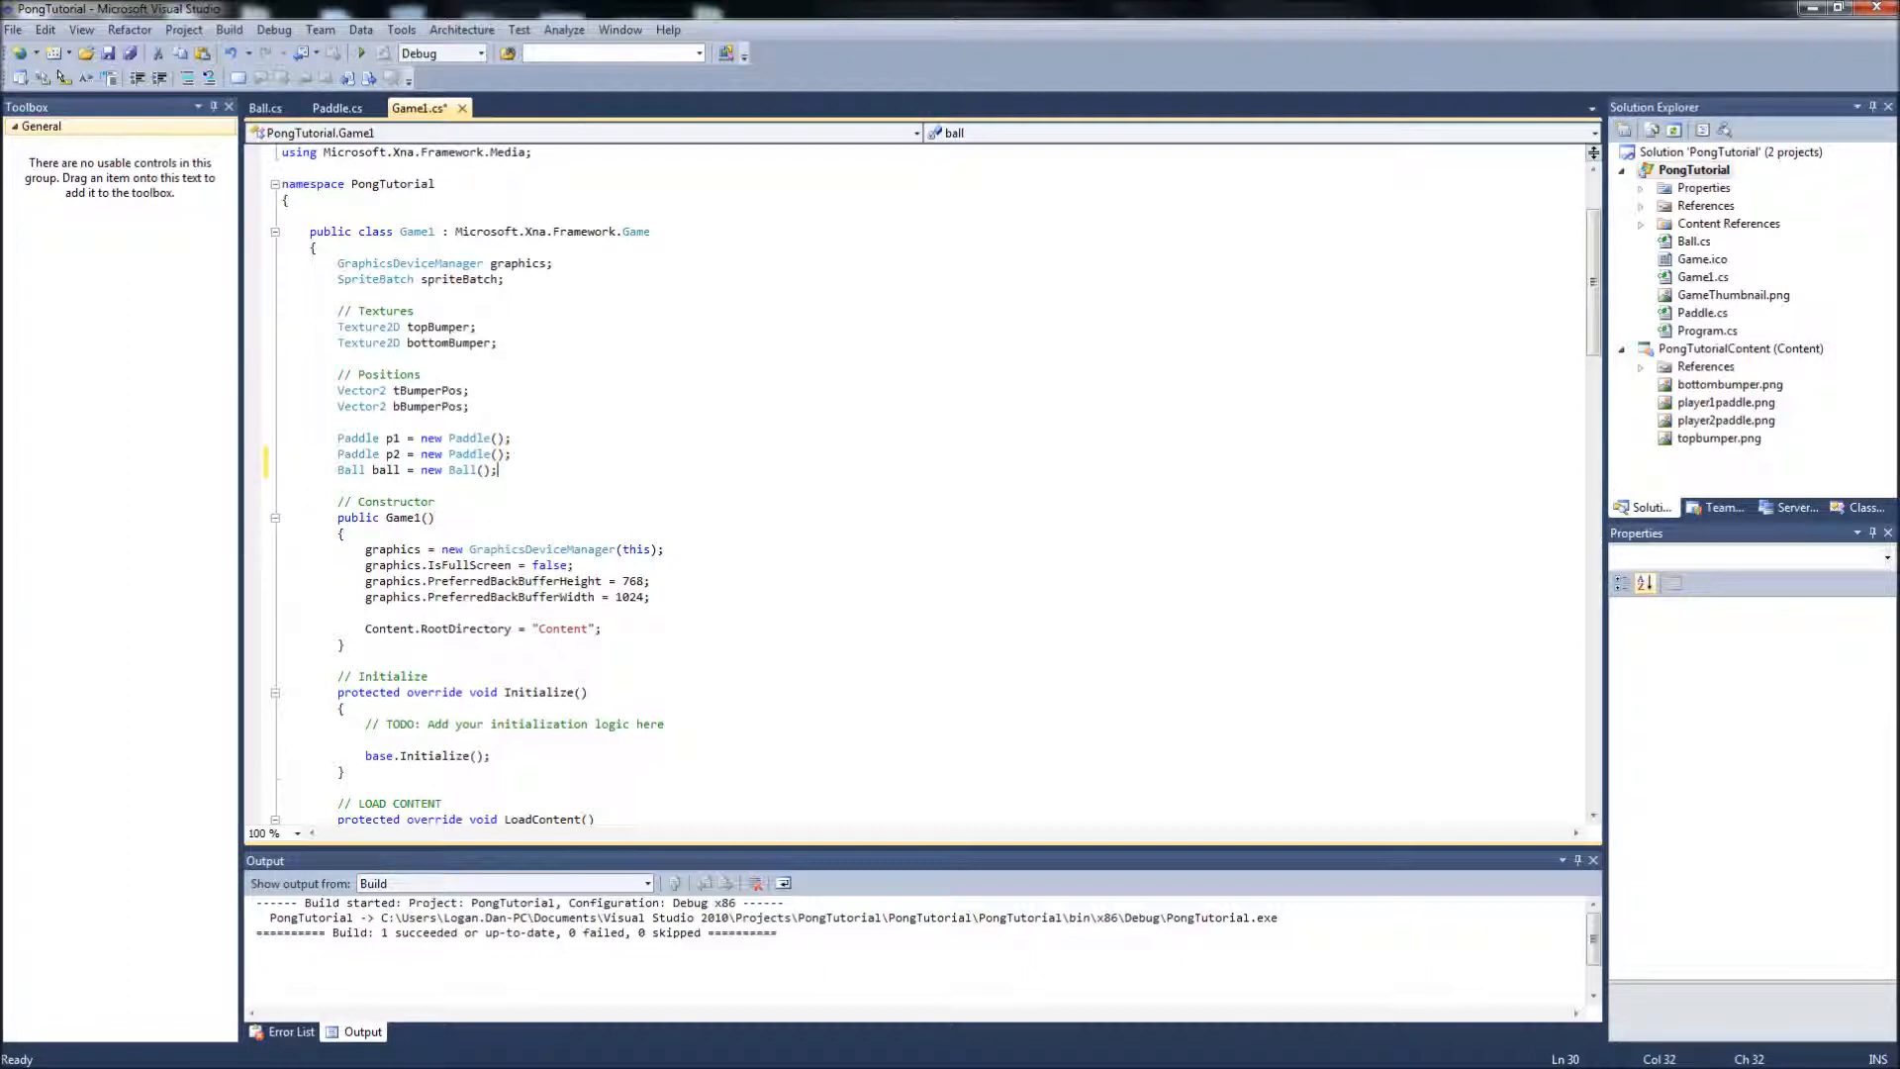
scroll(down, 3)
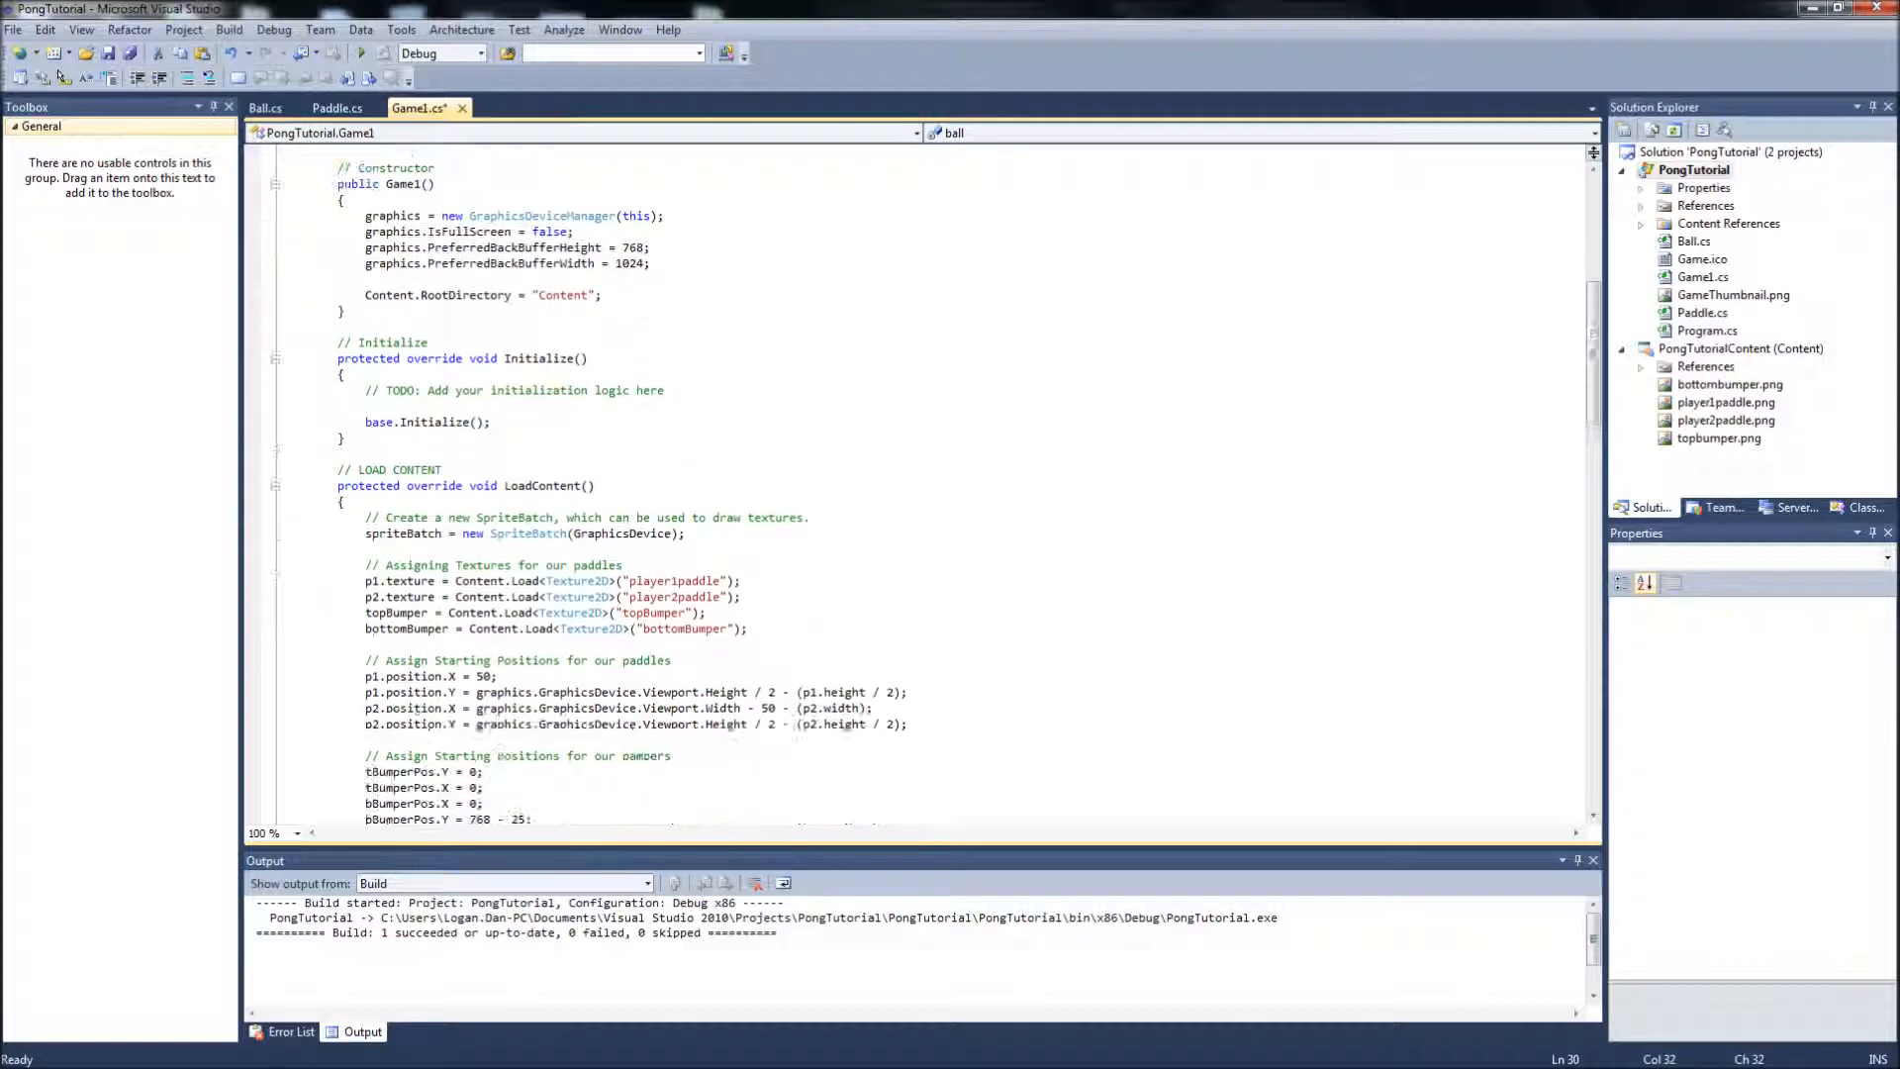
scroll(down, 3)
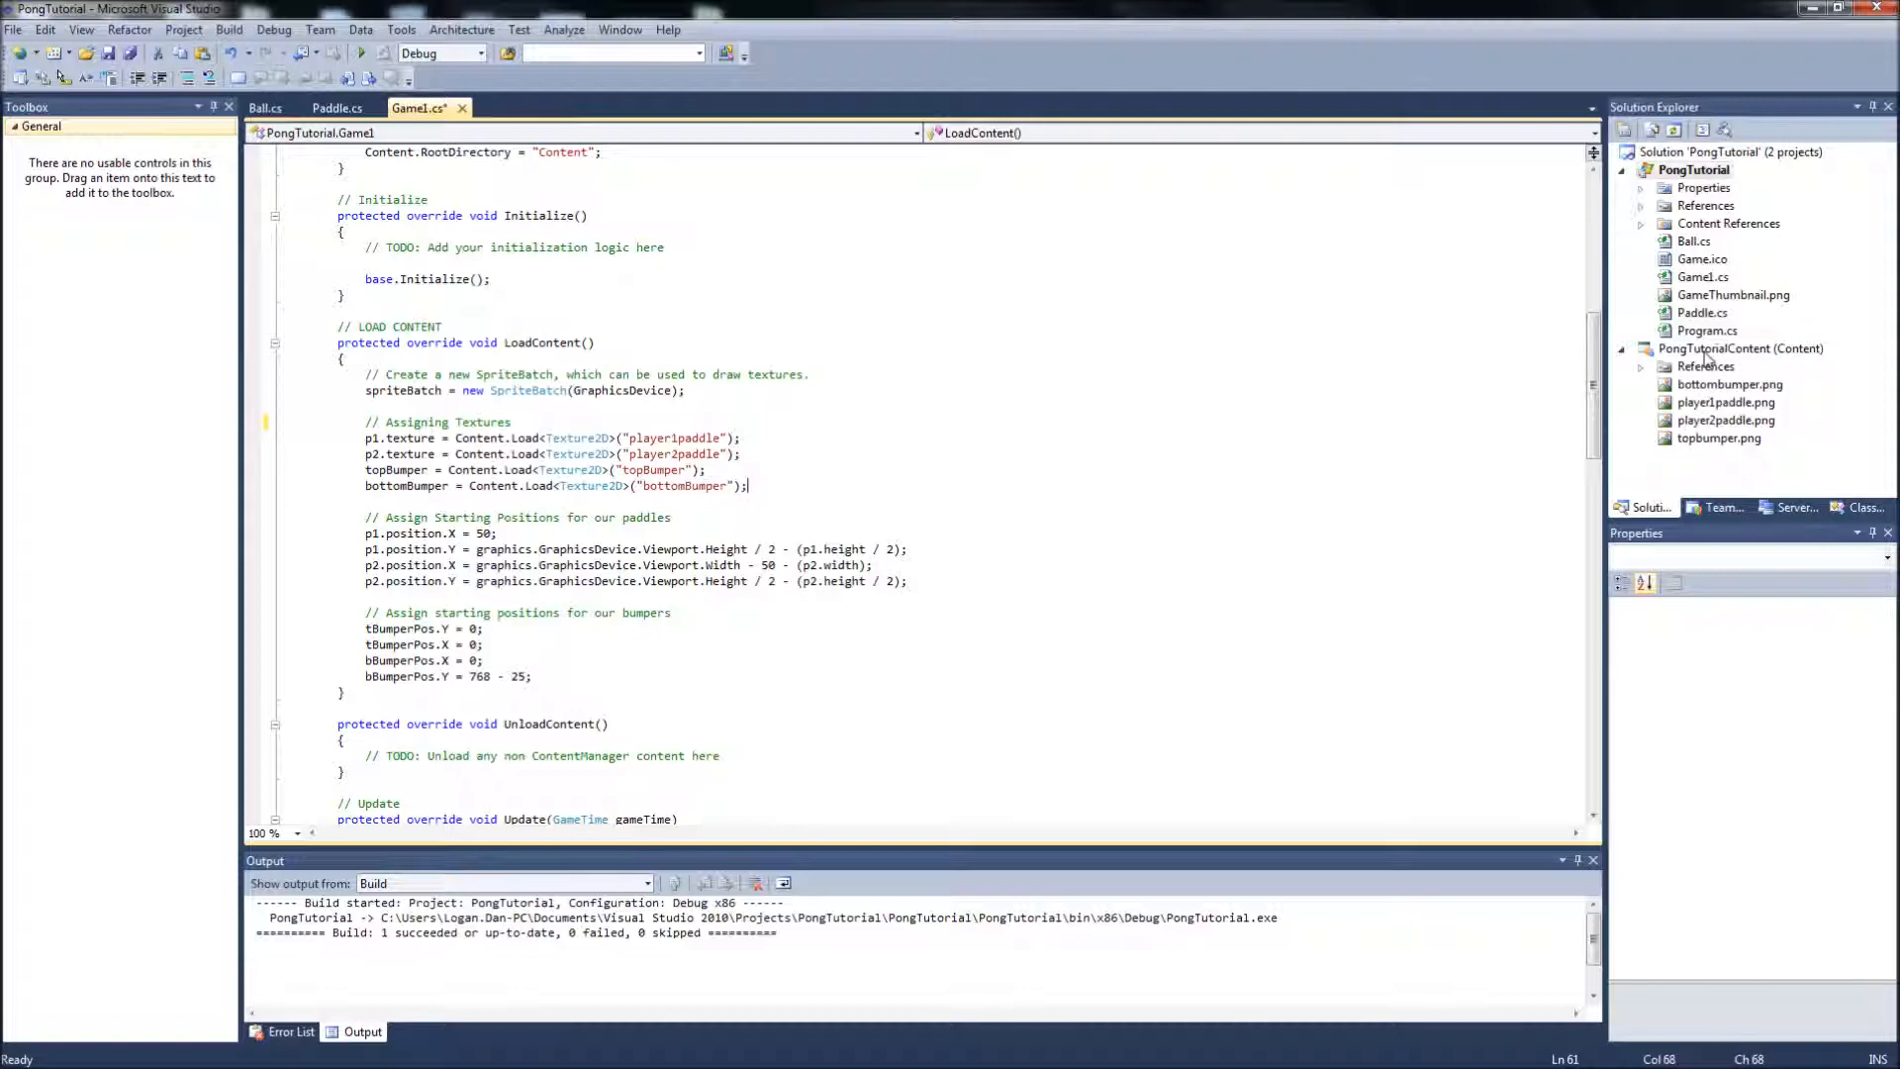
Add ball.png from Pictures > pong images to the PongTutorialContent project.
right_click(1743, 347)
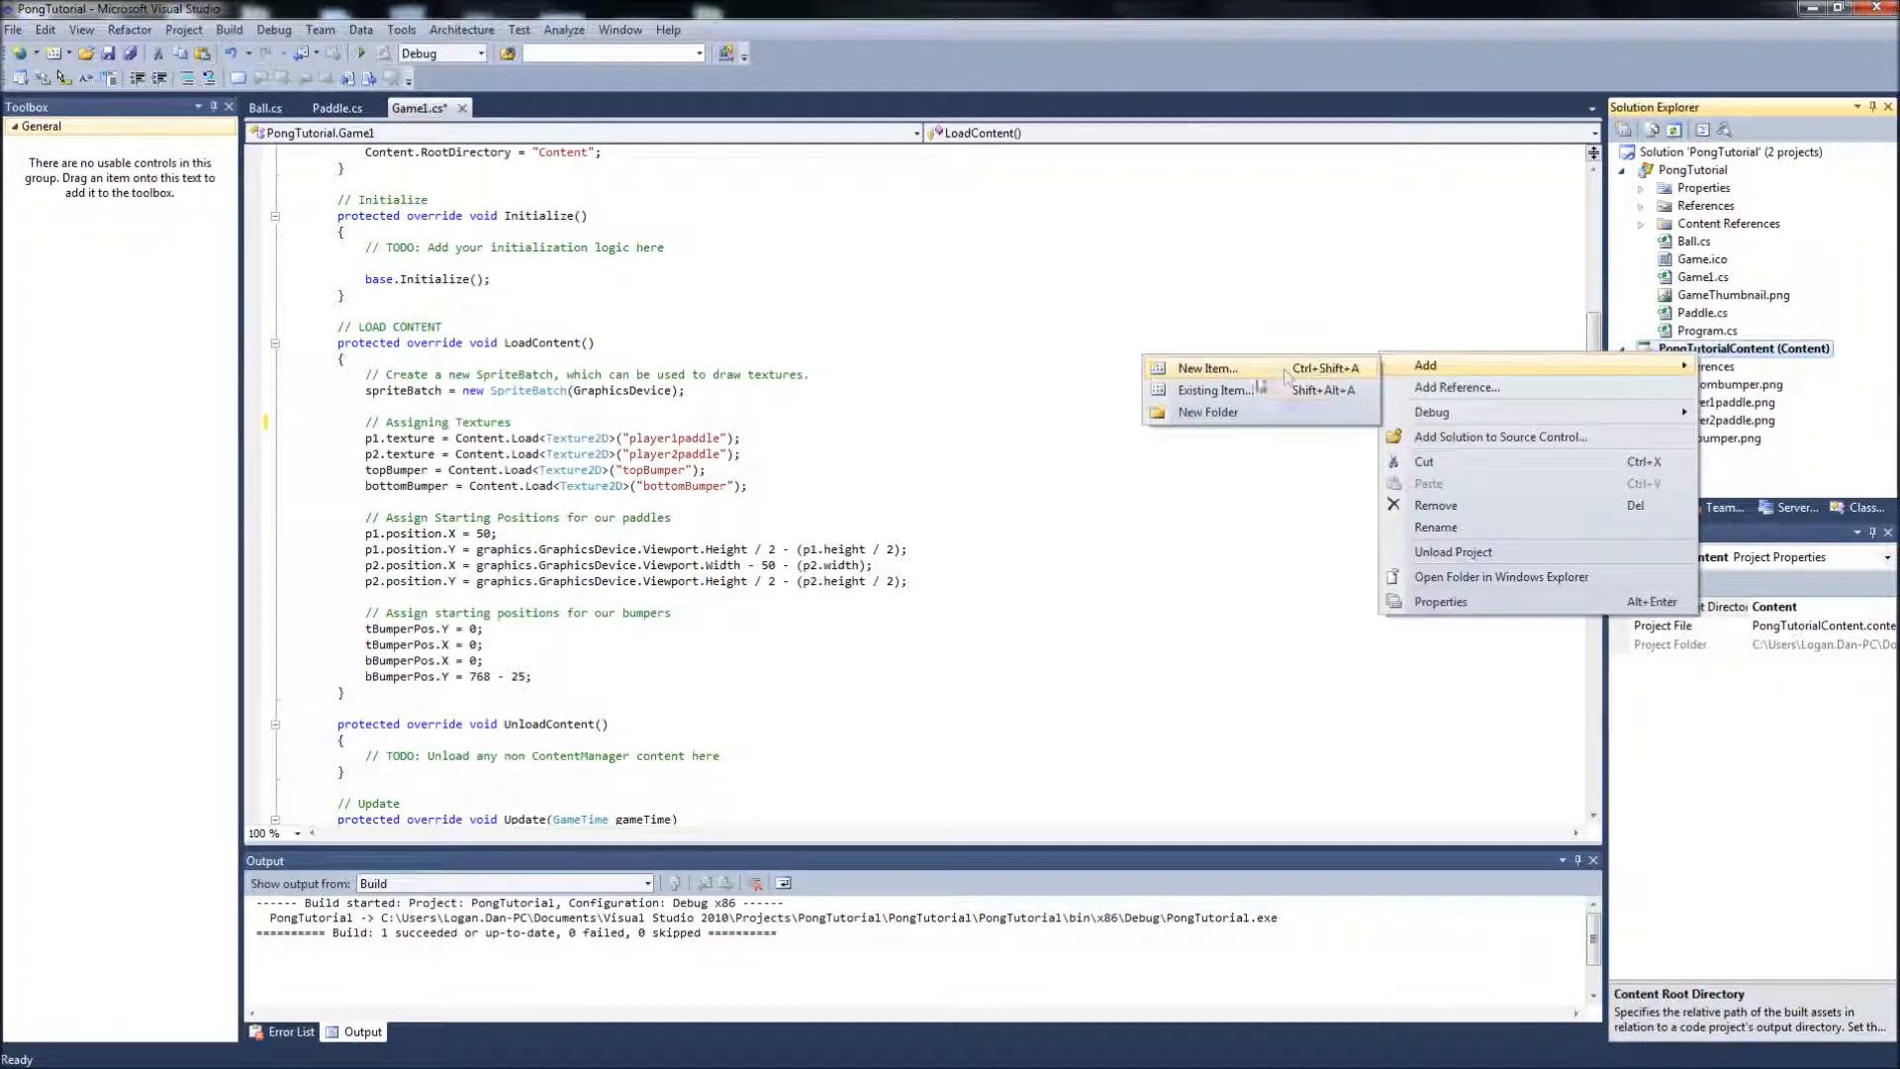
click(1217, 389)
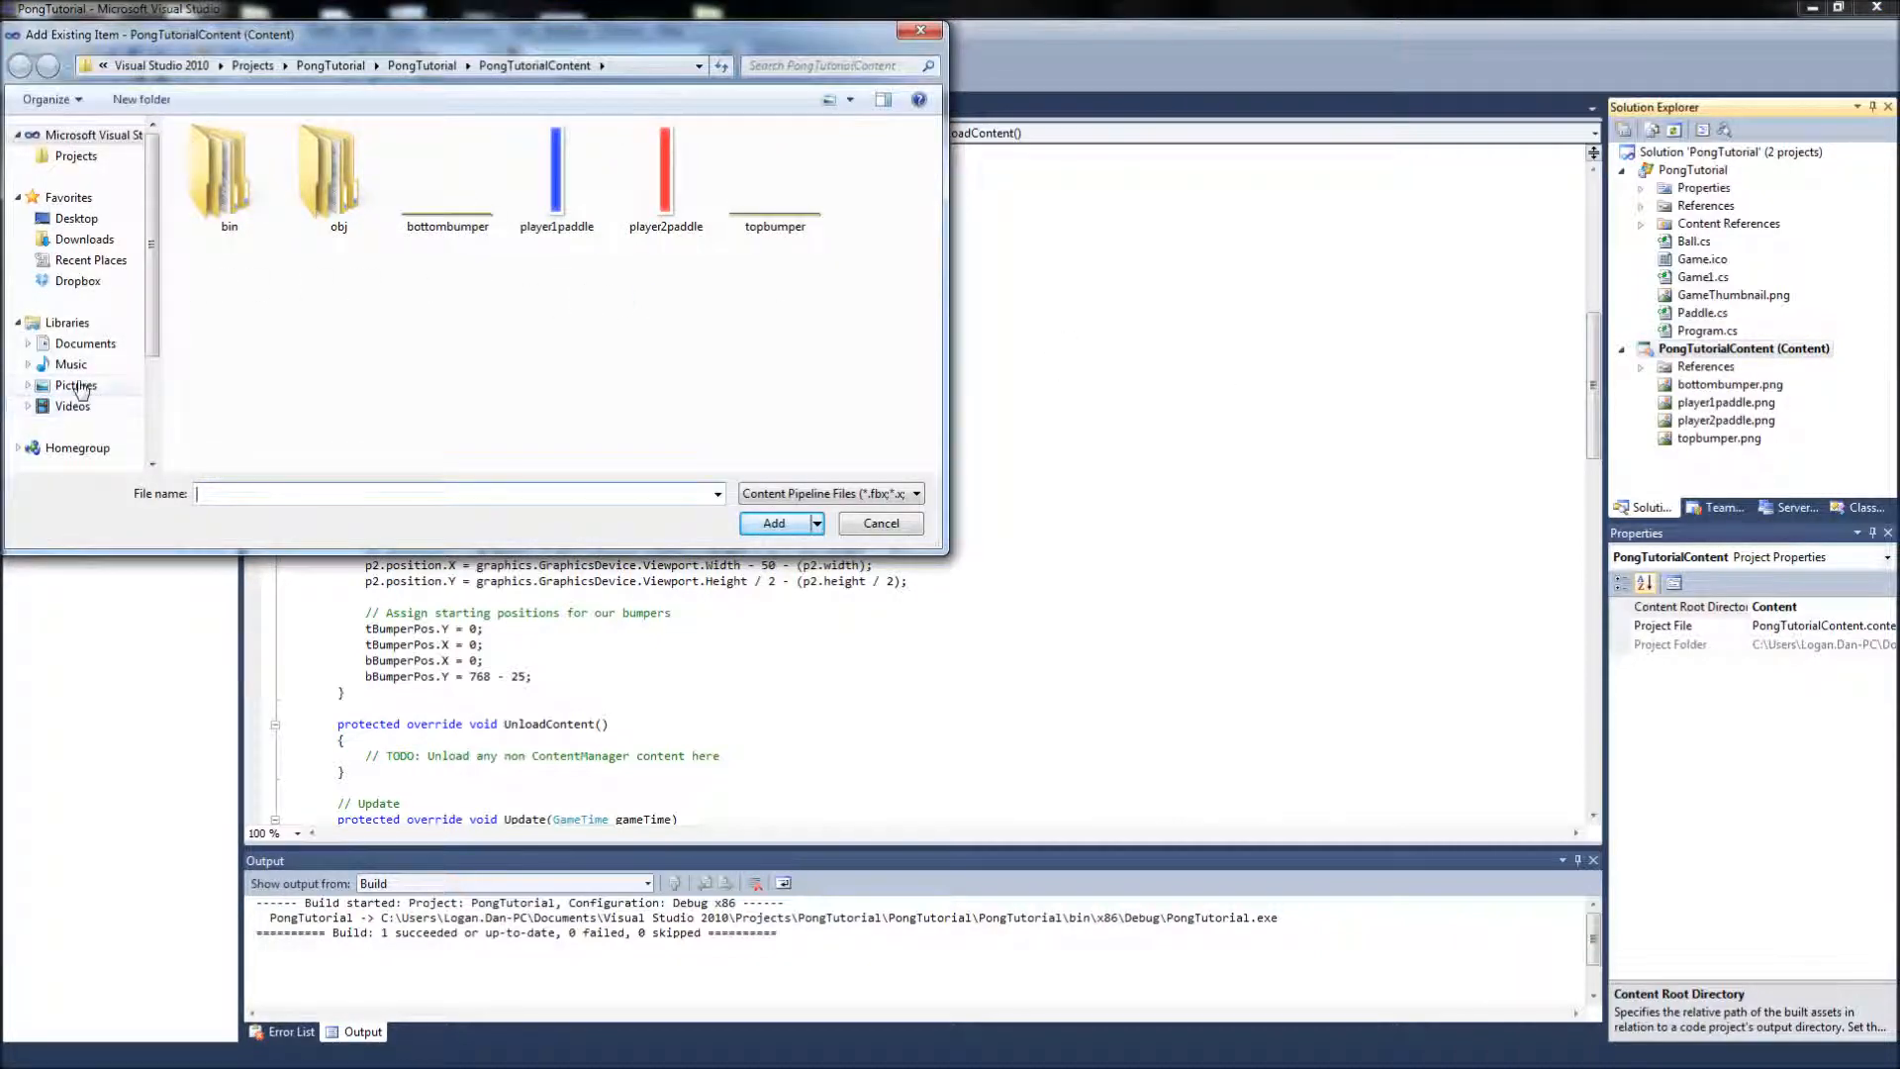
click(75, 385)
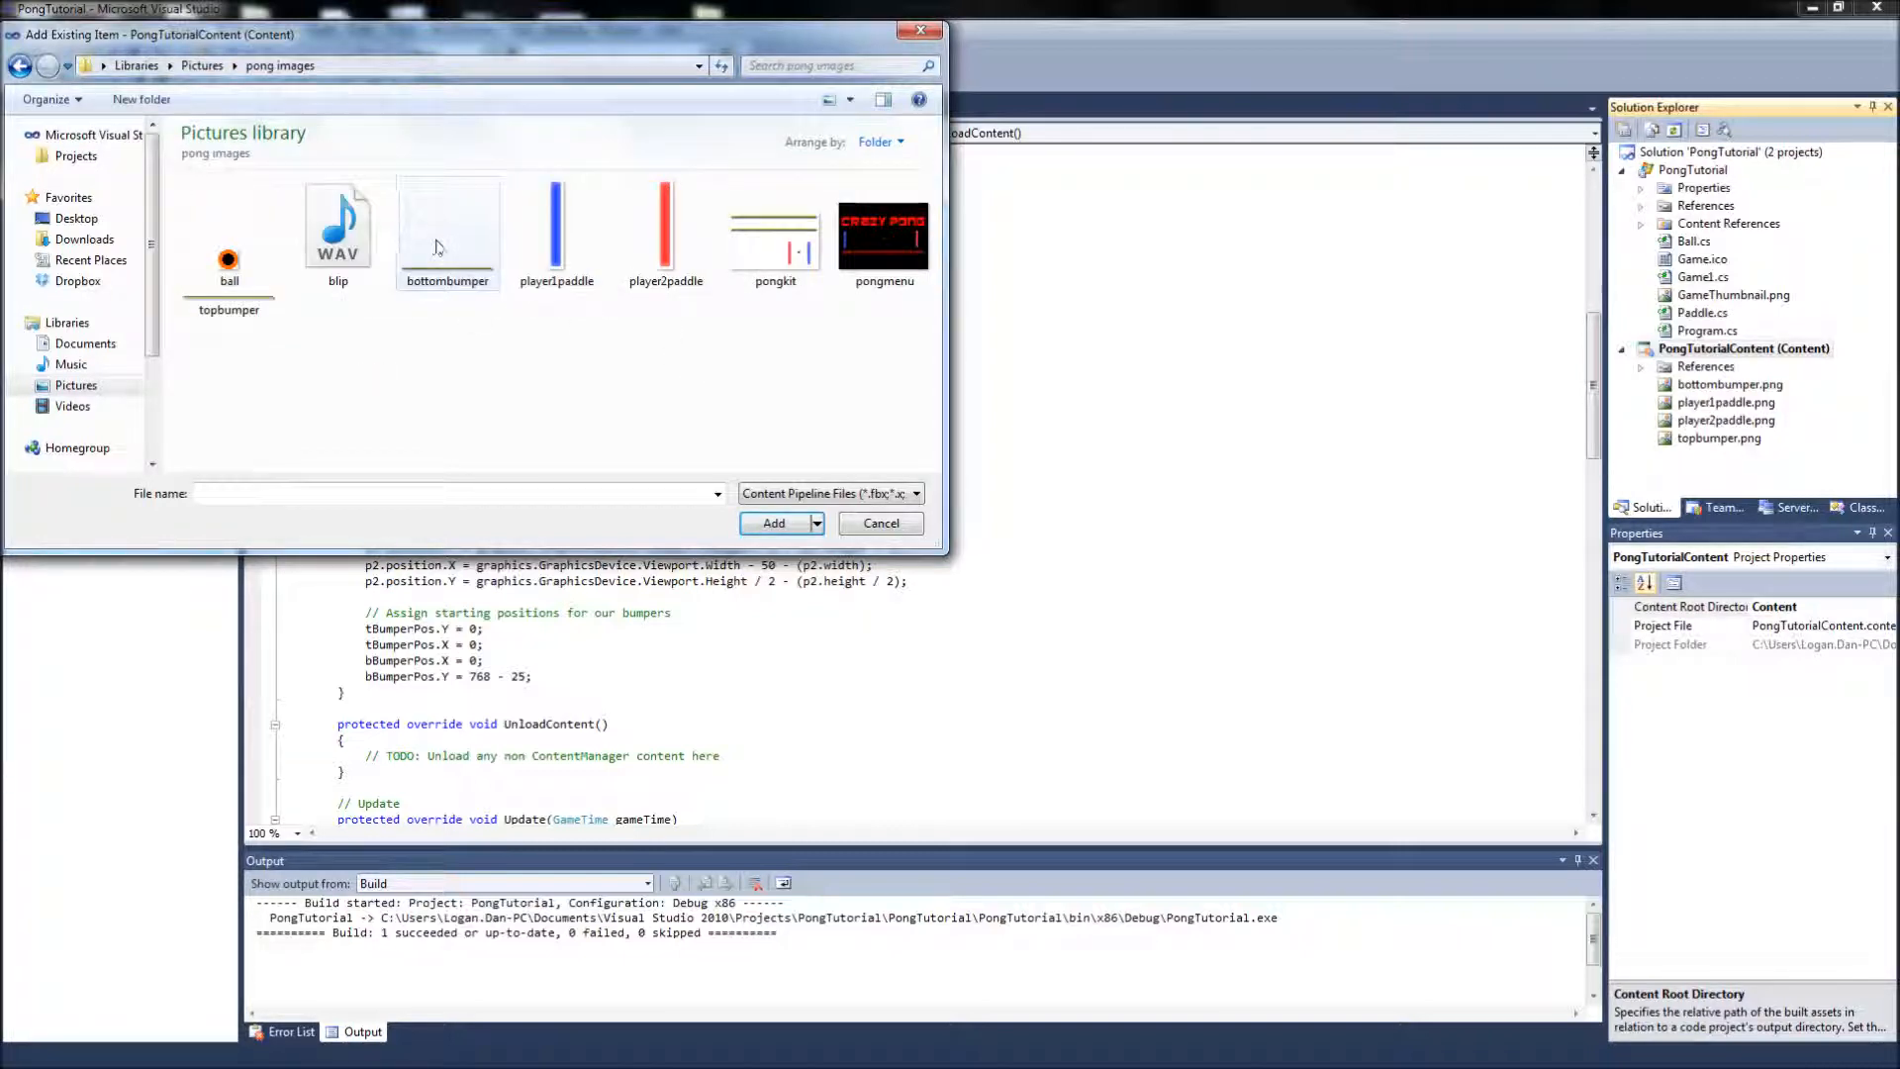
click(228, 228)
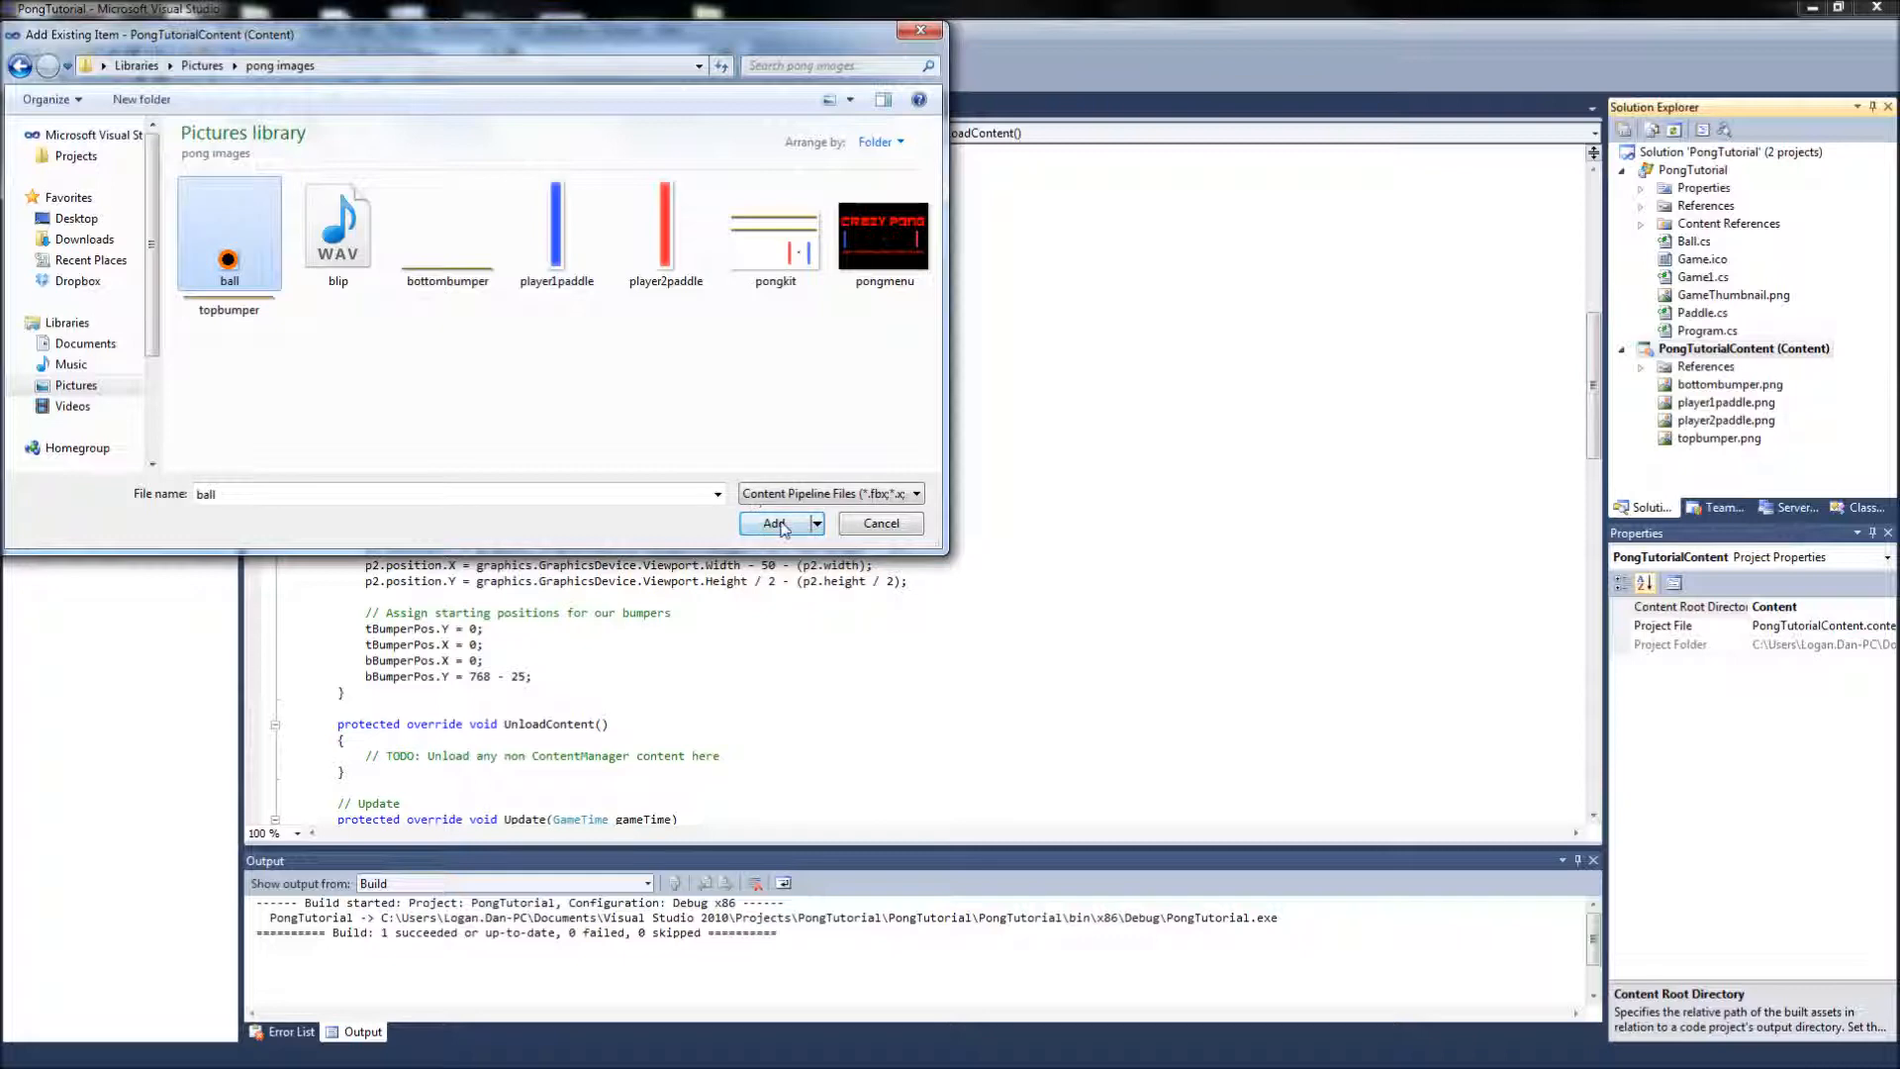
click(774, 523)
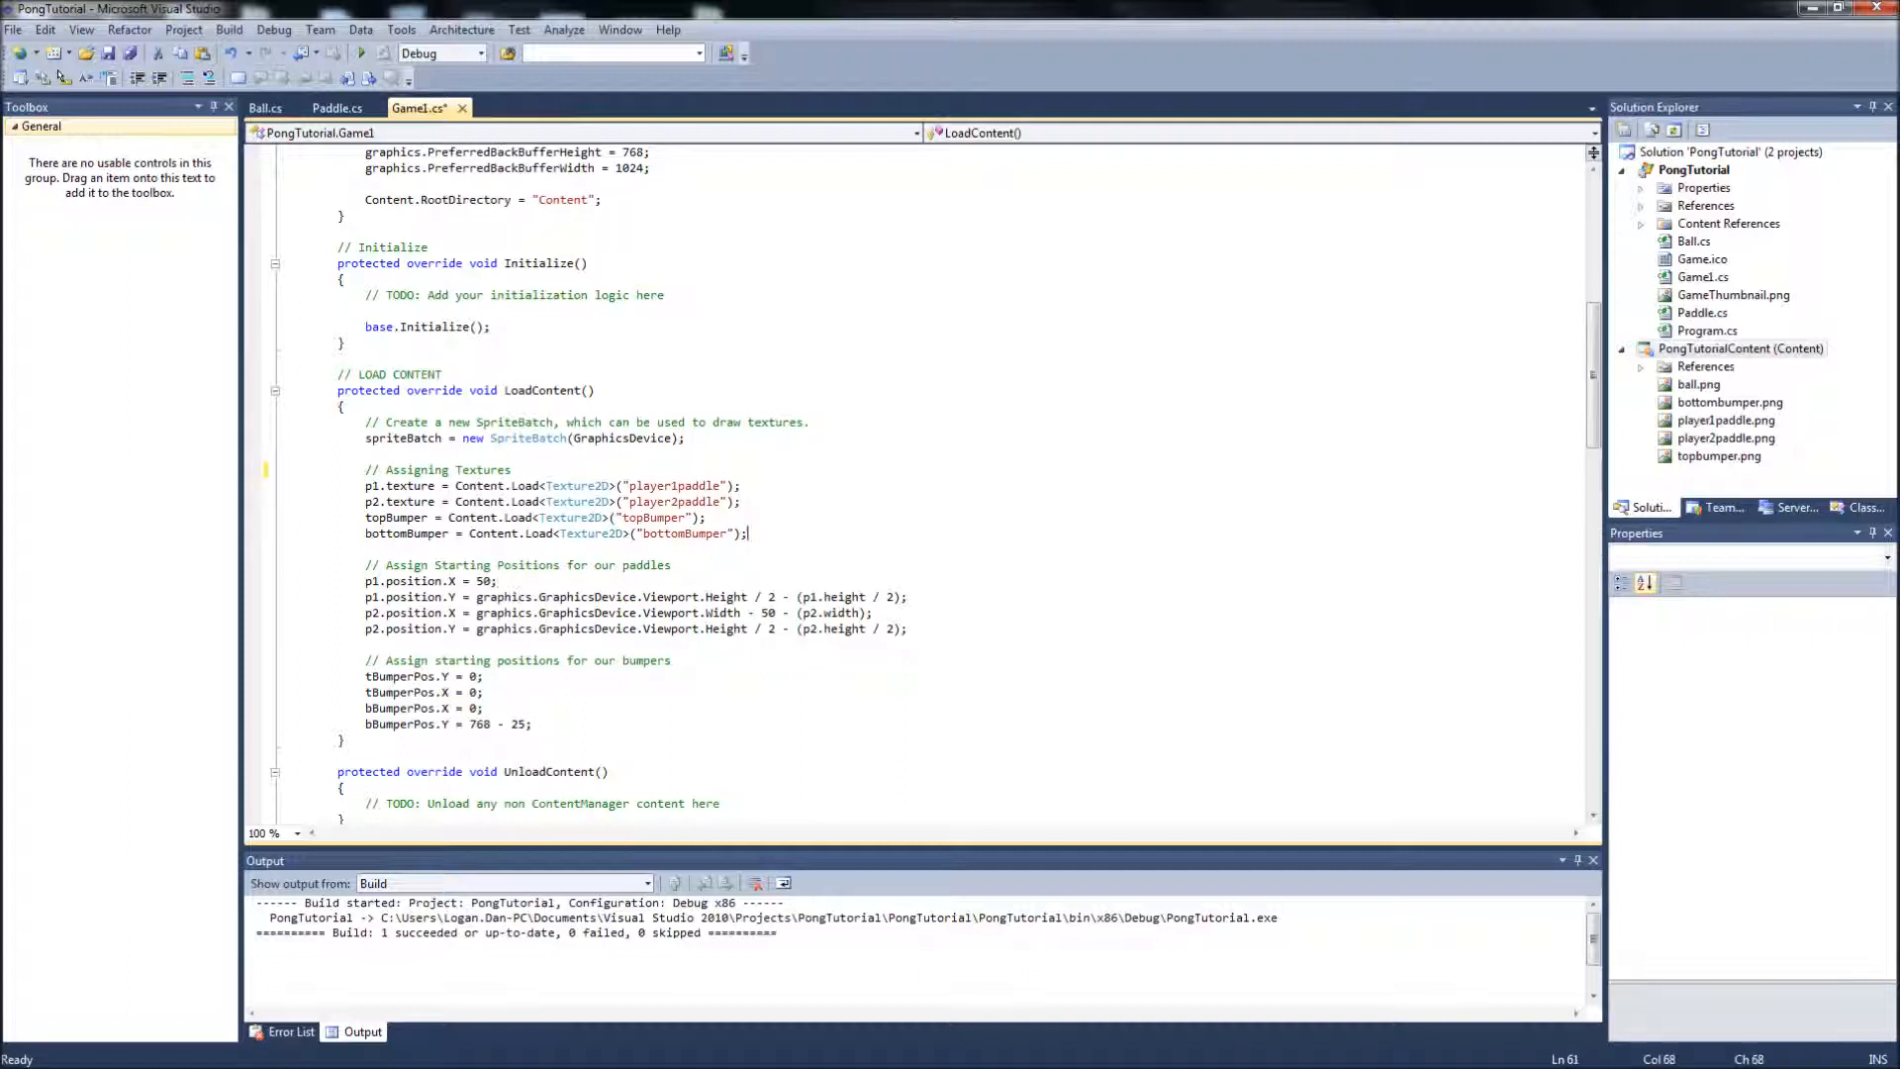
Add ball.texture = Content.Load<Texture2D>("ball"); under the bumper texture lines.
text(ball.texture =)
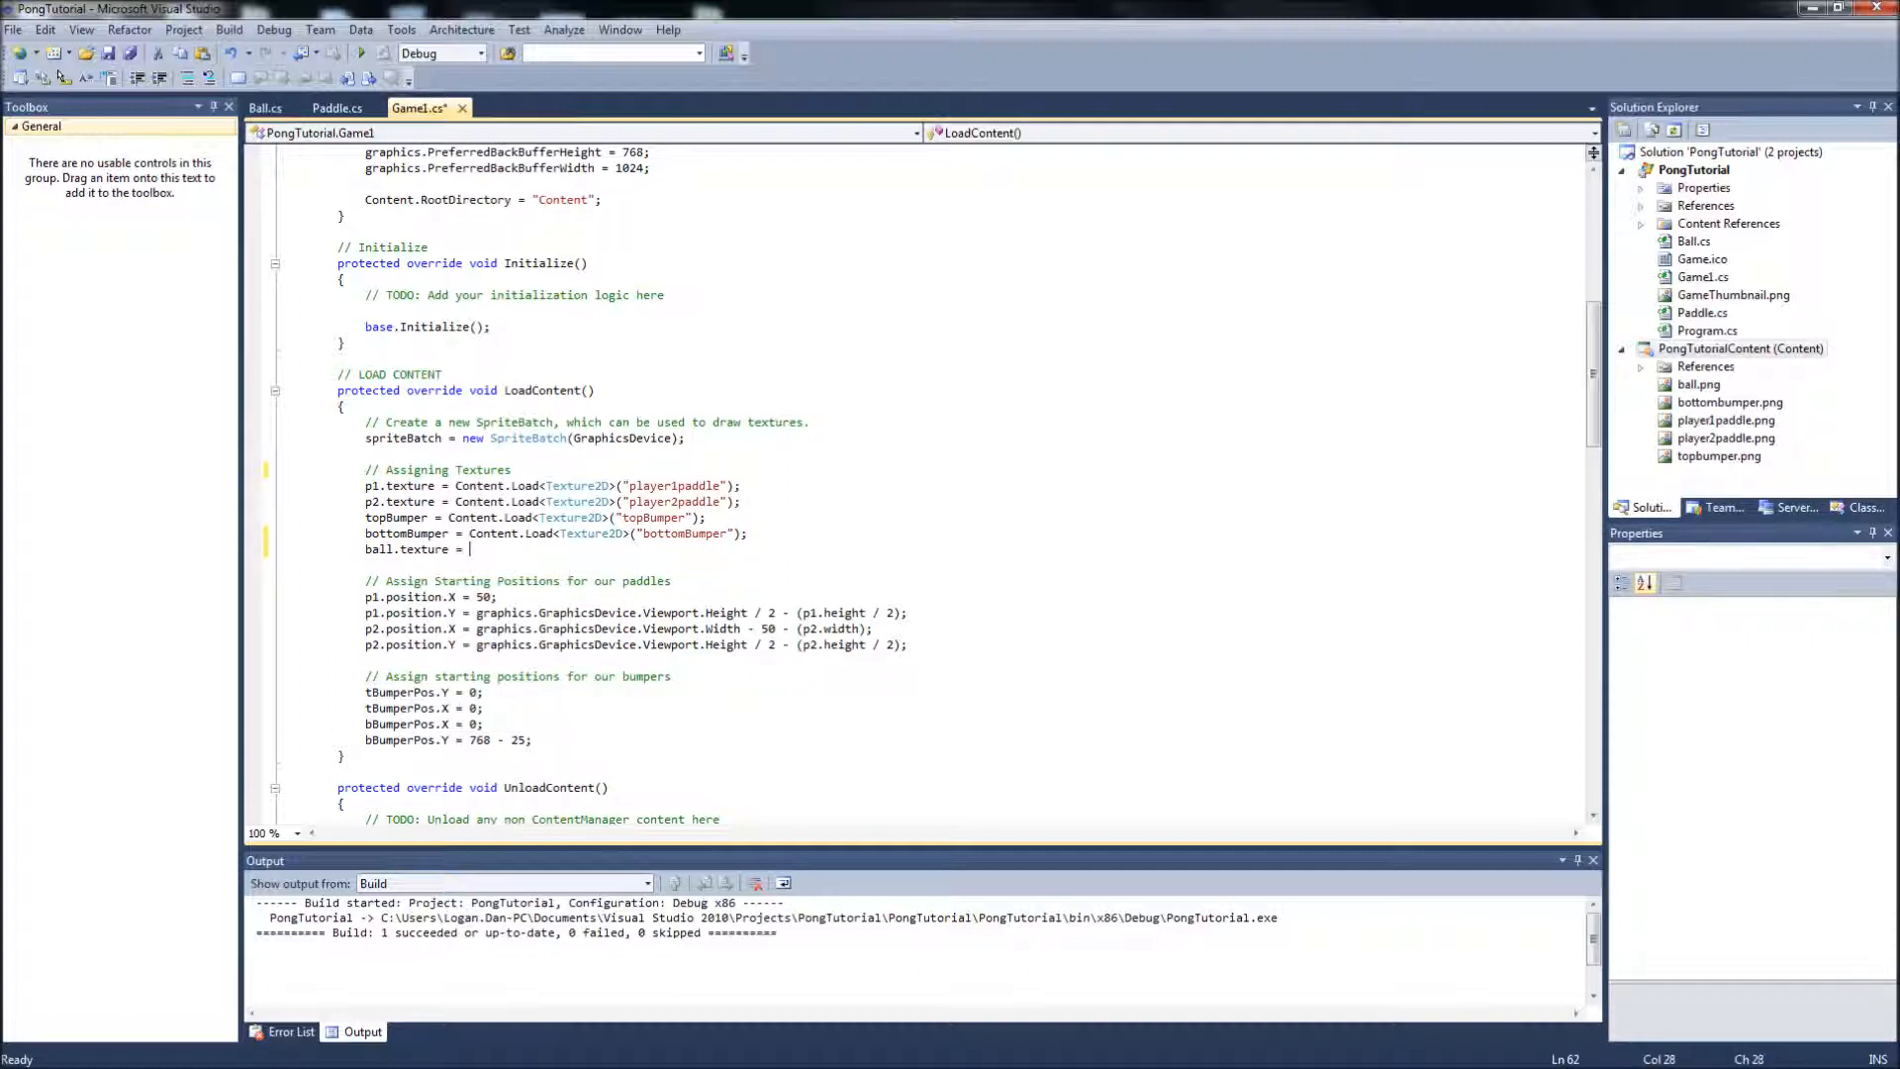
text(Content.Load)
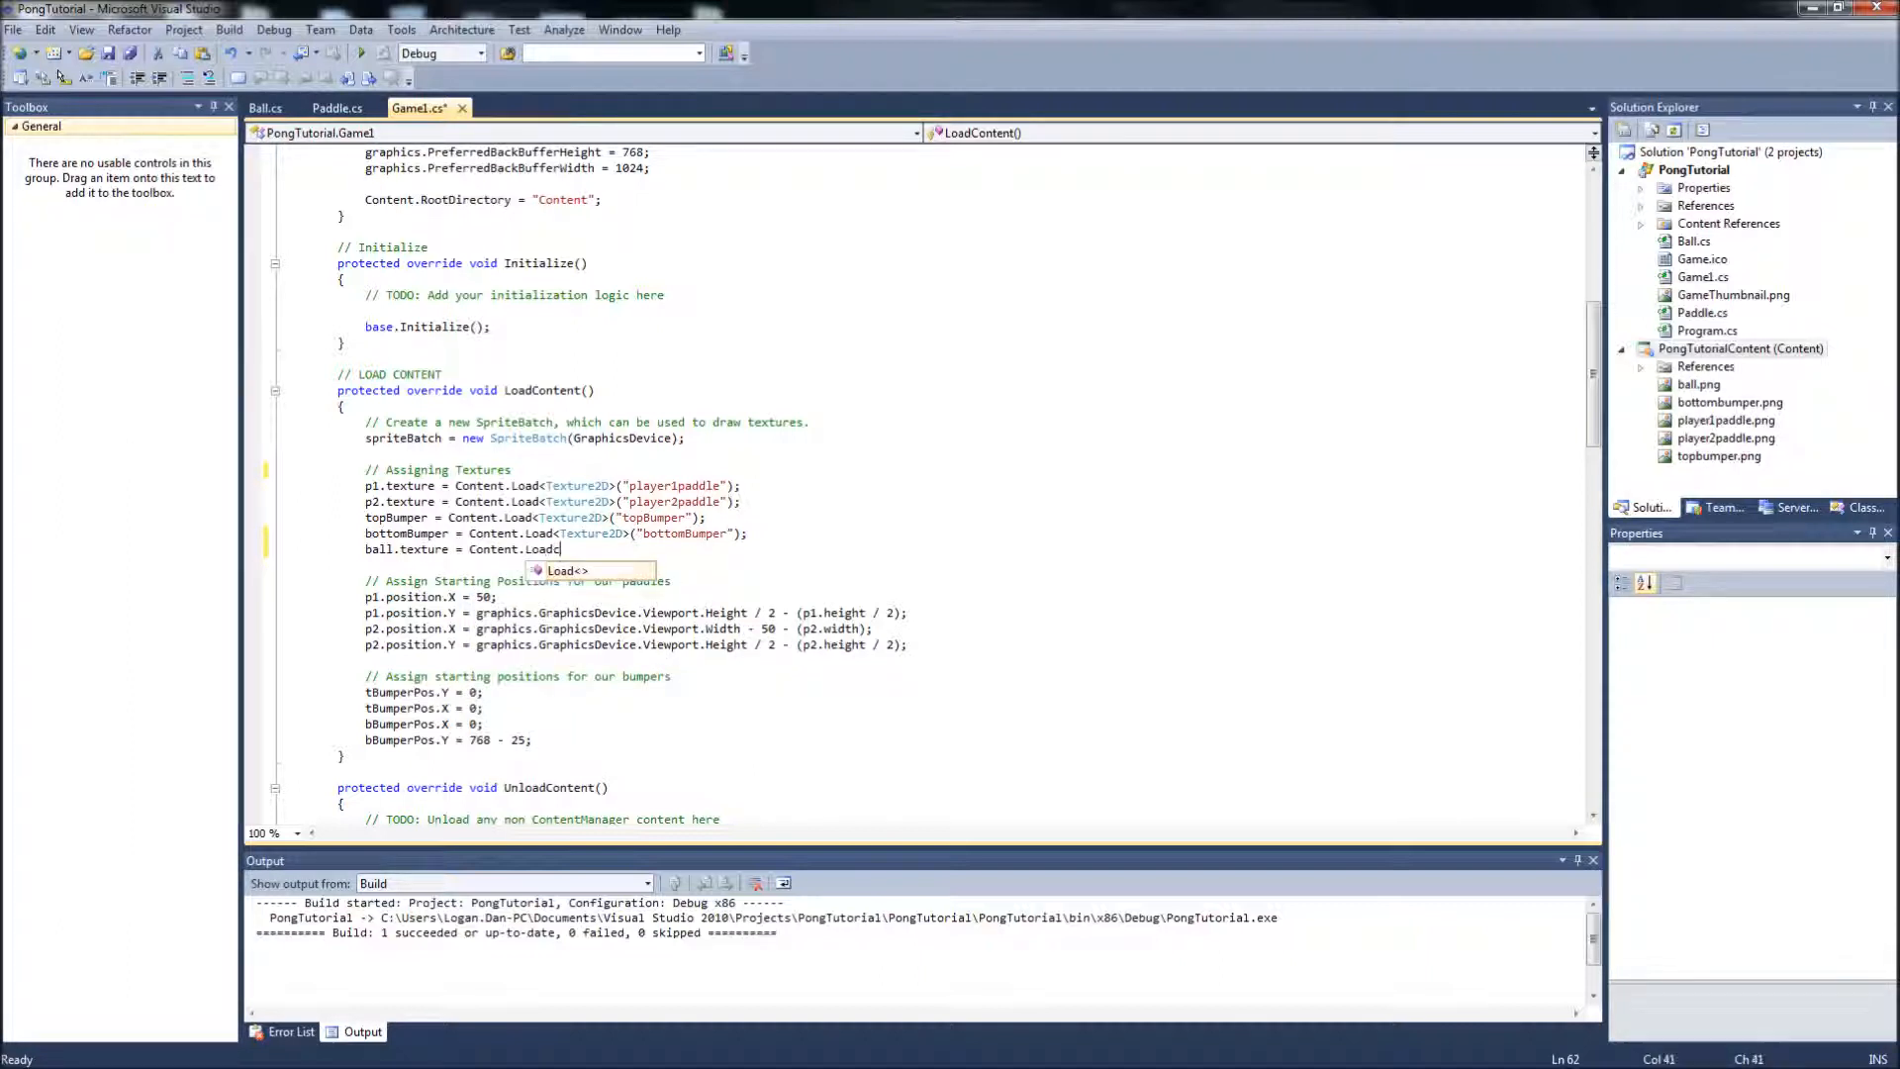
text(<Texture2D>(")
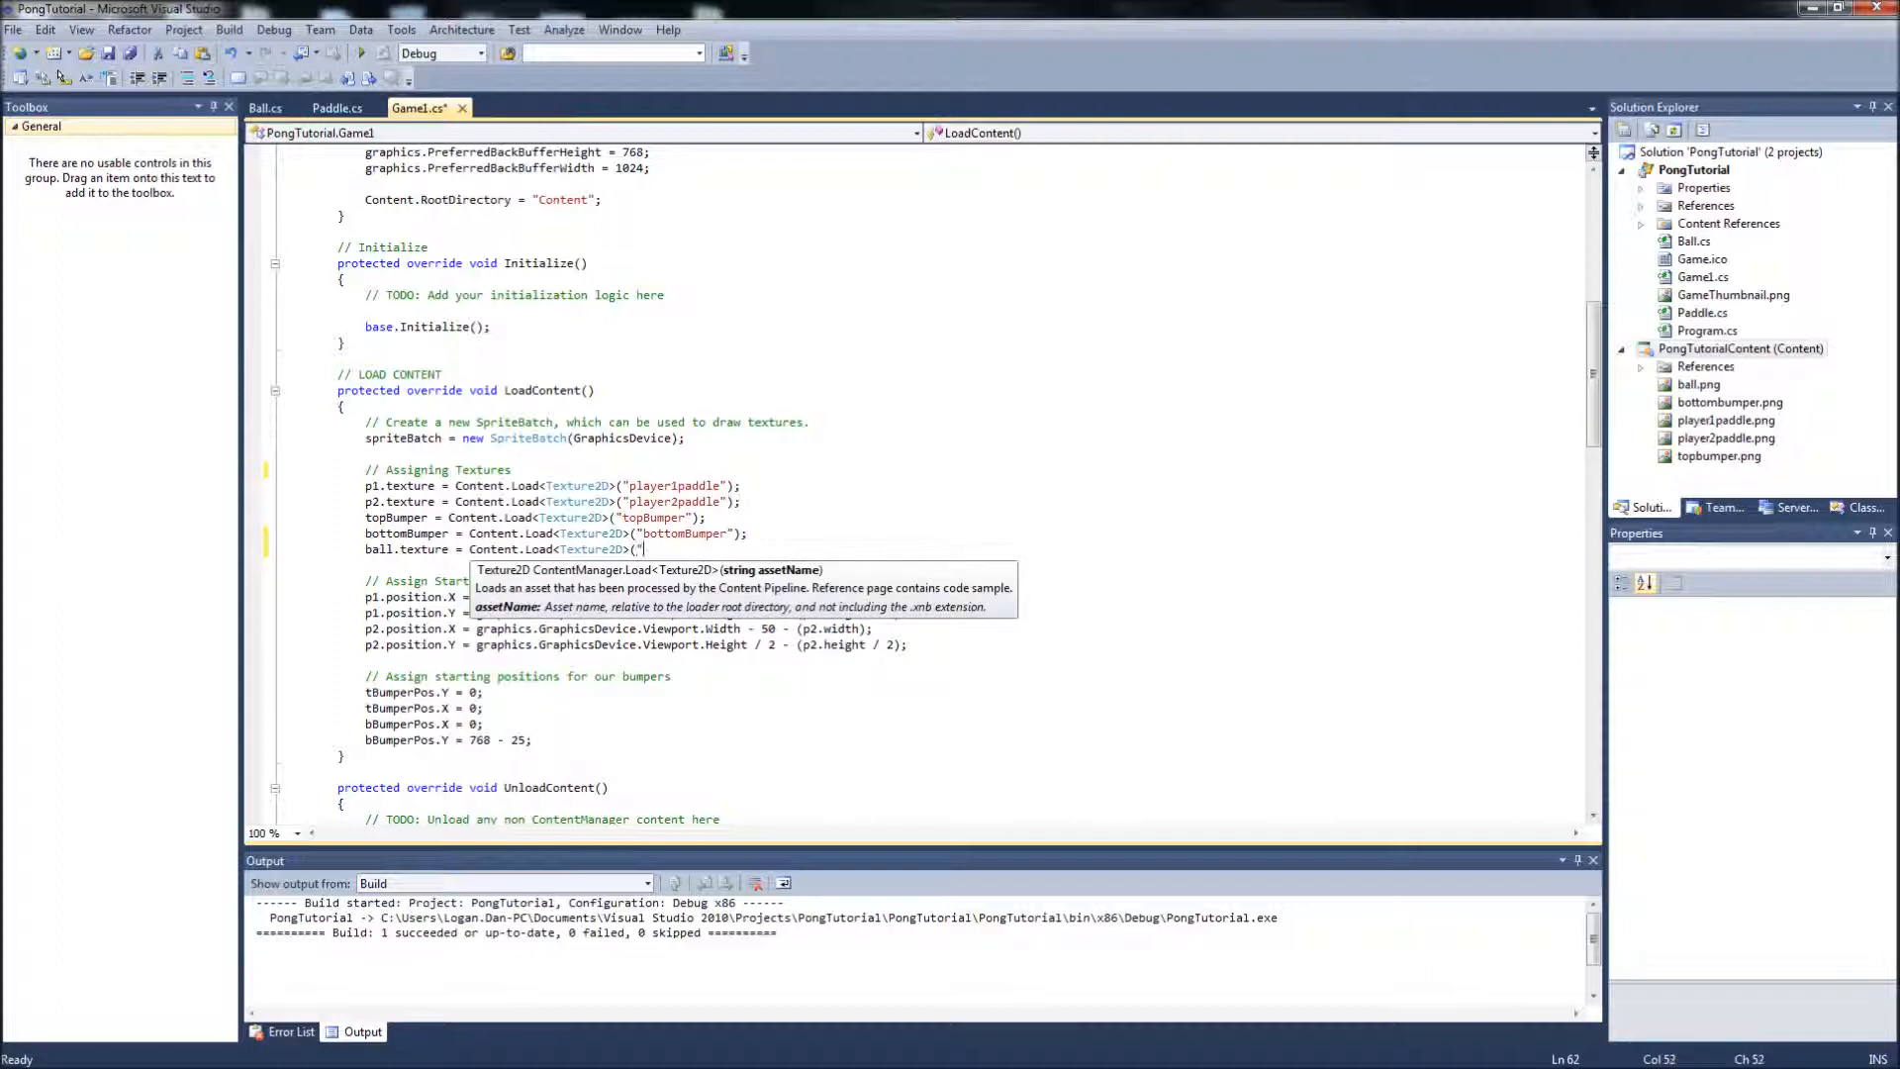
text(ball")
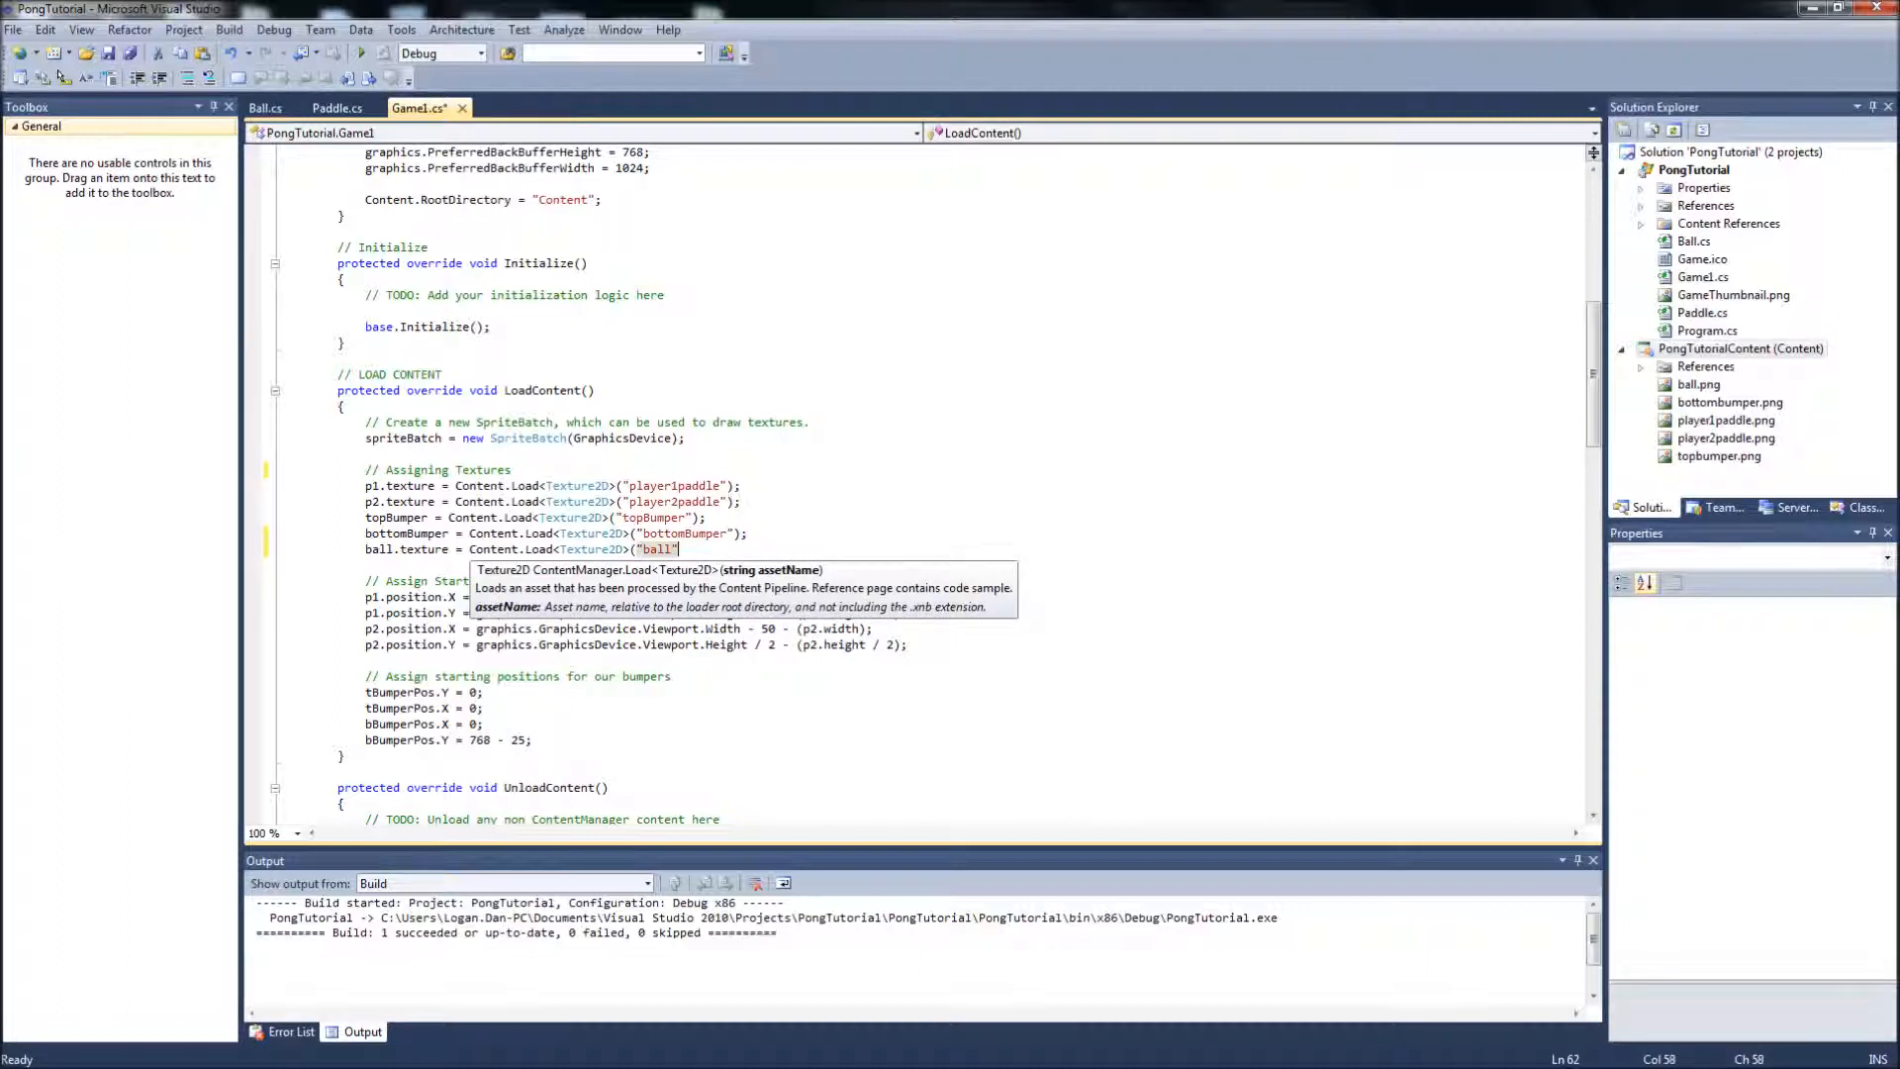
text();)
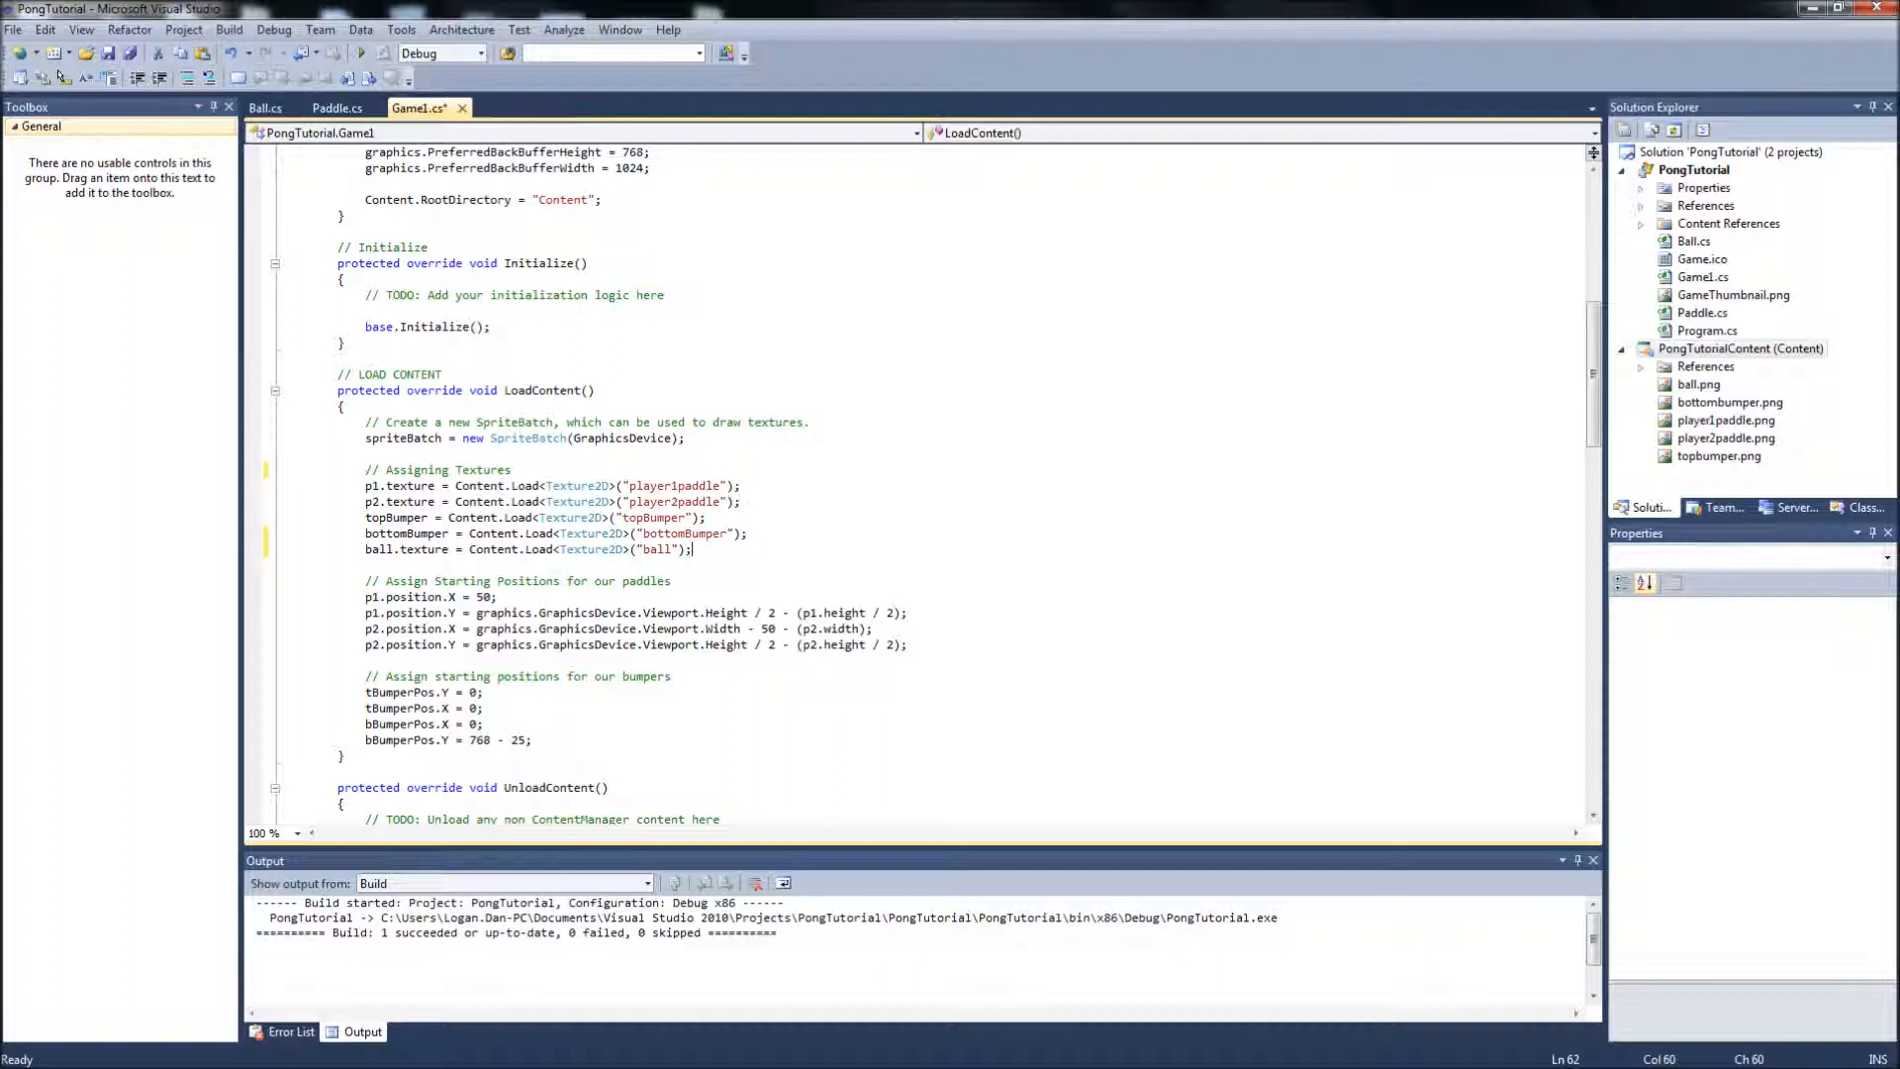
scroll(down, 3)
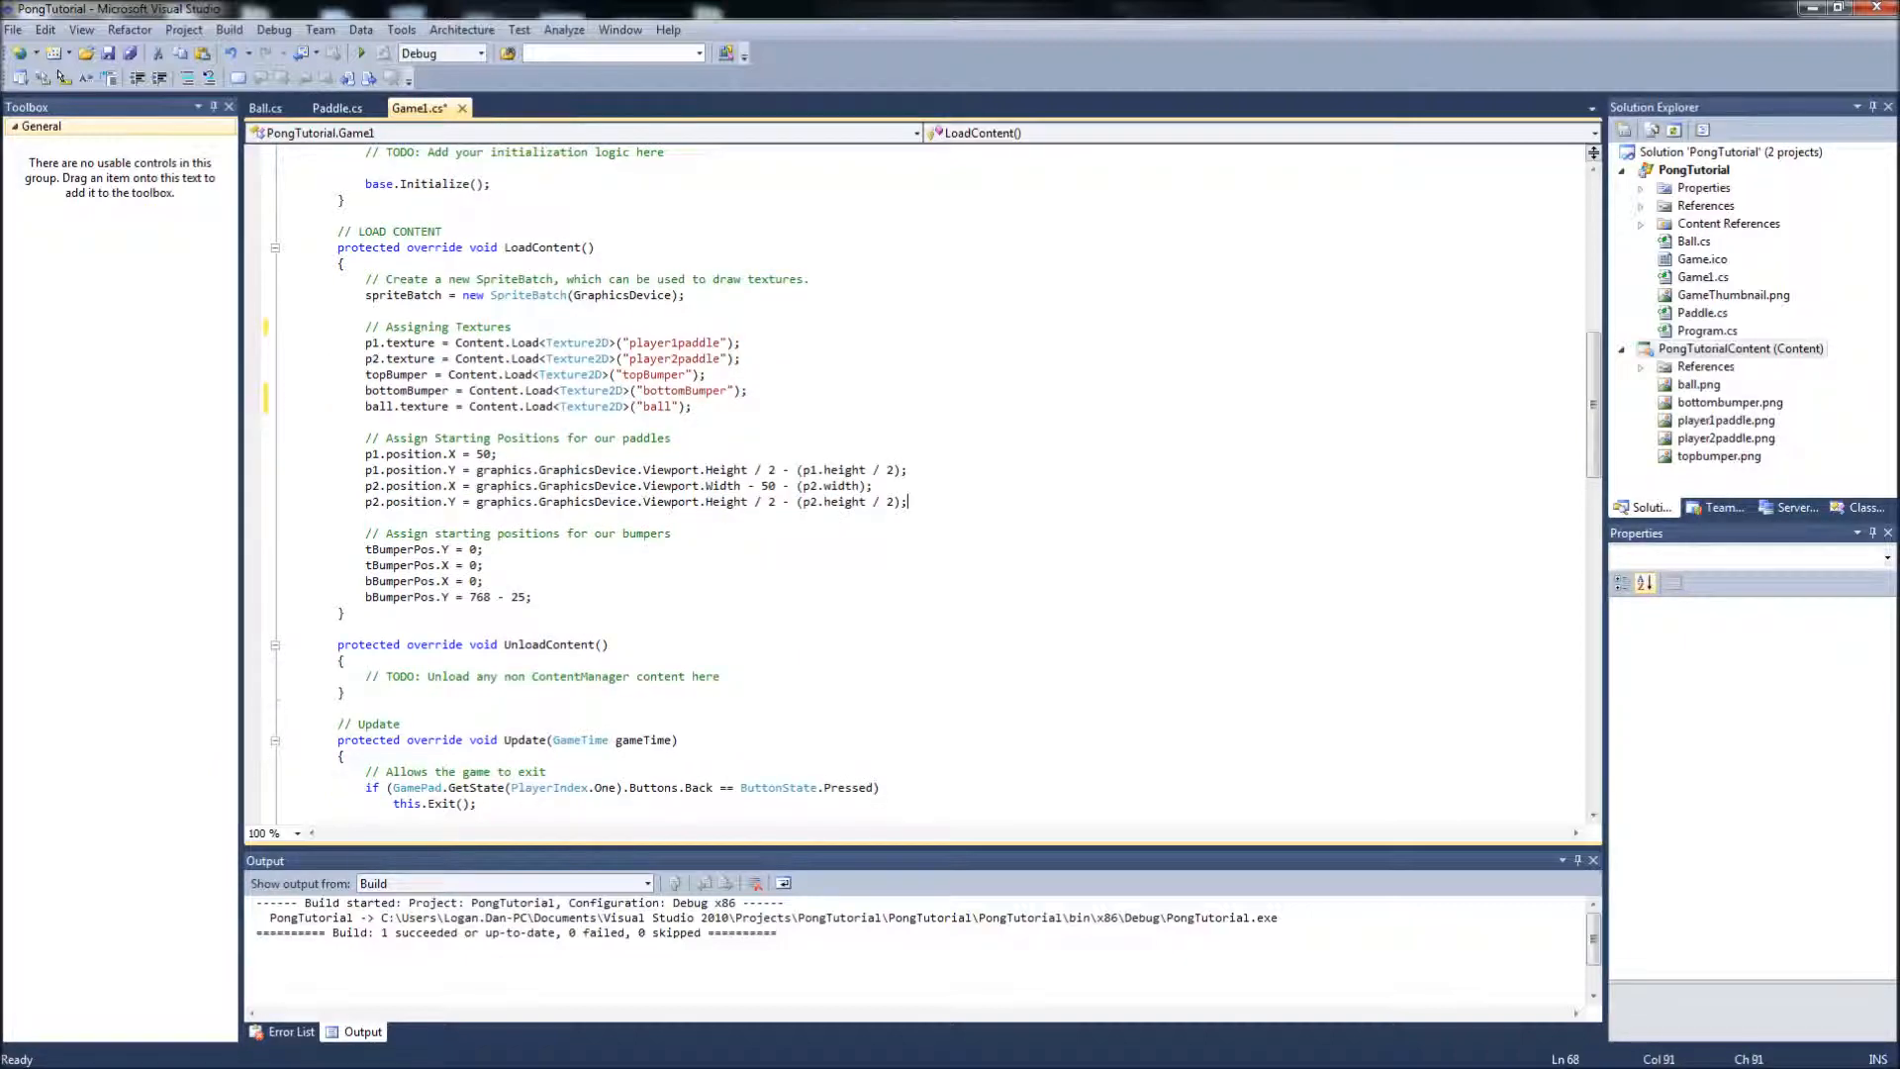
Add a 'Starting position for ball' comment and set ball.position.X = (768 / 2) - ball.Width / 2.
text(// Startin)
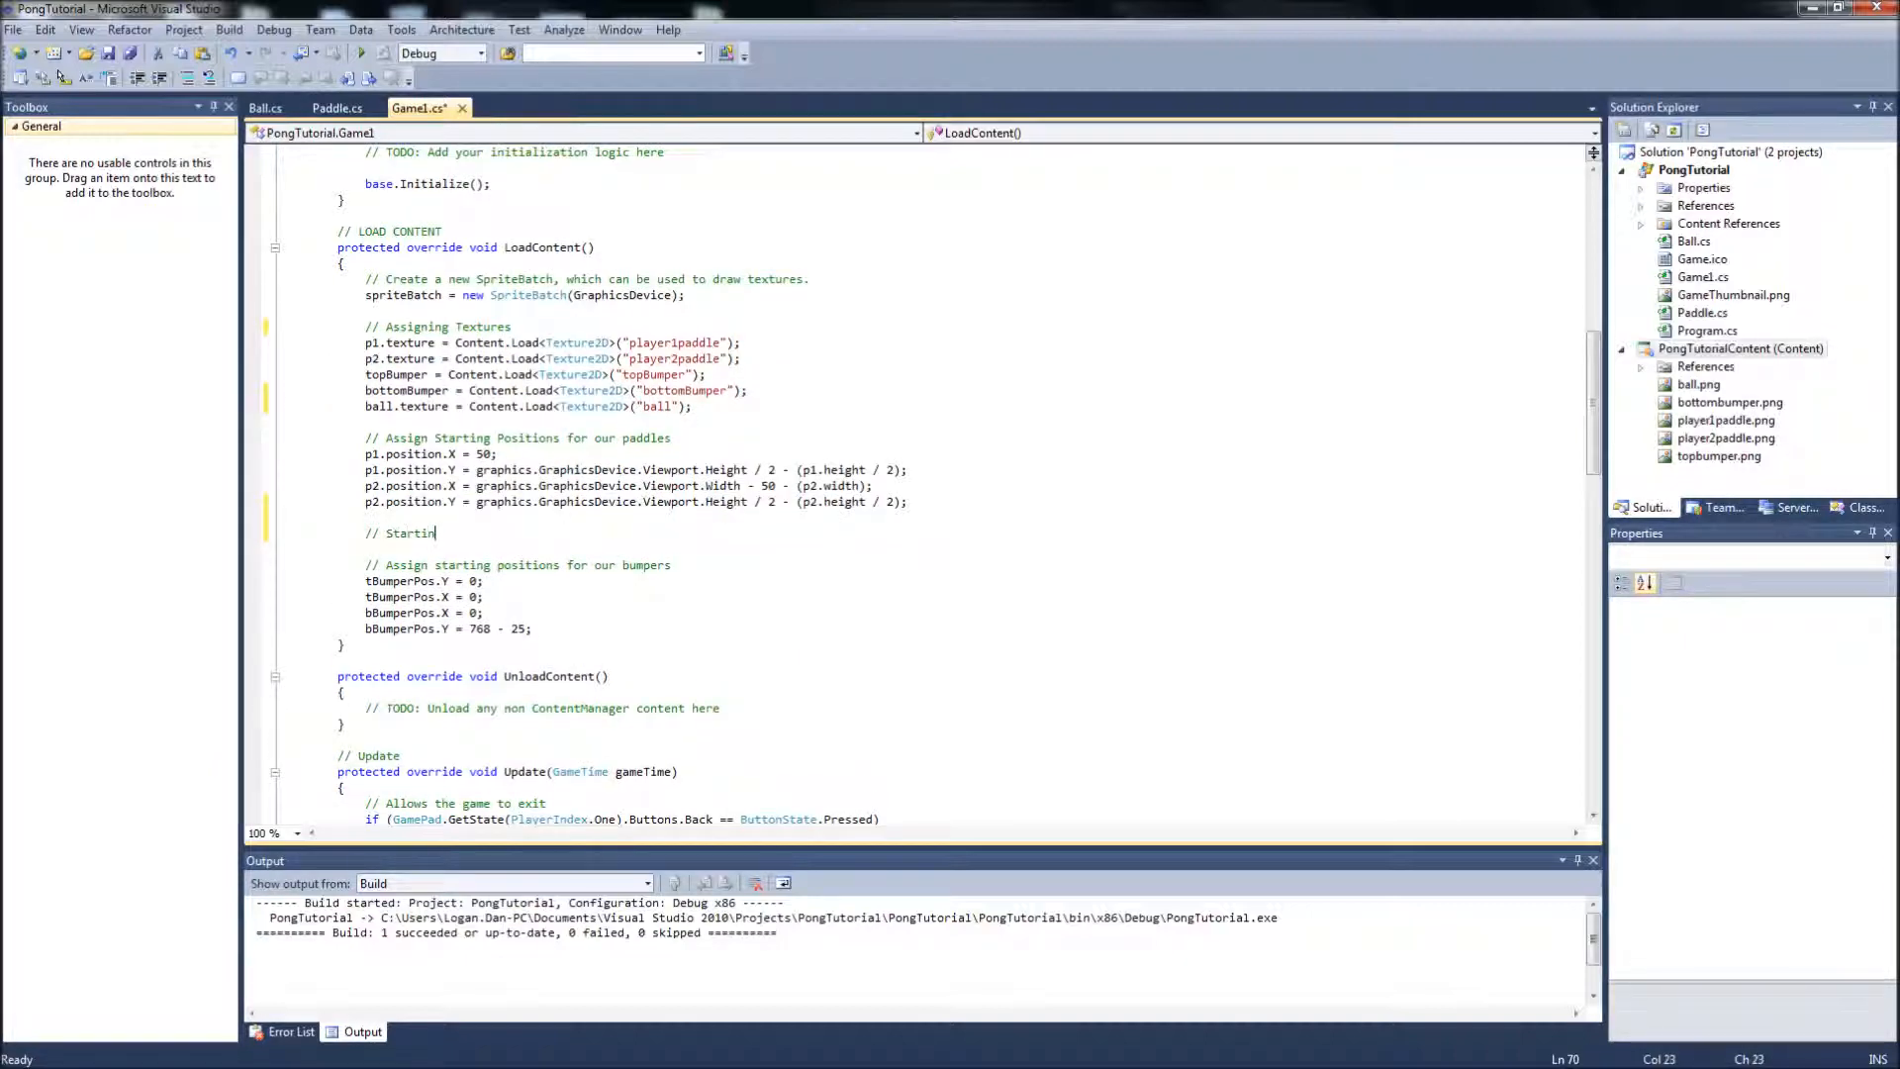
text(g position for ball)
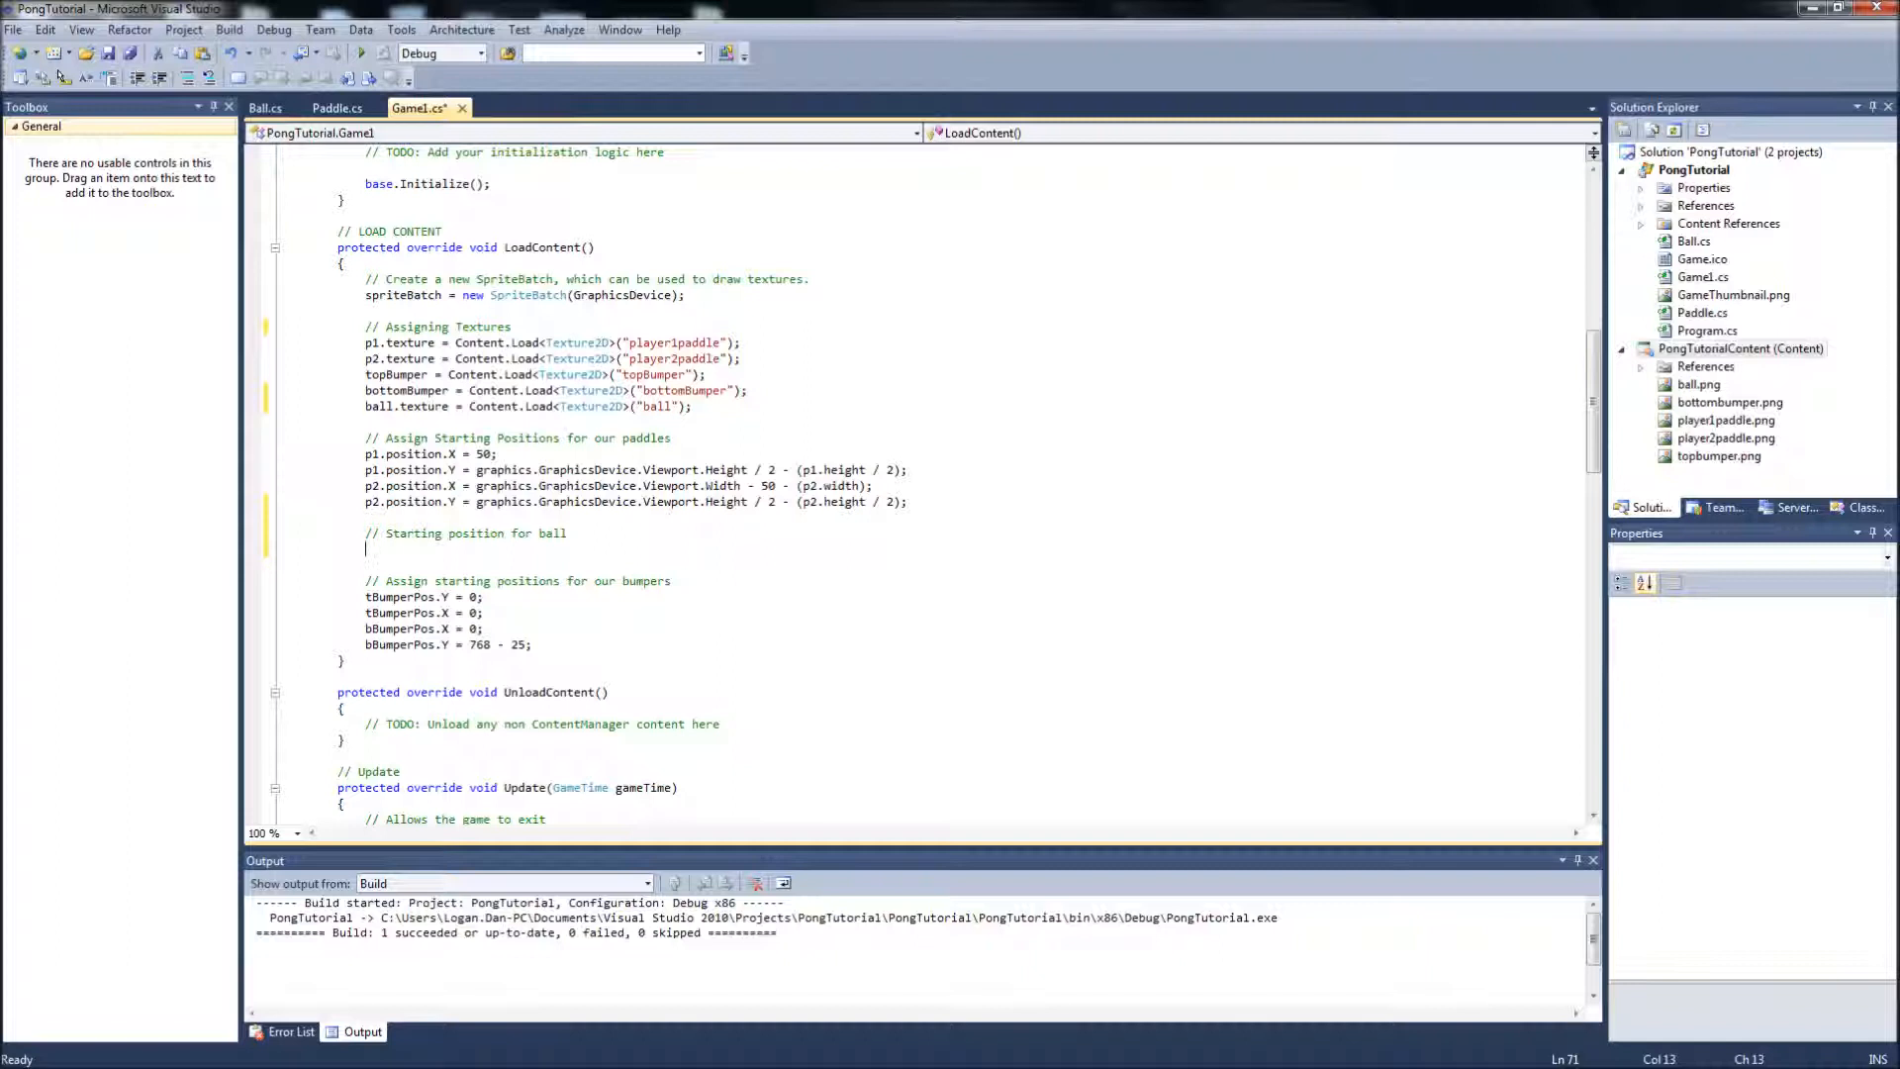
text(ball.position.X = ()
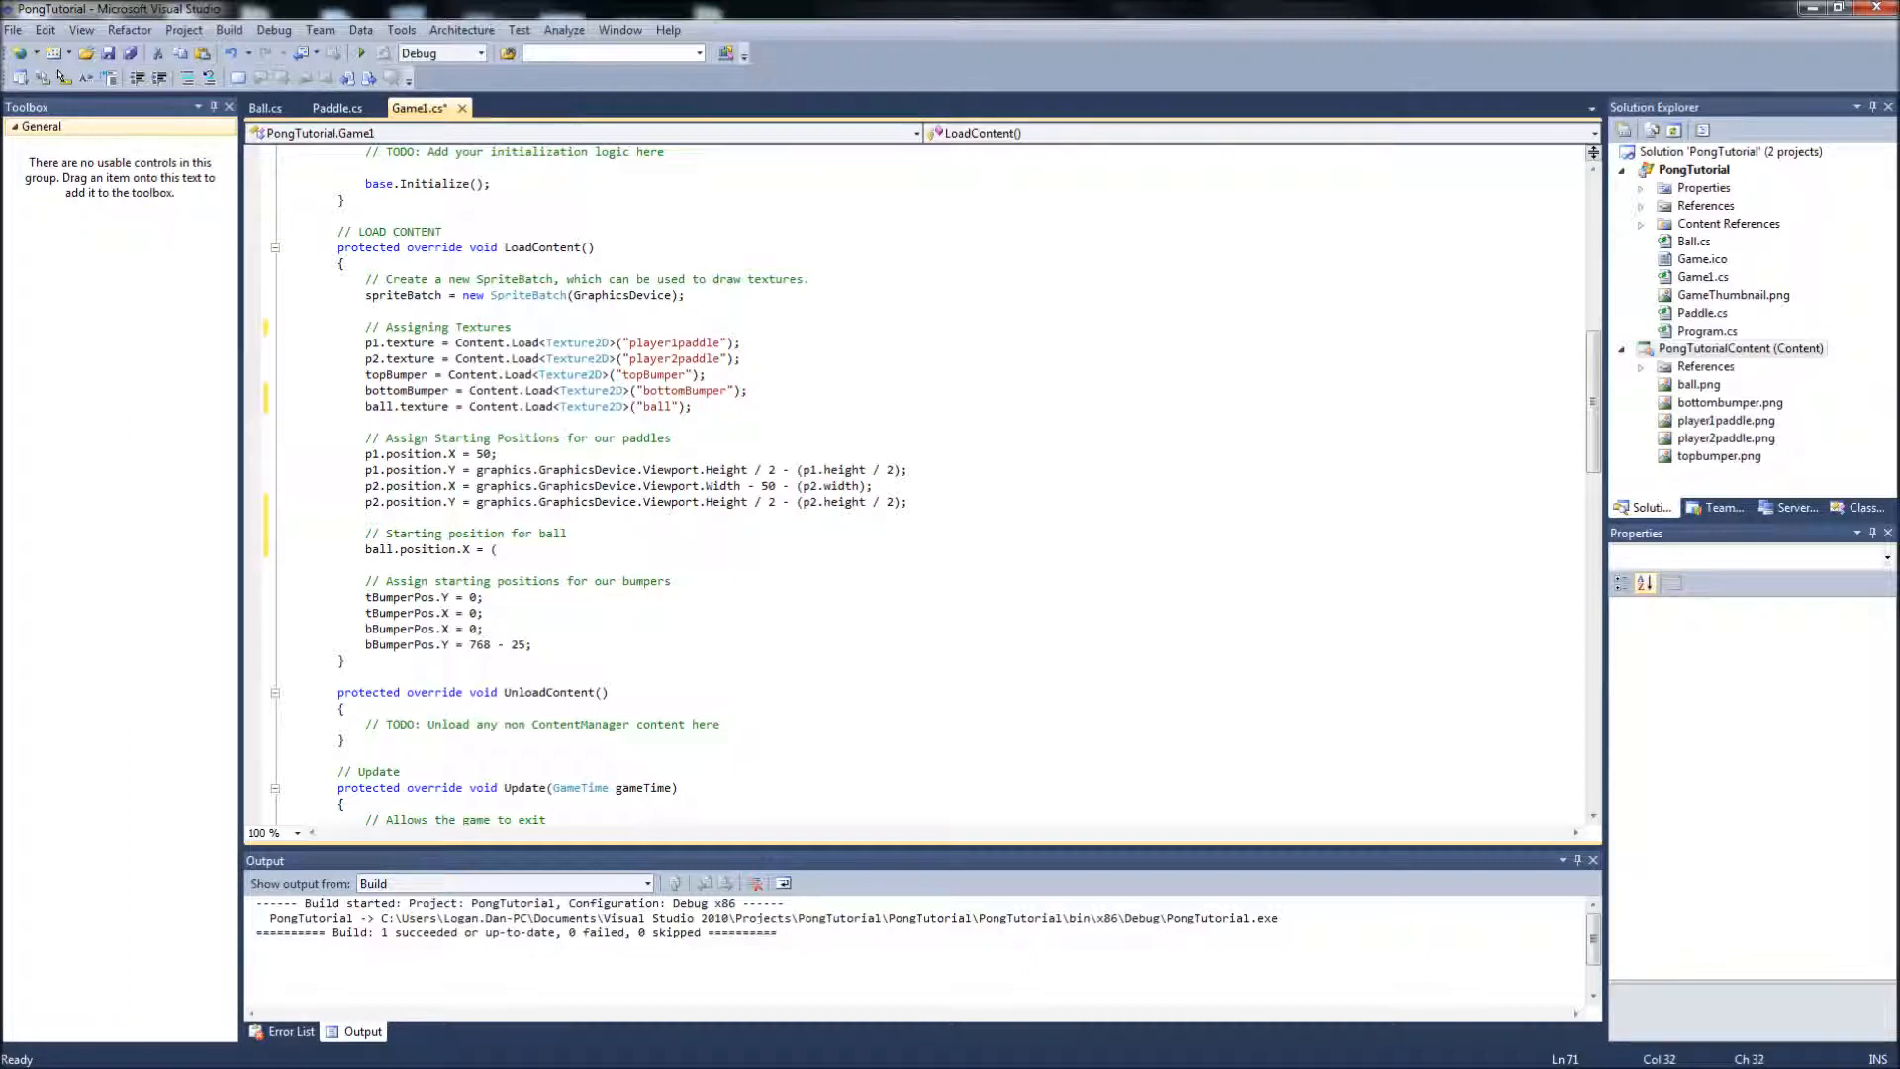
text(s)
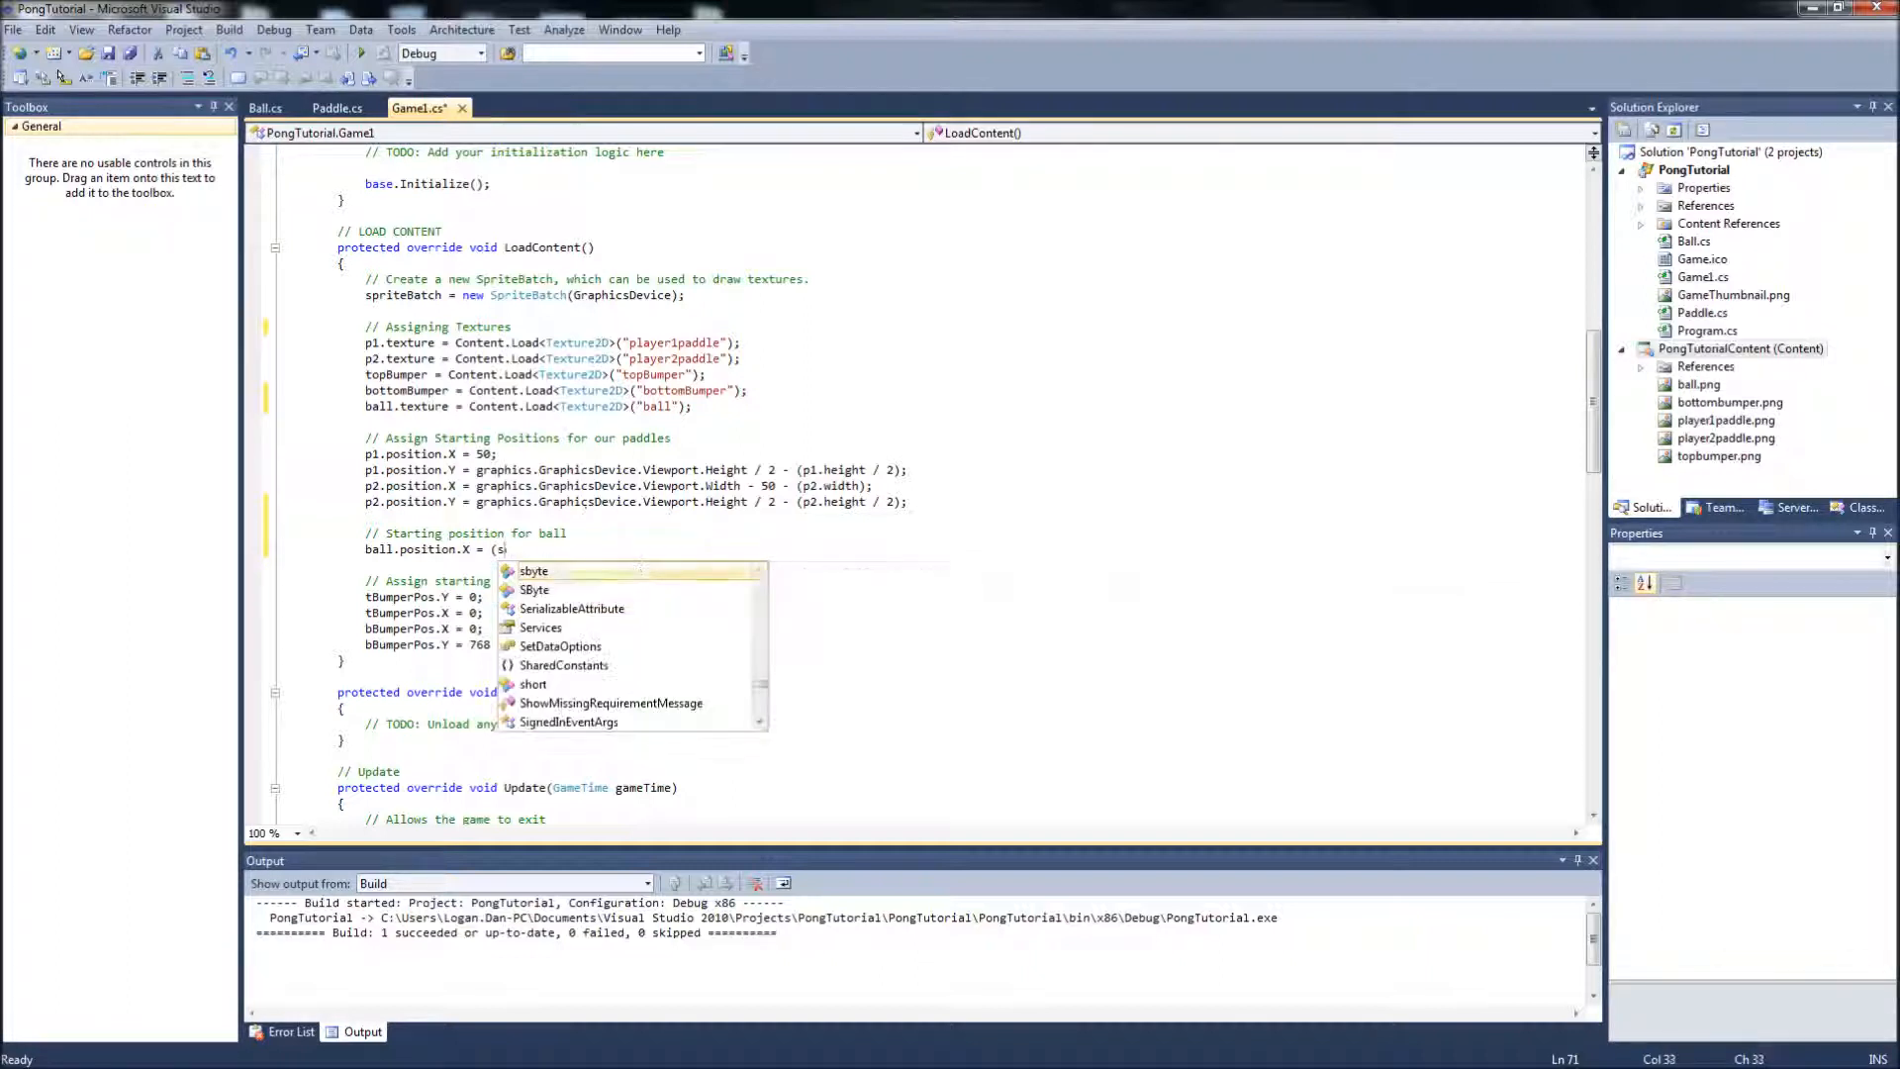
text(768)
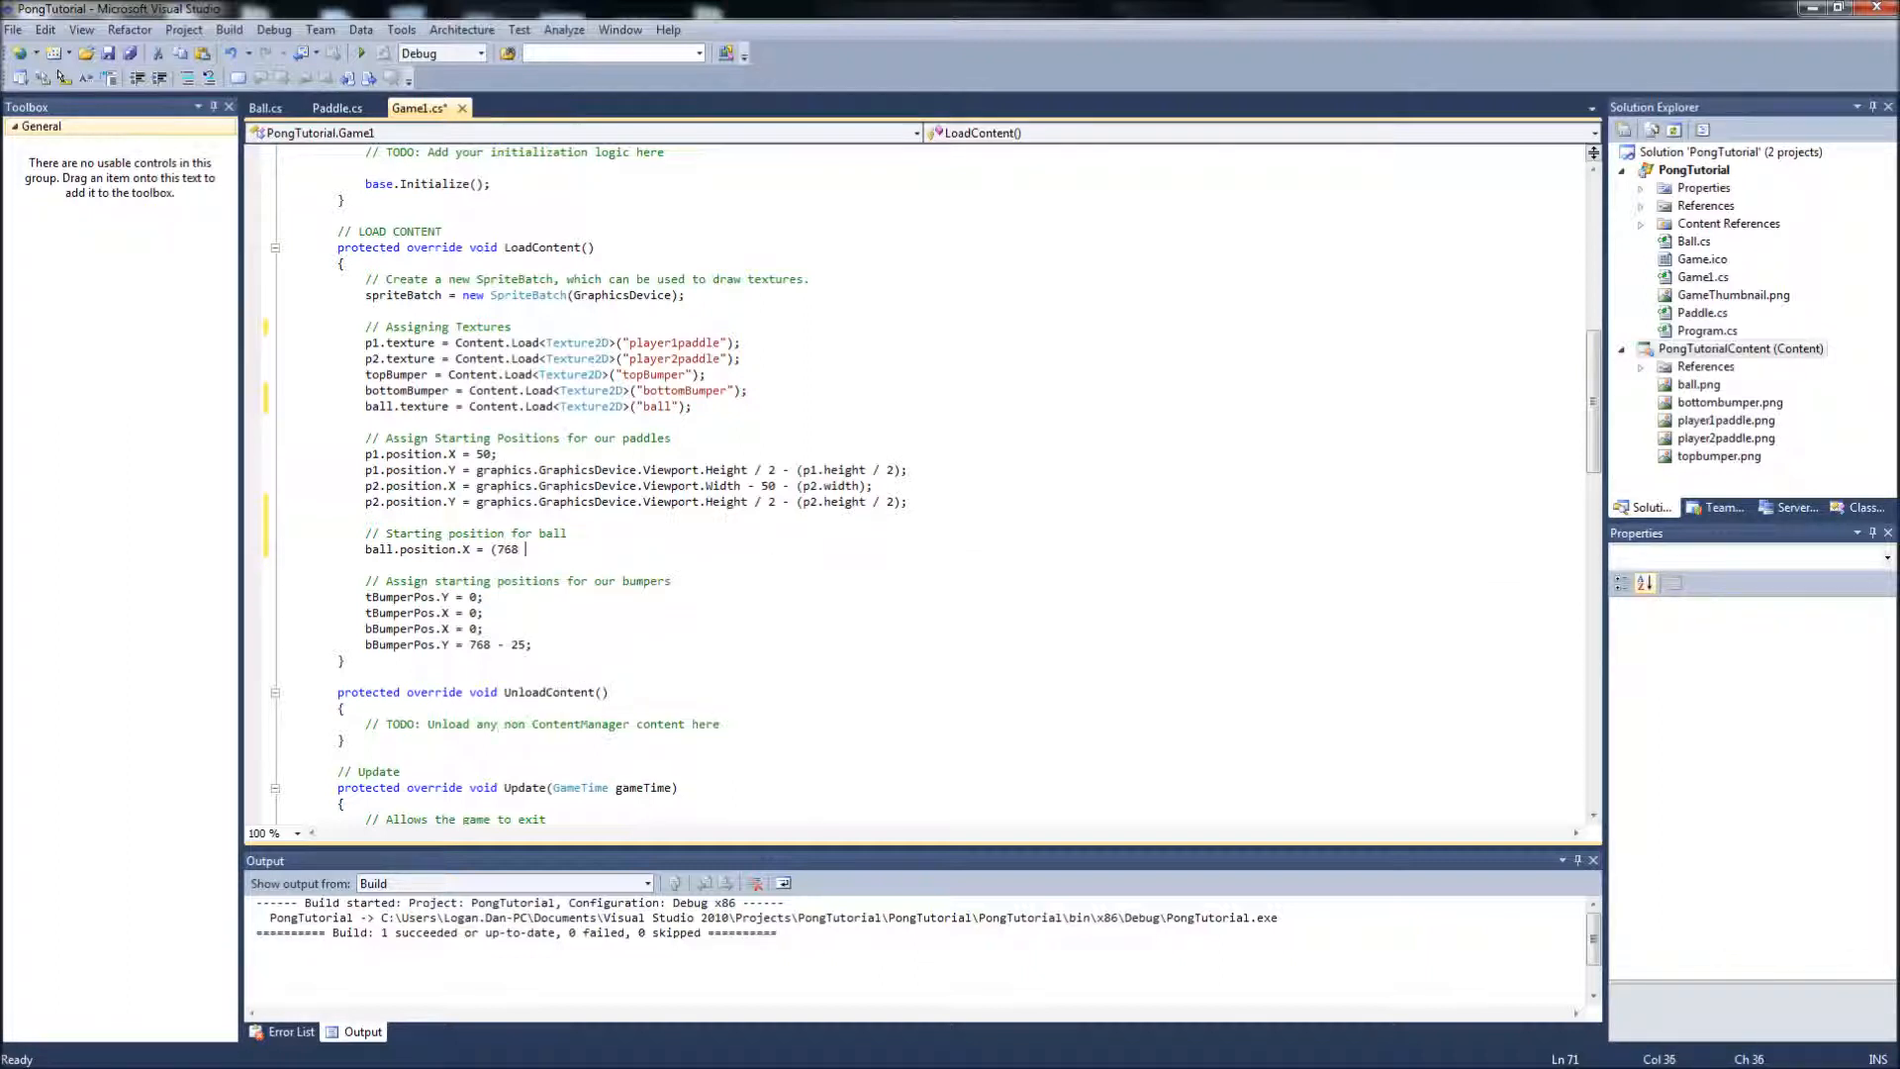
text(-)
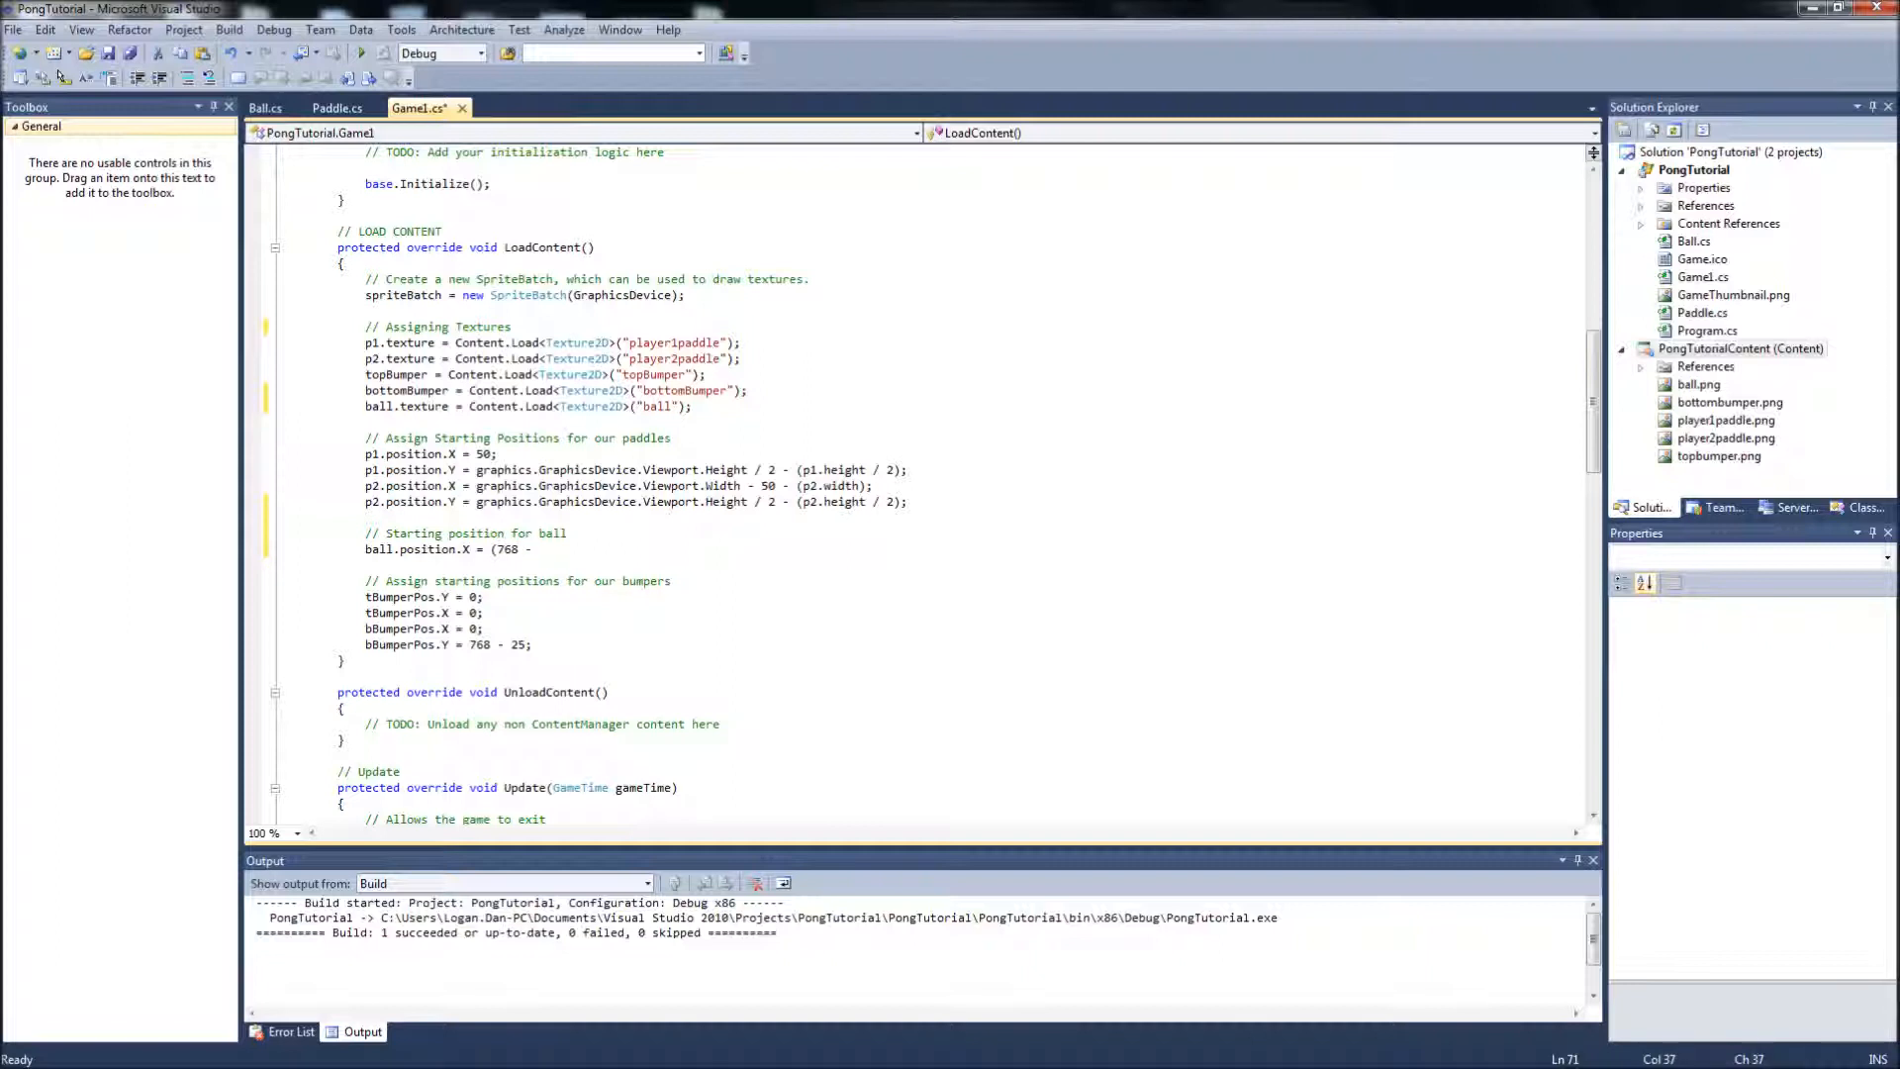
text(/ 2))
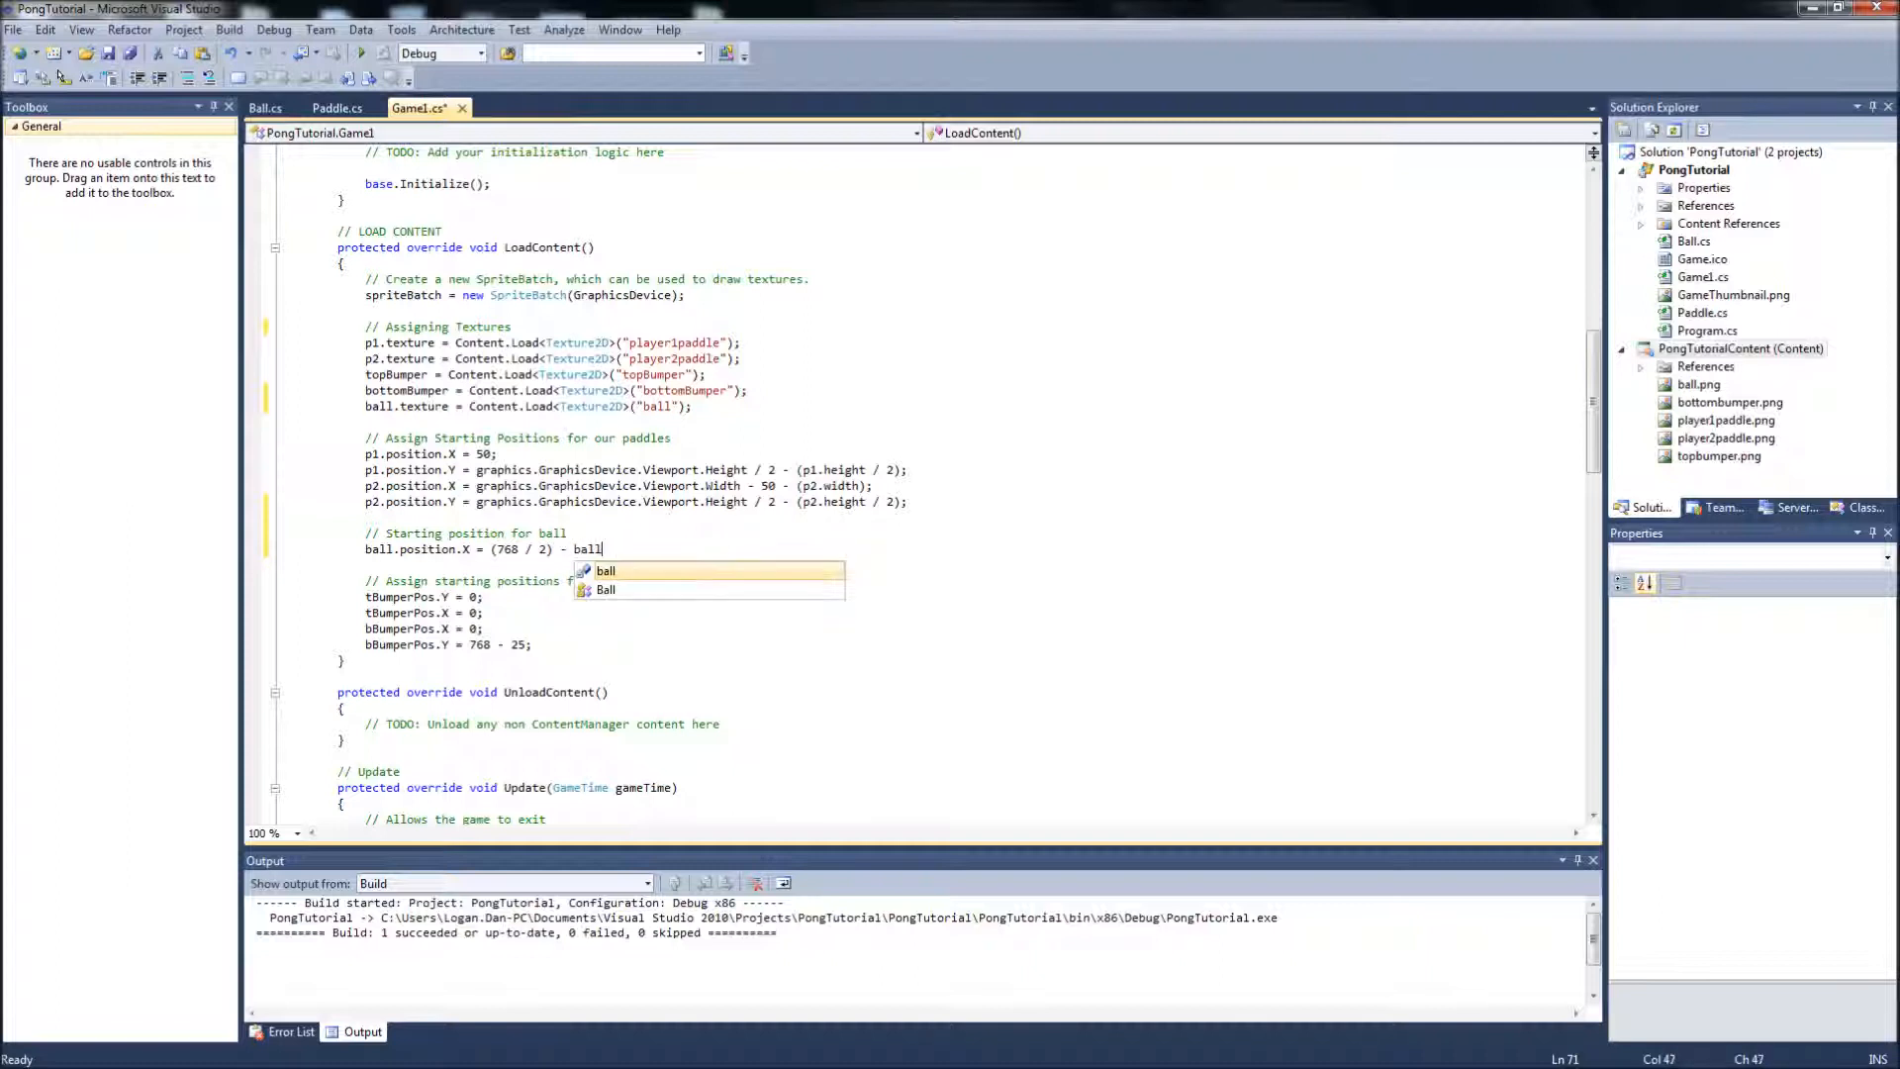
text(.width)
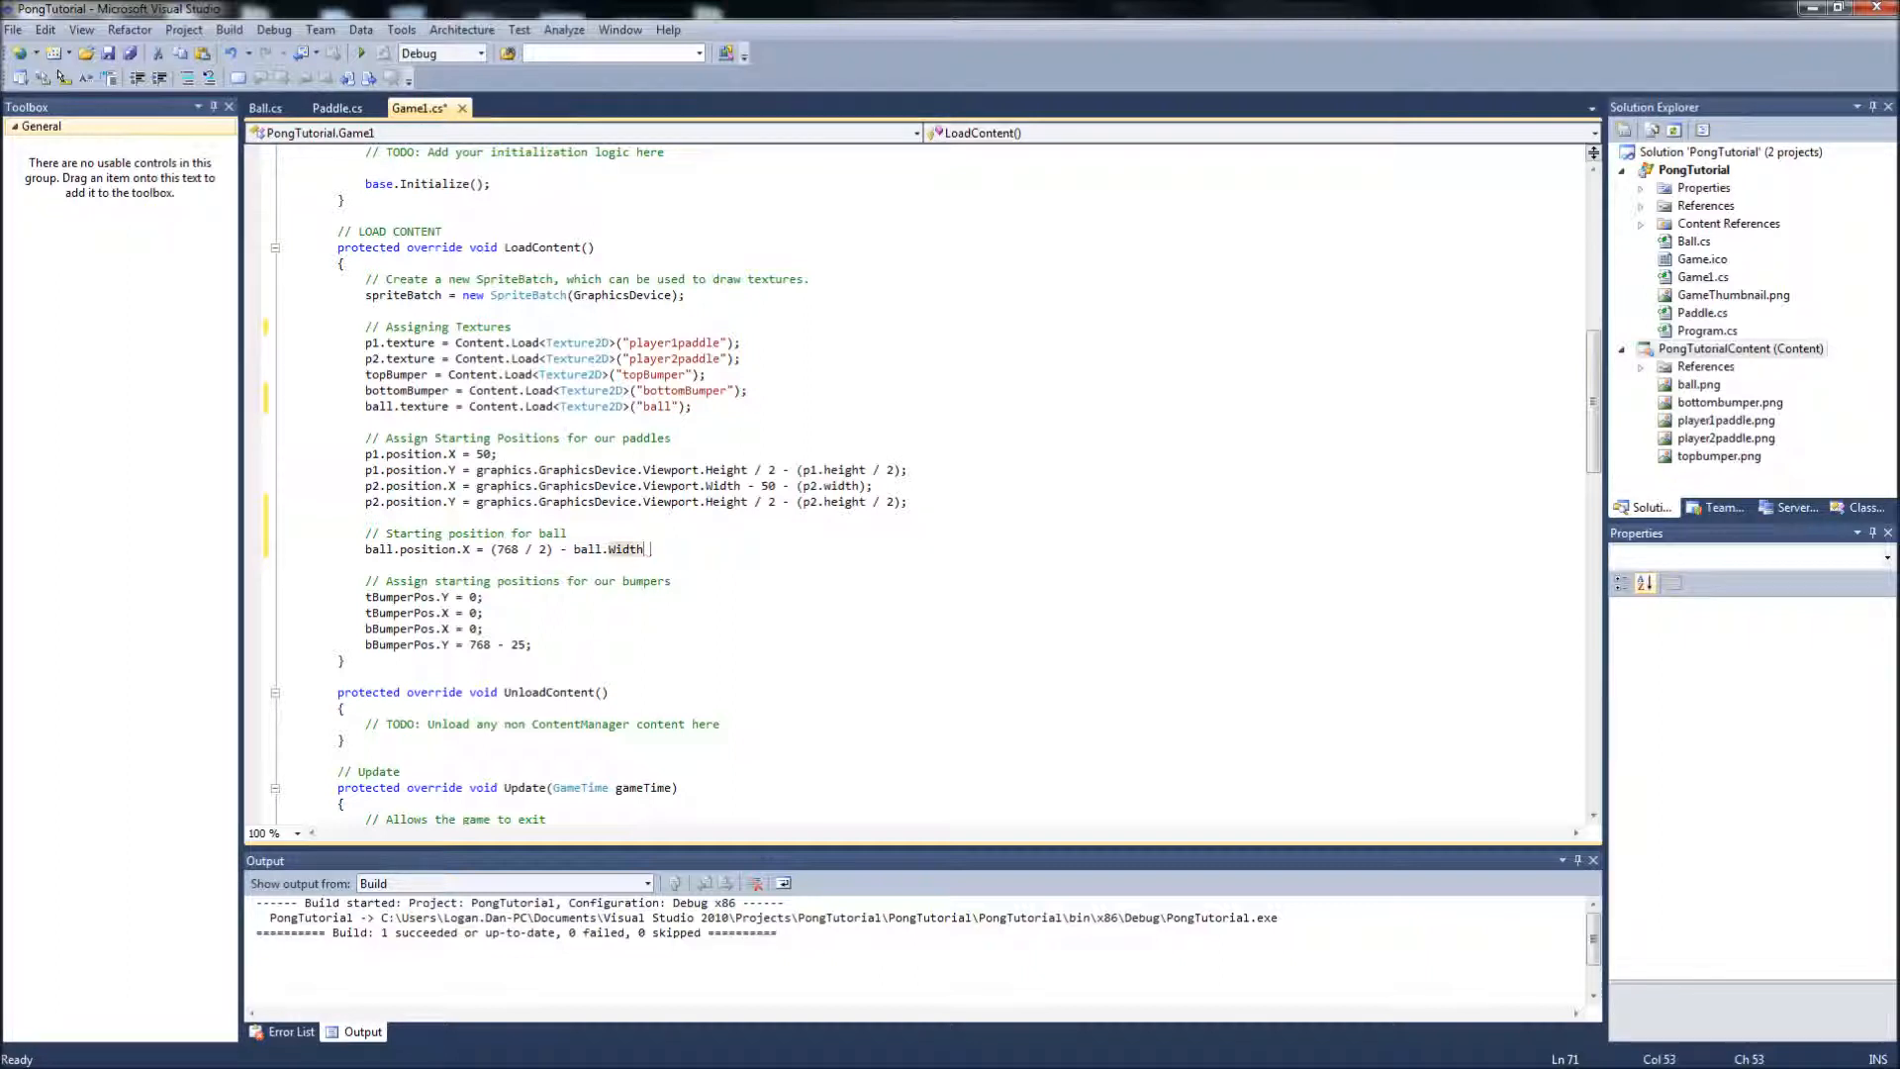
text(/ 2)
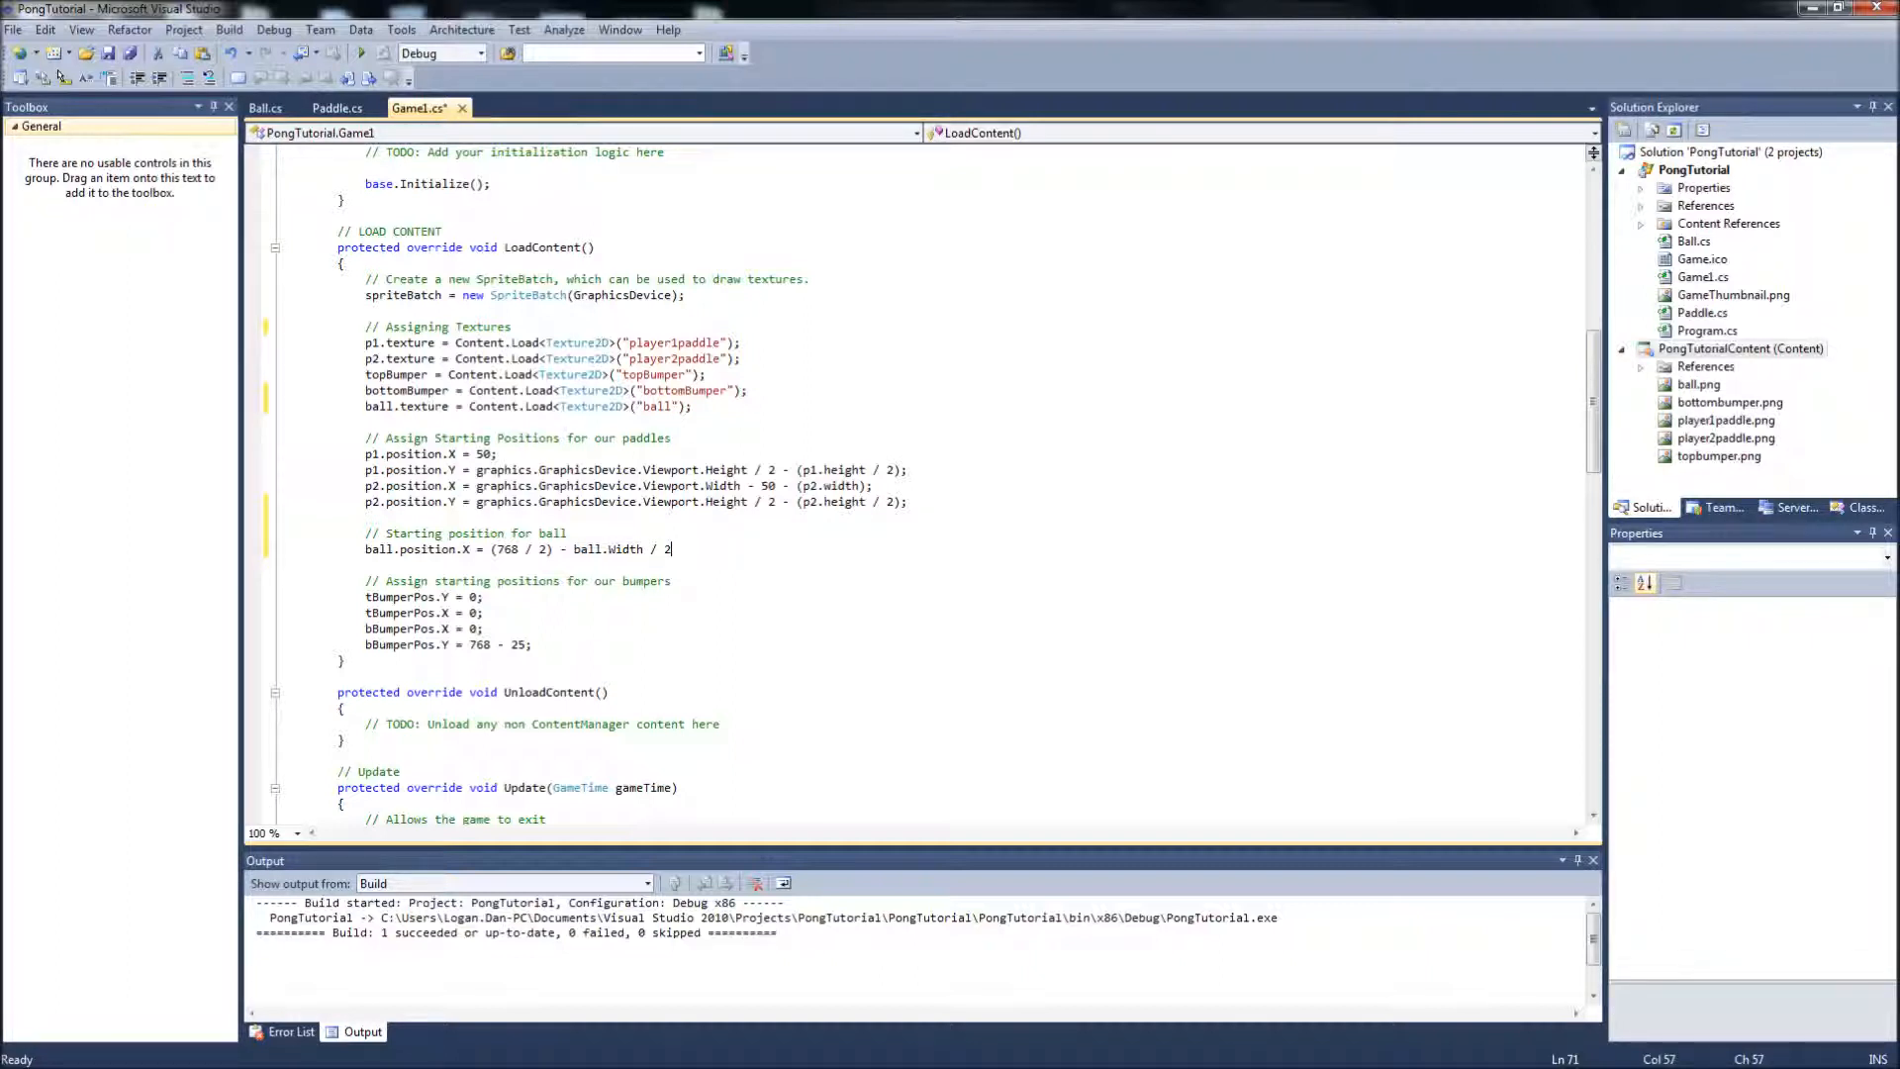
text(;)
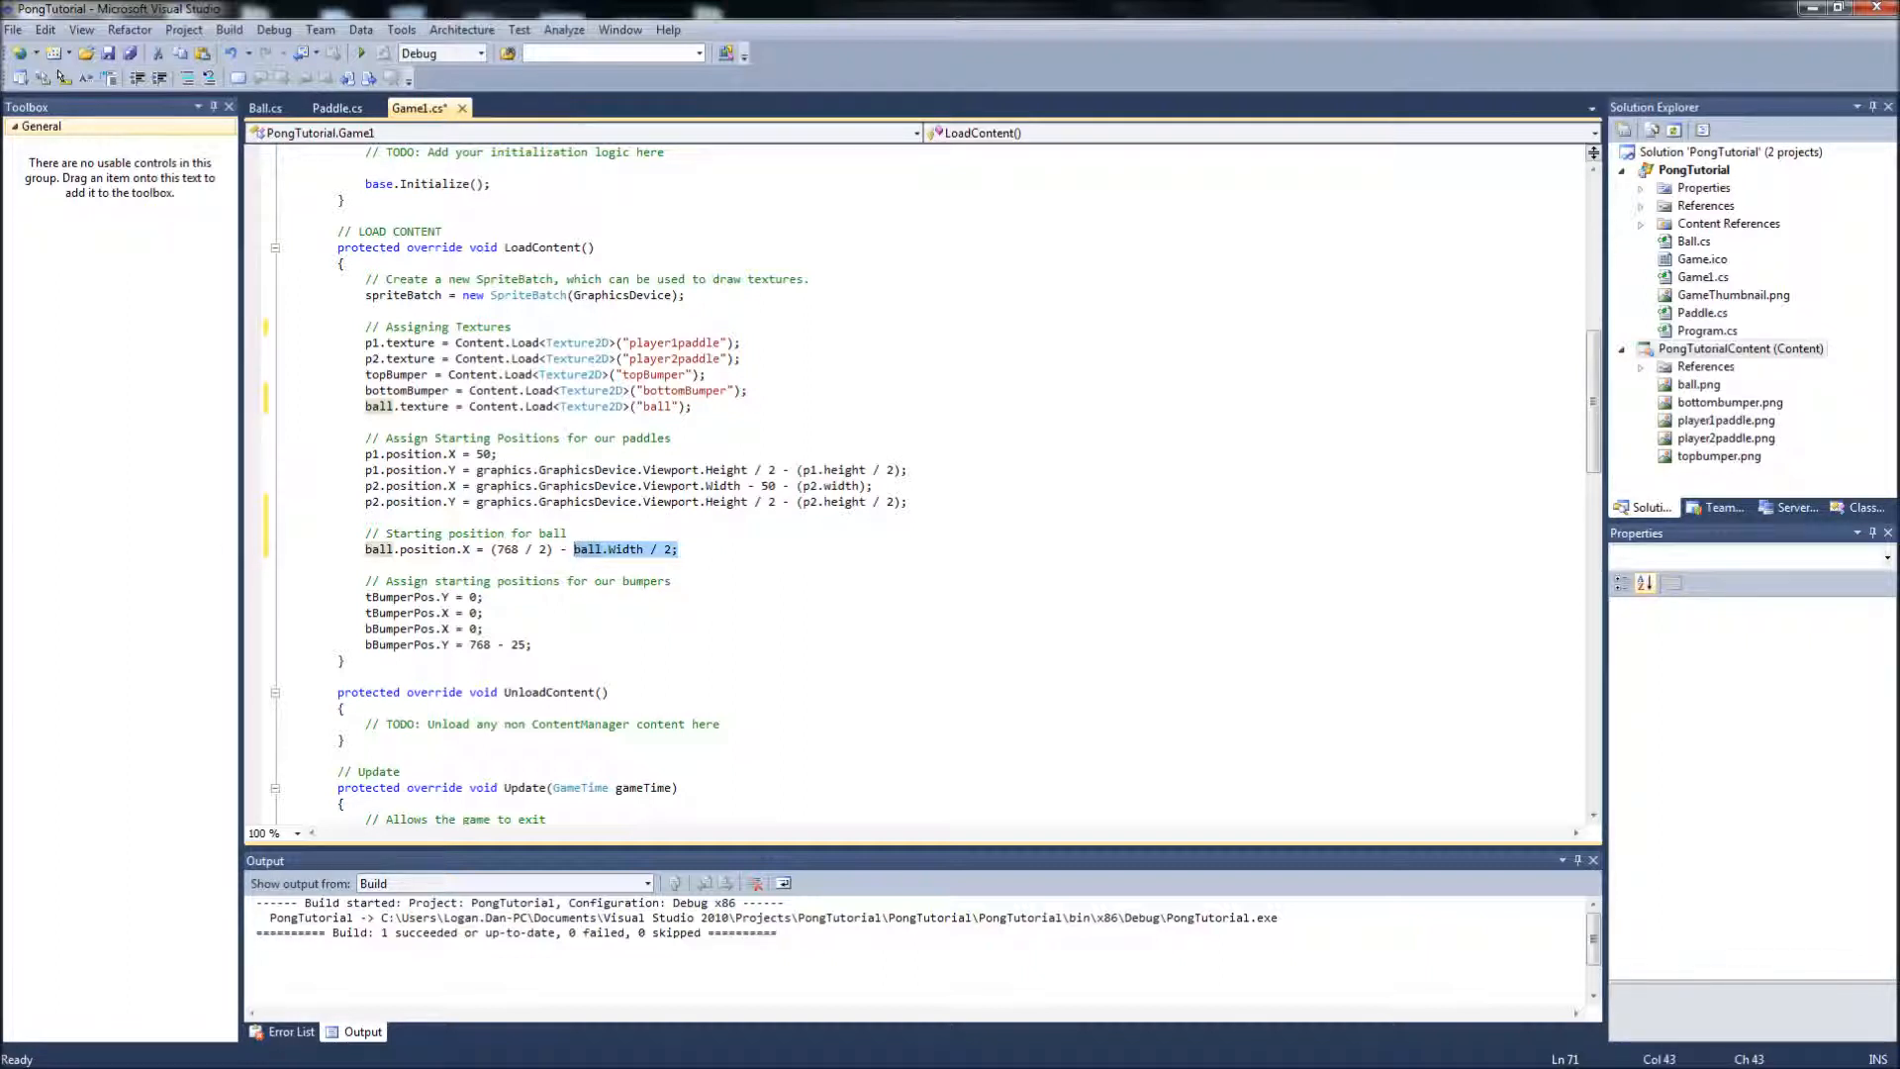
Set ball.position.Y = (768 / 2) - ball.Height / 2.
text(ball)
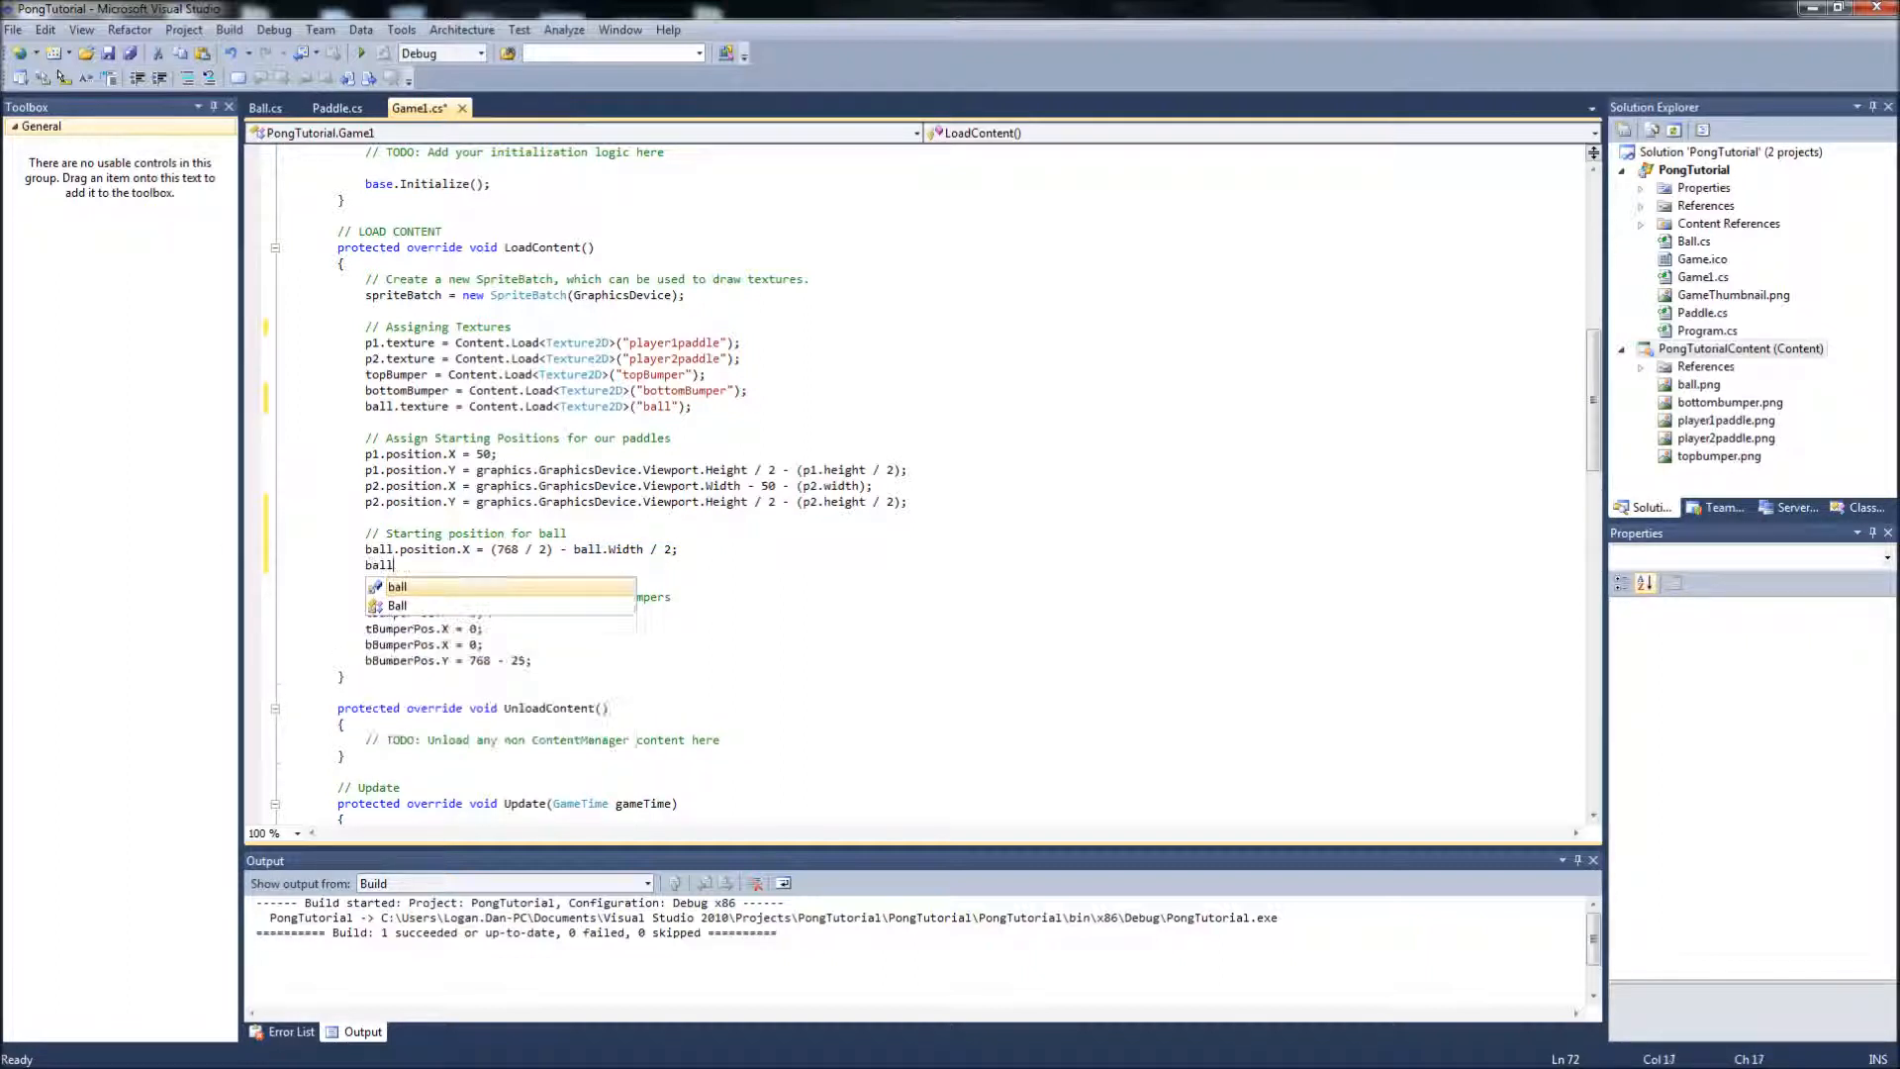
text(.position.Y =)
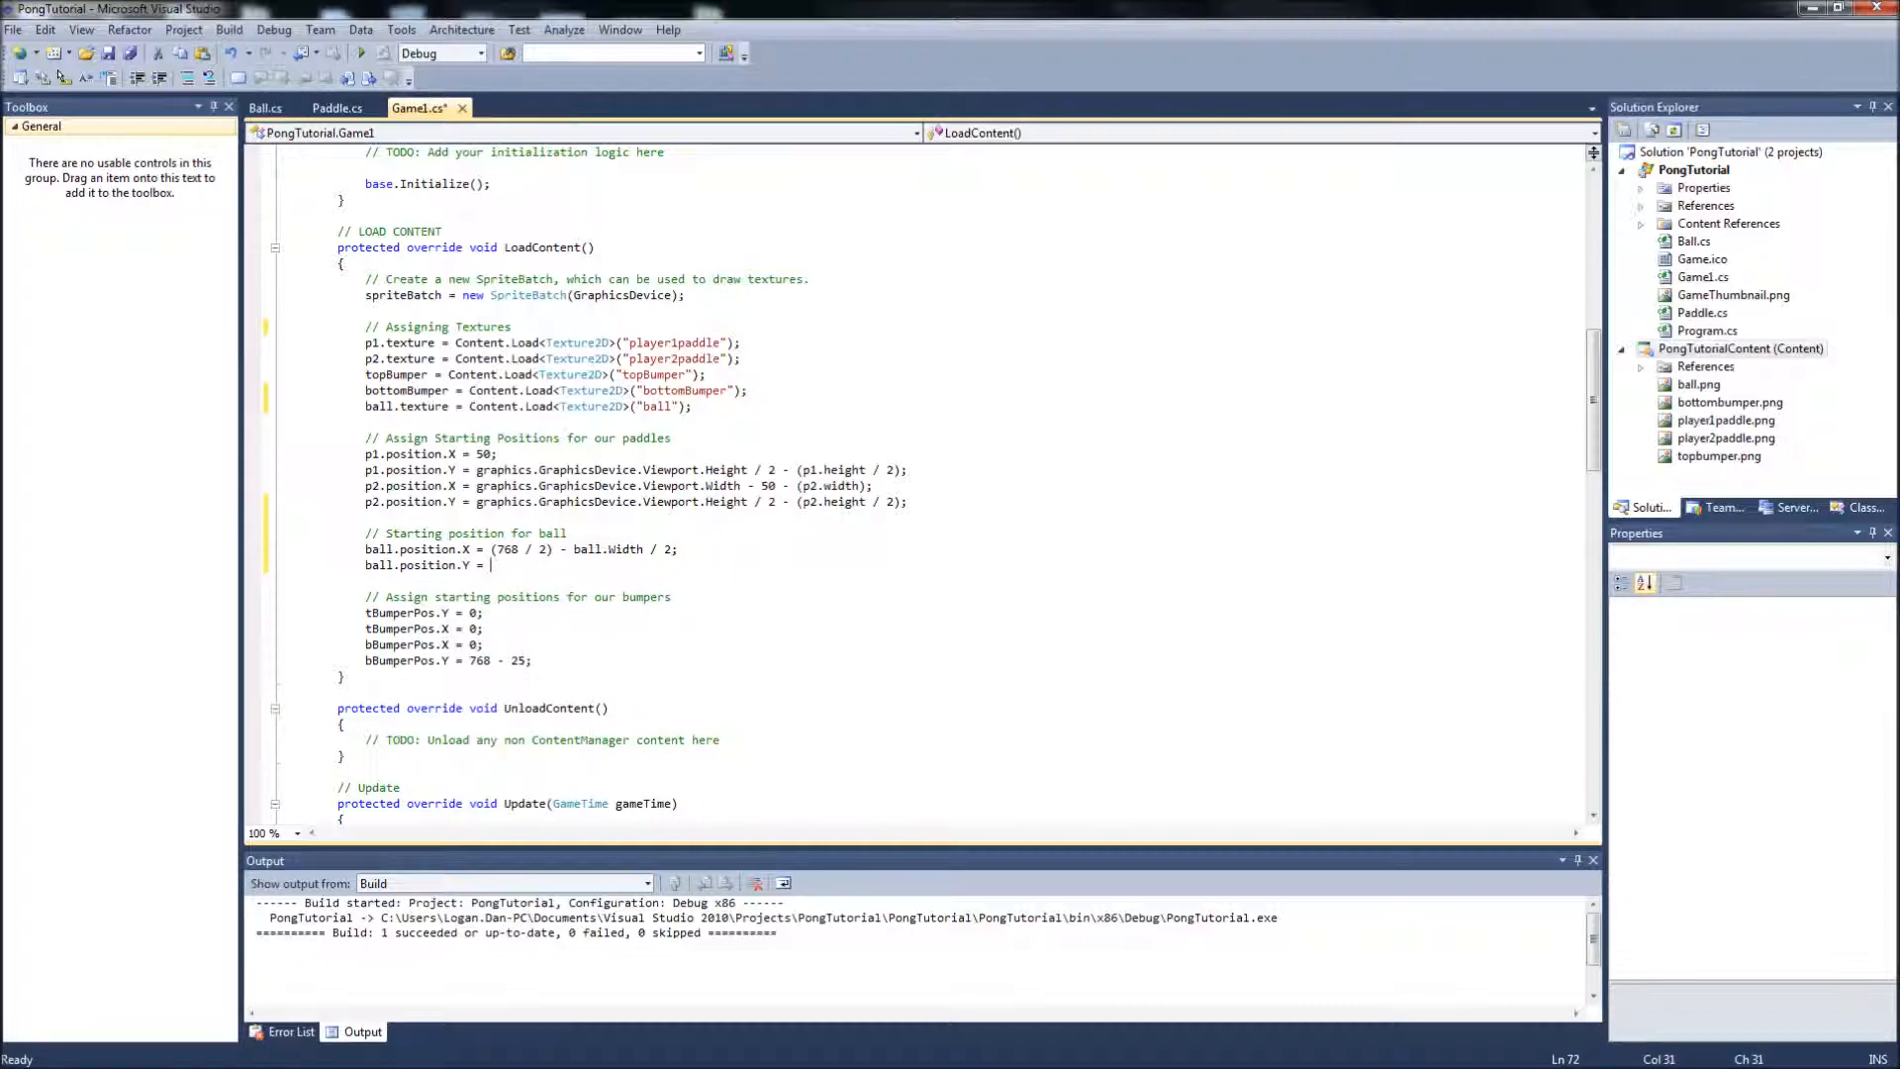
text((76)
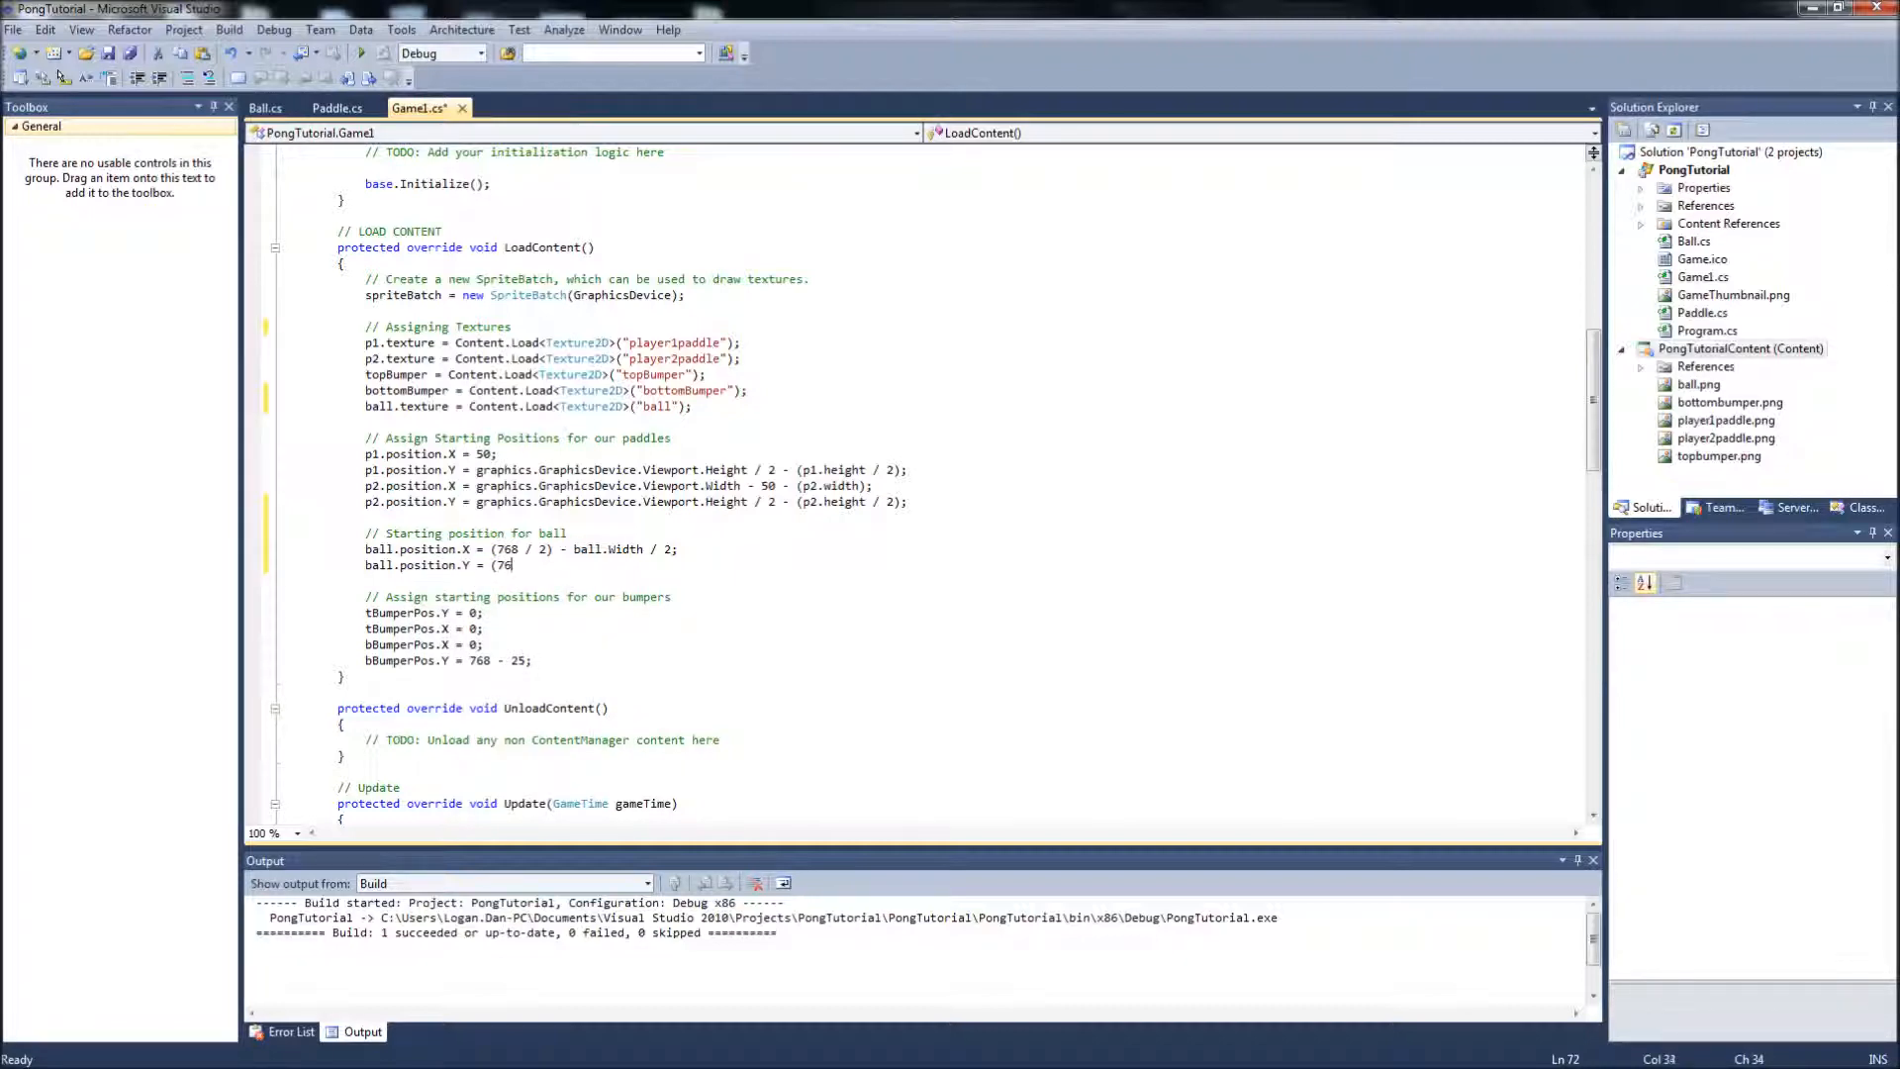
text(8)
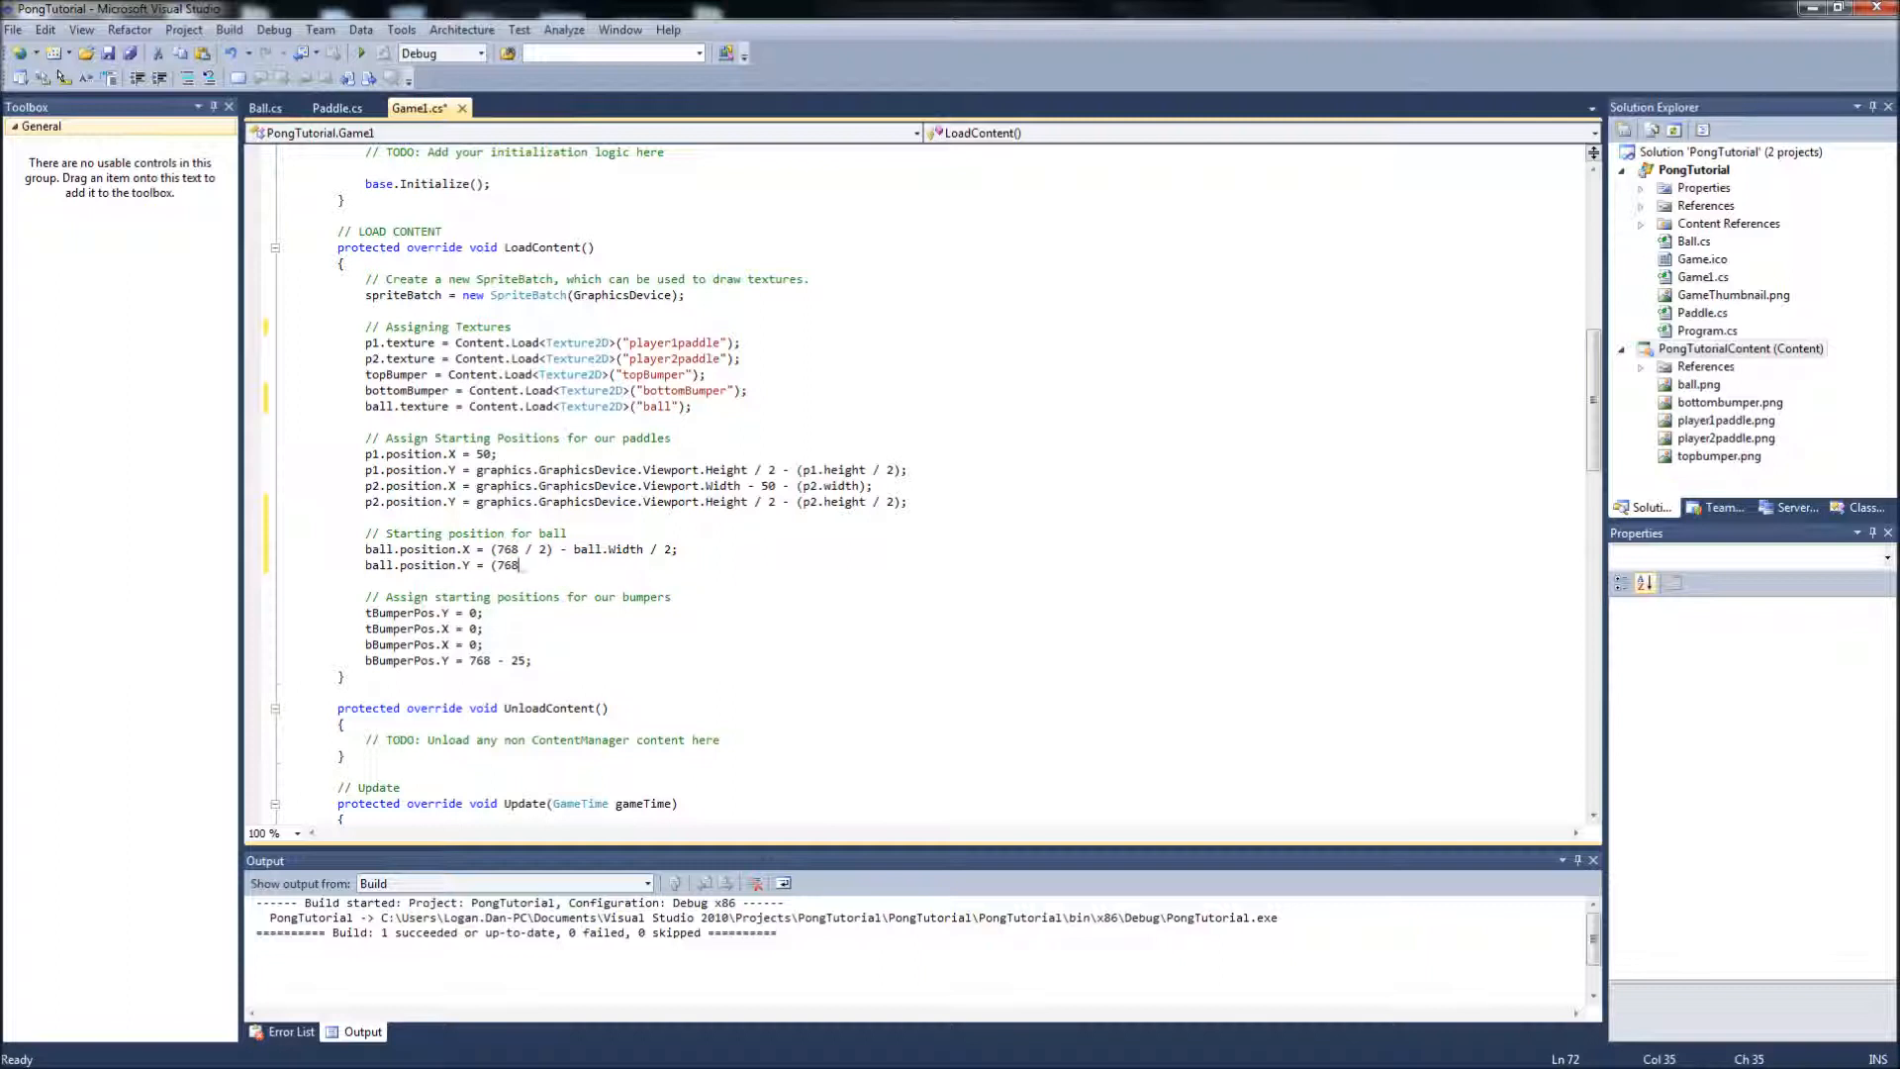
text(" ")
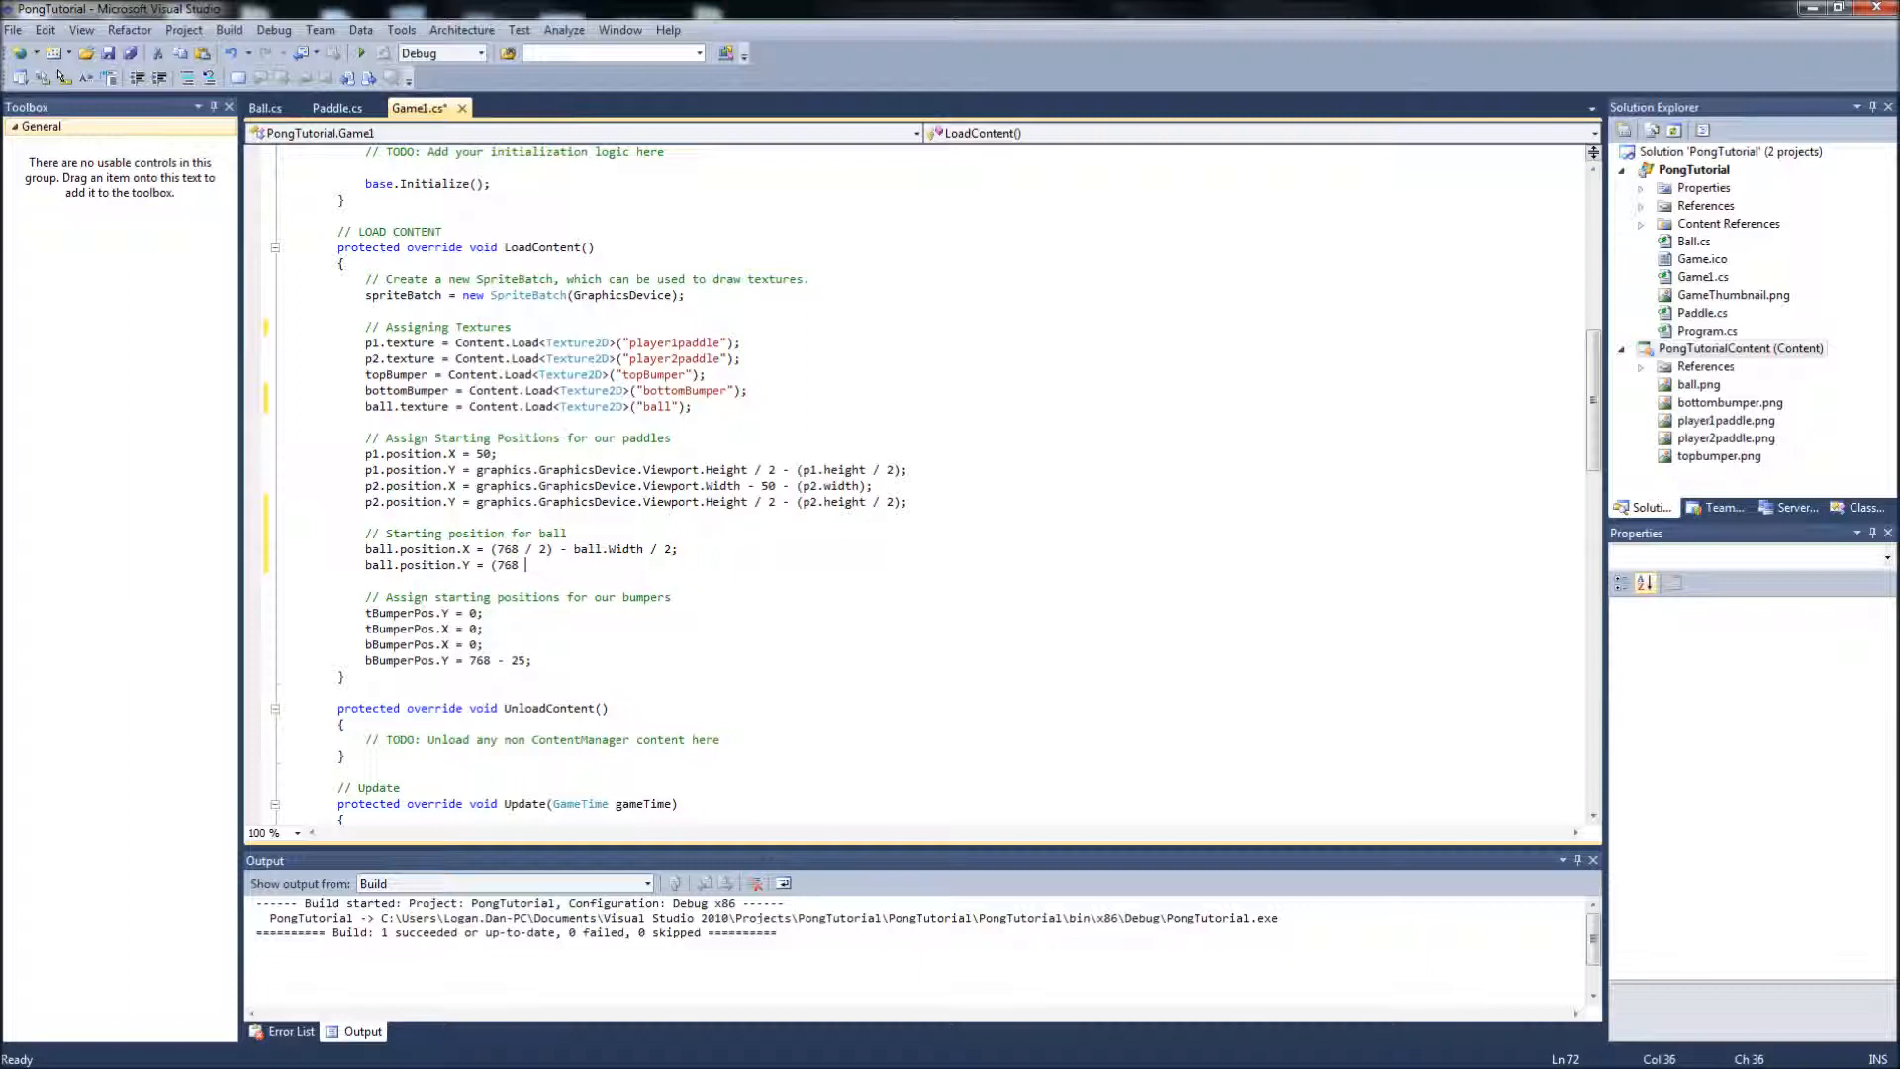
text(/ 2))
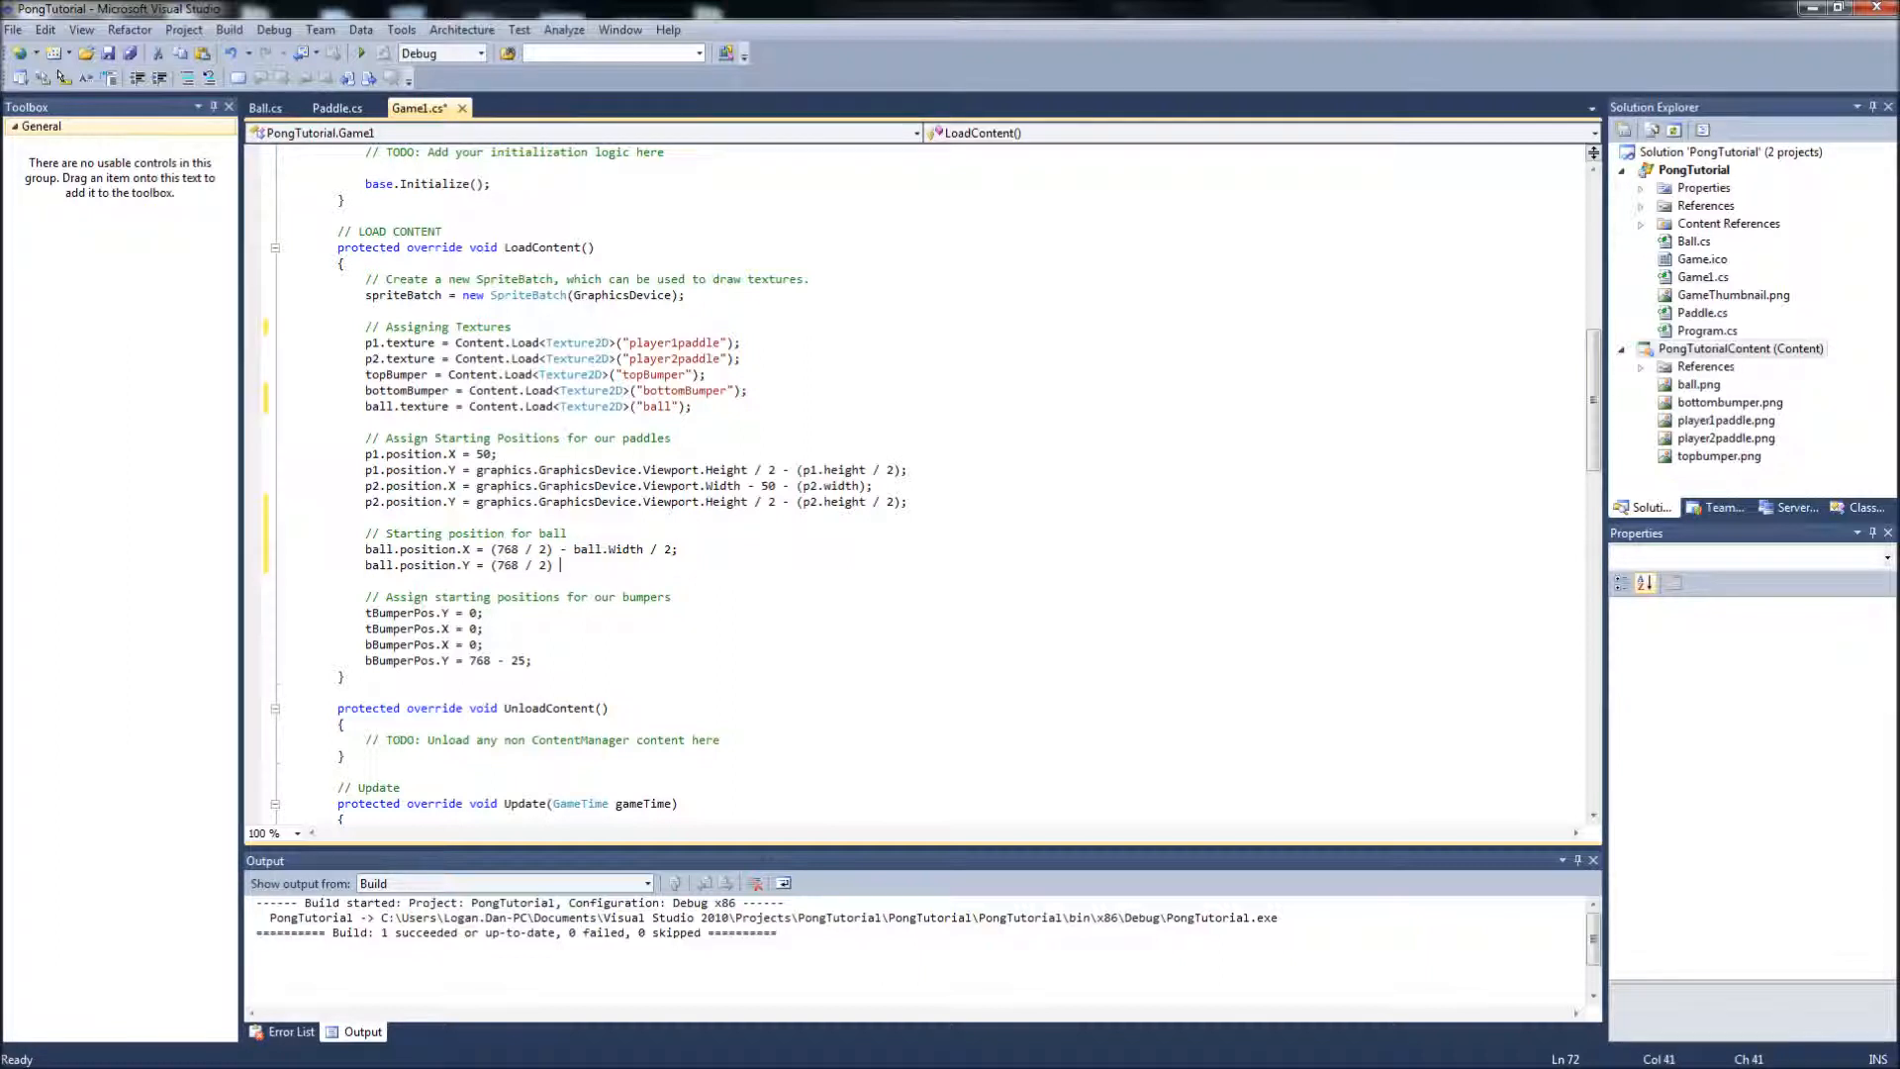
text(-)
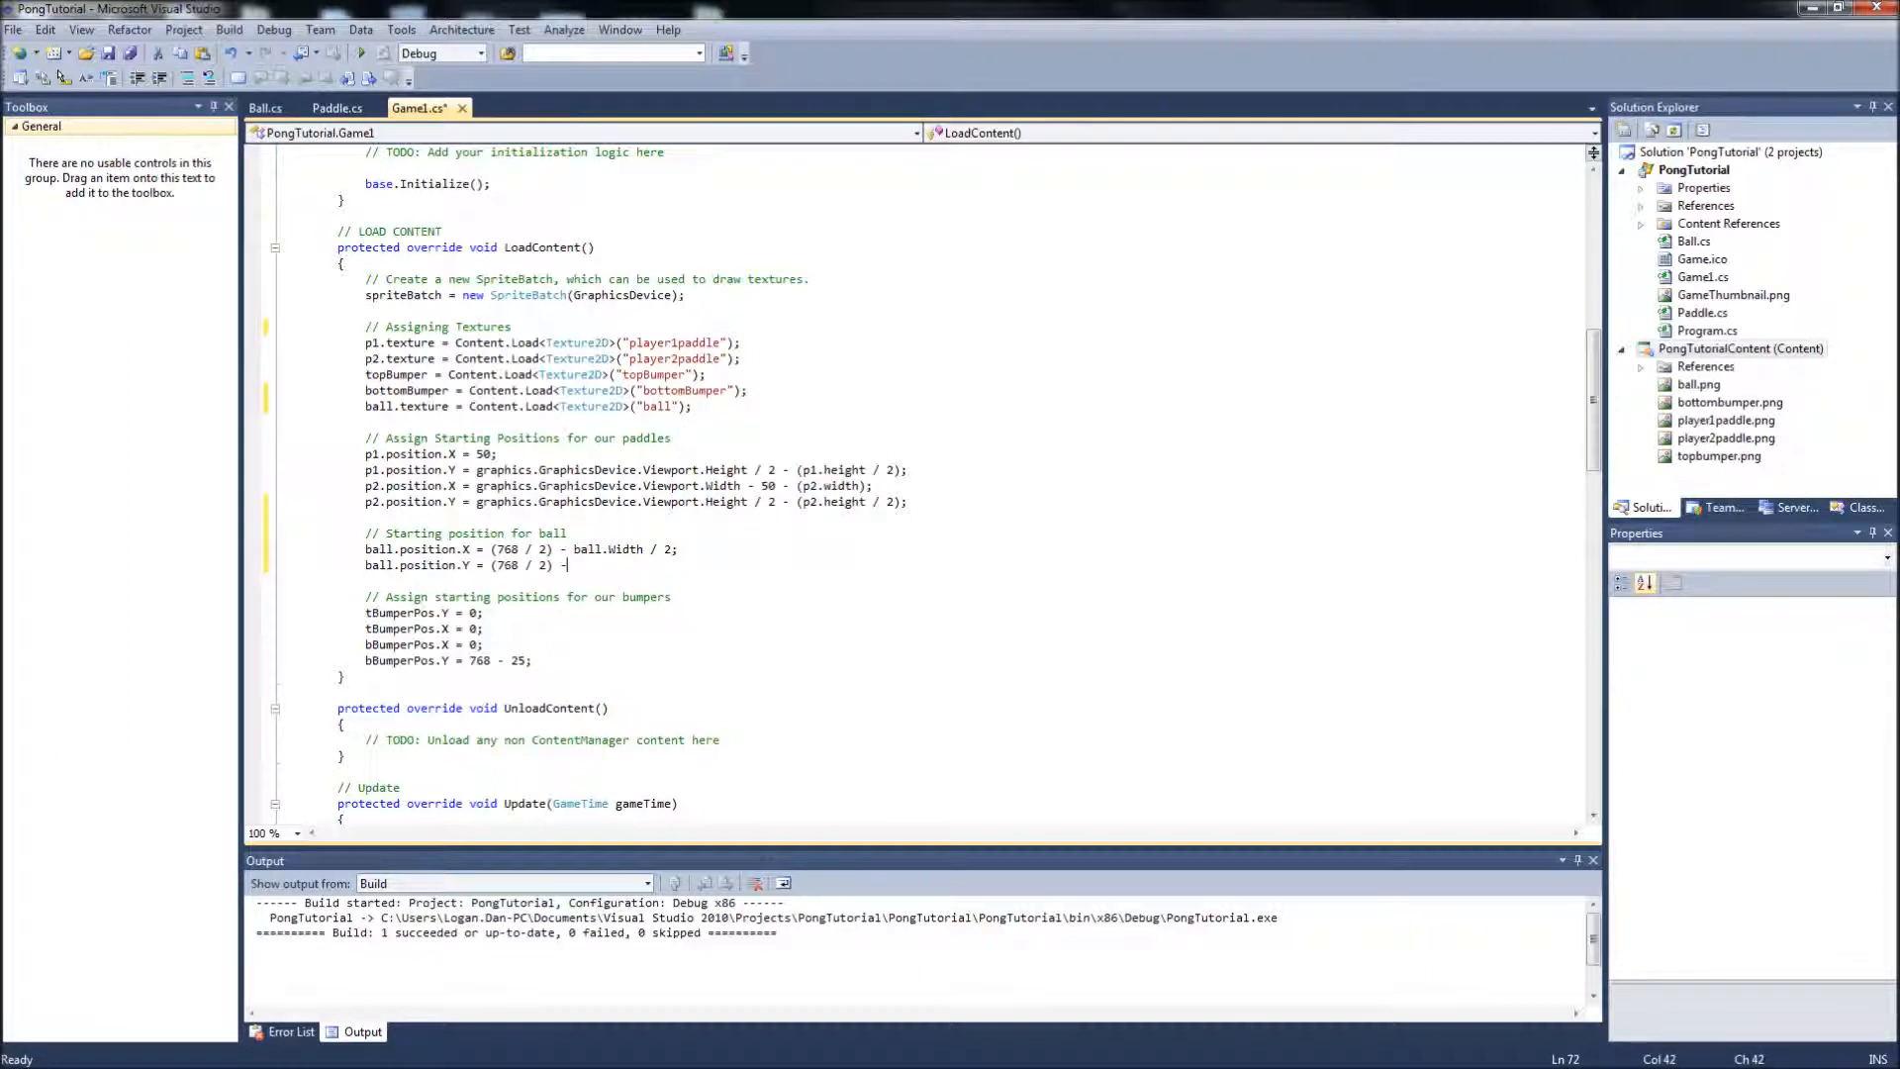
text(ball.Height /)
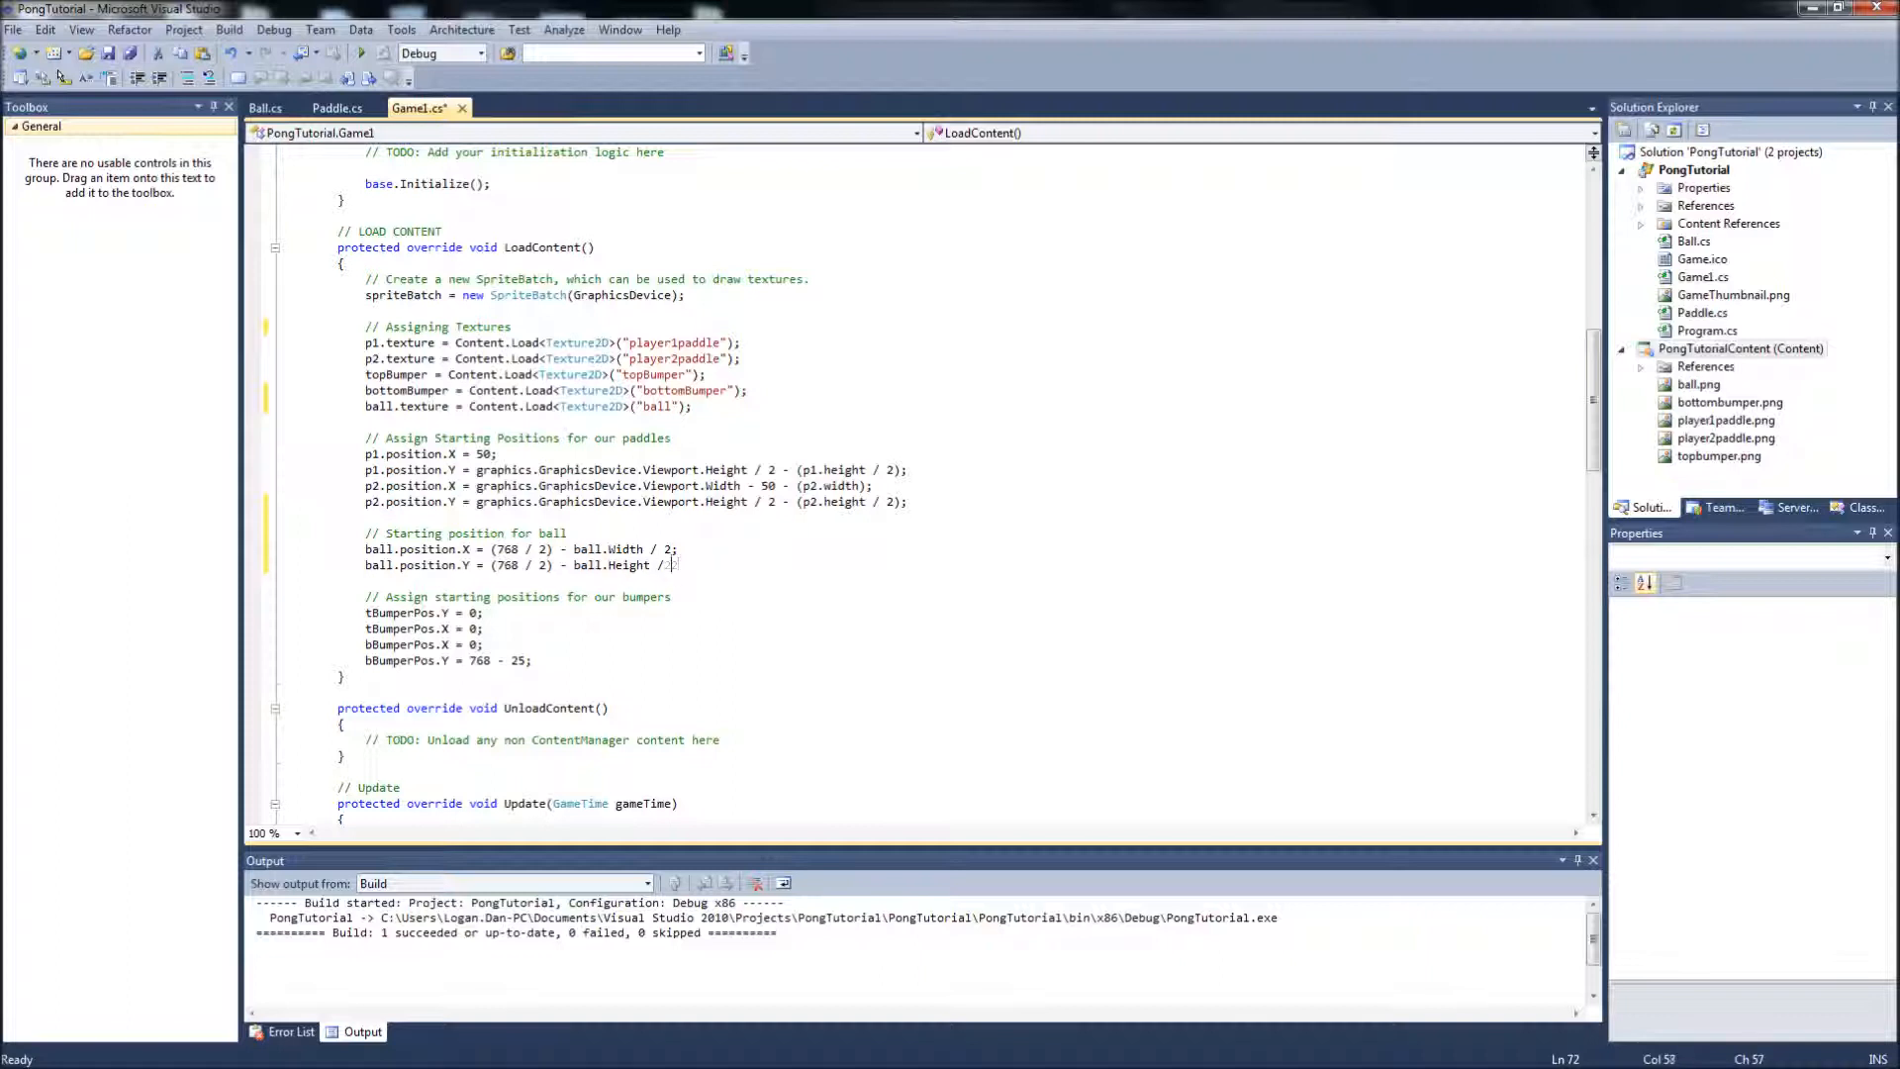
text(2;)
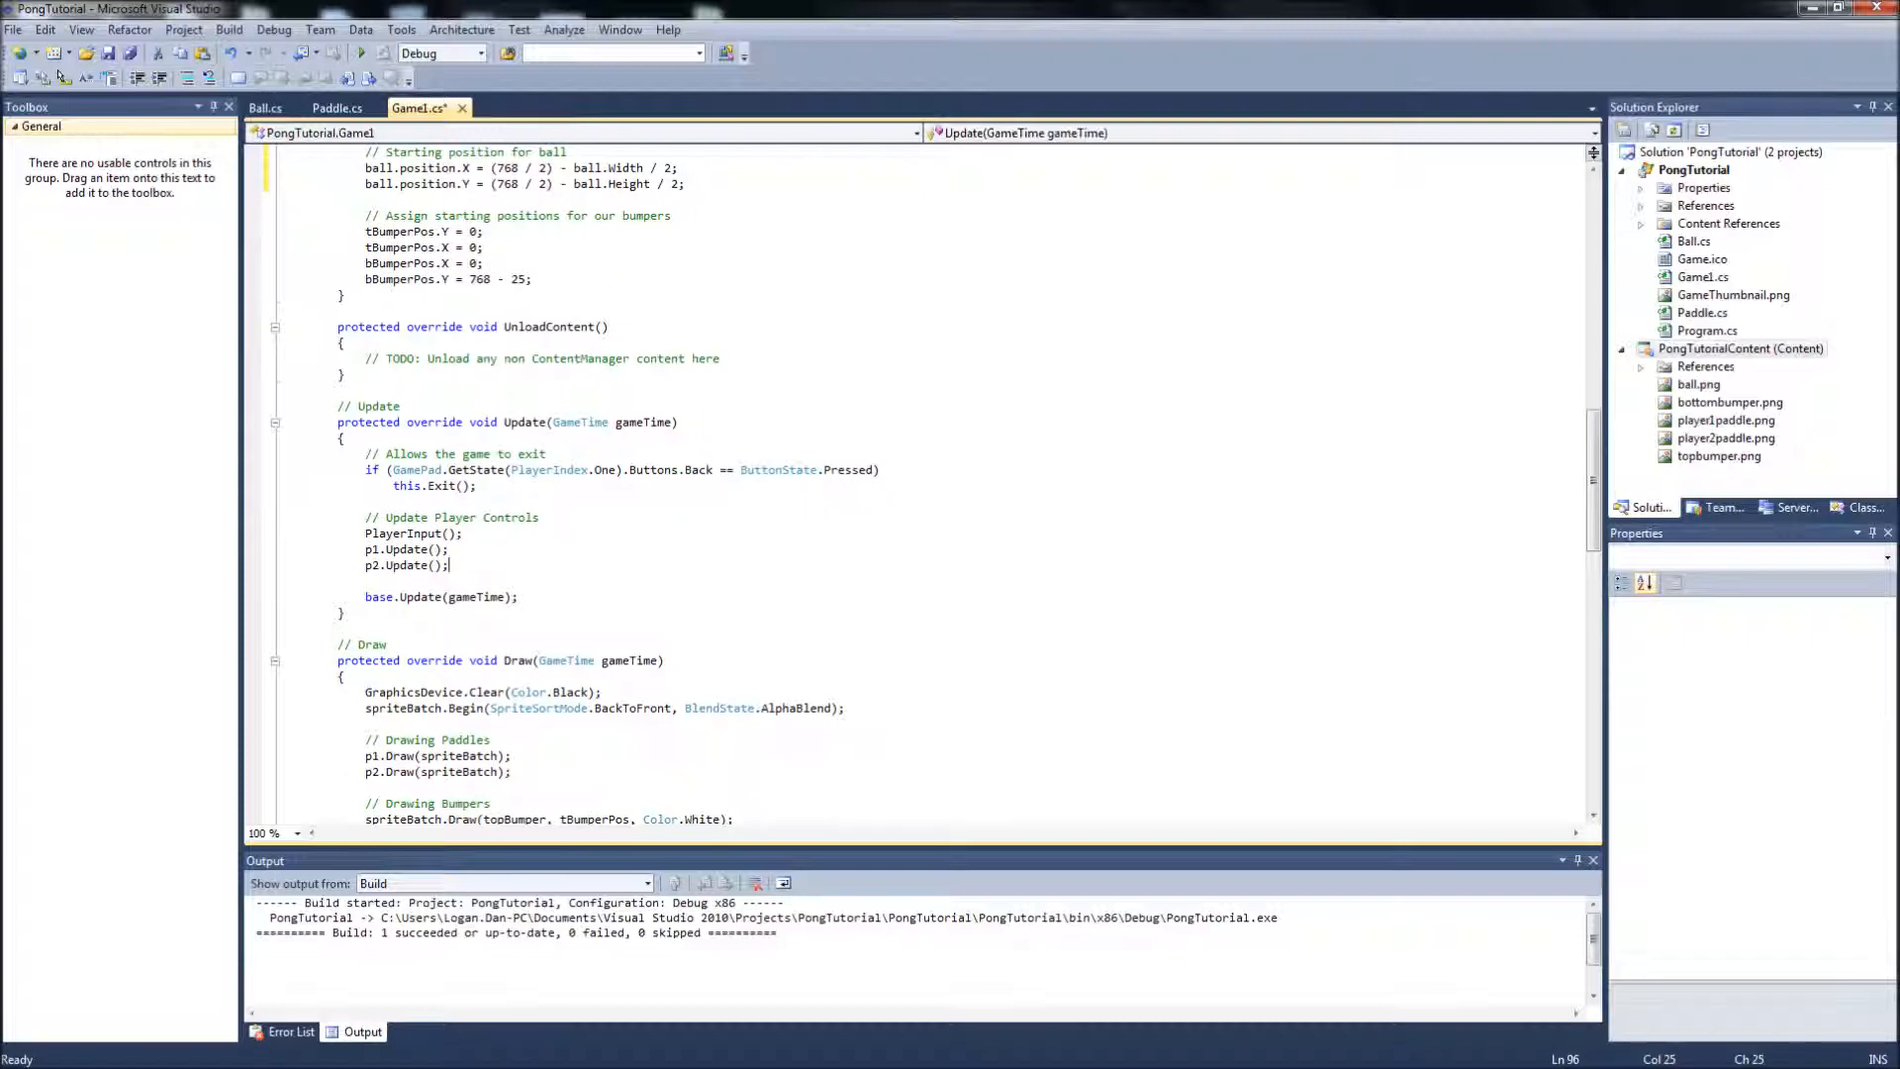
Add ball.Update(); below p2.Update() in Game1, then view Ball.cs.
text(ball.up)
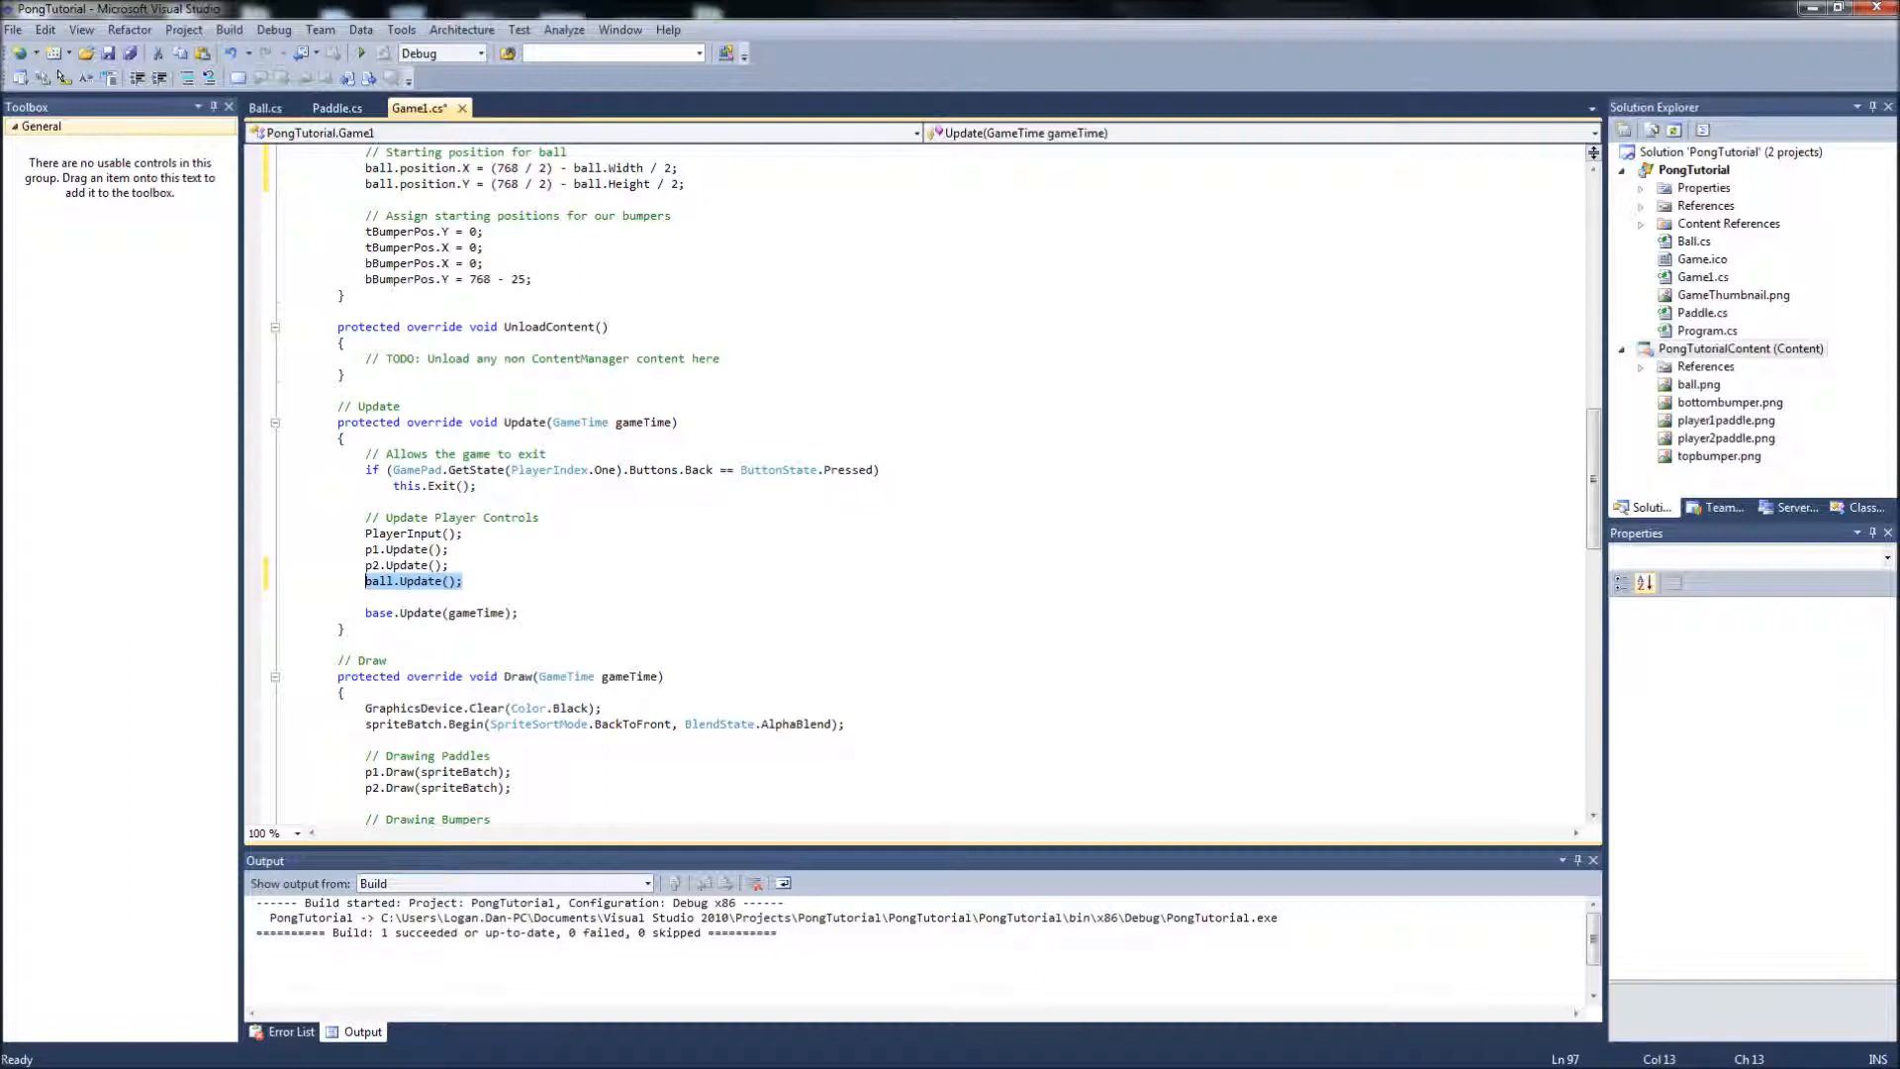
click(462, 581)
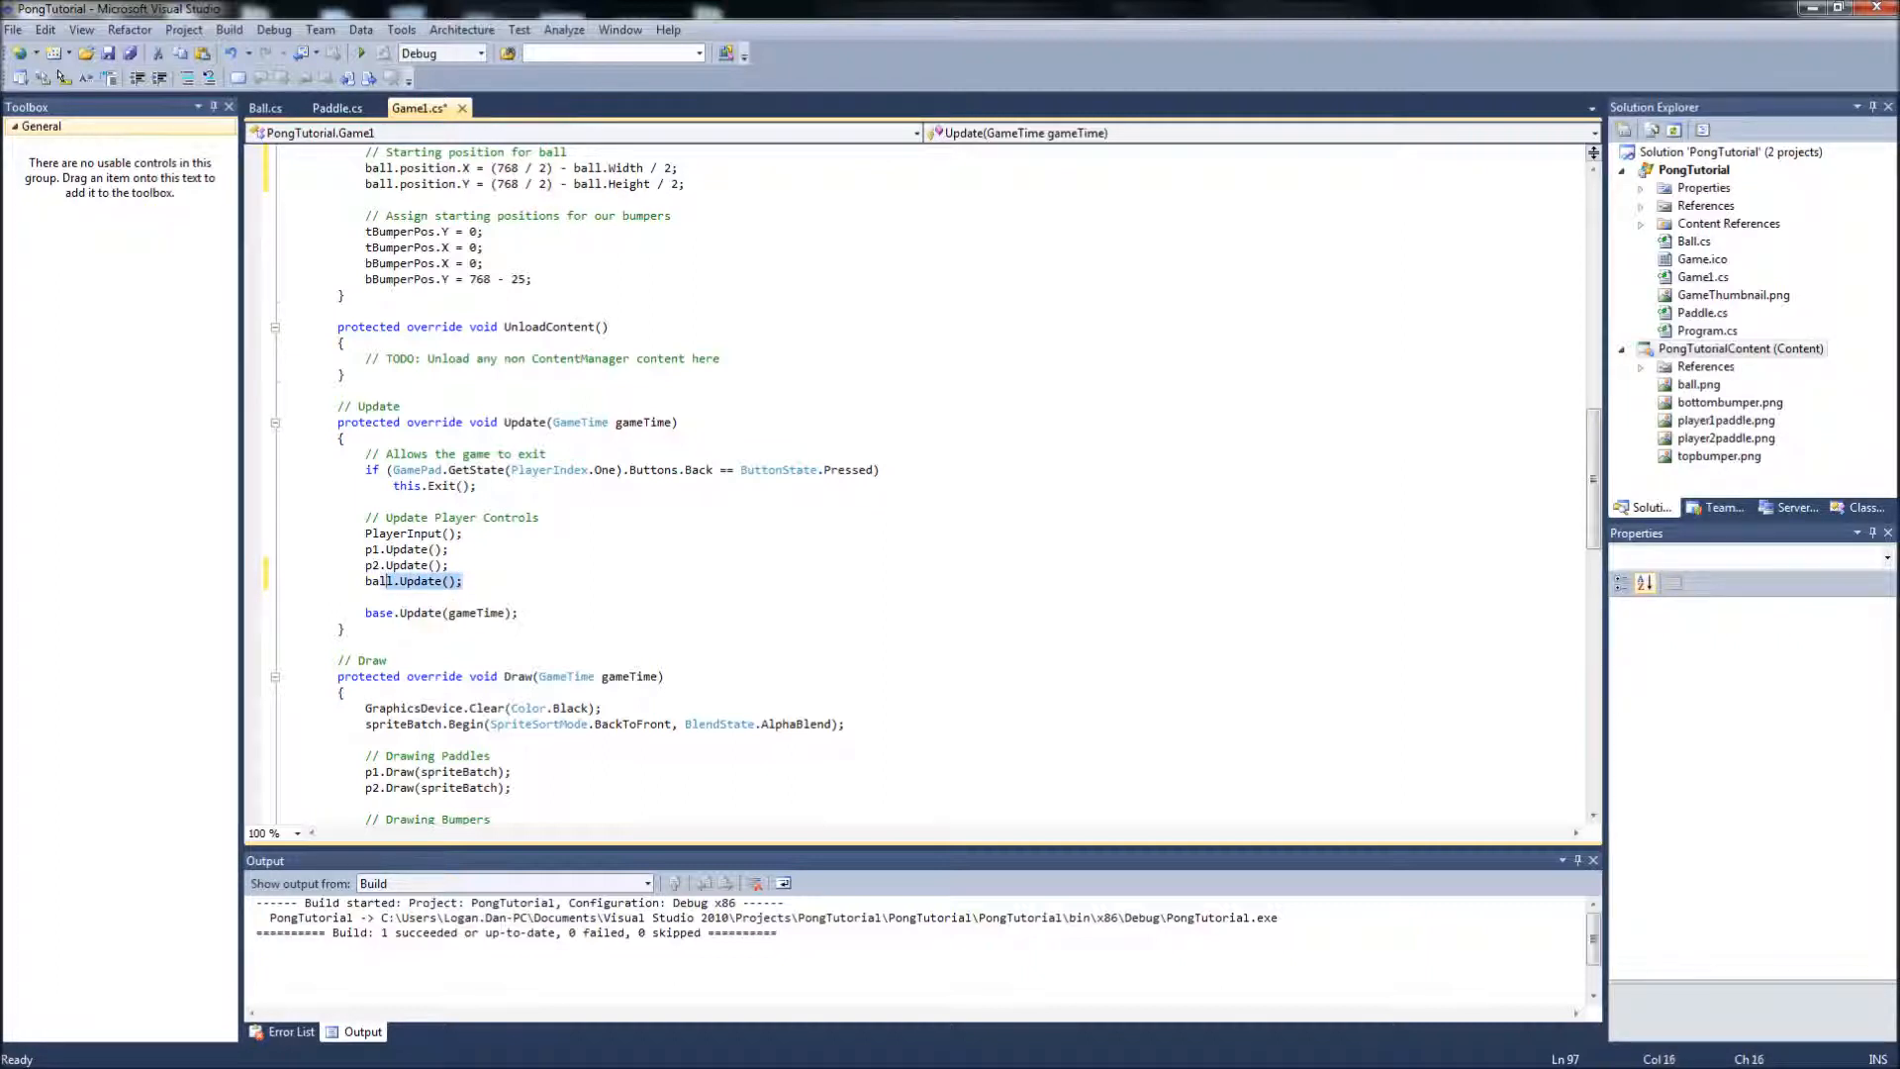
click(264, 108)
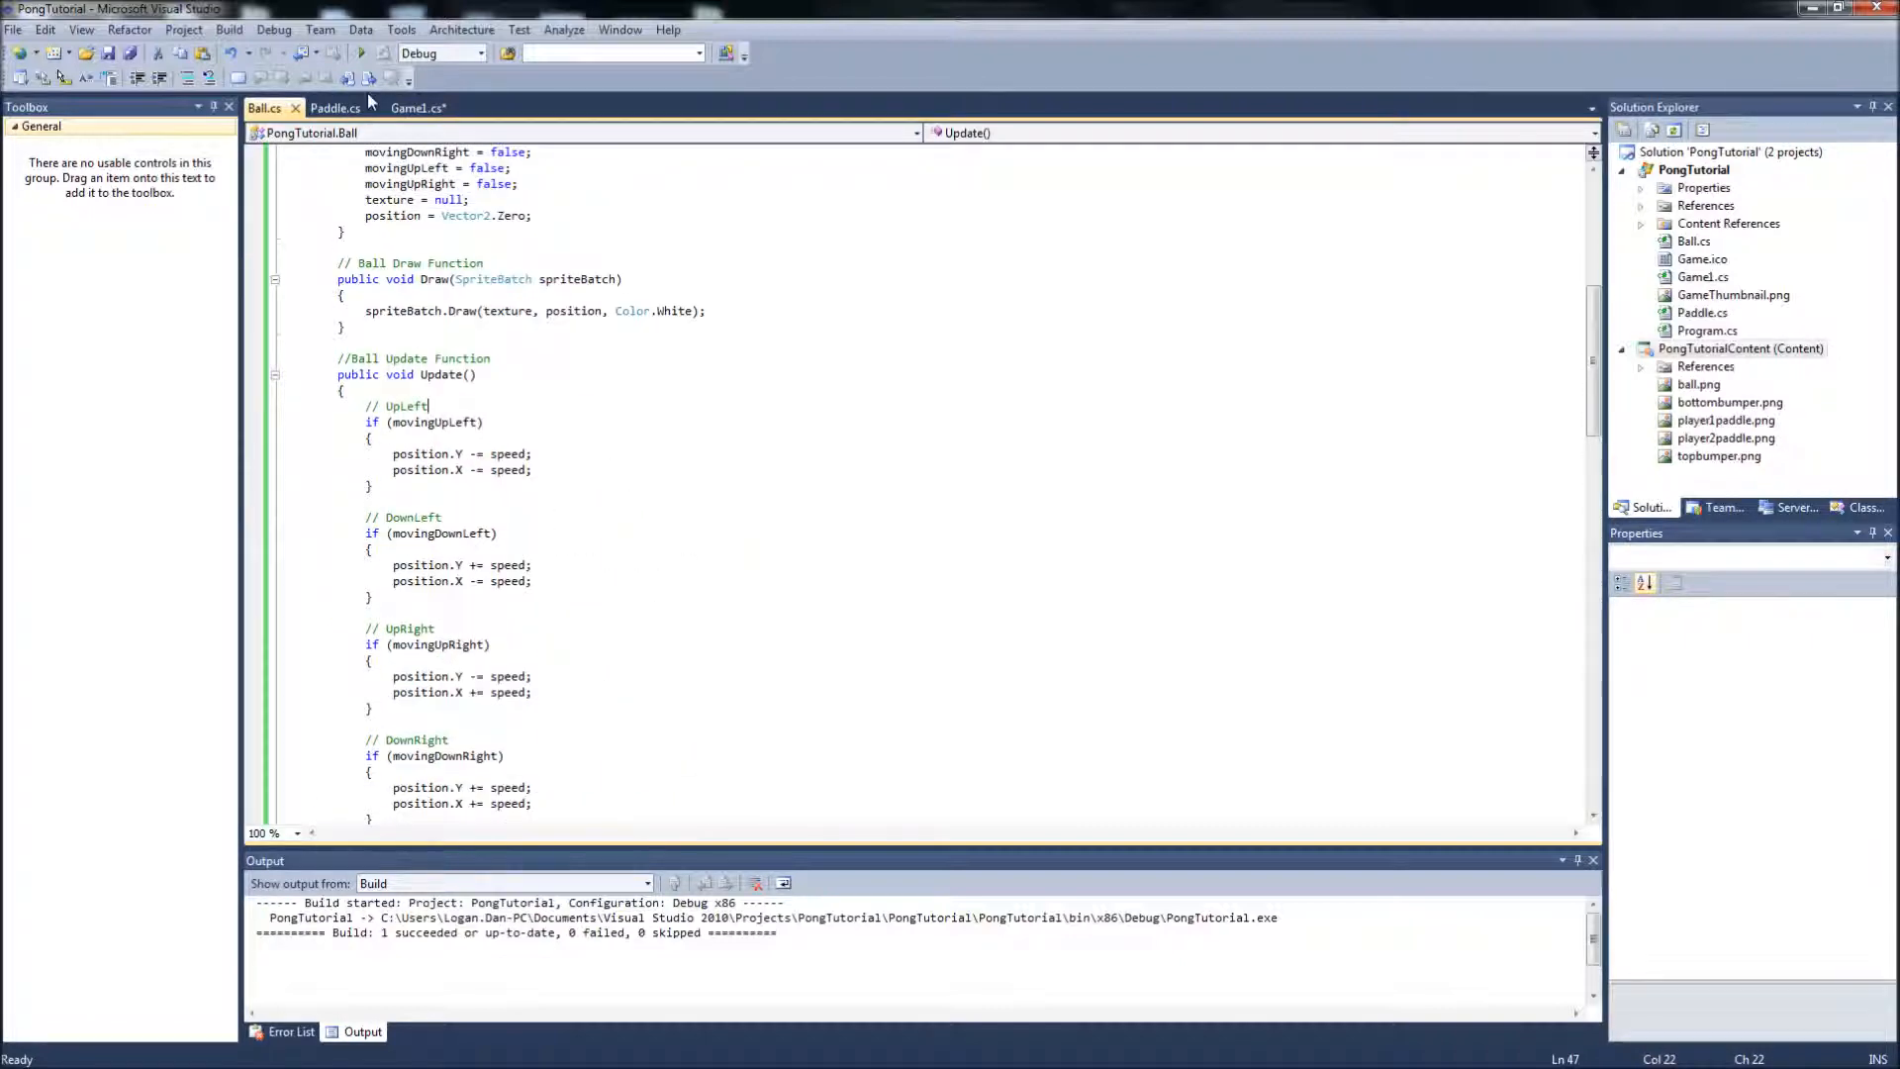
Switch back to the Game1.cs tab to reach its Draw method.
click(416, 108)
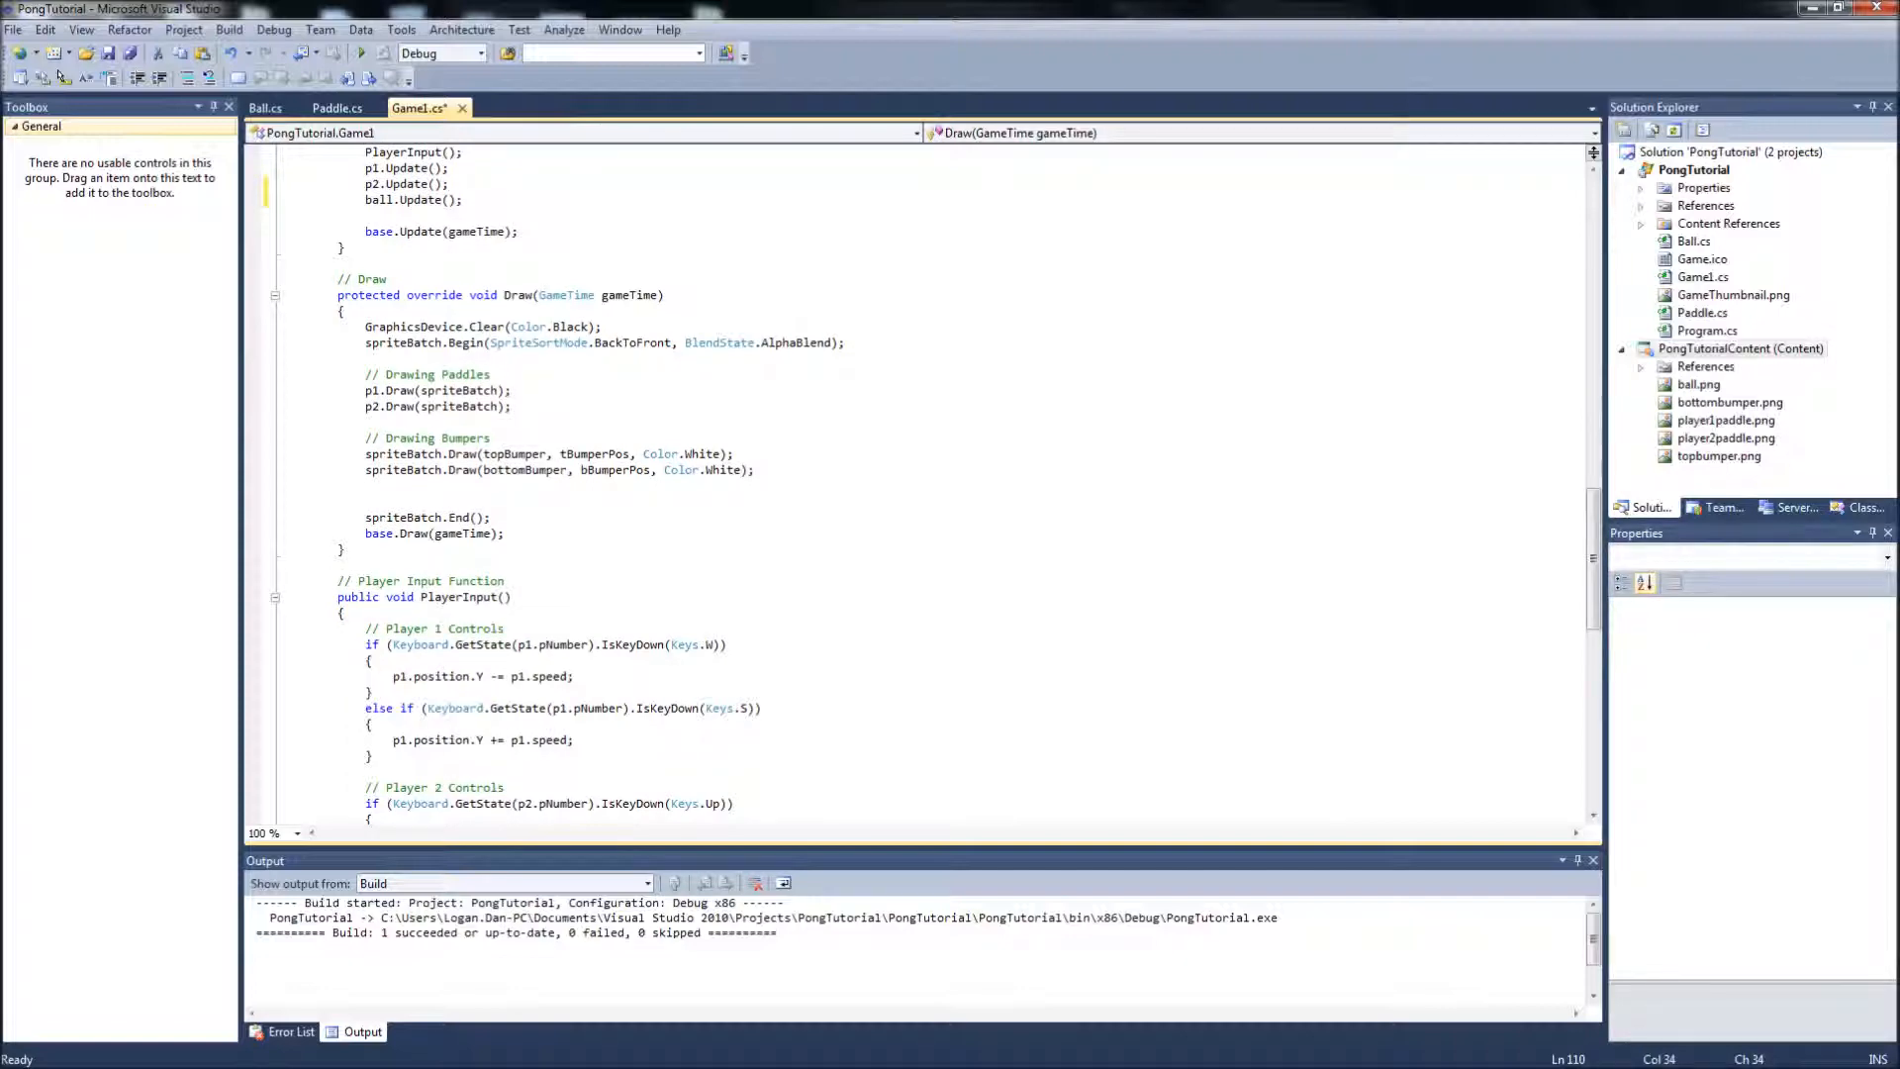
Add ball.Draw(spriteBatch); below p2.Draw(spriteBatch), then view Ball.cs.
text(ball.Draw(spriteBatch)
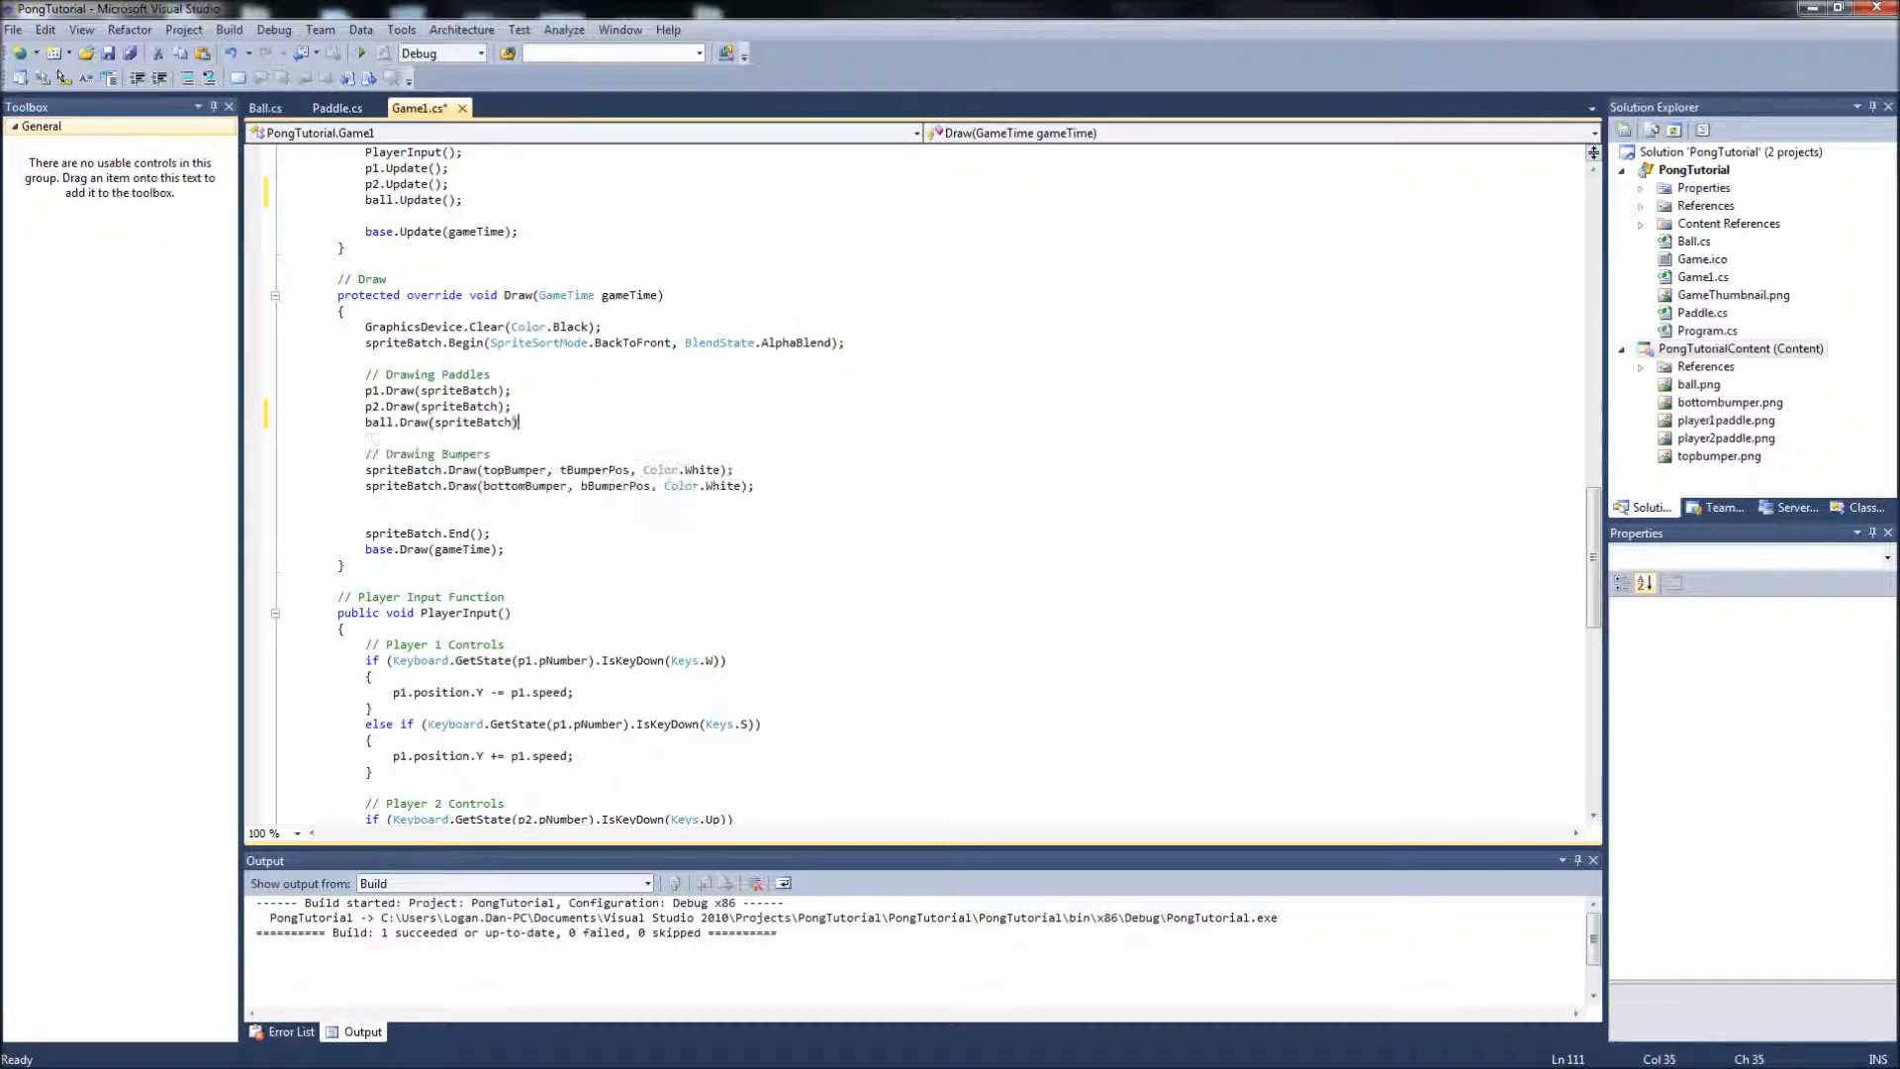
text(;)
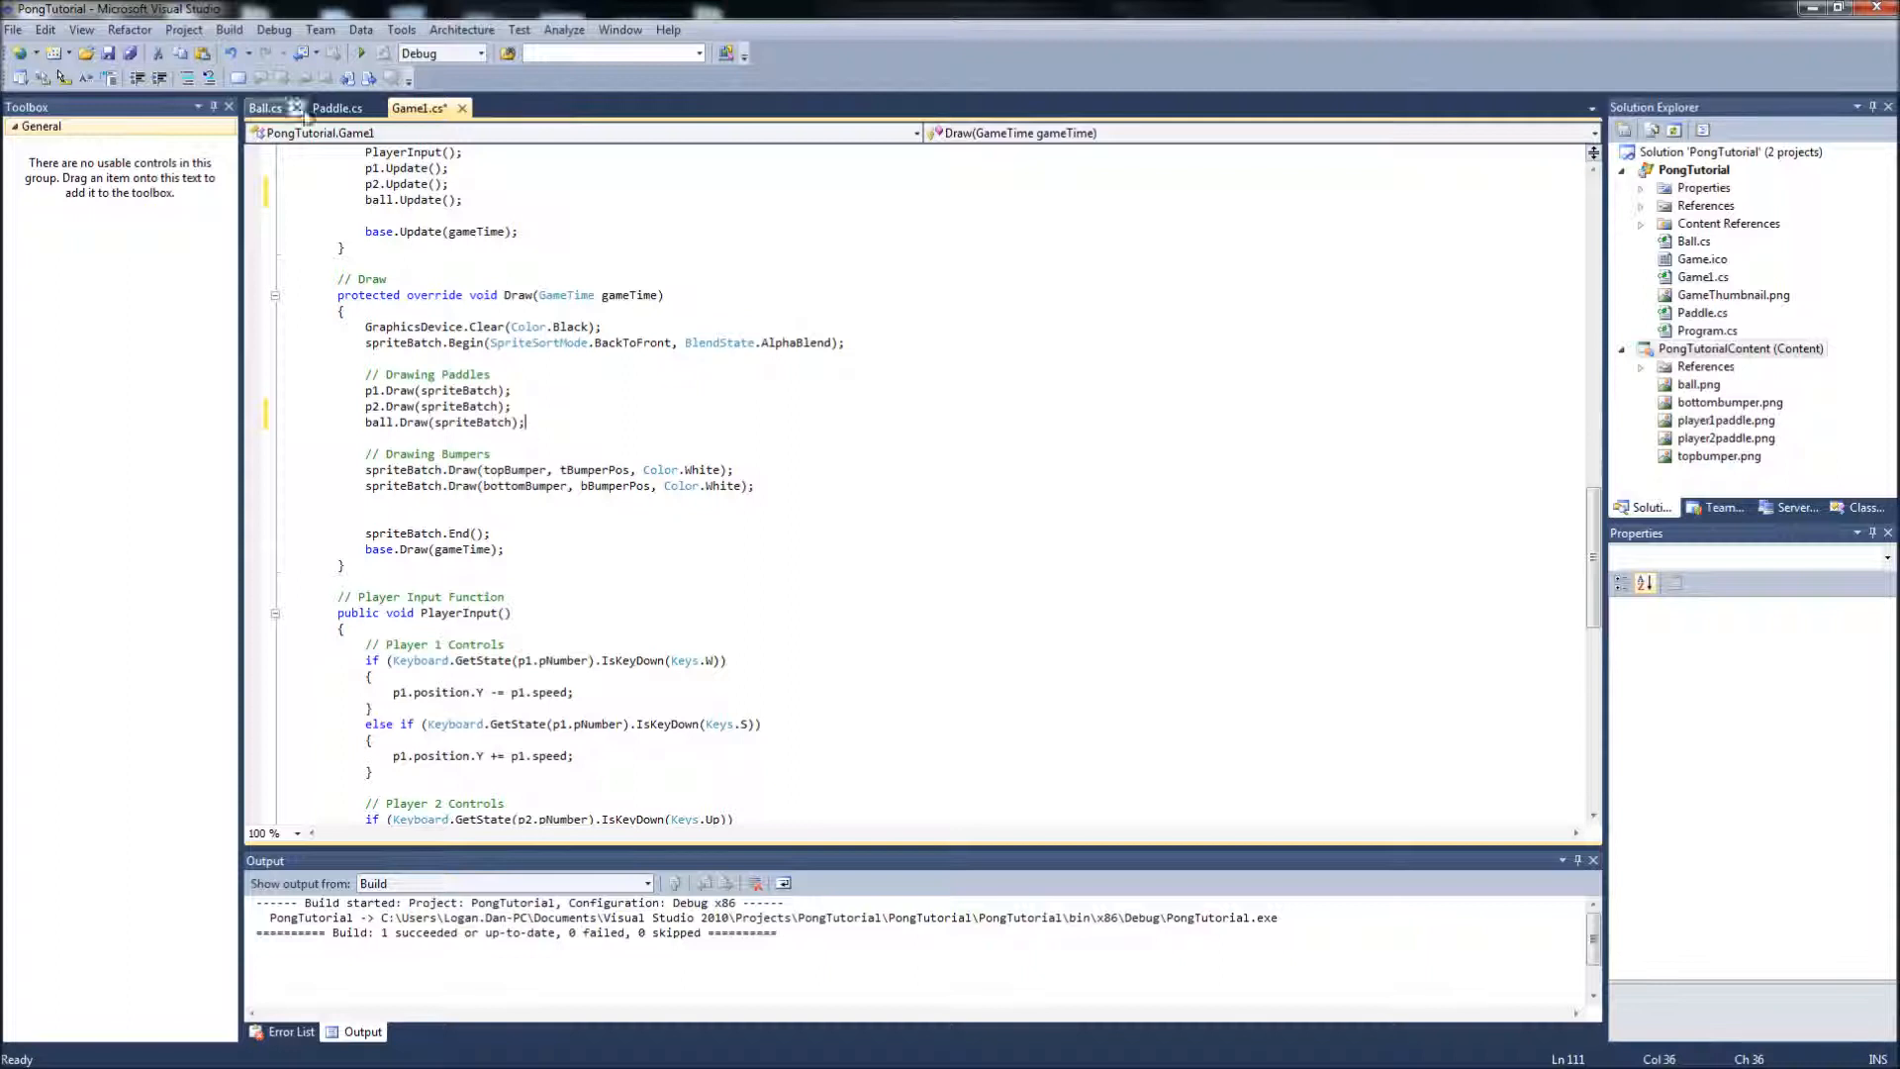
click(265, 108)
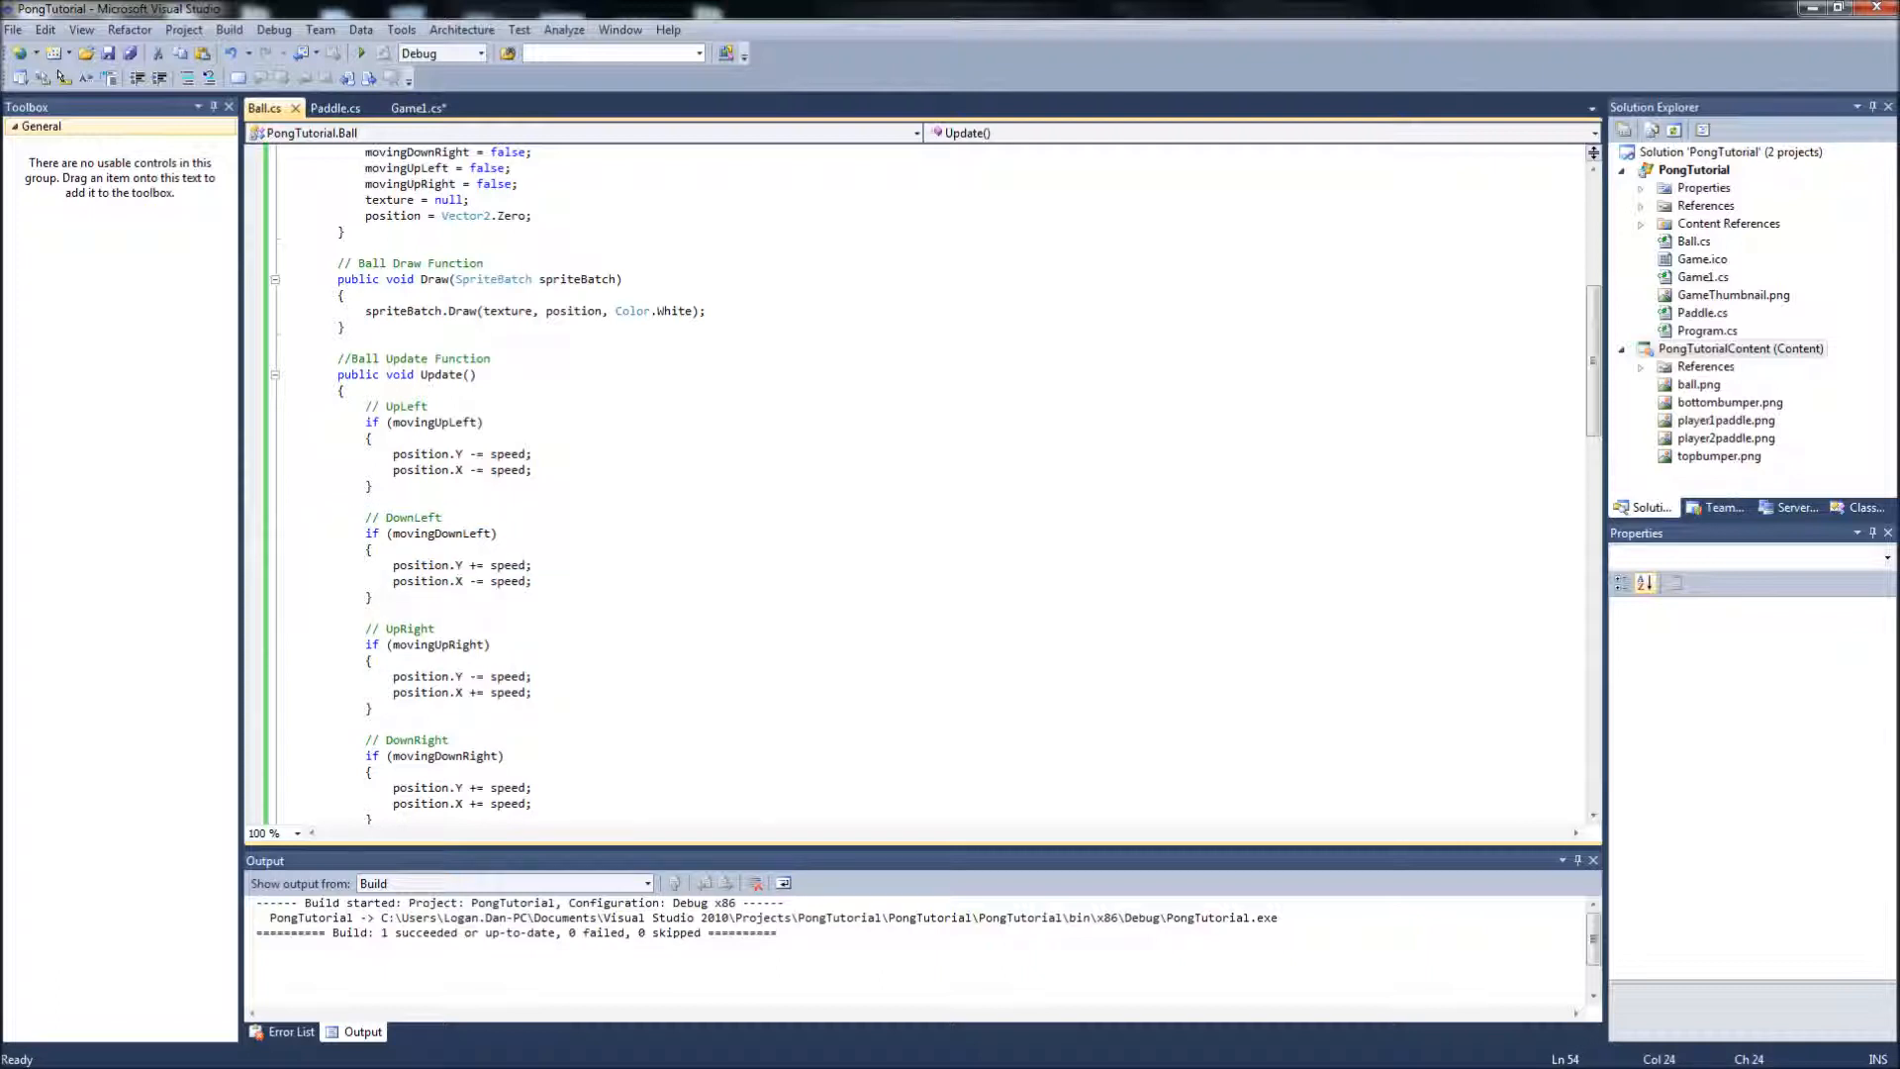
Scroll through the Ball.cs bounce code, then return to Game1.cs.
scroll(down, 3)
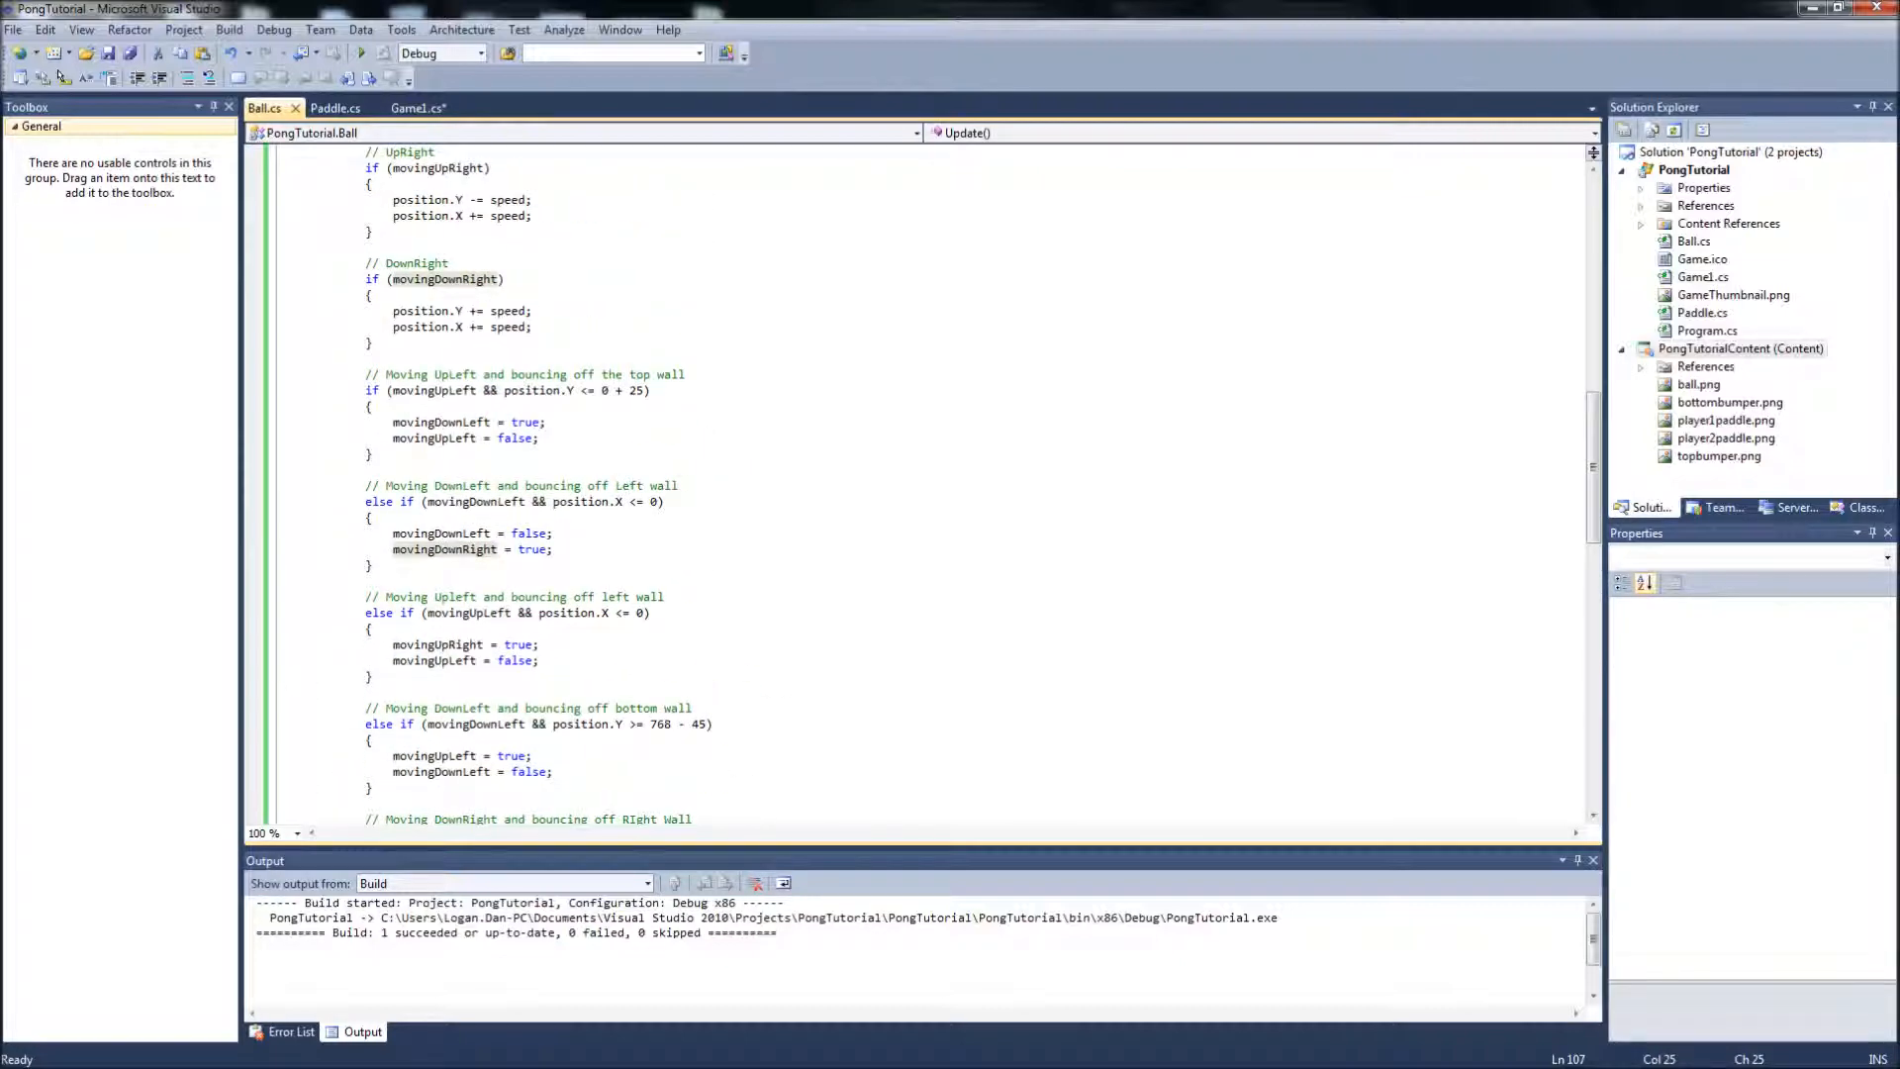
mouse_move(417, 107)
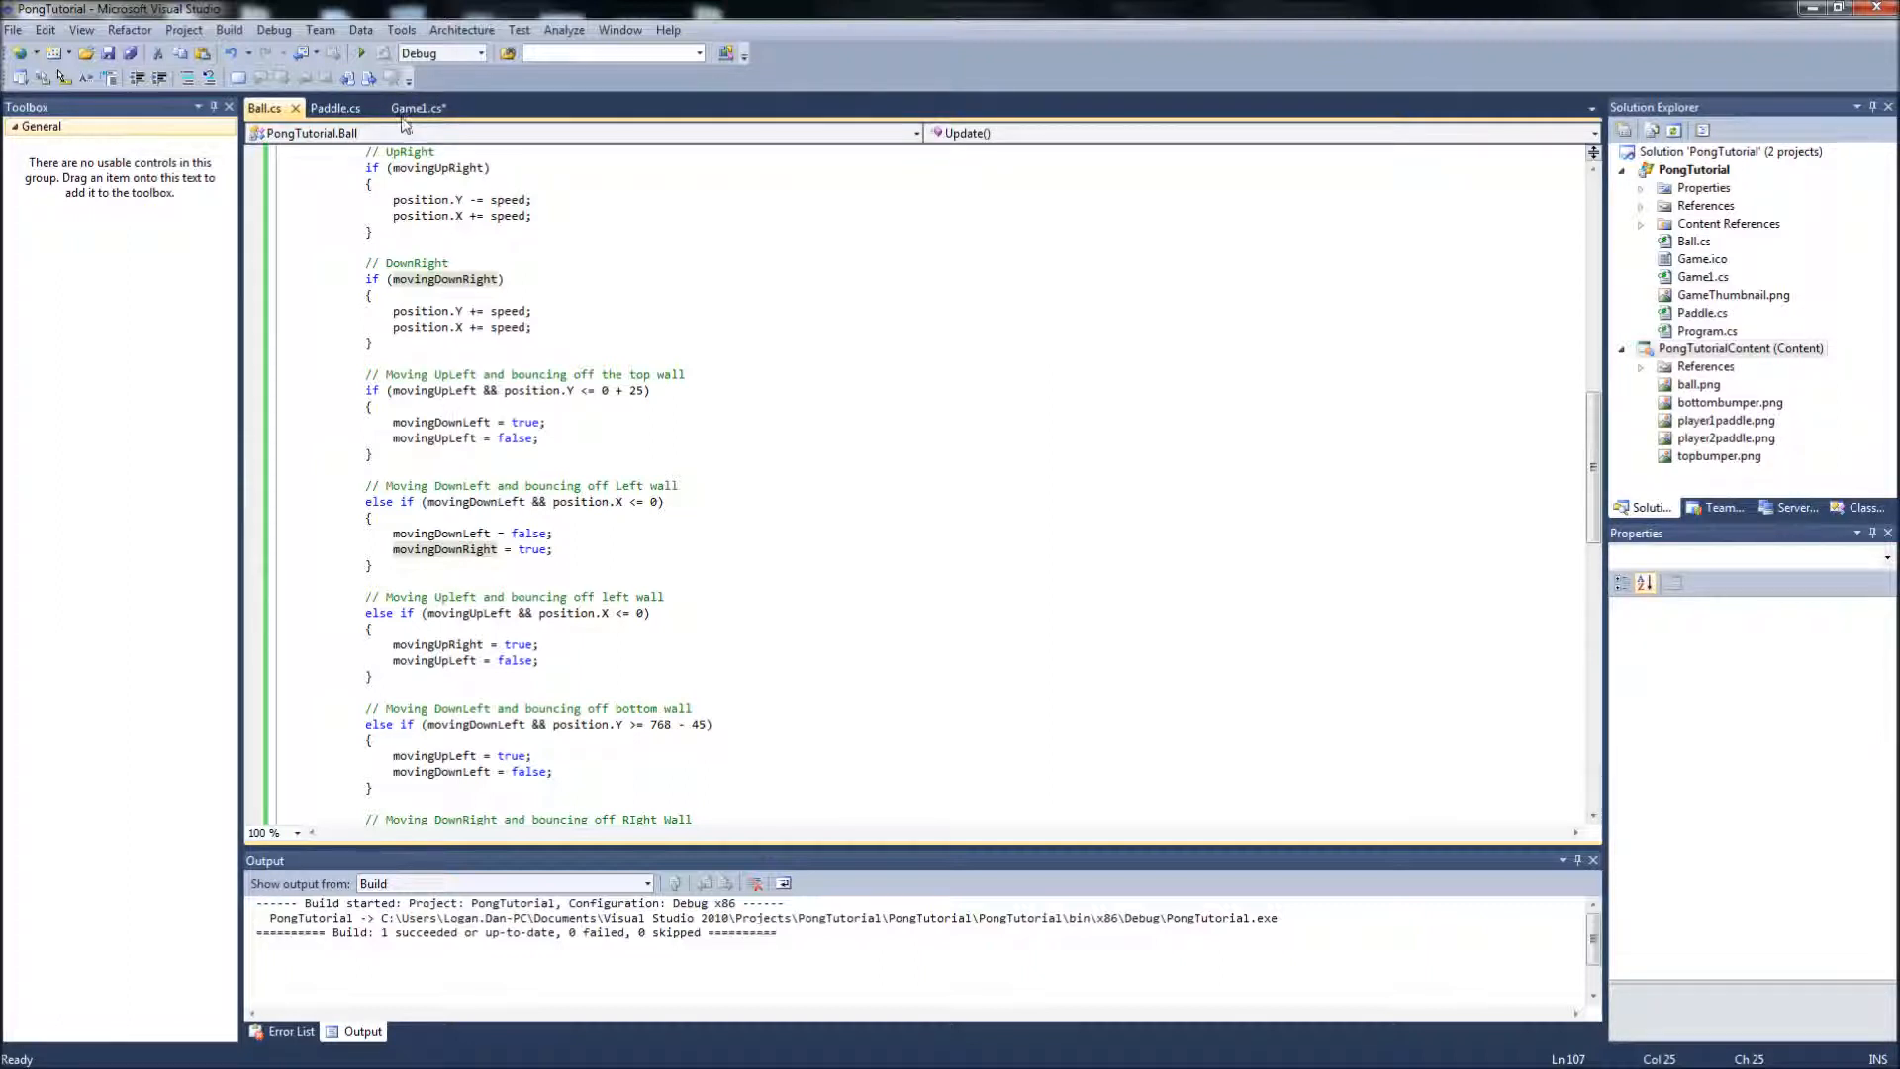
click(229, 29)
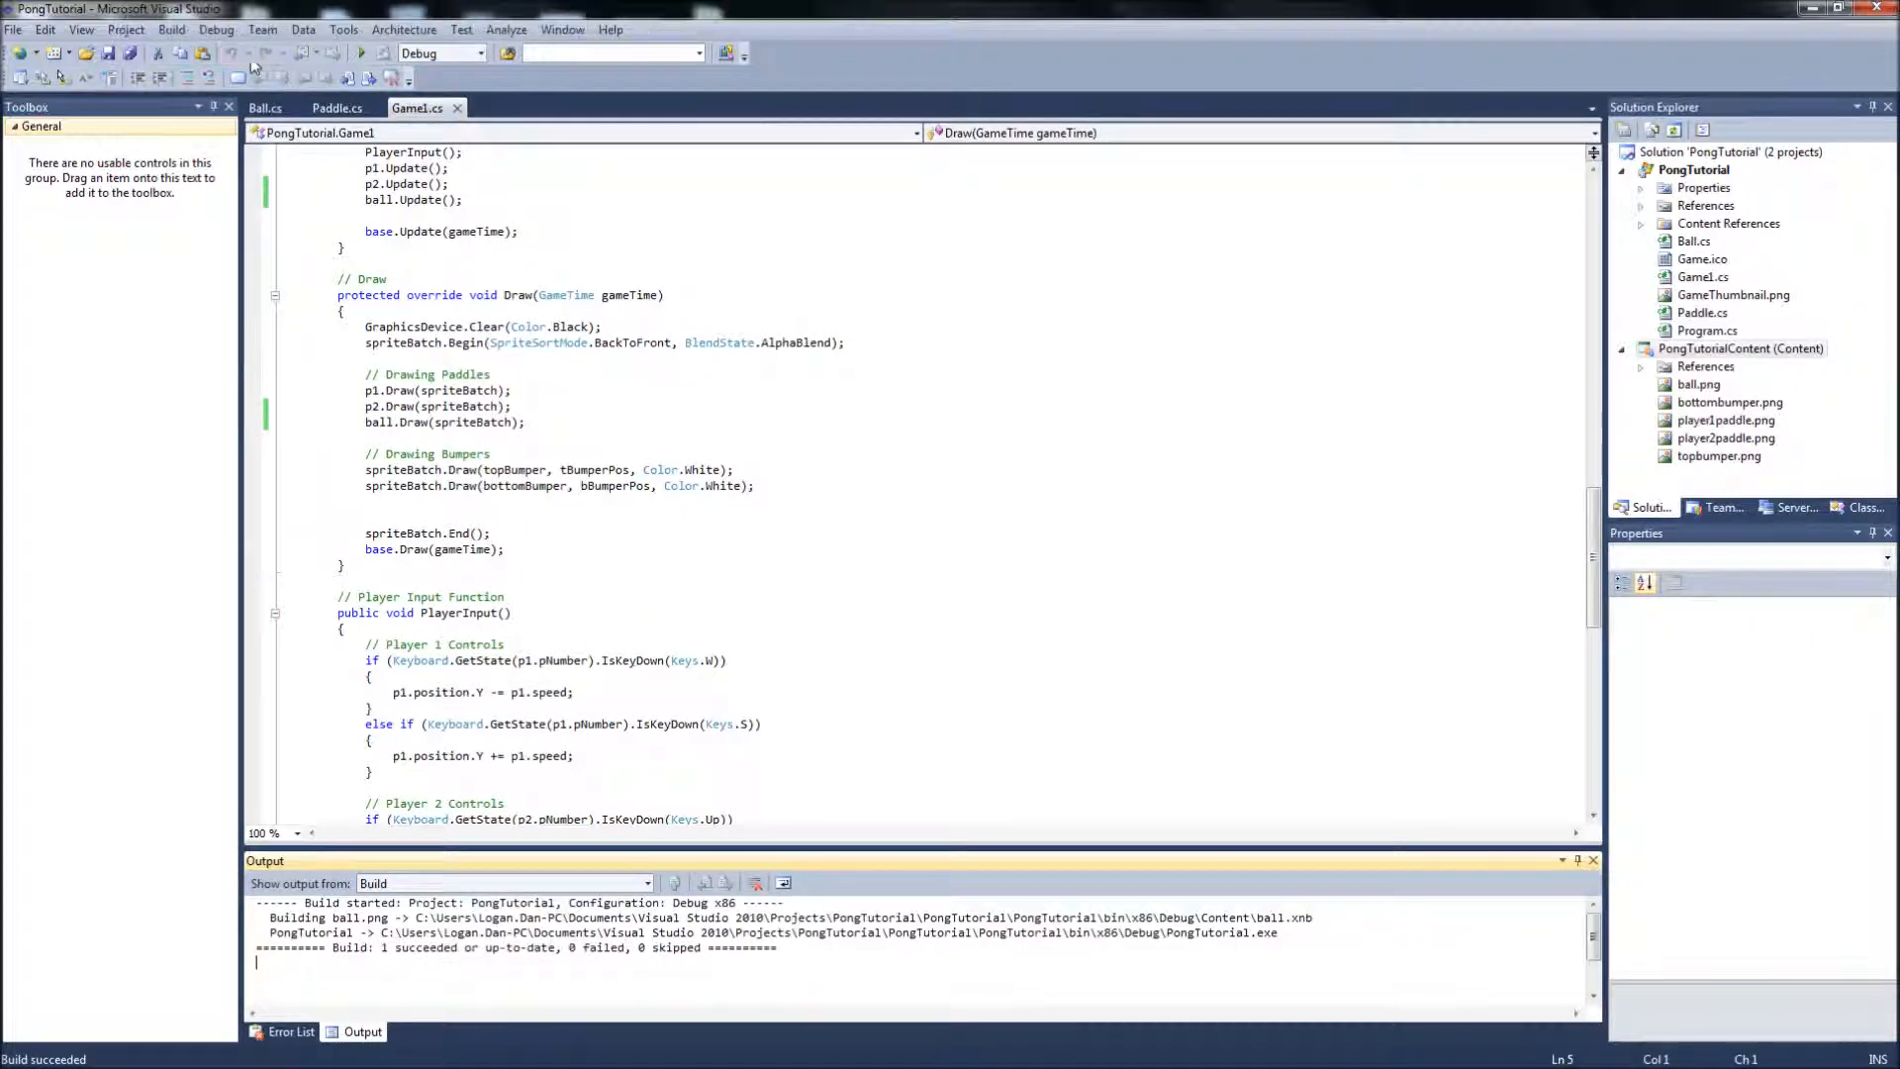
Run PongTutorial under the debugger with F5 and let it exit with code 0.
click(755, 881)
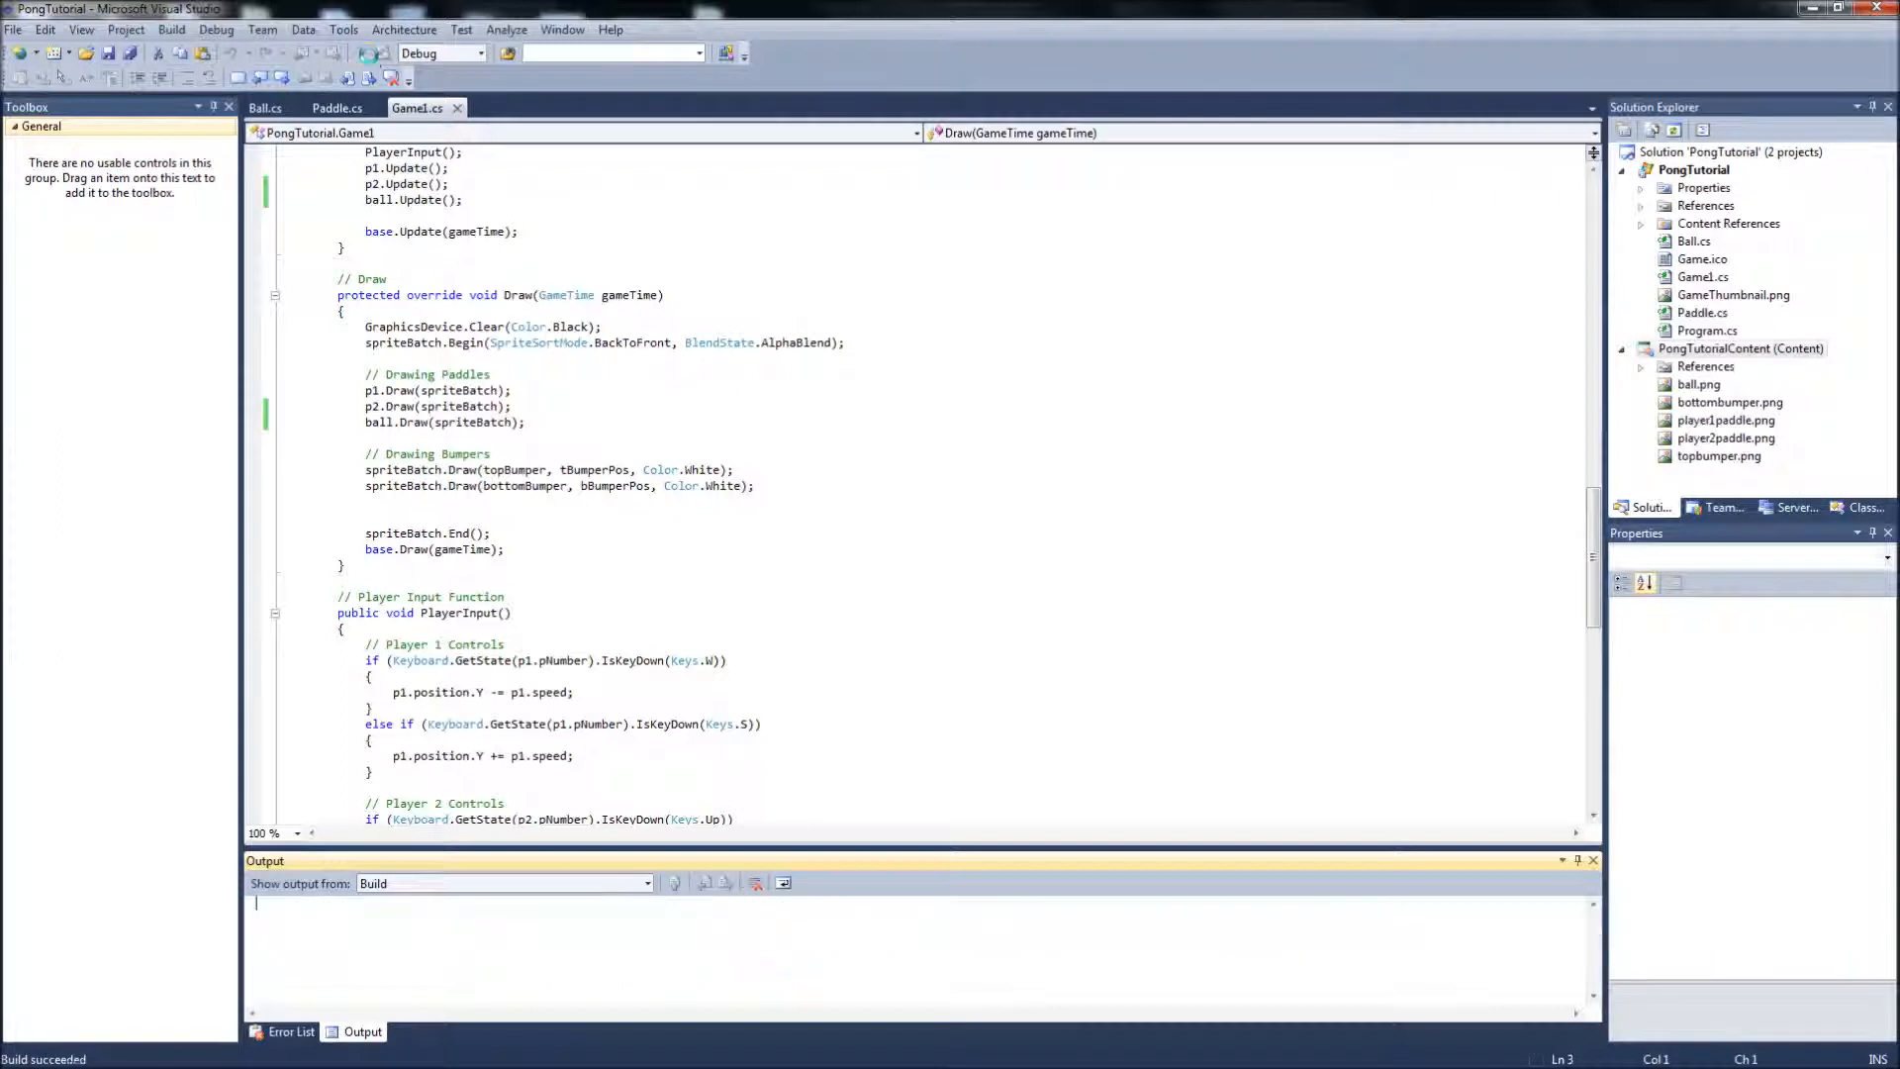
key(F5)
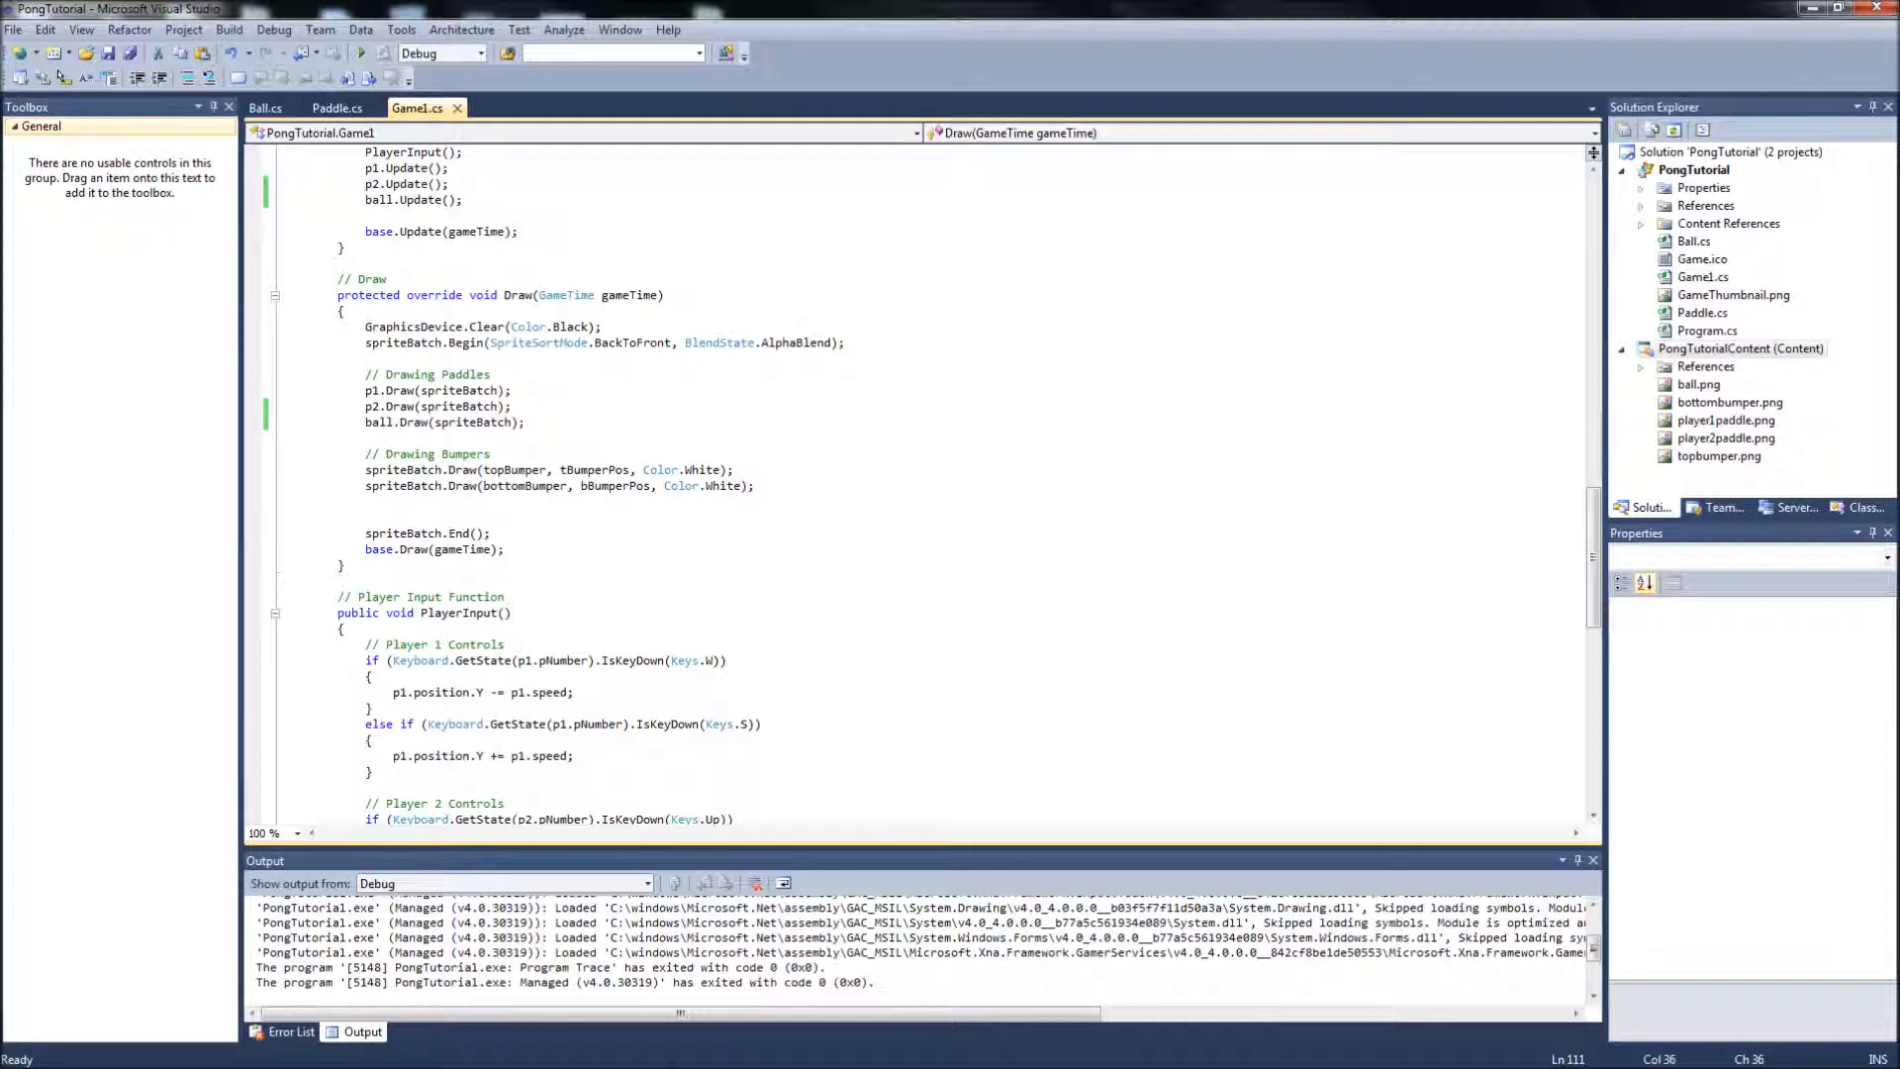
click(526, 421)
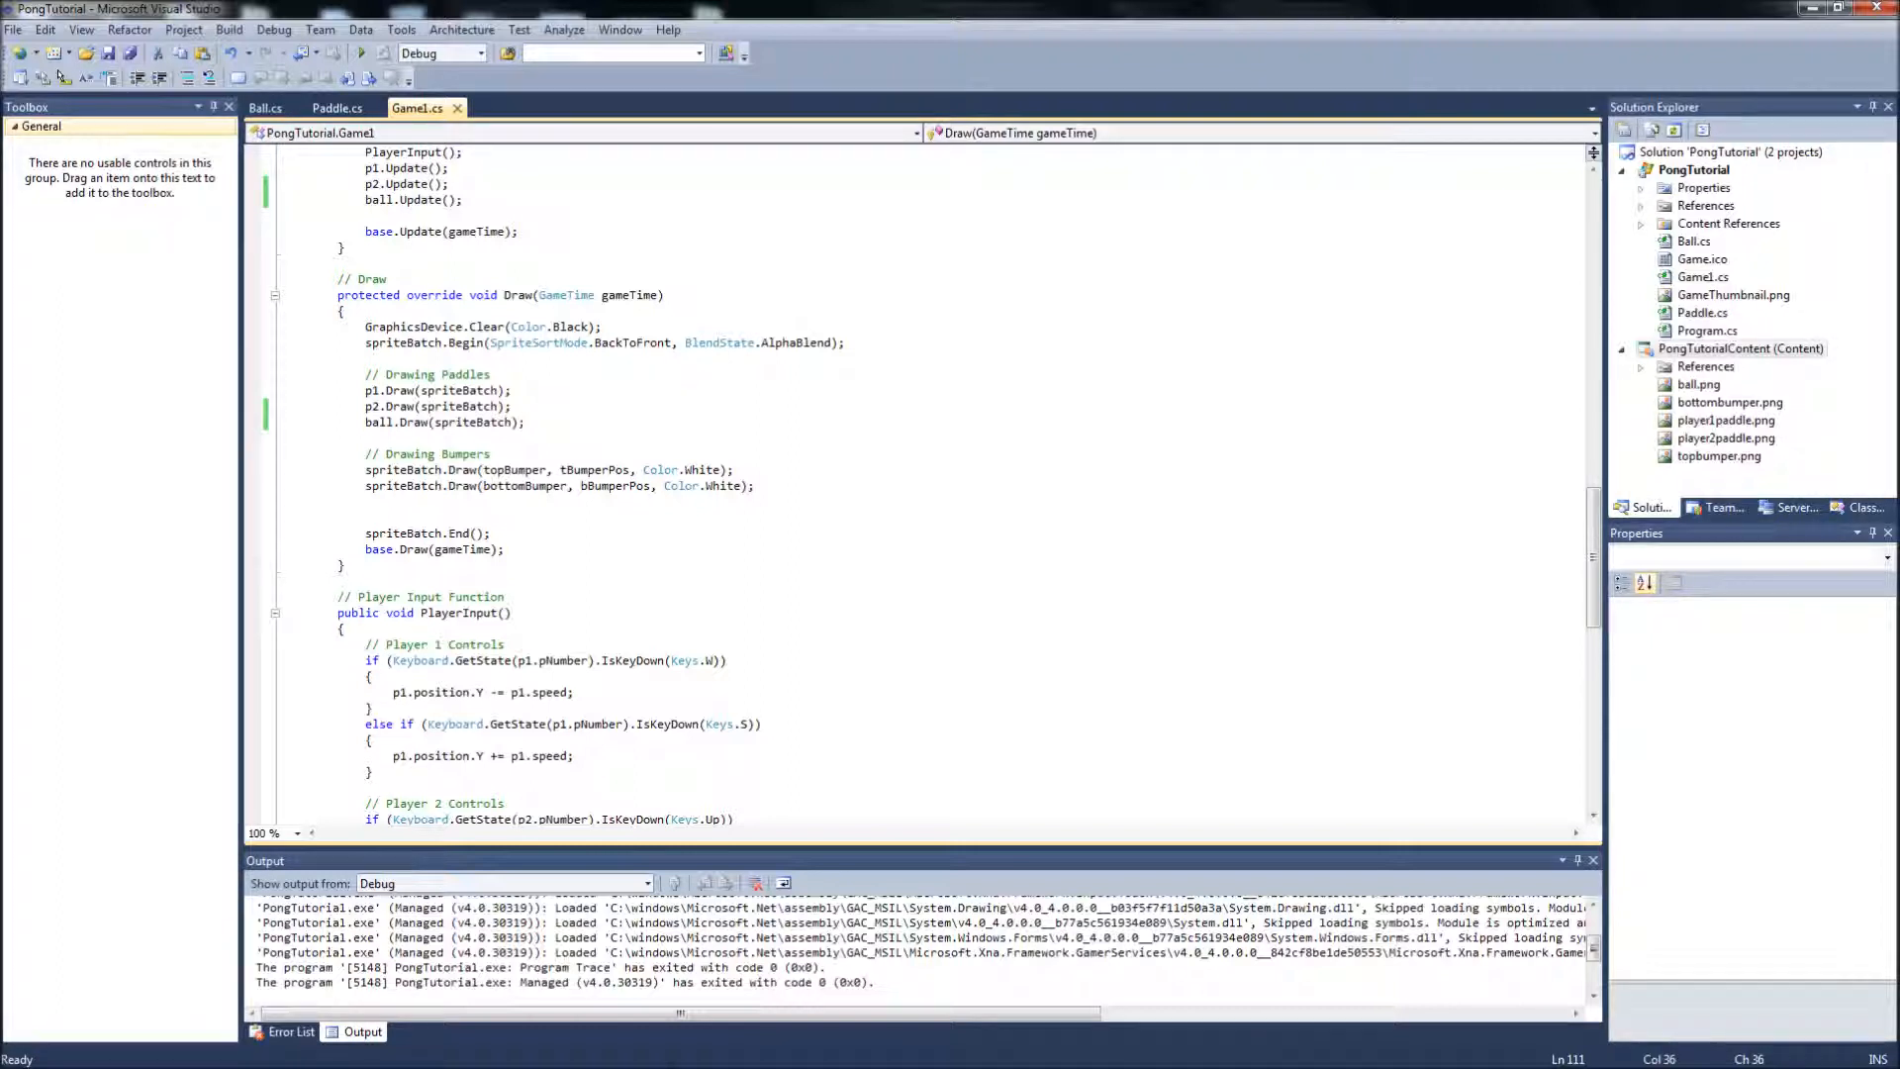
click(524, 421)
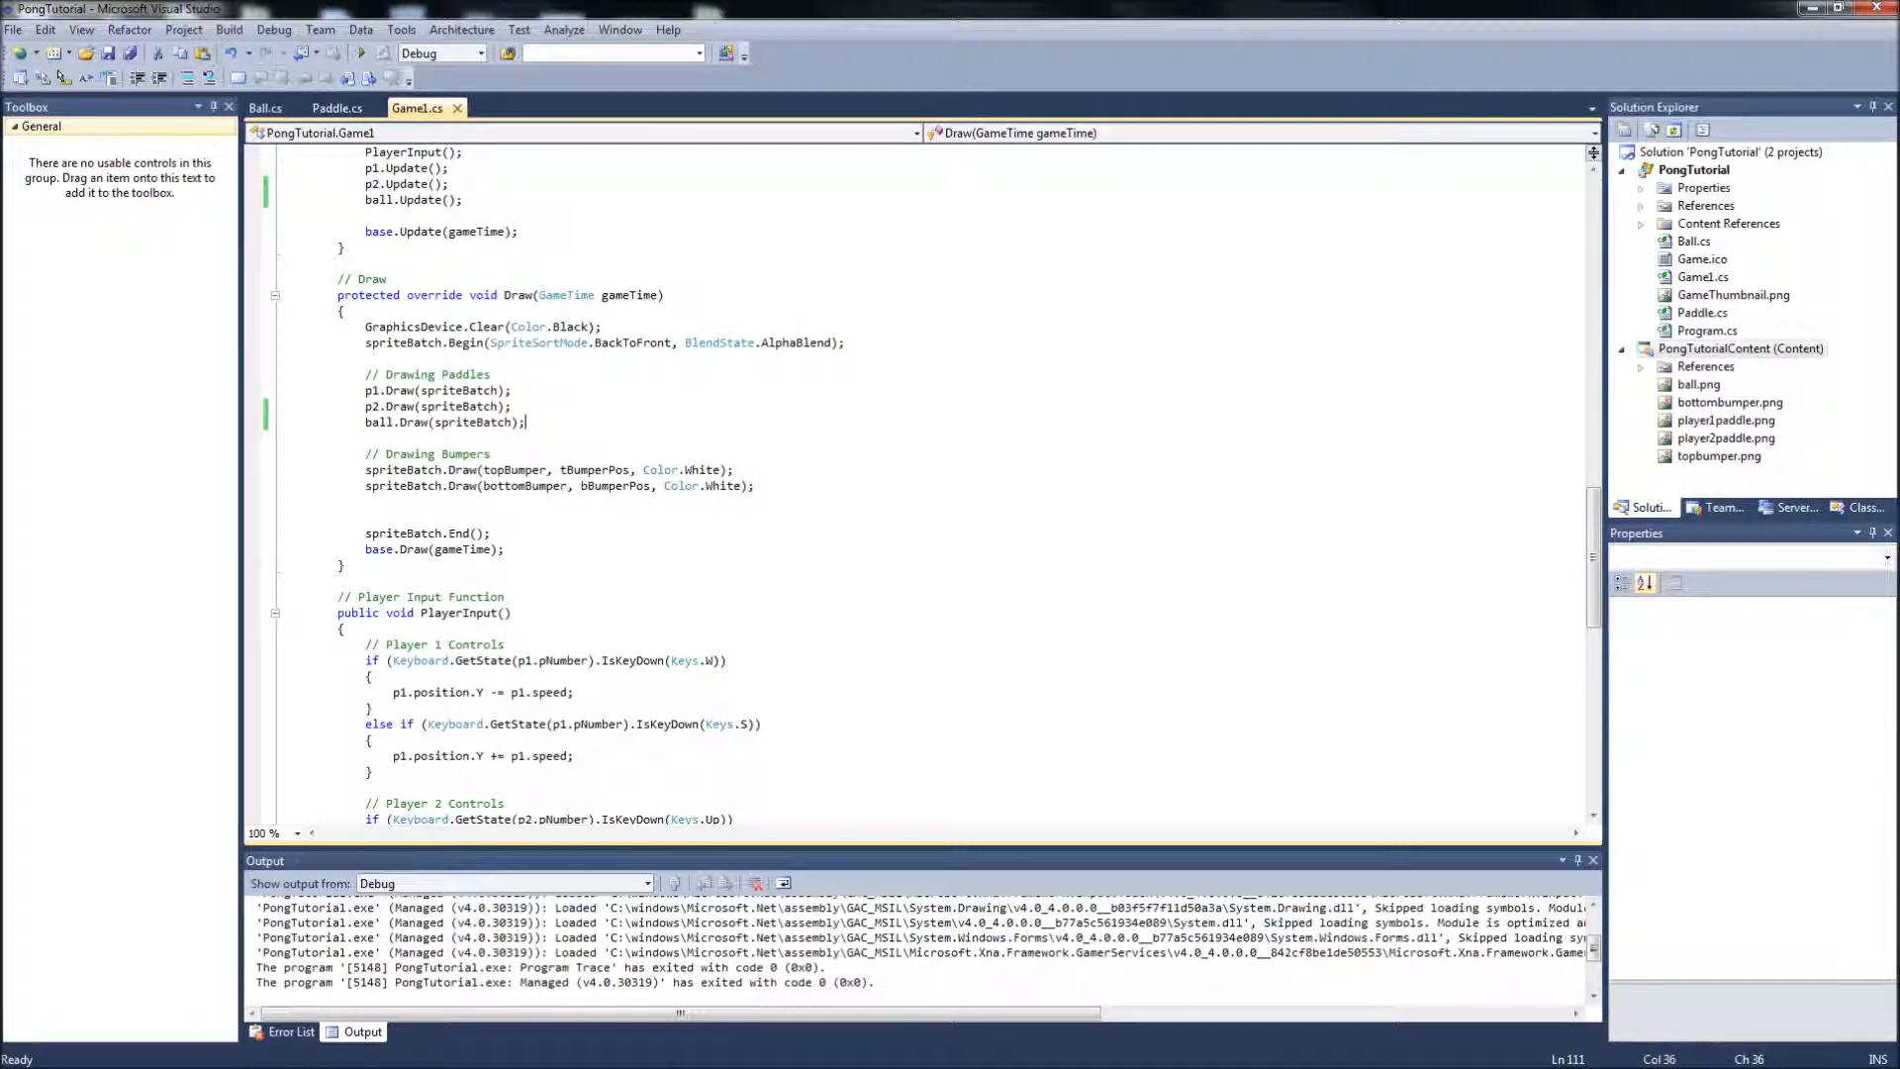